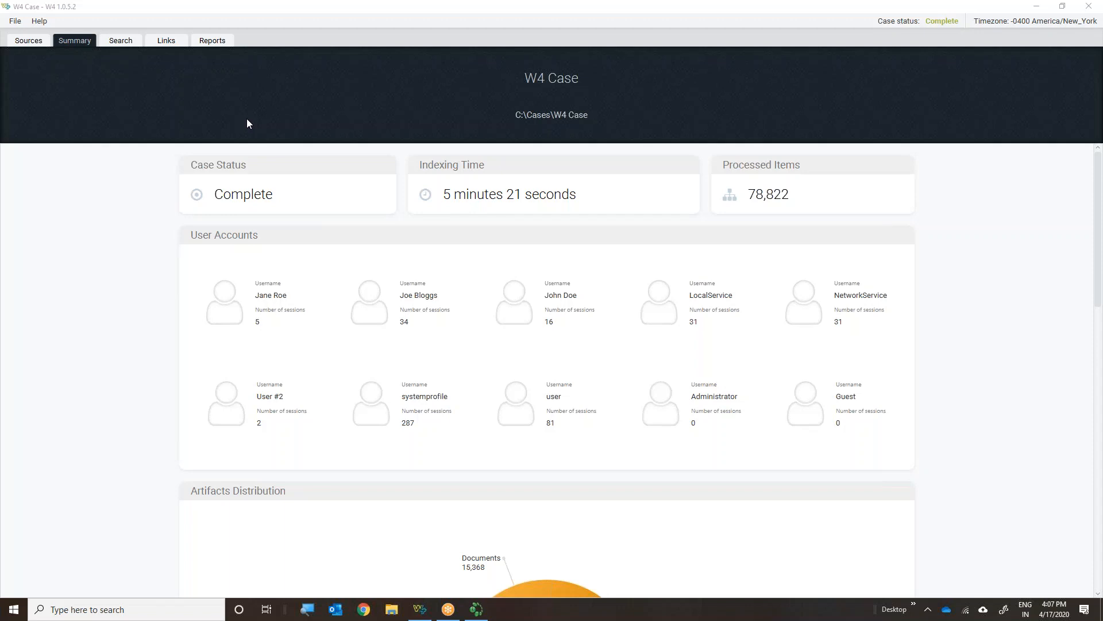
pyautogui.moveTo(28, 41)
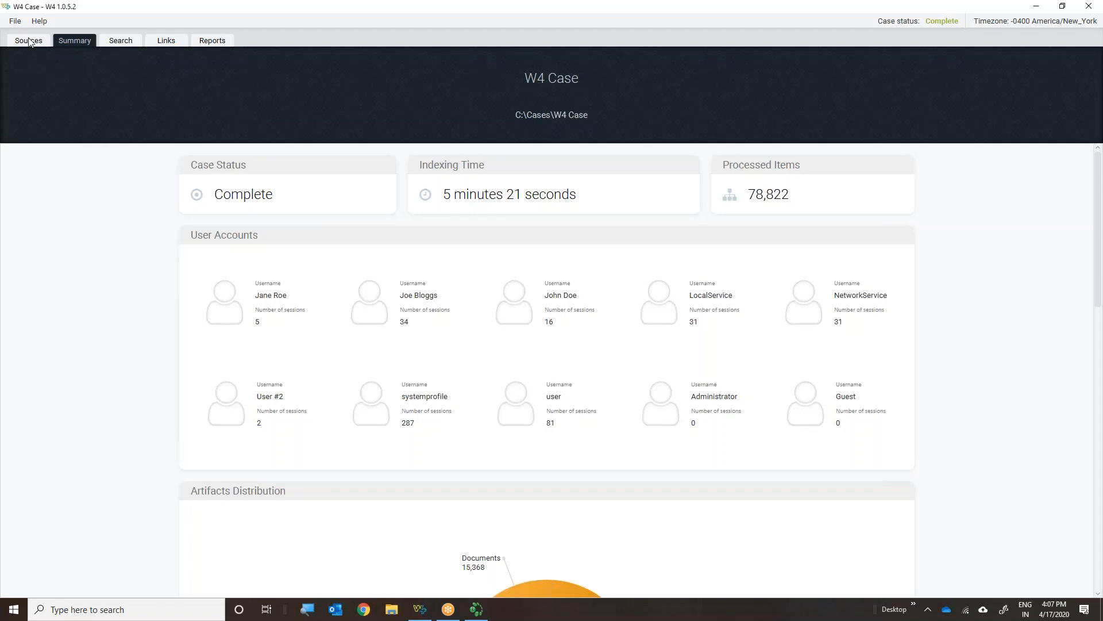
# Review the case's evidence sources and scroll through the case summary overview
pyautogui.click(28, 40)
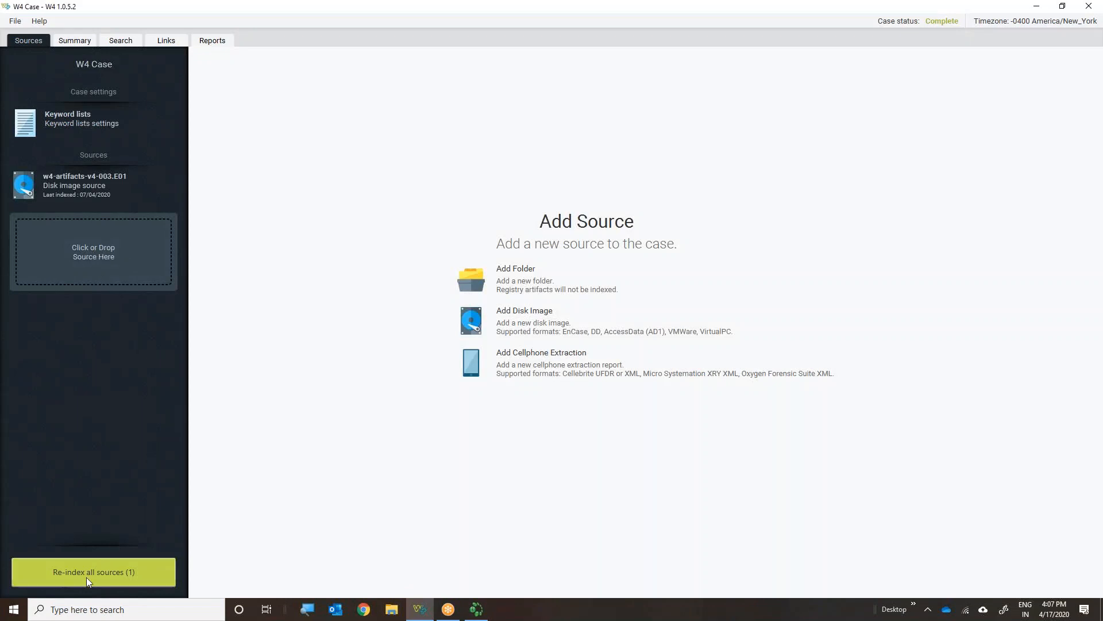
pyautogui.click(73, 40)
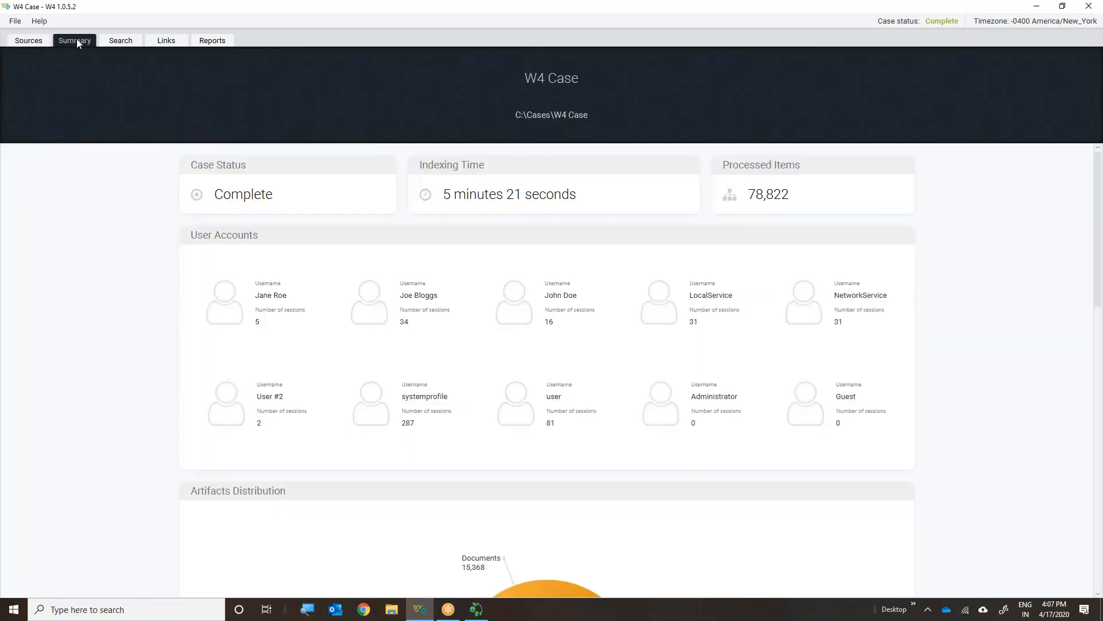
pyautogui.moveTo(123, 306)
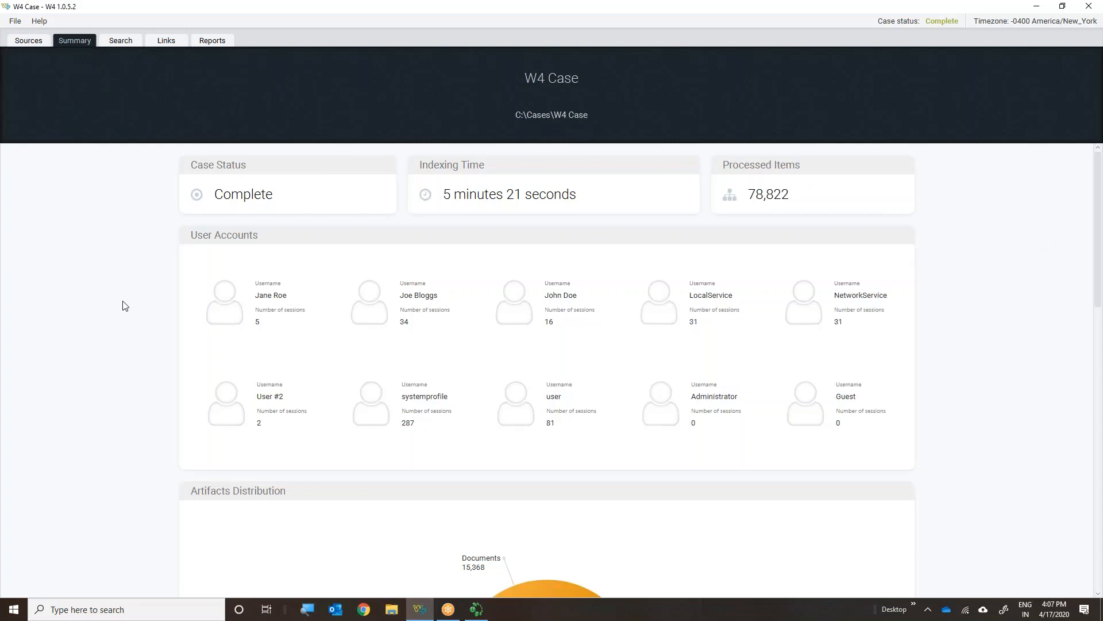
pyautogui.scroll(-3)
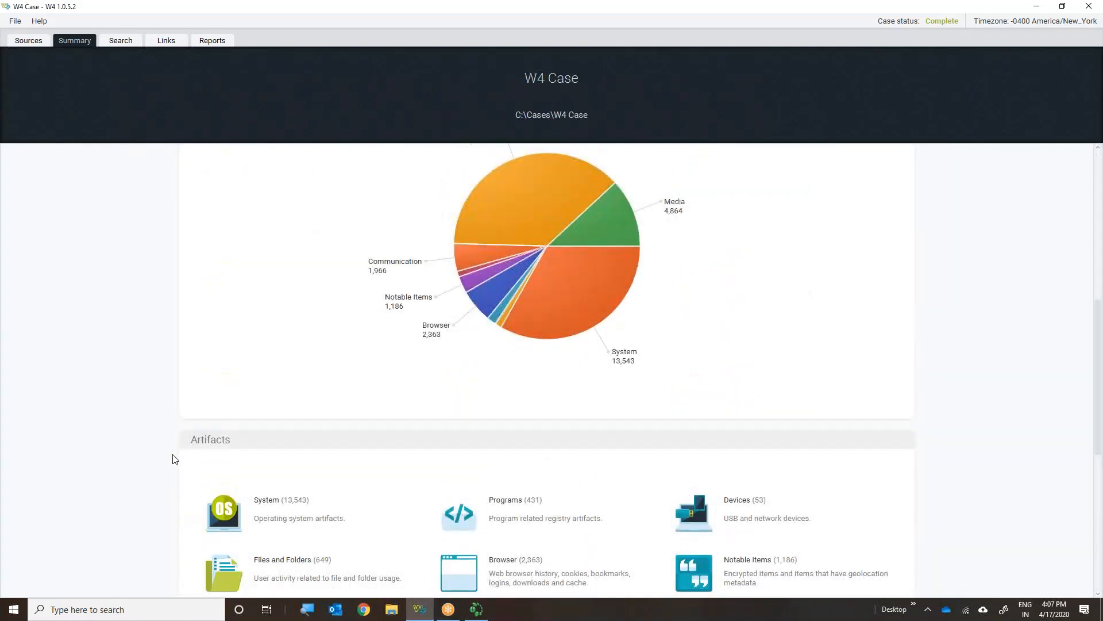
pyautogui.scroll(3)
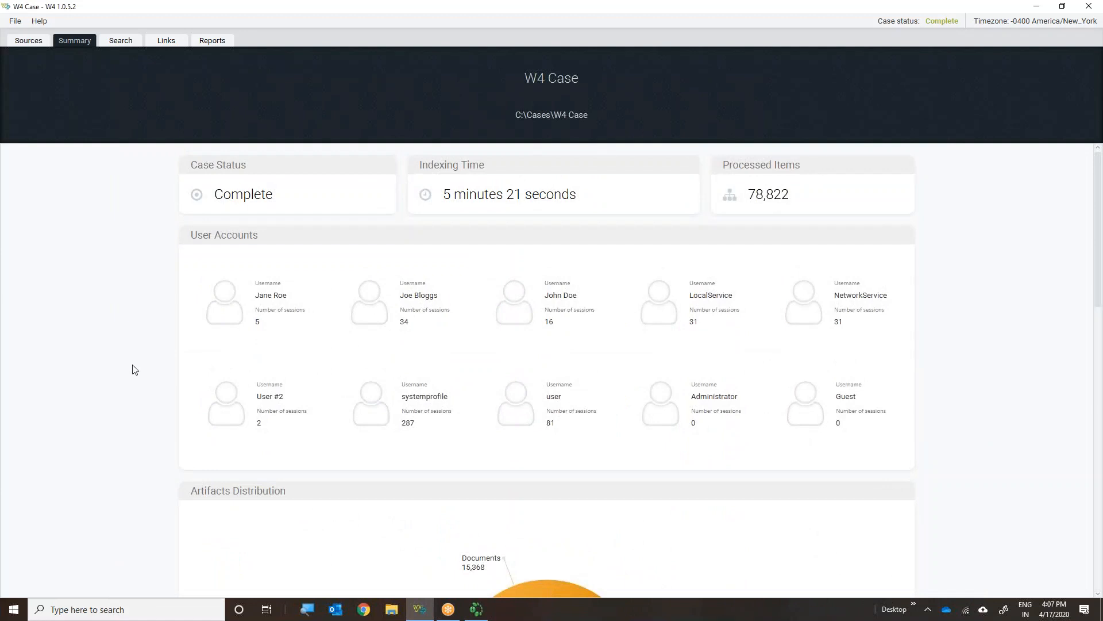
pyautogui.moveTo(482, 331)
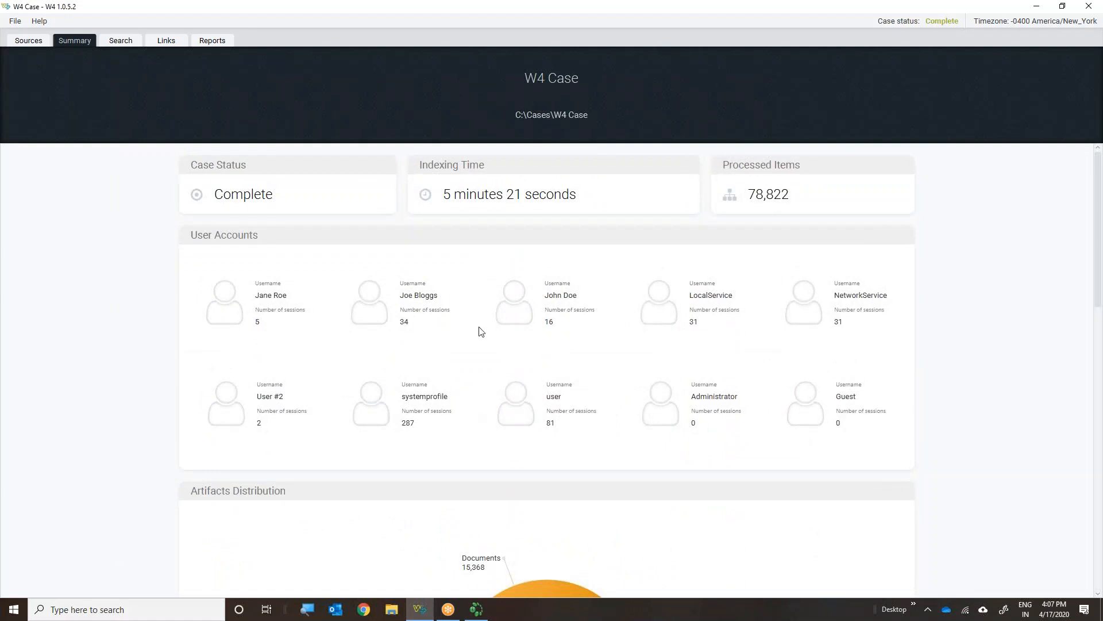
pyautogui.moveTo(76, 318)
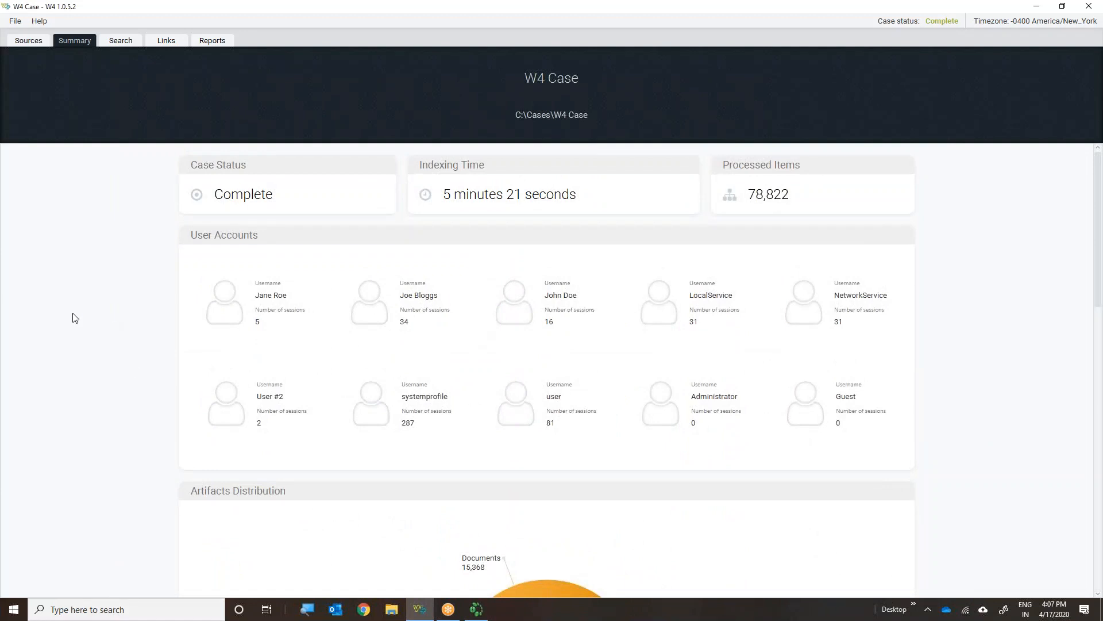
pyautogui.scroll(-3)
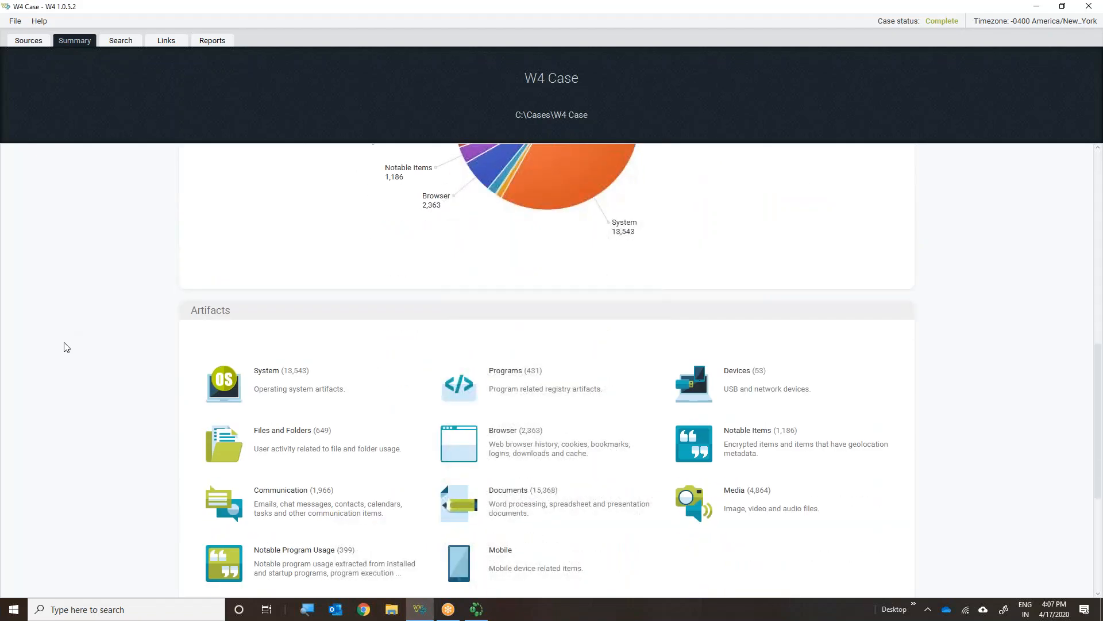
pyautogui.moveTo(324, 435)
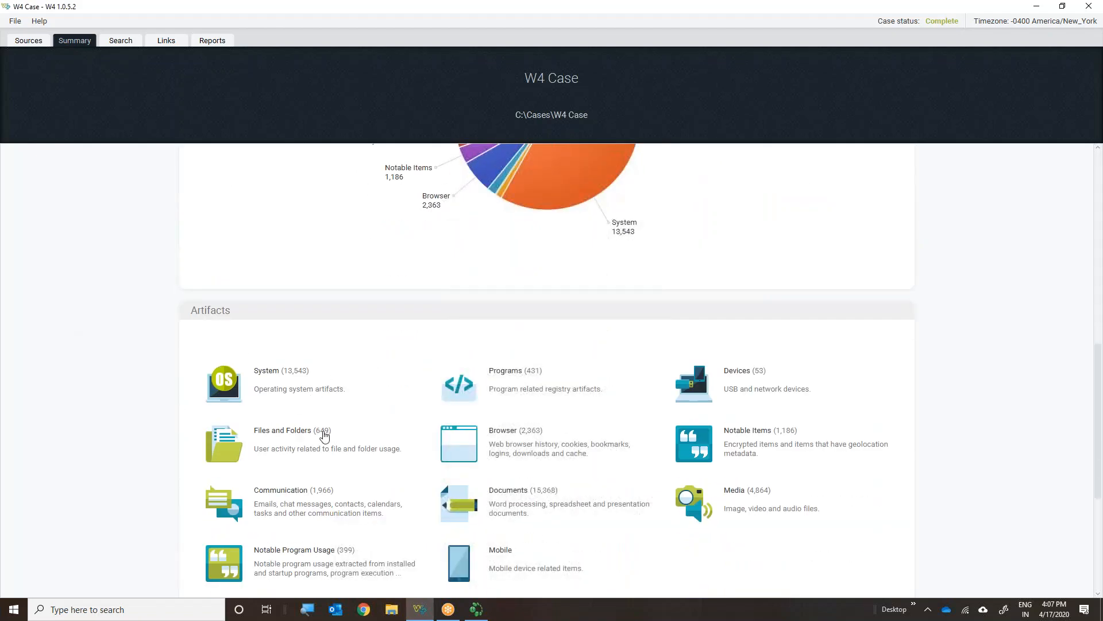
pyautogui.moveTo(139, 451)
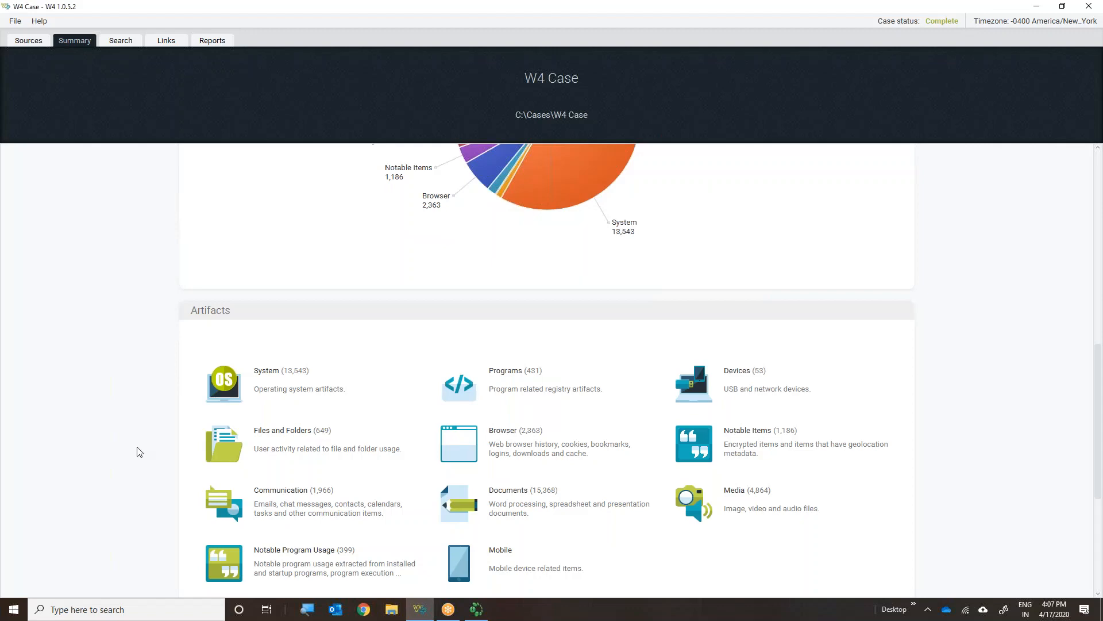
pyautogui.scroll(-3)
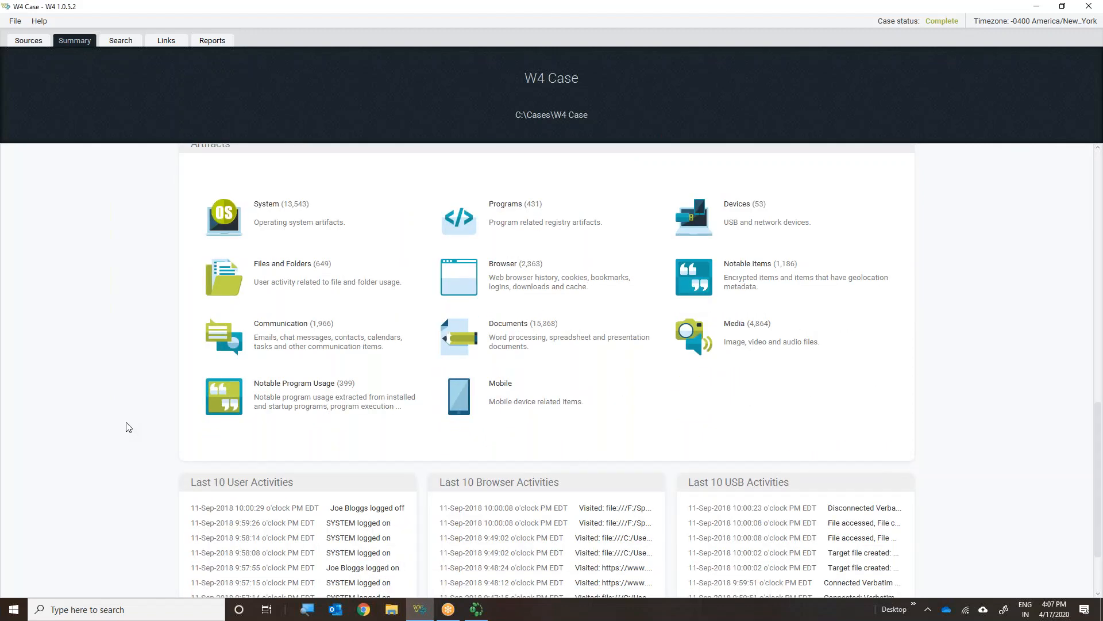
pyautogui.moveTo(115, 182)
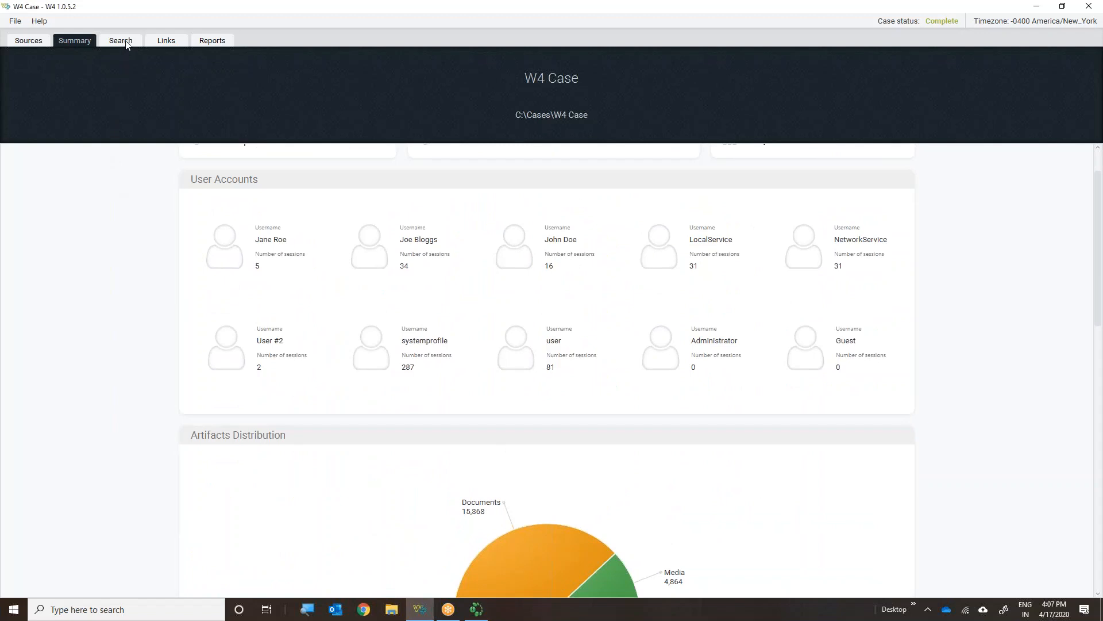
# Open the artifact search with category counts and expand USER-PC's user accounts in the source list
pyautogui.click(120, 40)
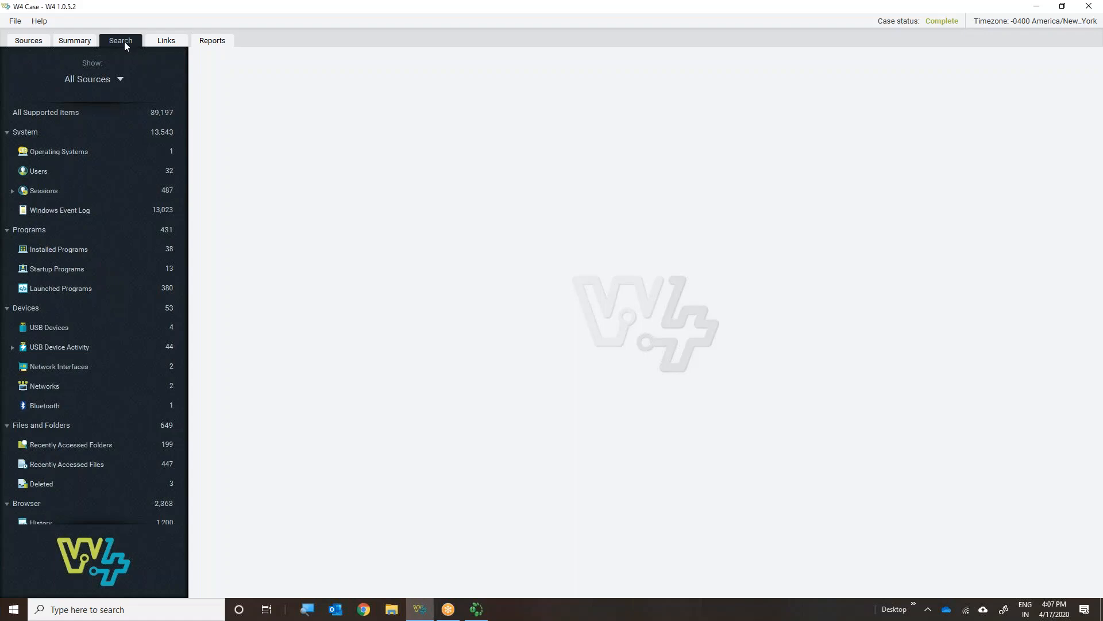
pyautogui.moveTo(121, 92)
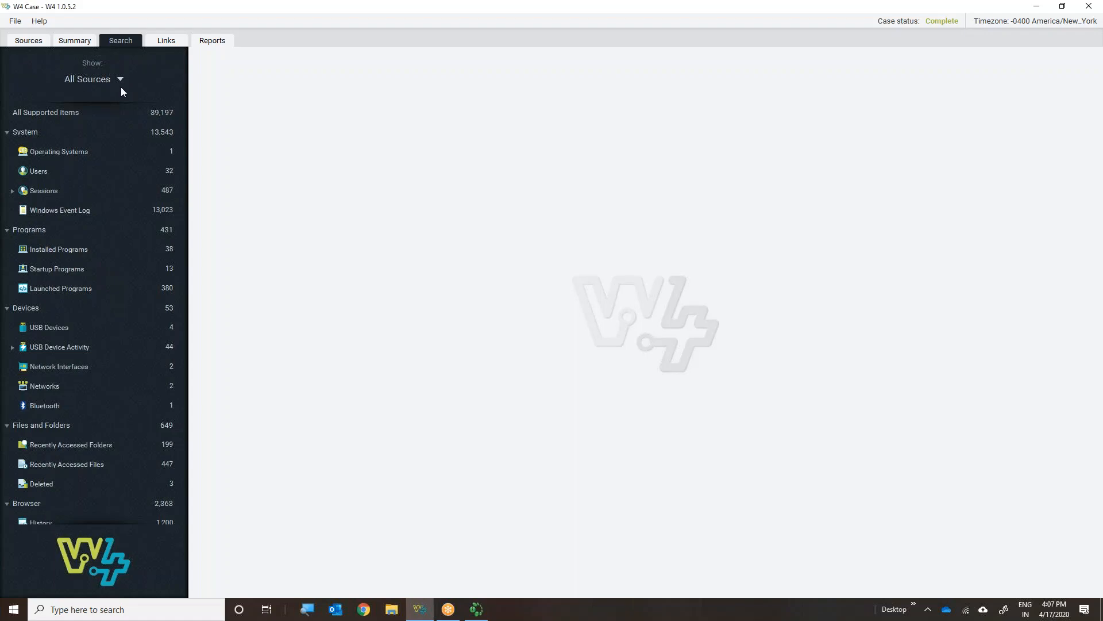
pyautogui.moveTo(138, 92)
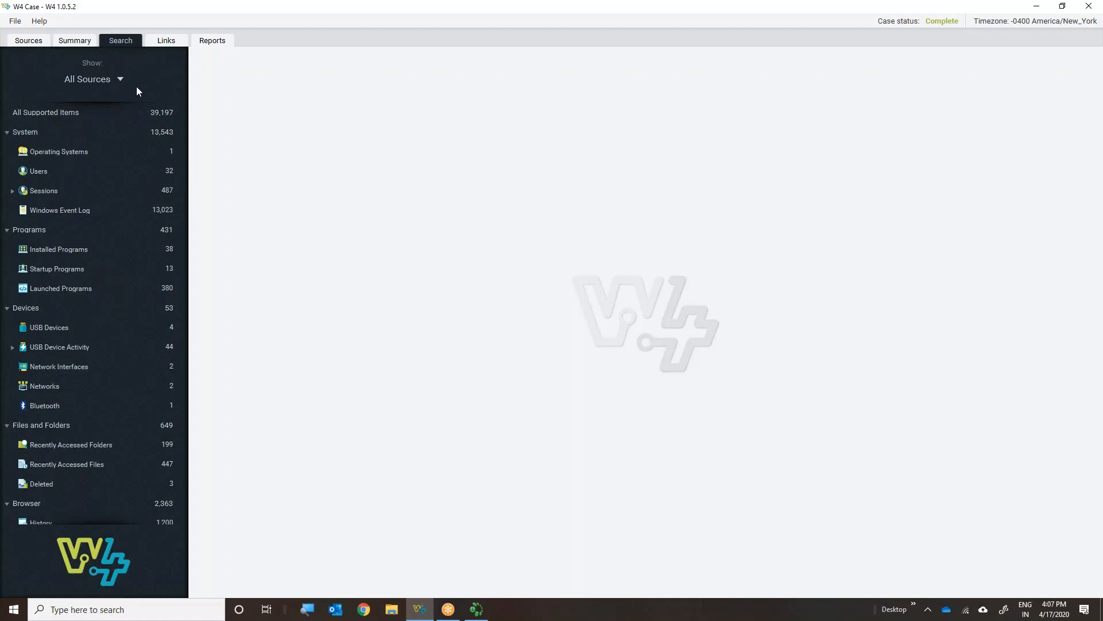
pyautogui.click(119, 79)
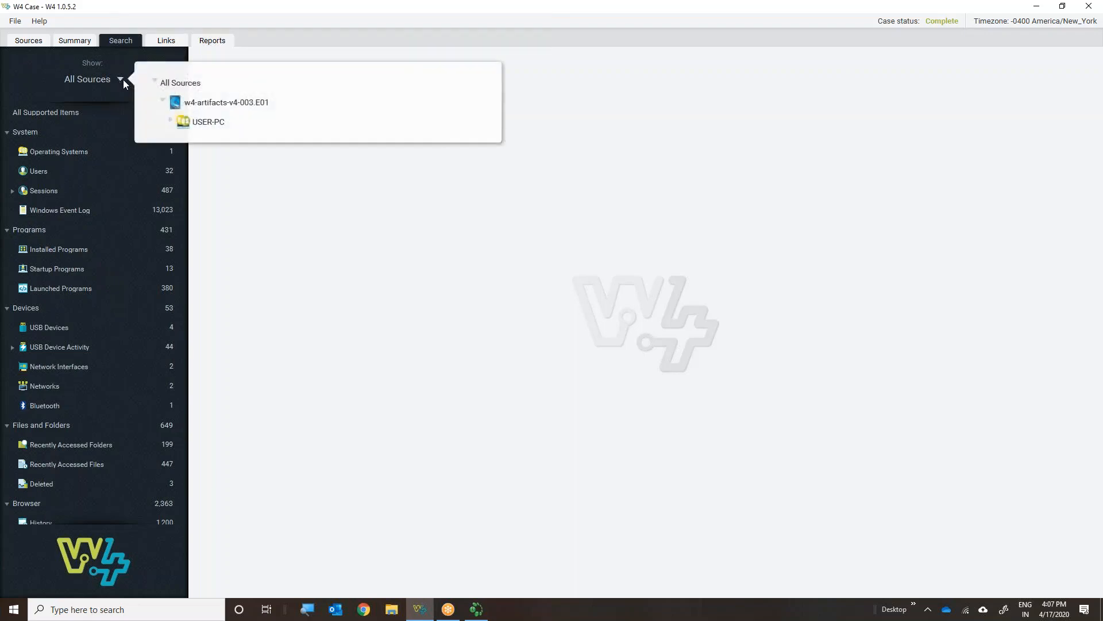
pyautogui.moveTo(196, 110)
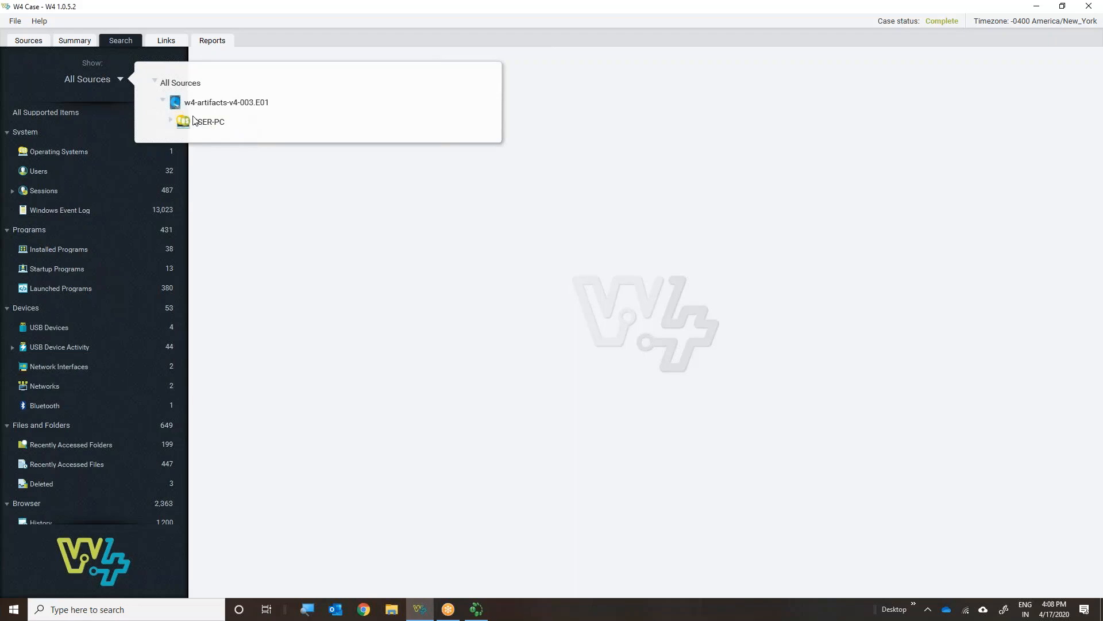
pyautogui.click(171, 121)
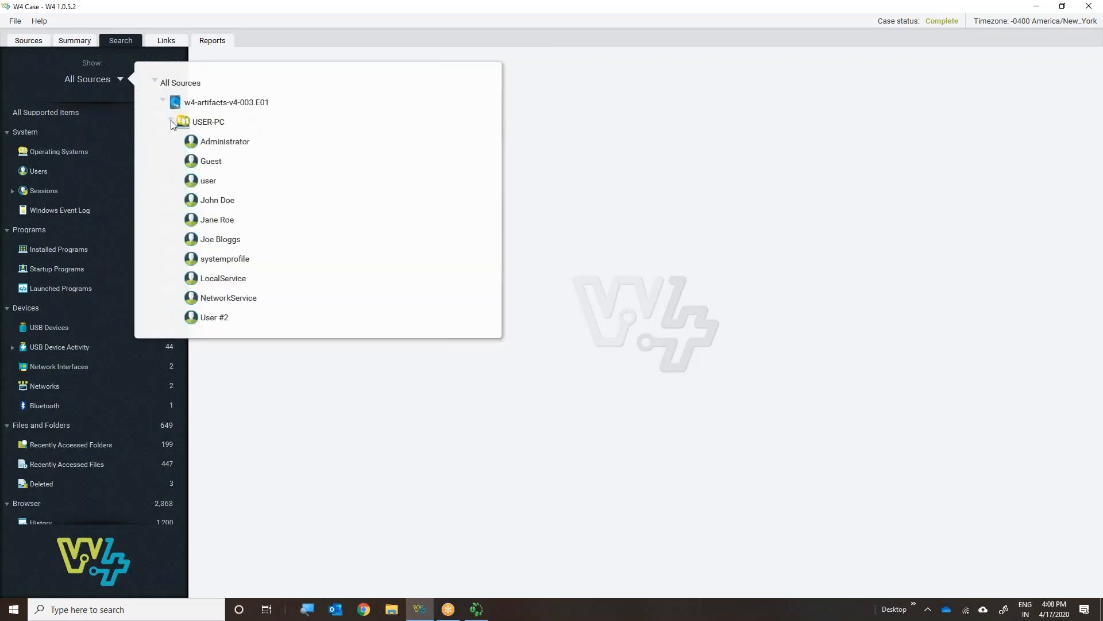
pyautogui.moveTo(213, 282)
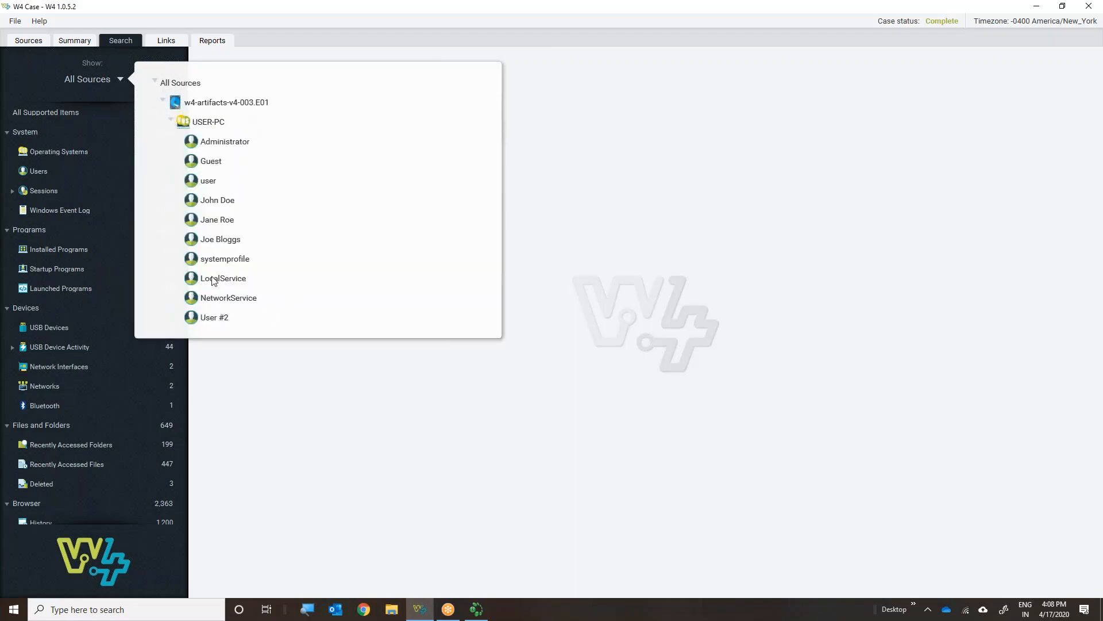
pyautogui.moveTo(220, 184)
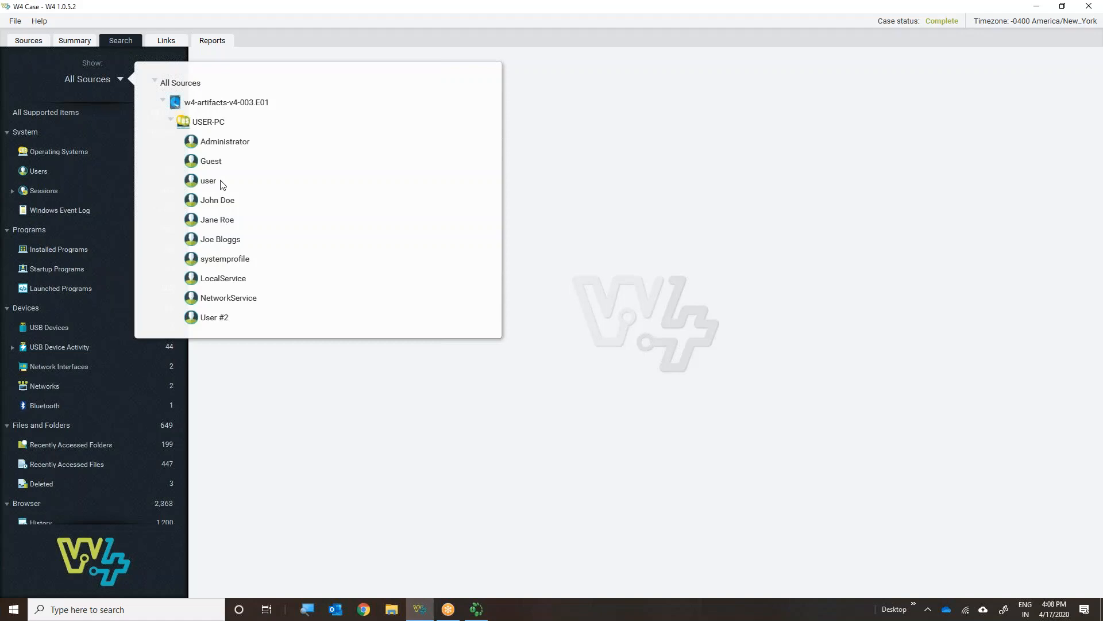
pyautogui.moveTo(217, 255)
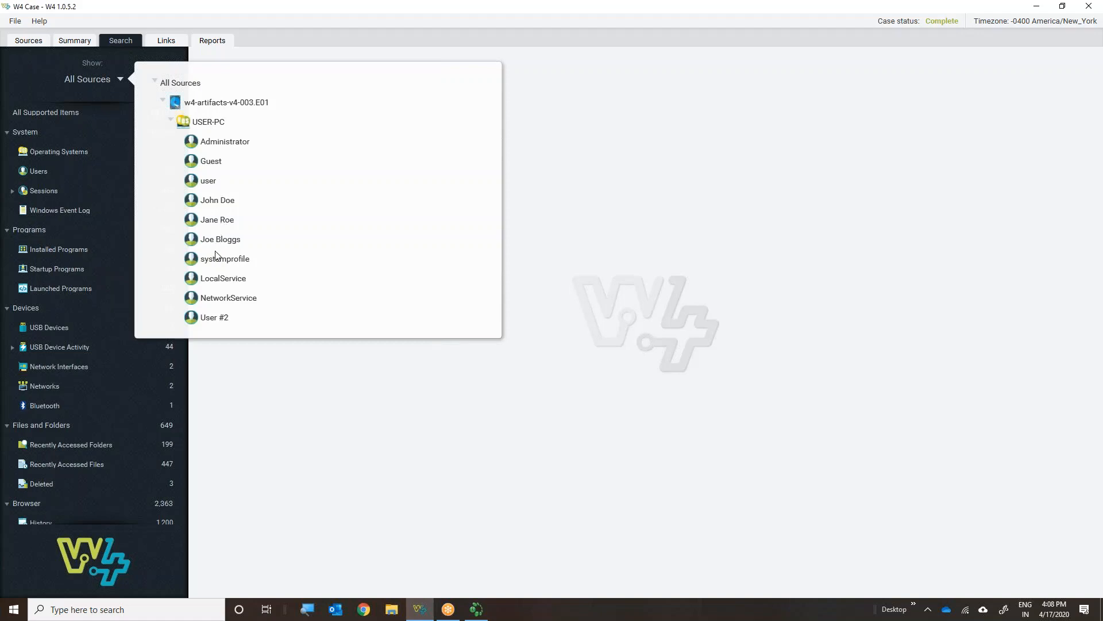
pyautogui.moveTo(227, 240)
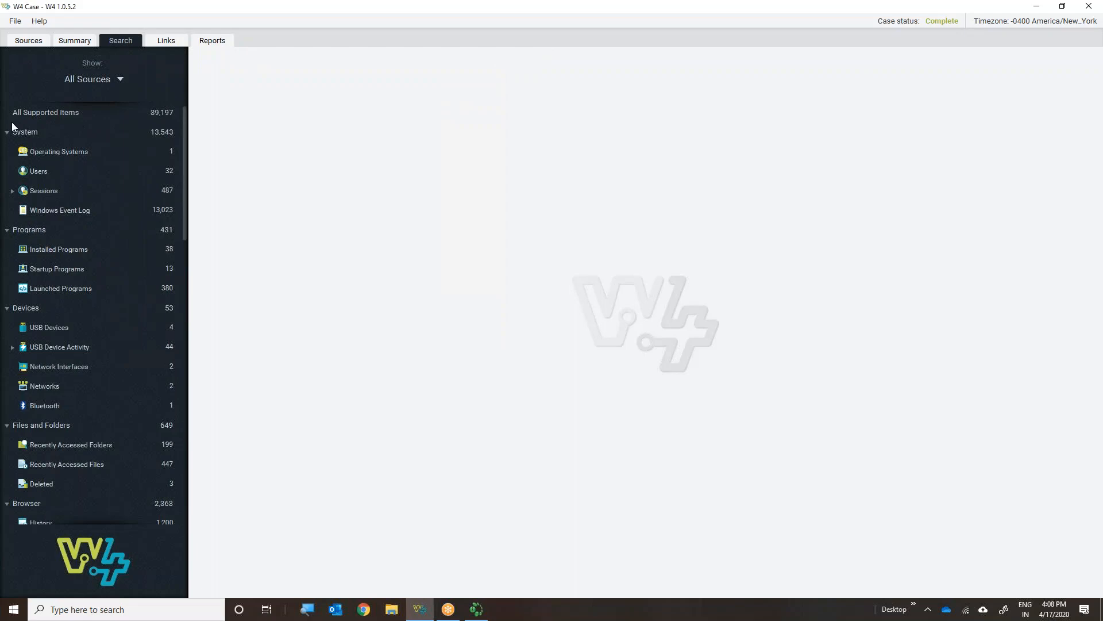
pyautogui.moveTo(55, 137)
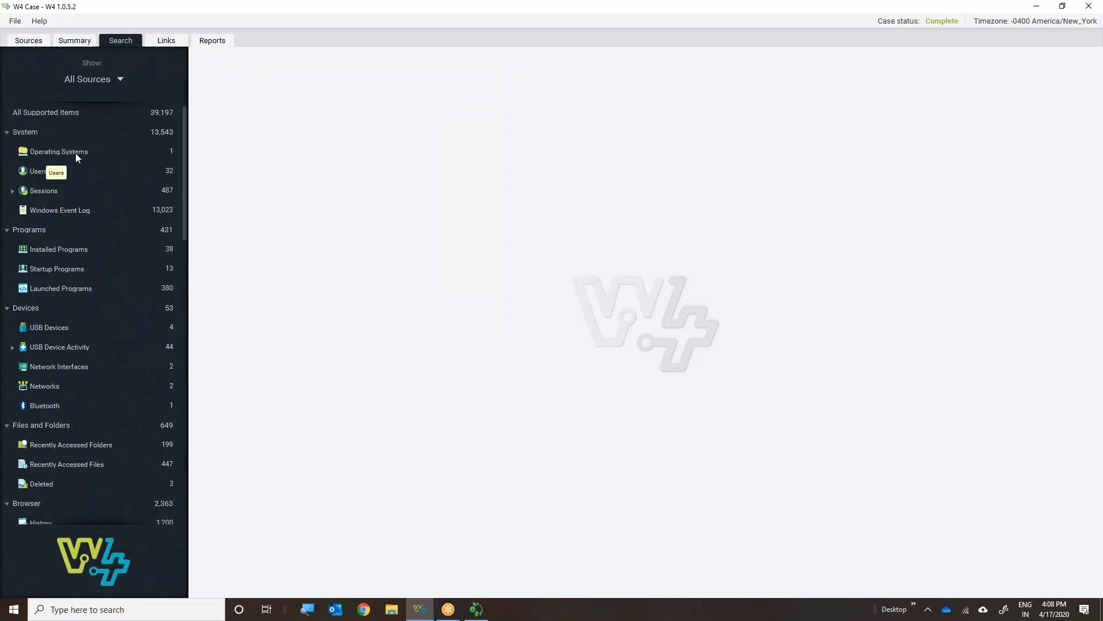
pyautogui.moveTo(44, 319)
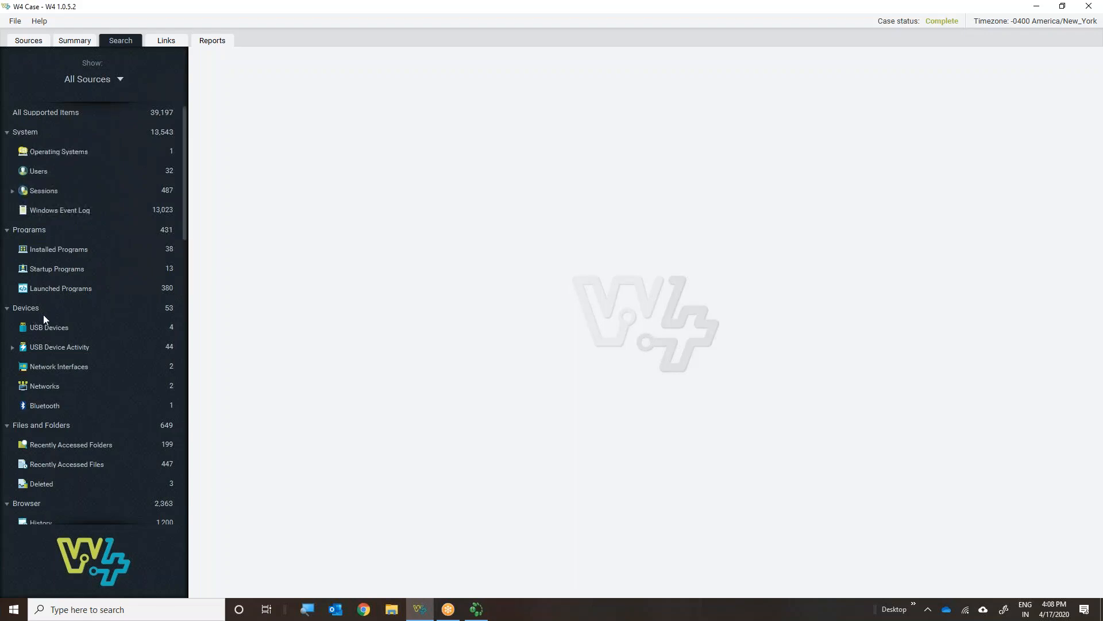
pyautogui.scroll(-3)
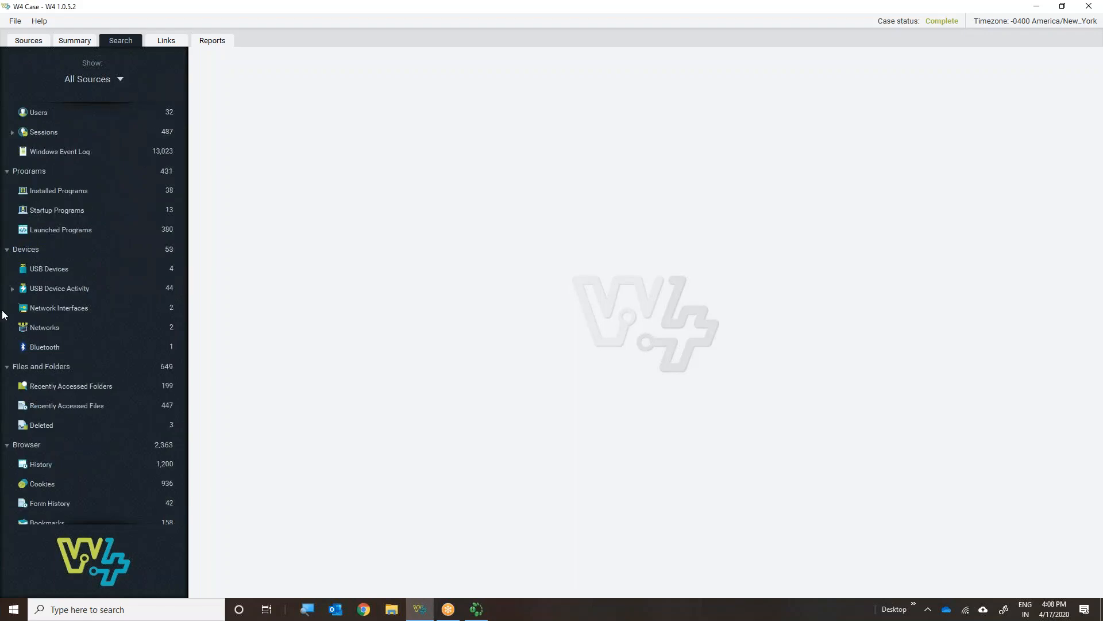
pyautogui.moveTo(33, 281)
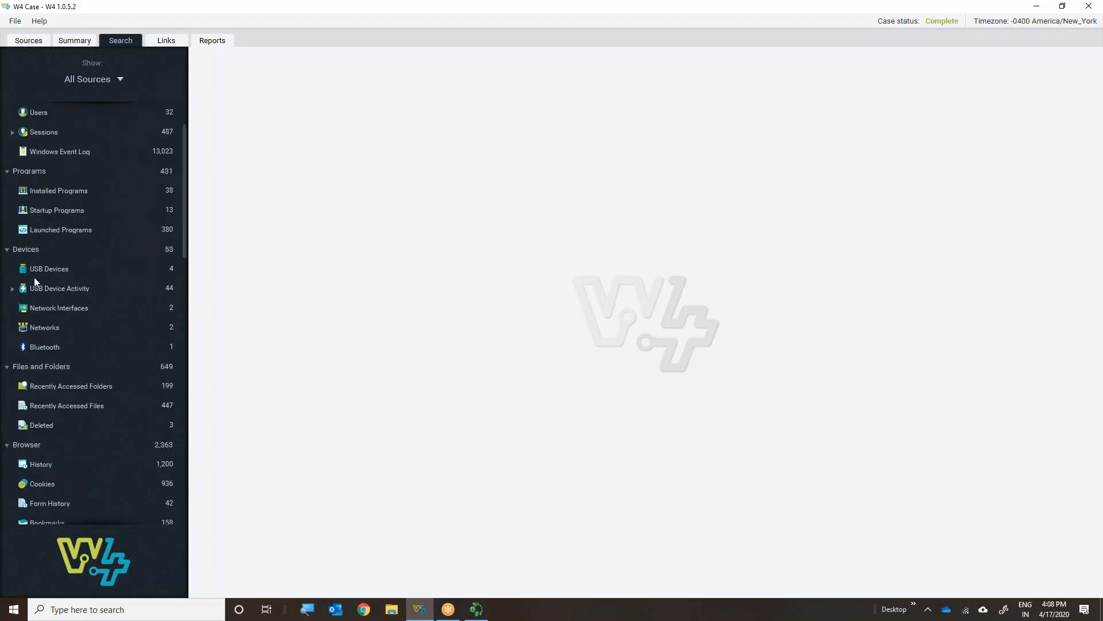
pyautogui.moveTo(33, 287)
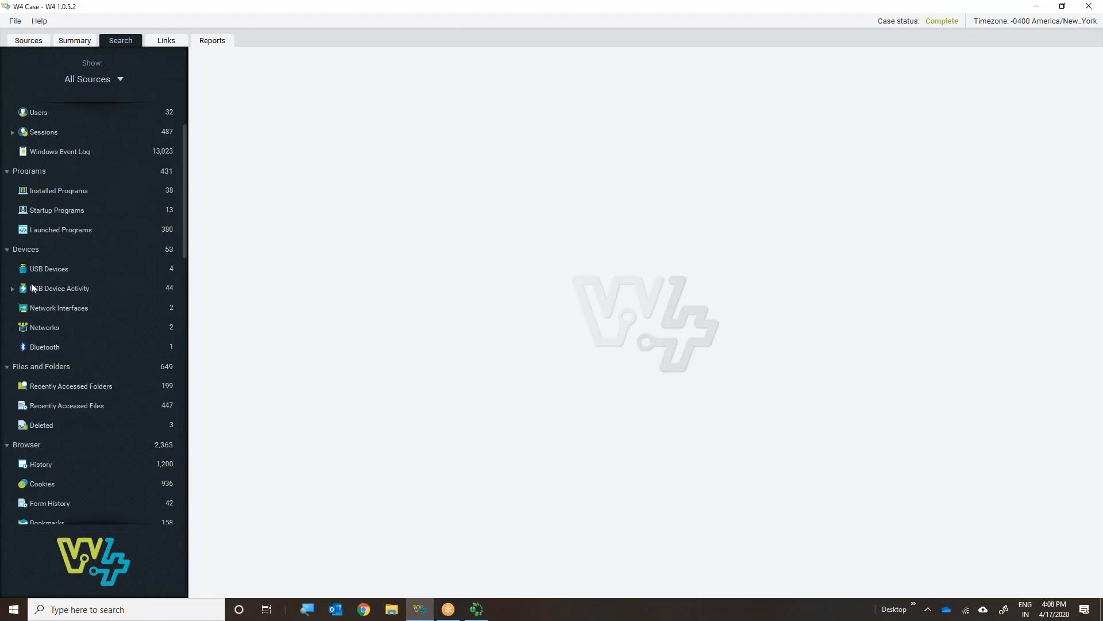
pyautogui.moveTo(41, 287)
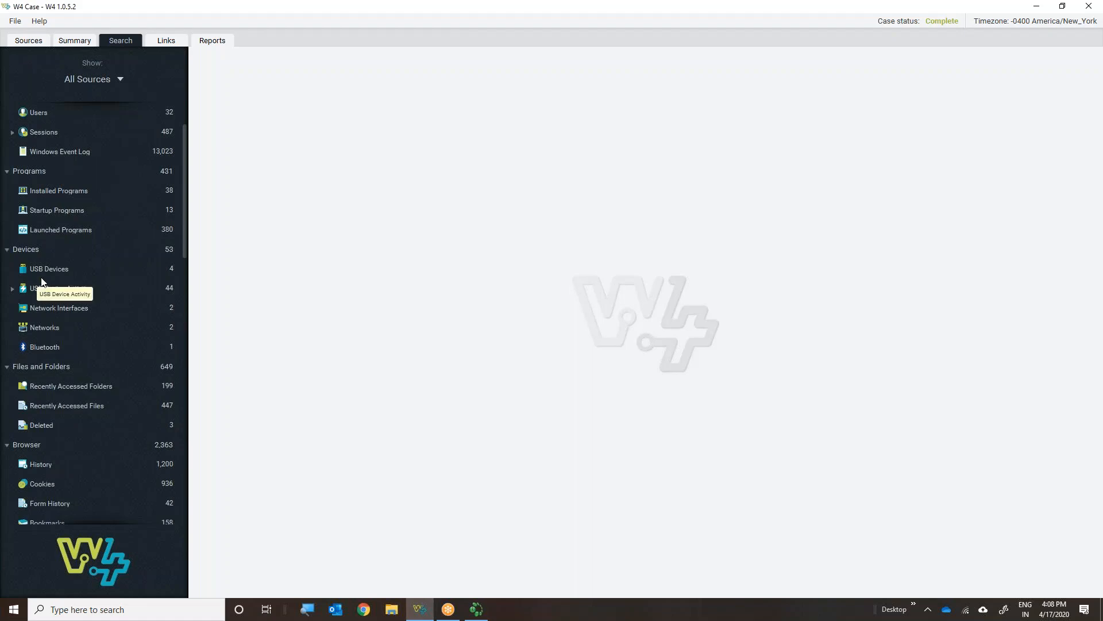
pyautogui.moveTo(61, 281)
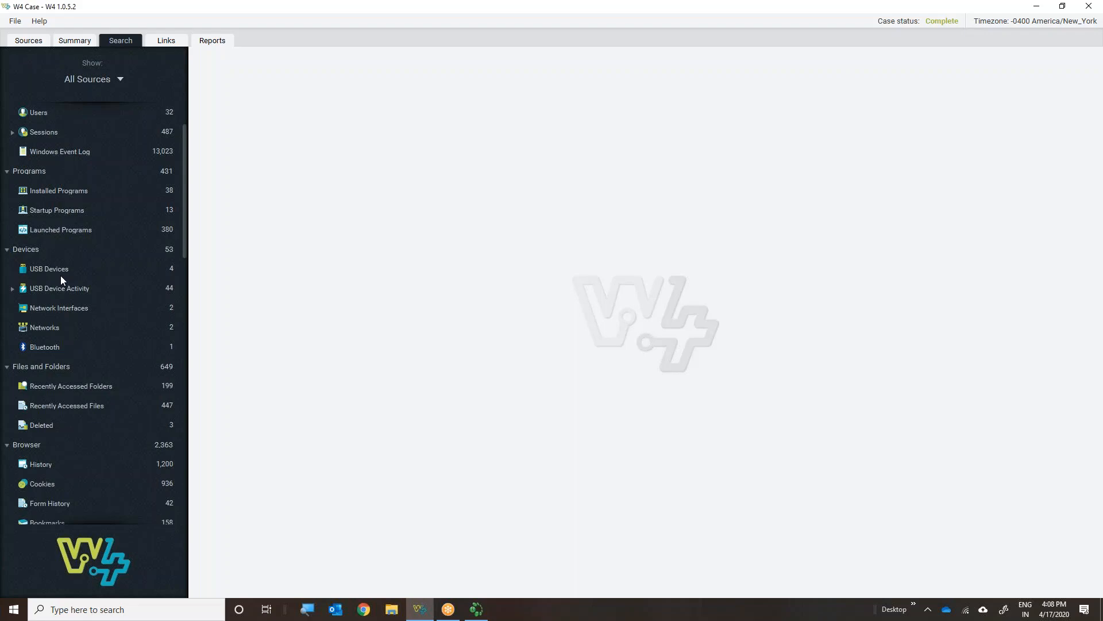
pyautogui.moveTo(72, 298)
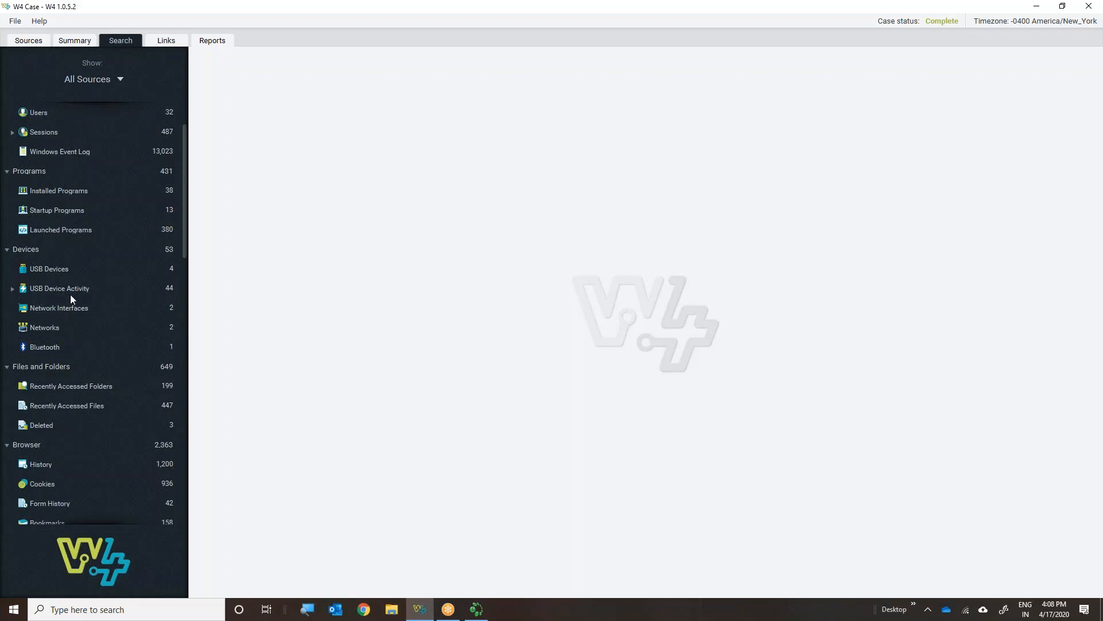
pyautogui.scroll(-3)
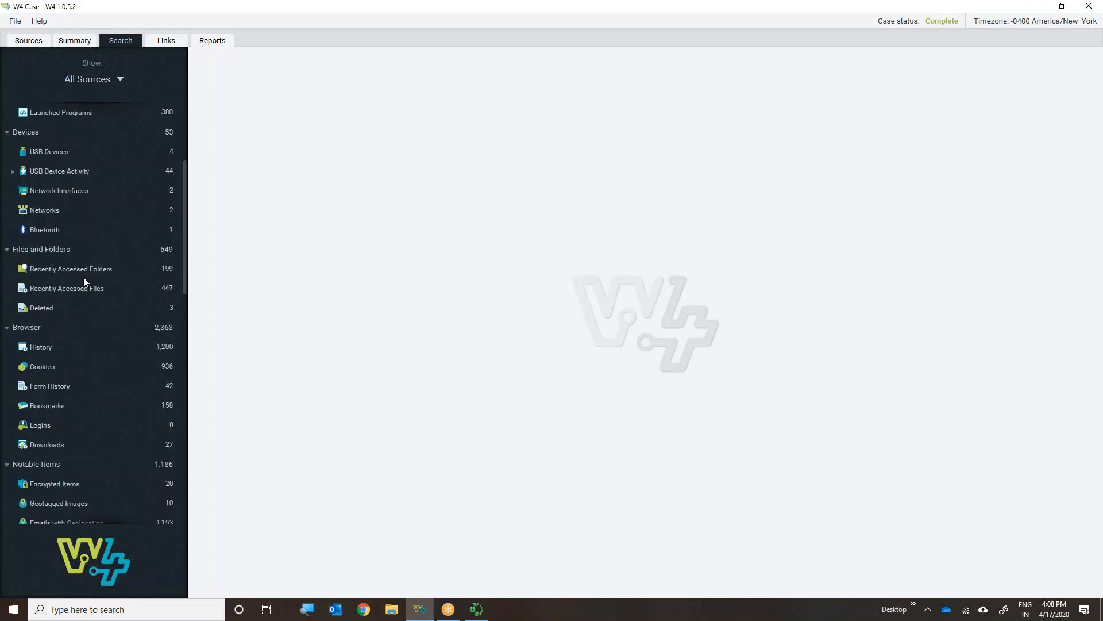
pyautogui.moveTo(27, 248)
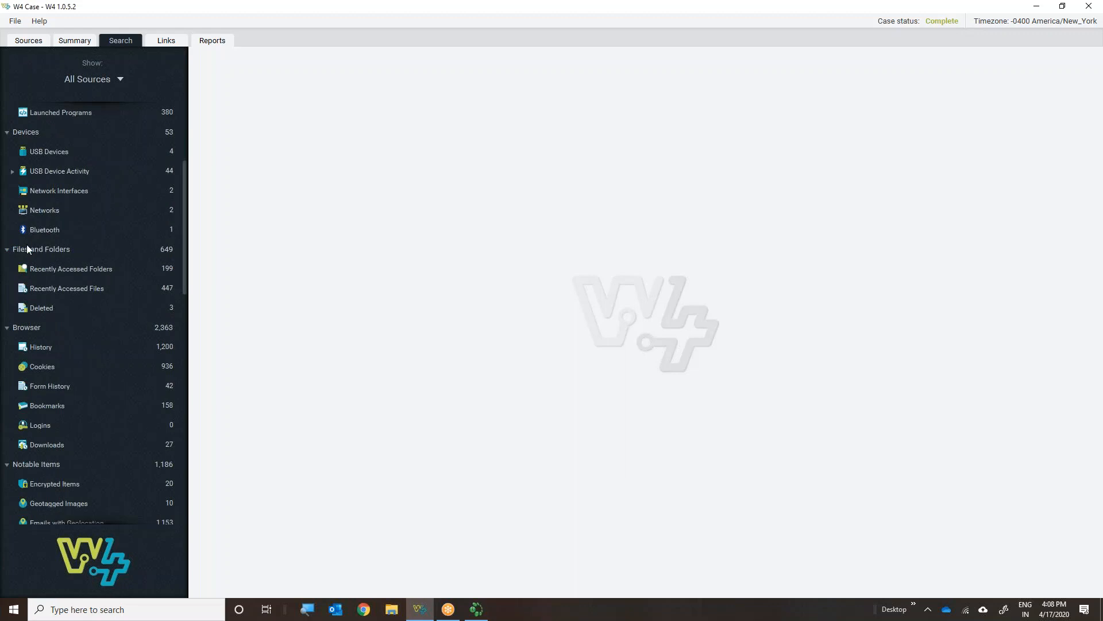
pyautogui.moveTo(44, 340)
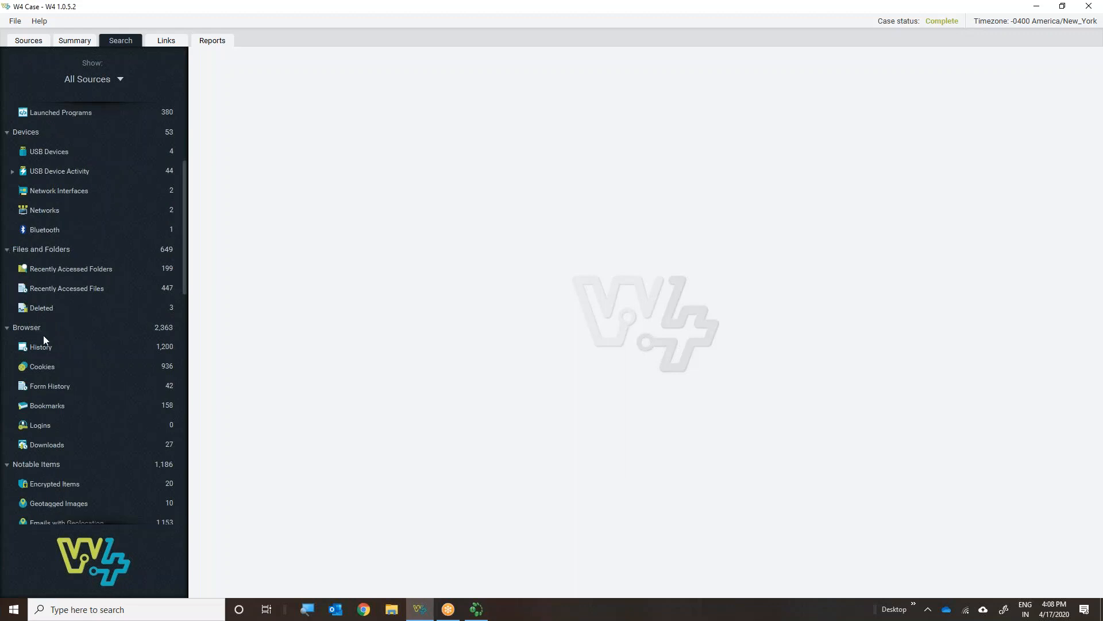
pyautogui.scroll(-3)
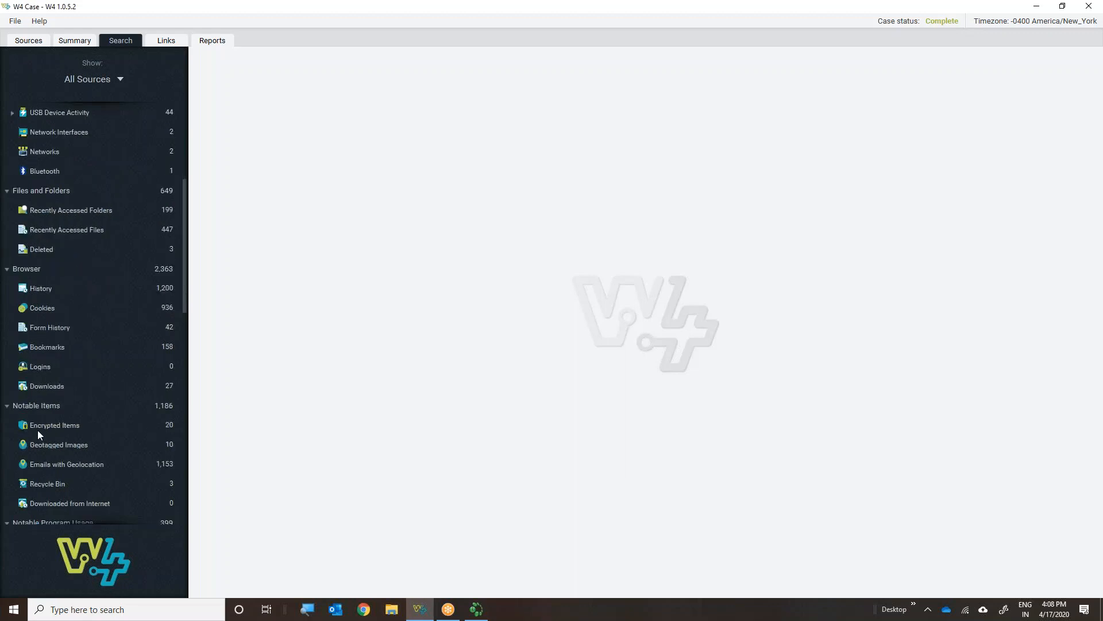
pyautogui.scroll(-3)
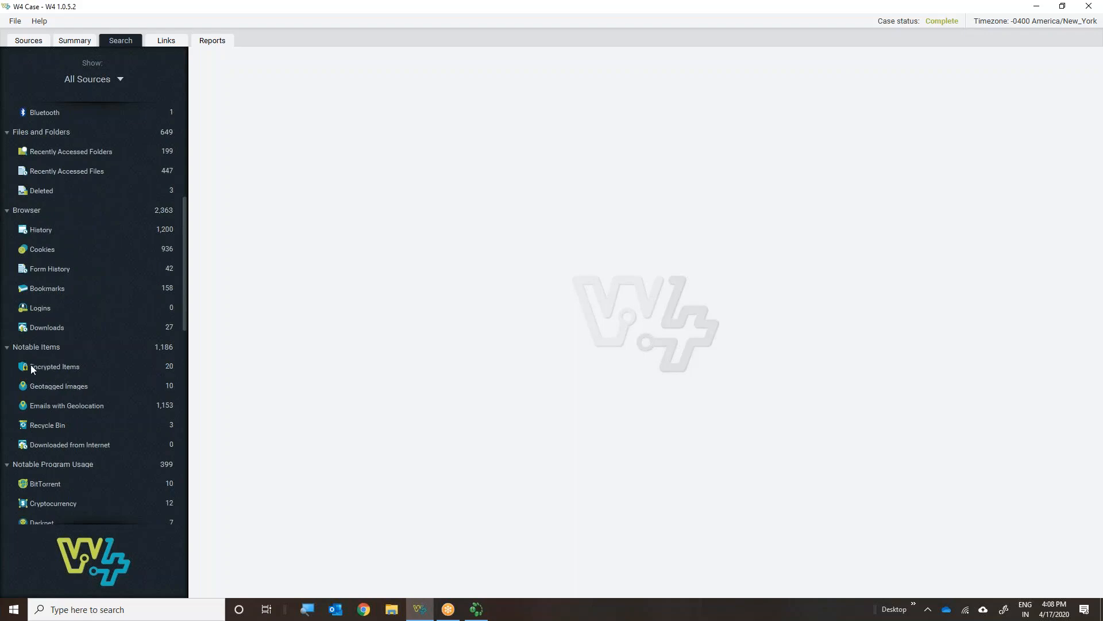
pyautogui.moveTo(49, 377)
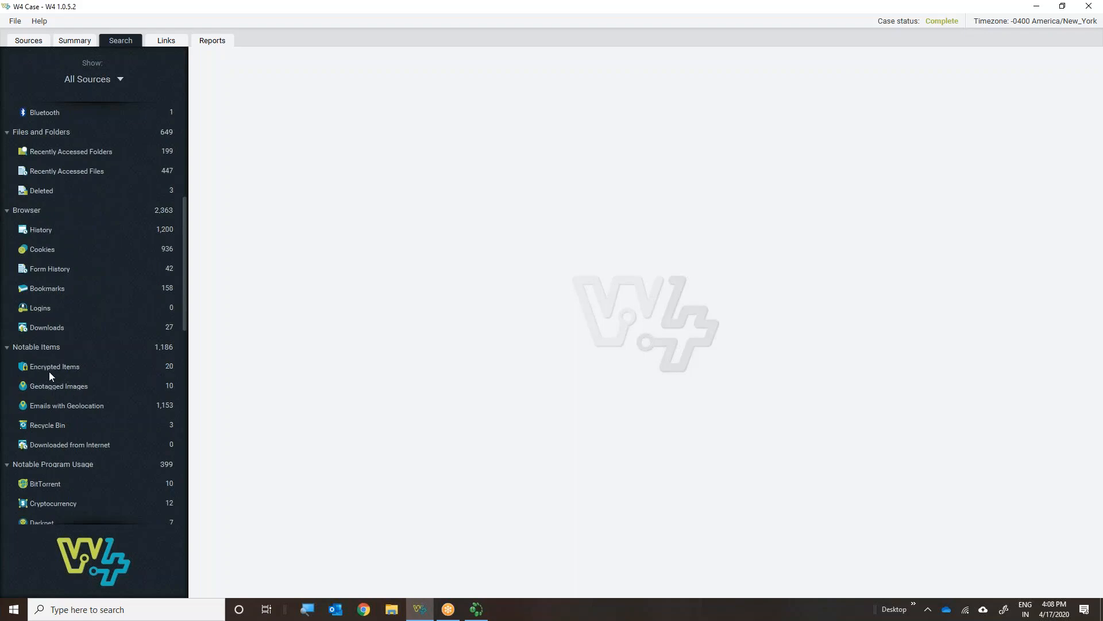
pyautogui.moveTo(68, 394)
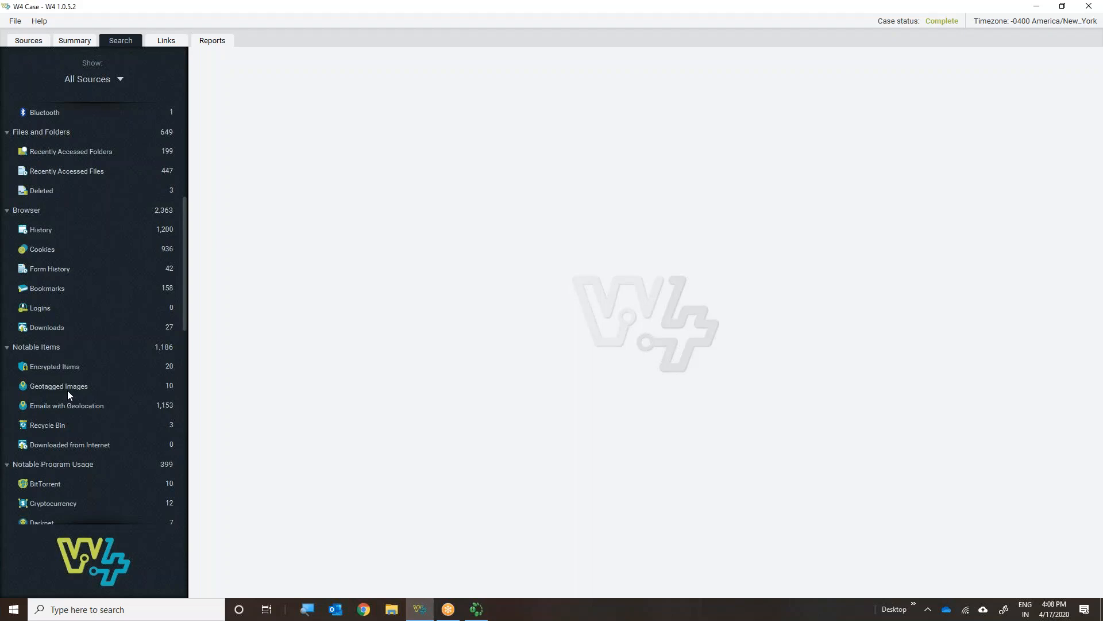
pyautogui.scroll(-3)
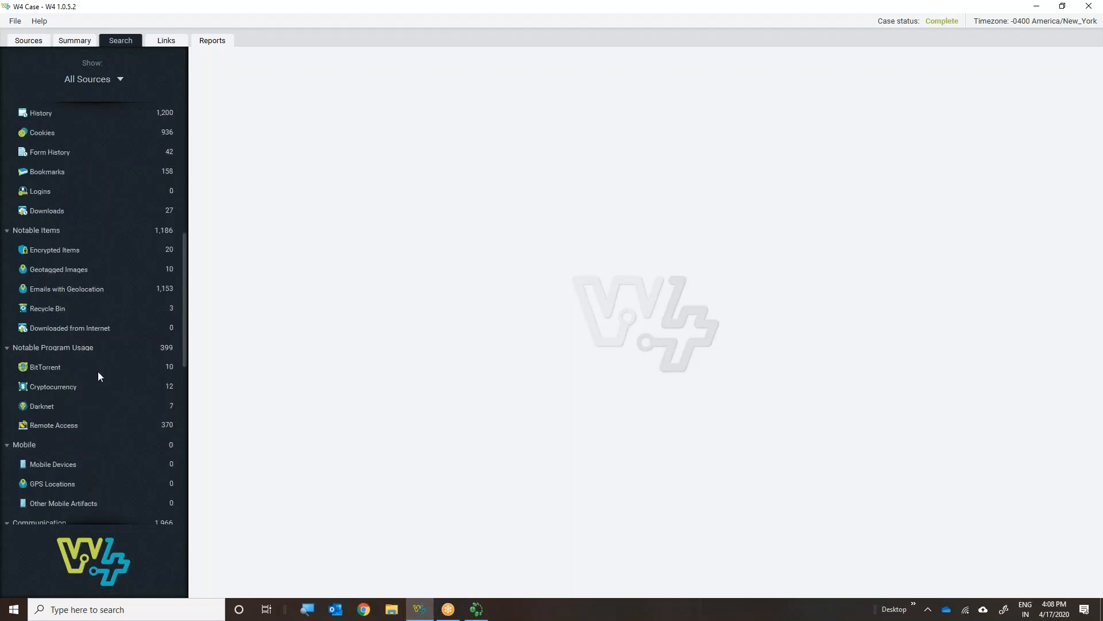
pyautogui.moveTo(23, 365)
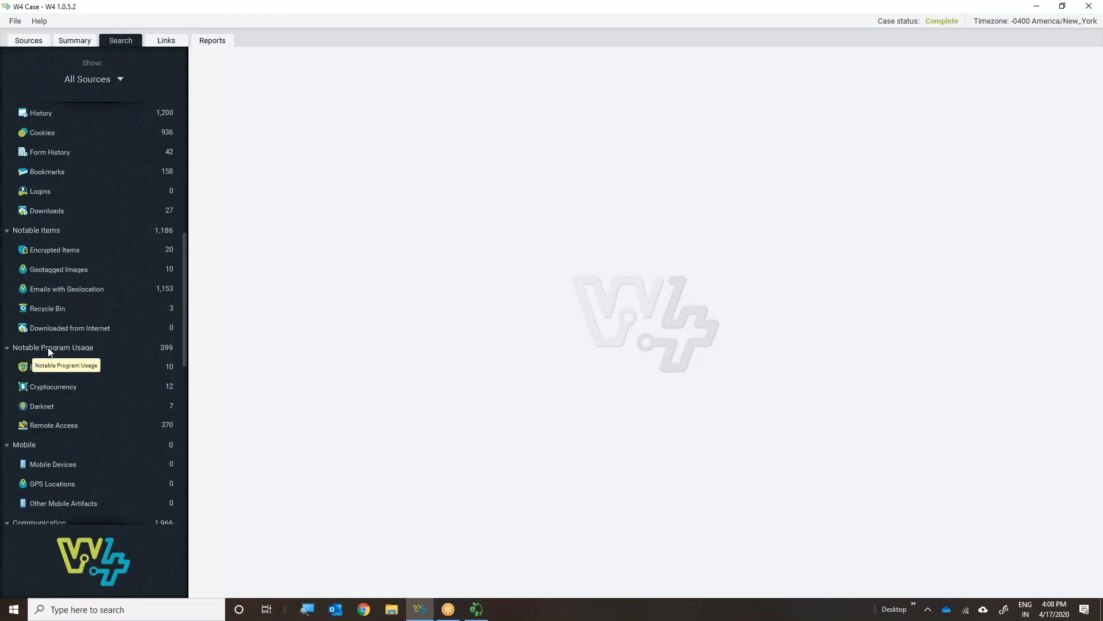
pyautogui.moveTo(87, 361)
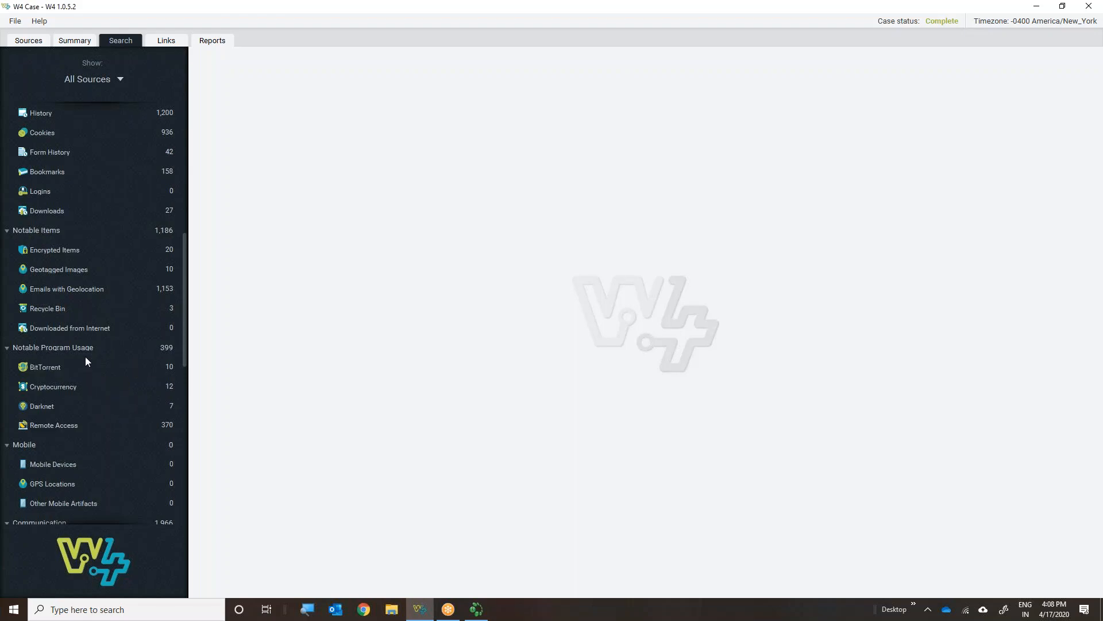
pyautogui.moveTo(46, 371)
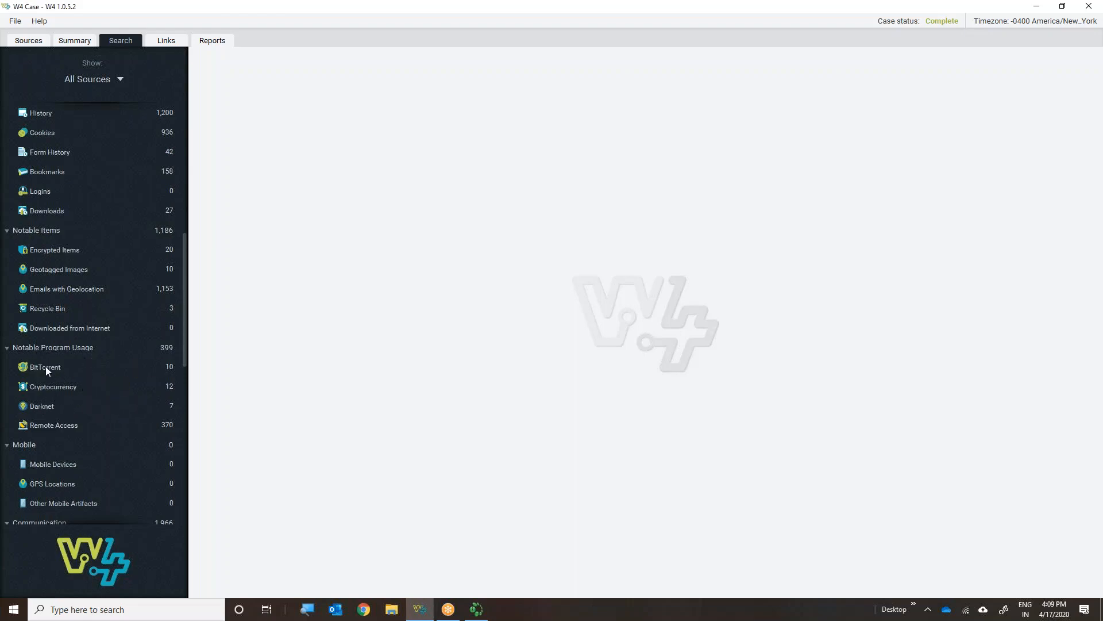
pyautogui.moveTo(28, 411)
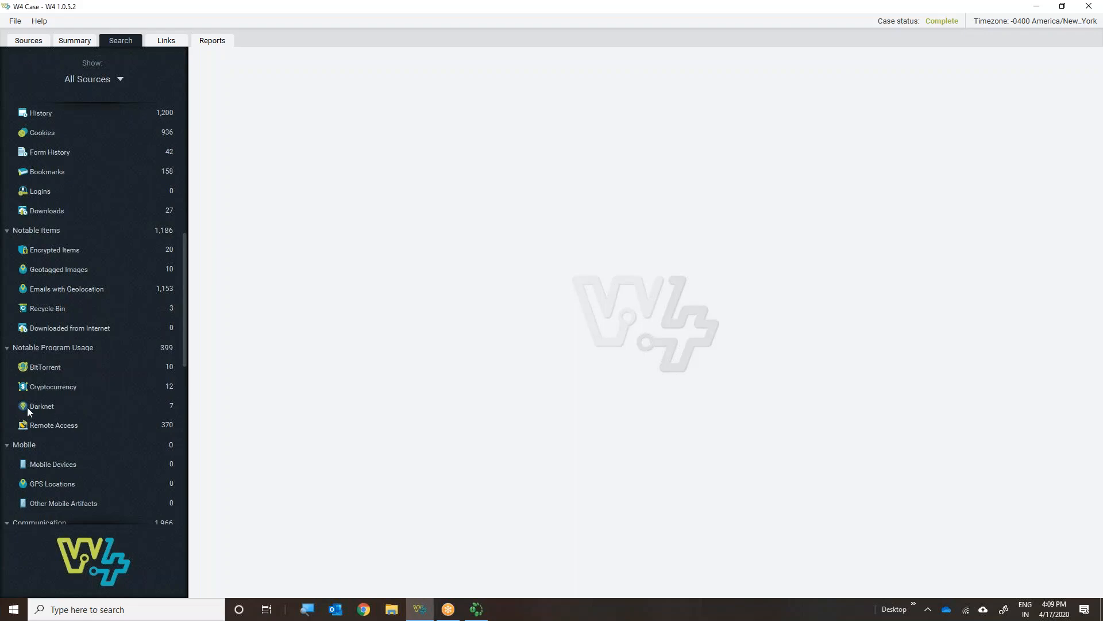
pyautogui.moveTo(24, 349)
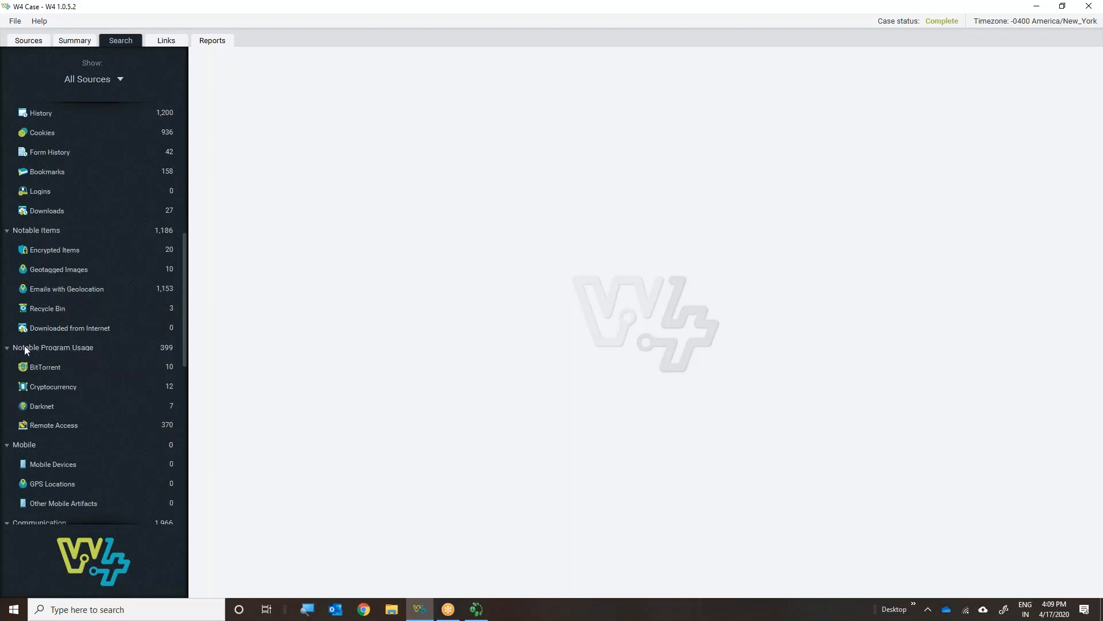
pyautogui.moveTo(100, 430)
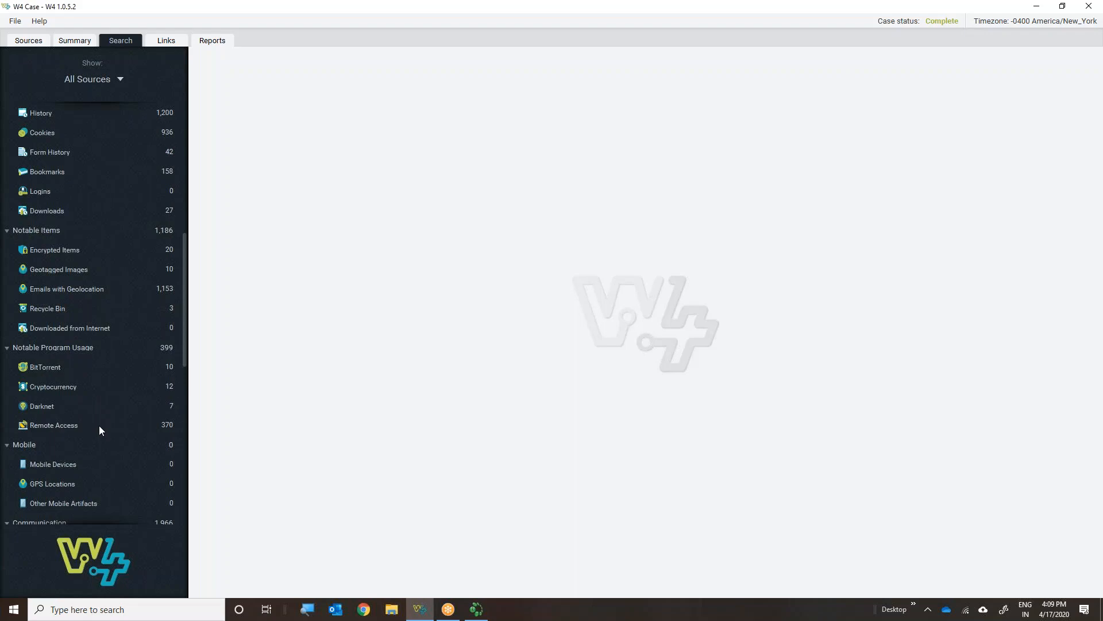
pyautogui.scroll(-3)
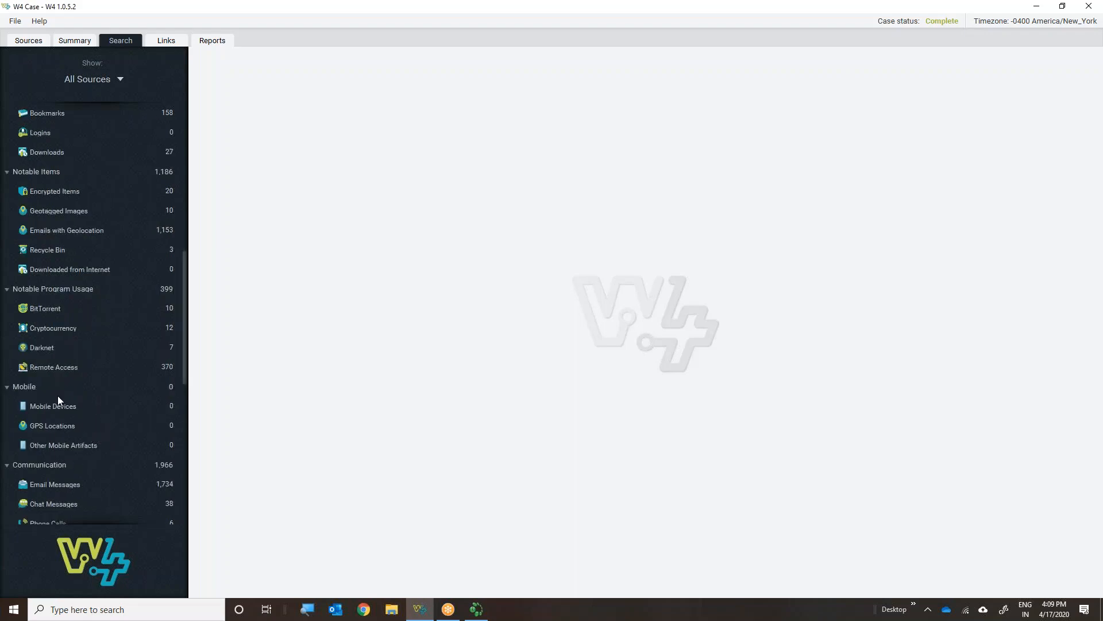
pyautogui.moveTo(68, 451)
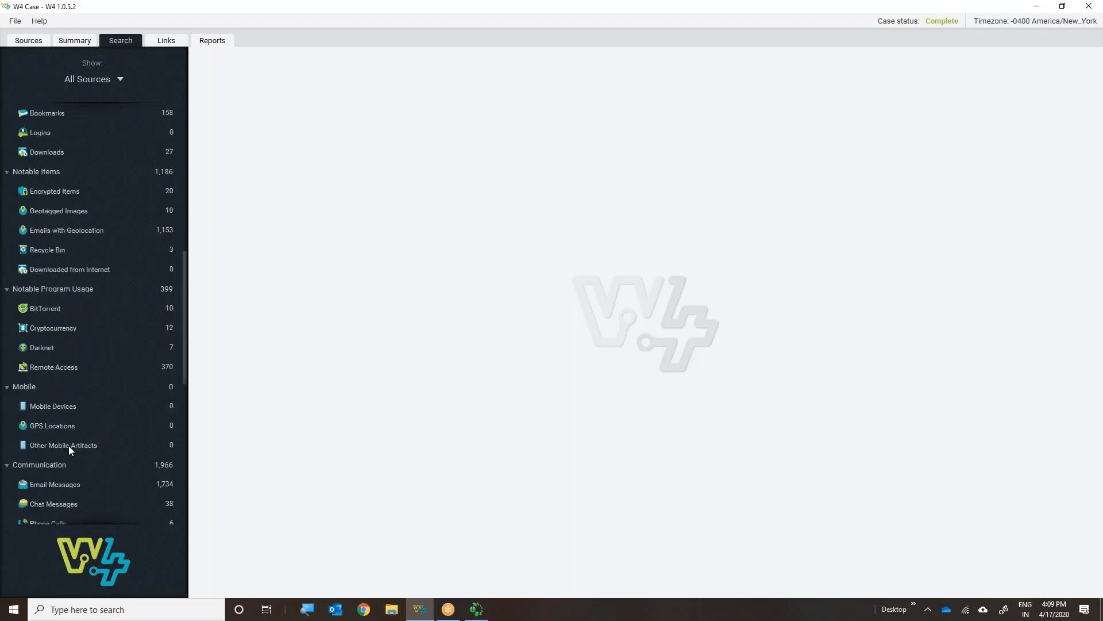
pyautogui.moveTo(106, 426)
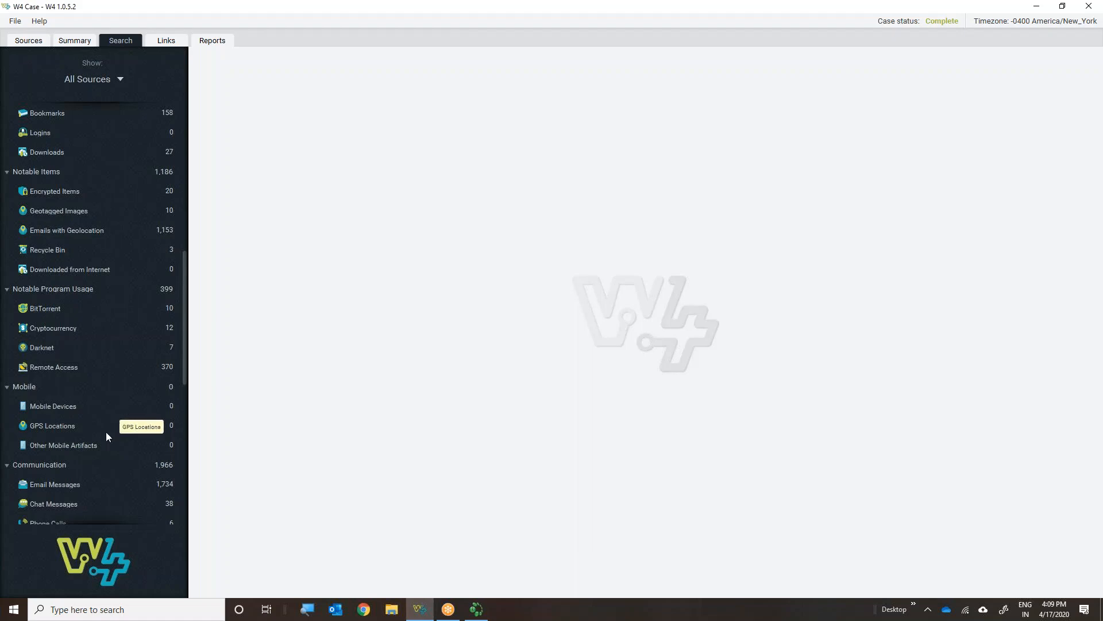
pyautogui.scroll(-3)
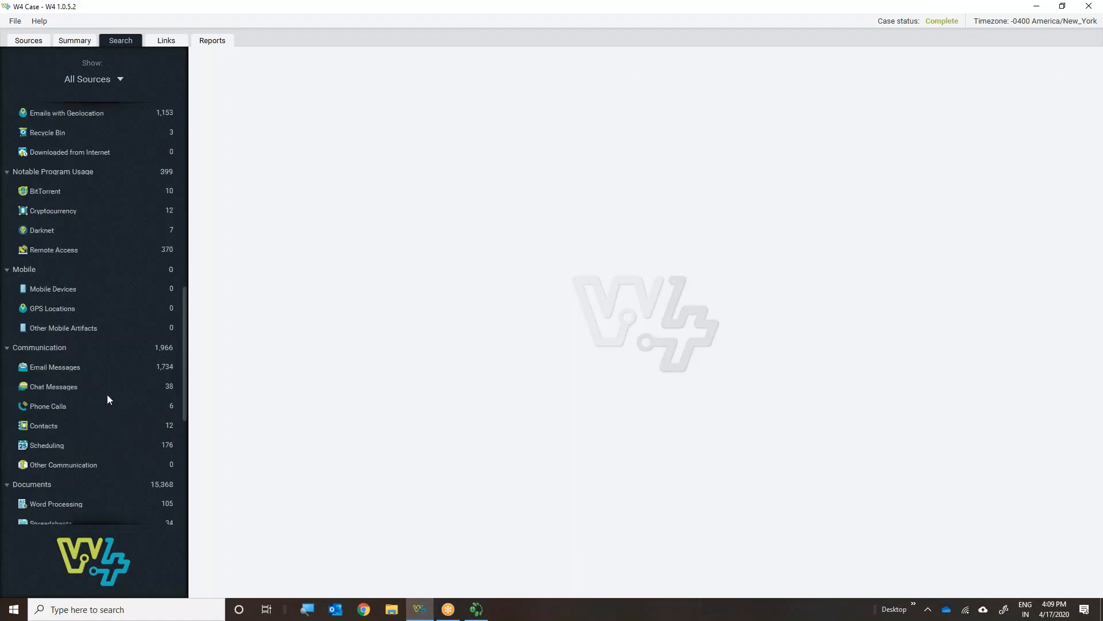
pyautogui.scroll(-3)
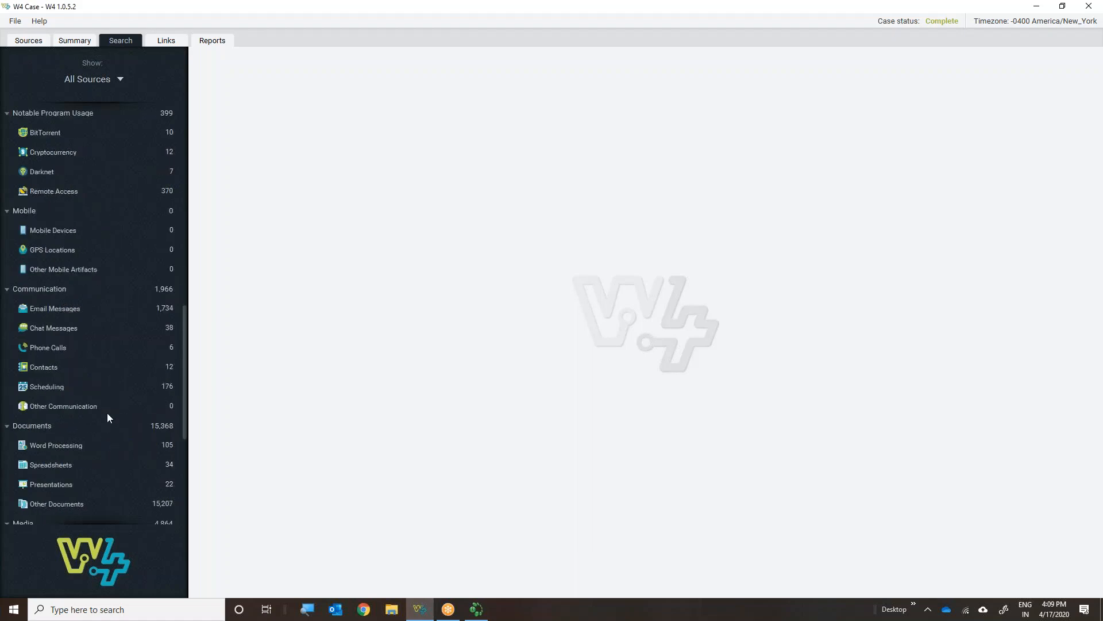
pyautogui.scroll(-3)
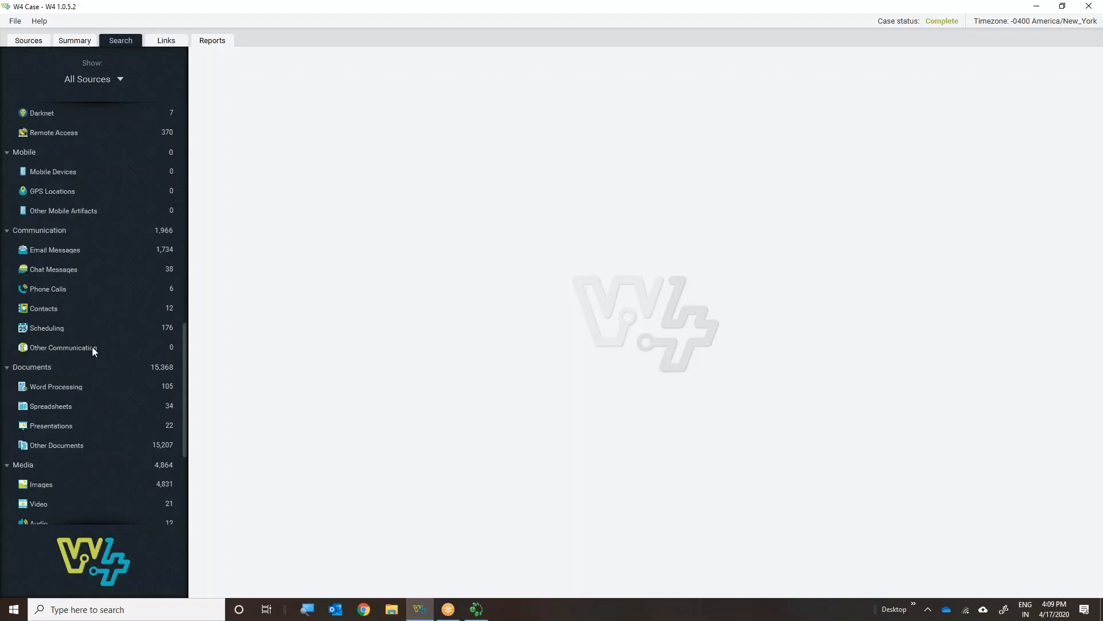
pyautogui.moveTo(90, 380)
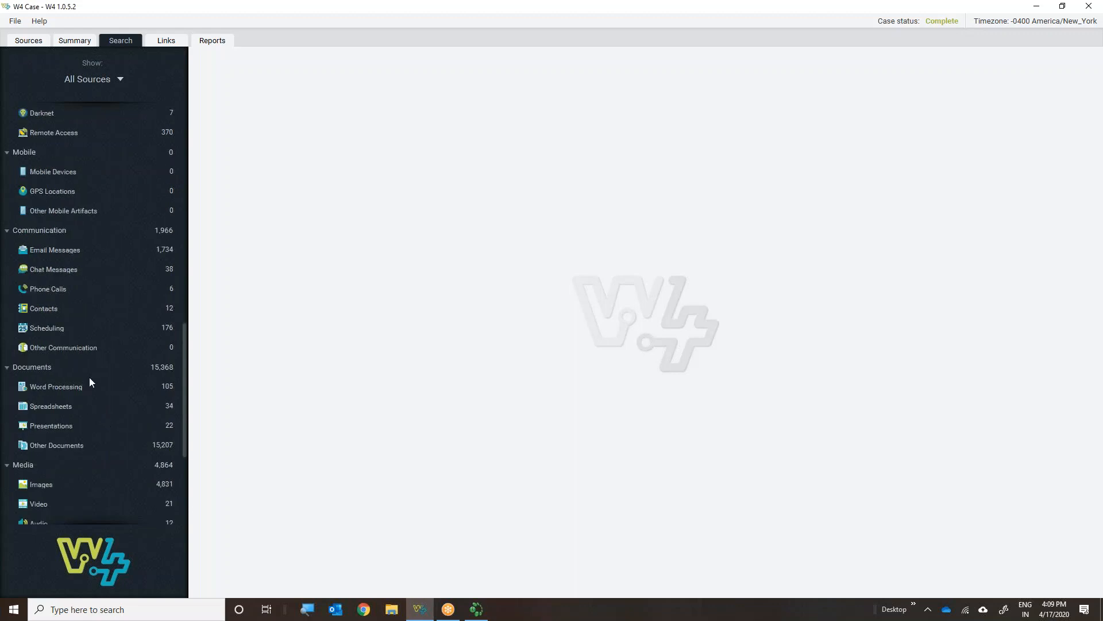
pyautogui.scroll(-3)
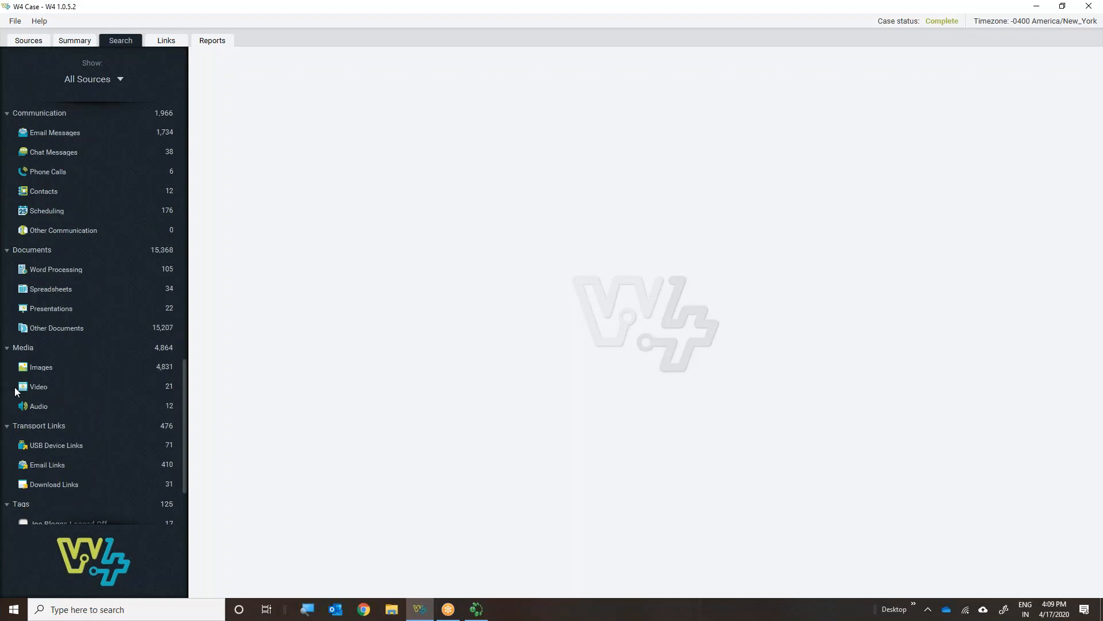
pyautogui.scroll(-3)
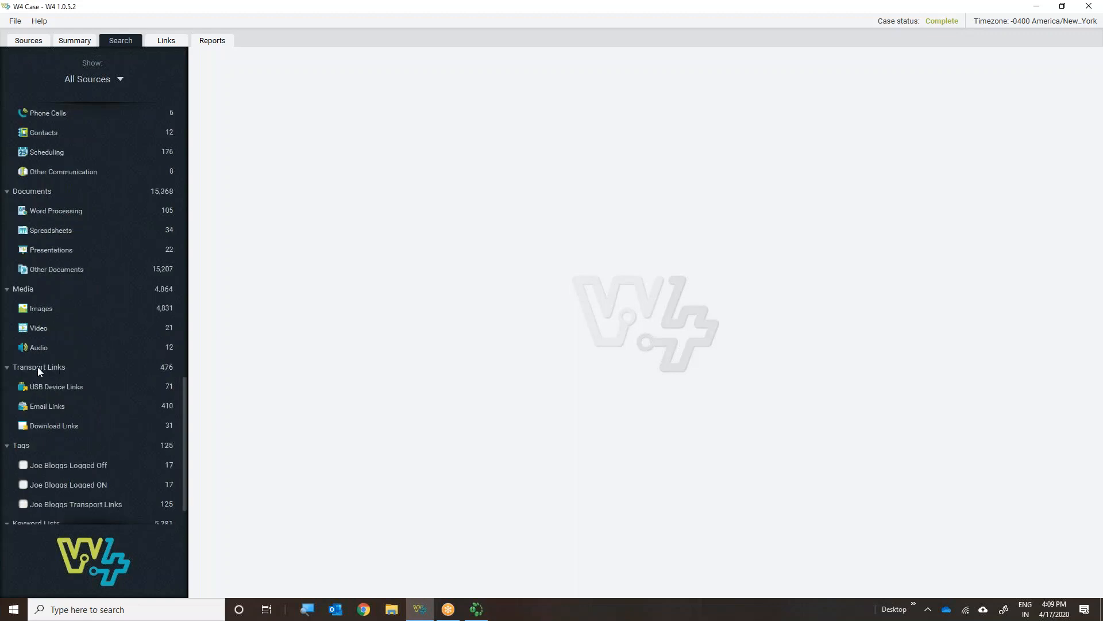
pyautogui.moveTo(58, 388)
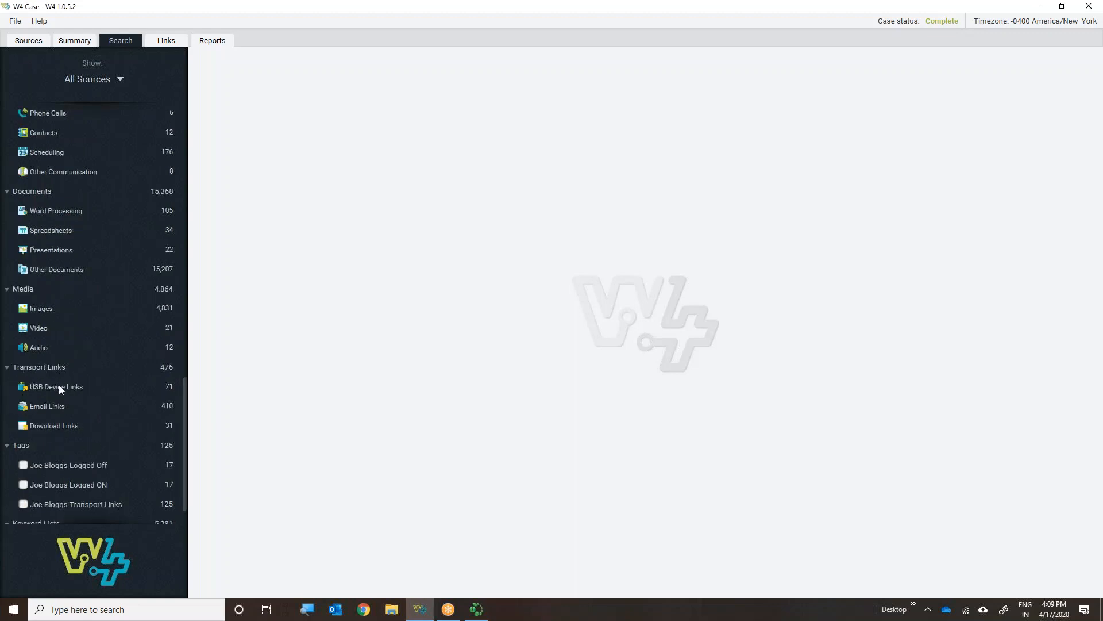
pyautogui.moveTo(56, 386)
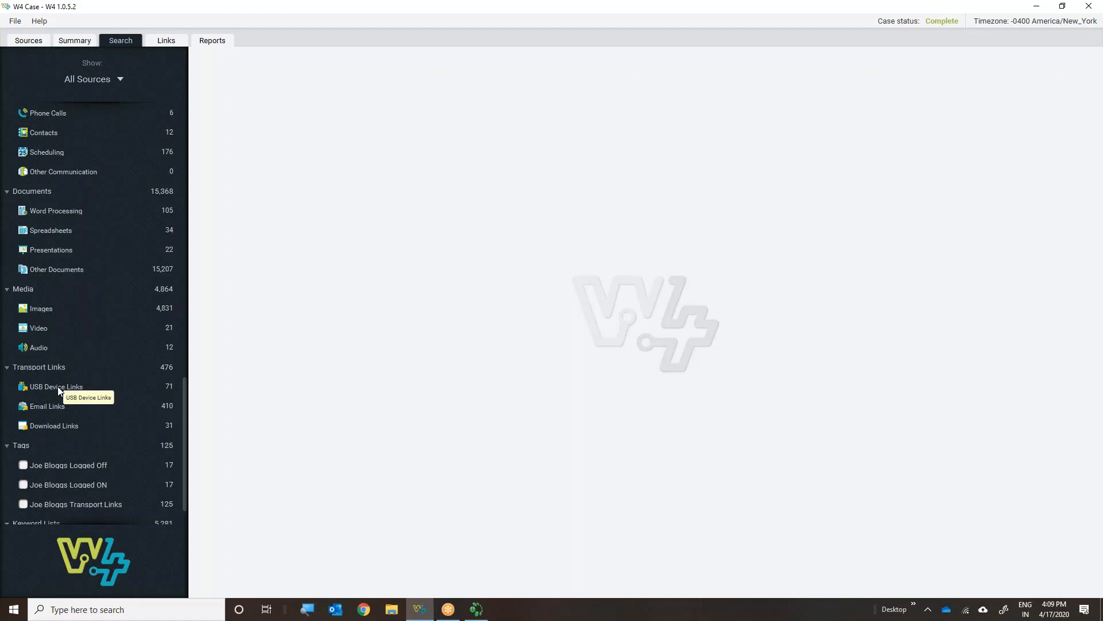
pyautogui.moveTo(80, 391)
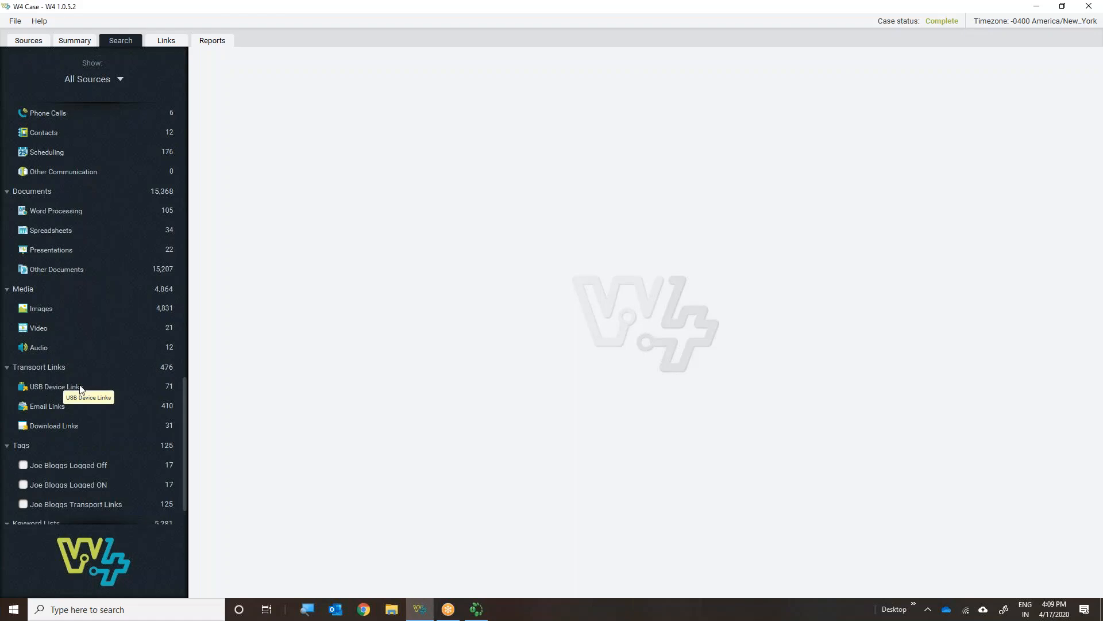
pyautogui.moveTo(45, 390)
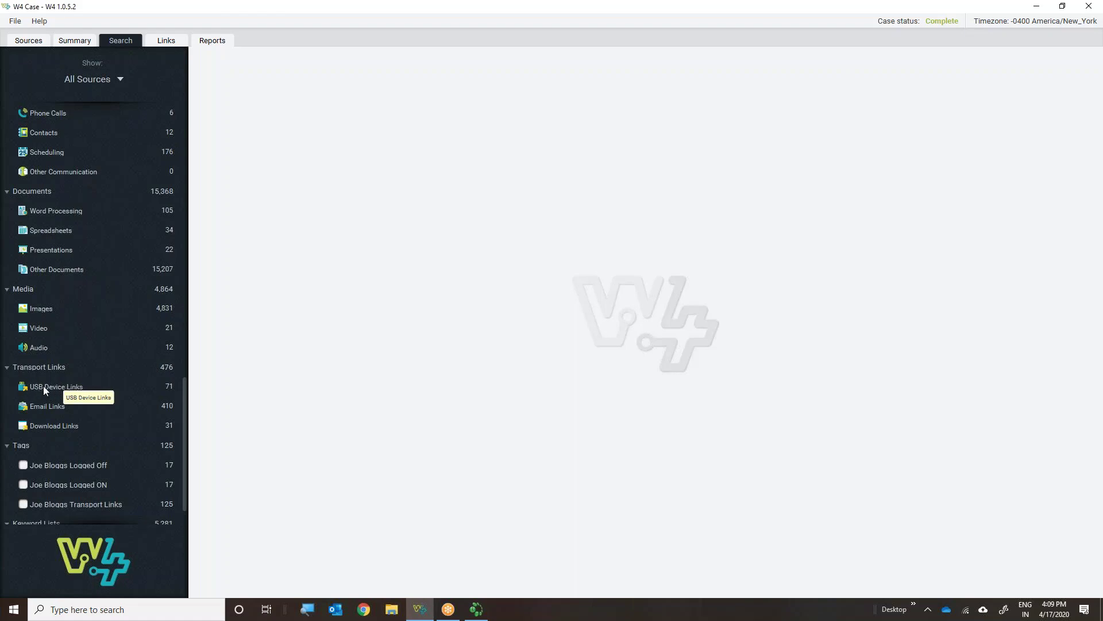
pyautogui.scroll(-3)
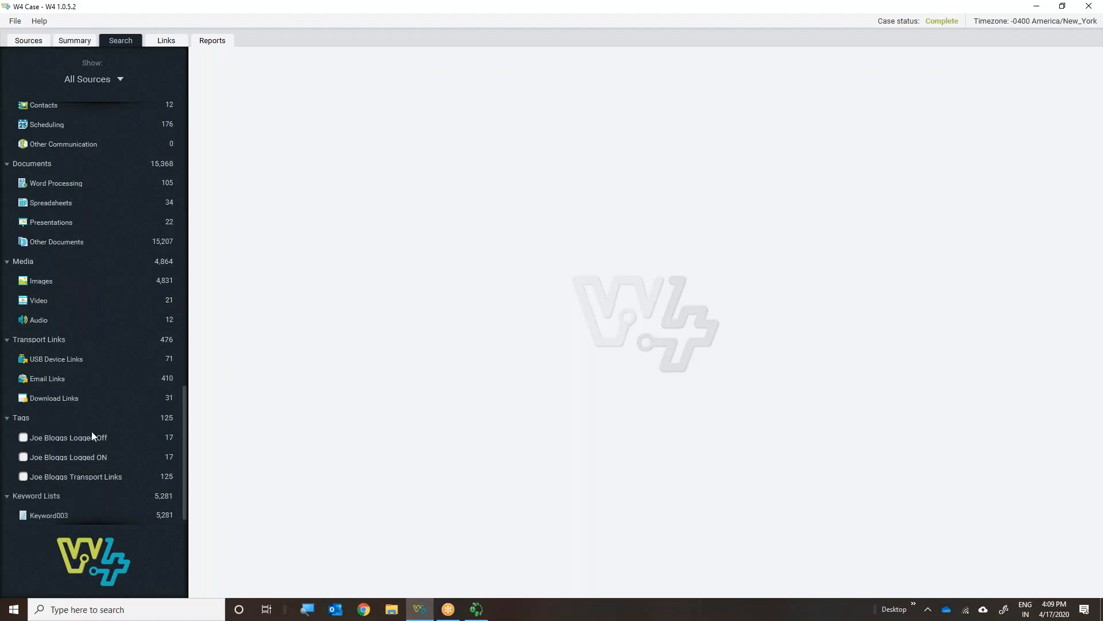
pyautogui.moveTo(51, 428)
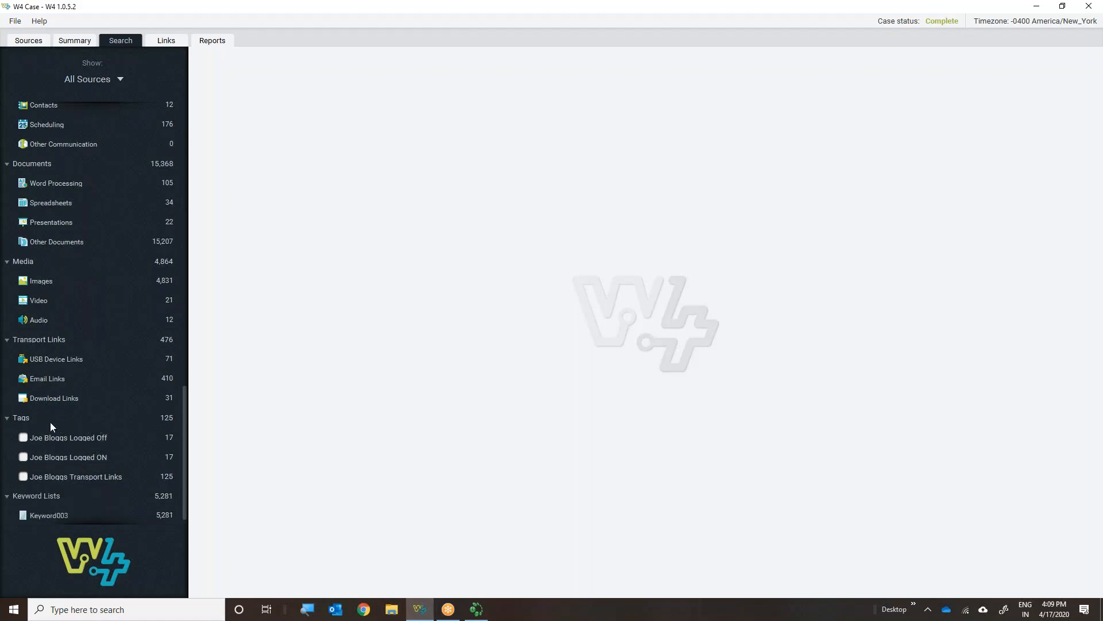
pyautogui.moveTo(7, 419)
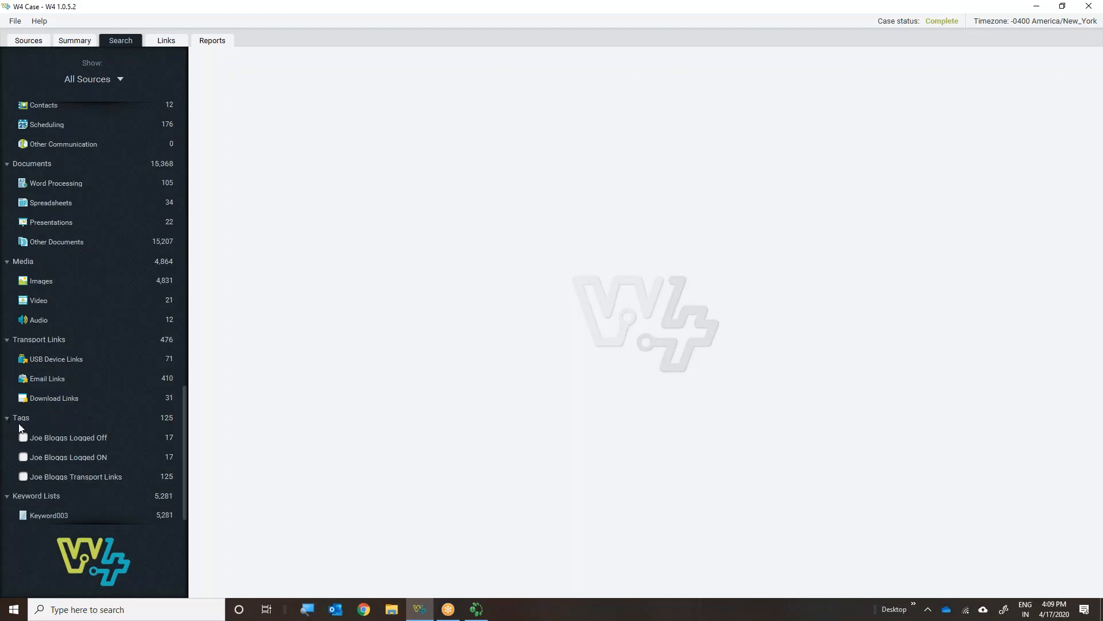
pyautogui.moveTo(90, 483)
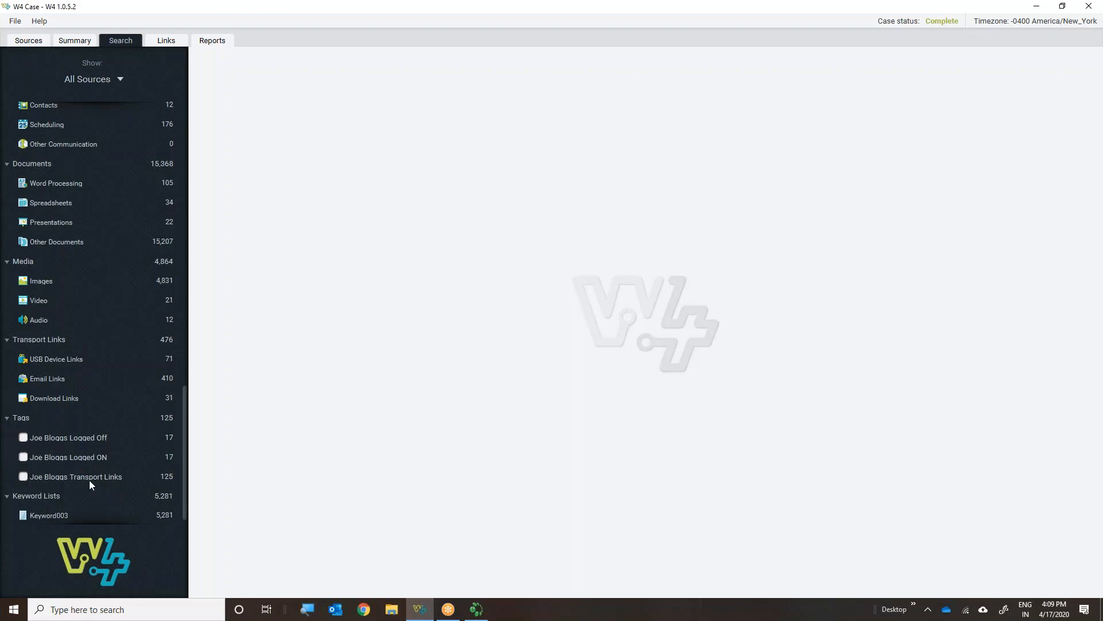
pyautogui.moveTo(55, 524)
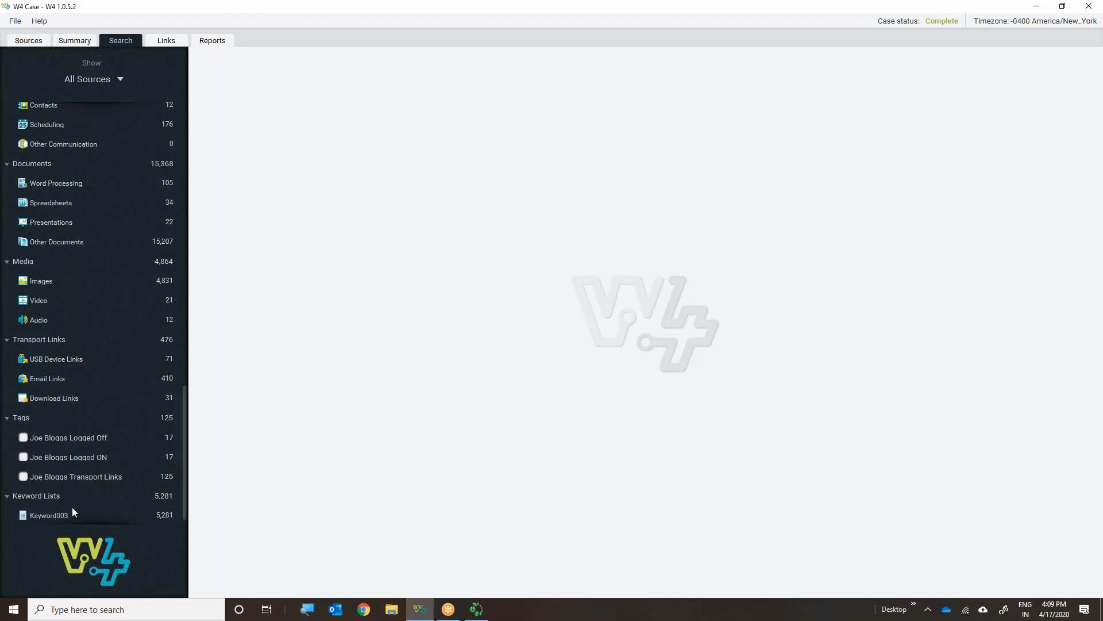
# Filter the case to Joe Bloggs's 10,792 items and expand Sessions by user
pyautogui.scroll(3)
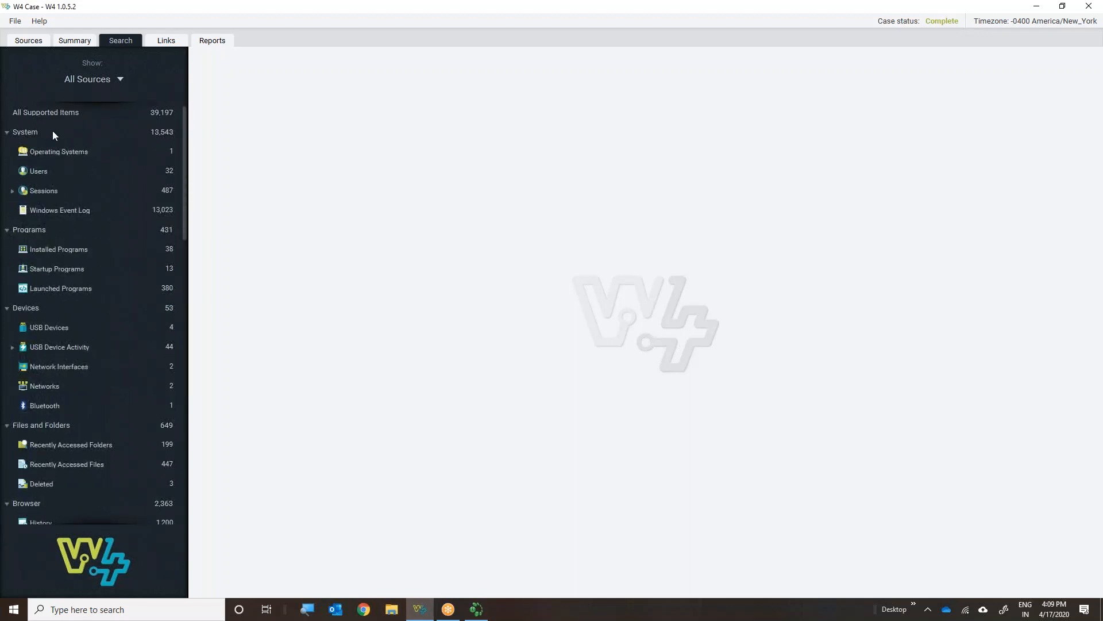
pyautogui.click(95, 79)
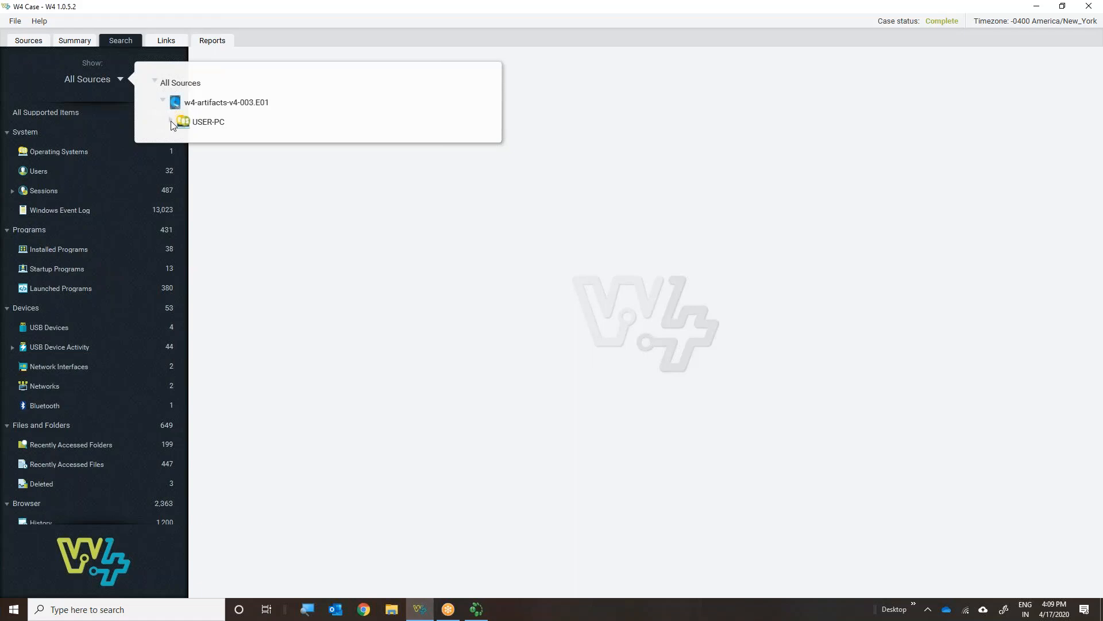
pyautogui.click(171, 122)
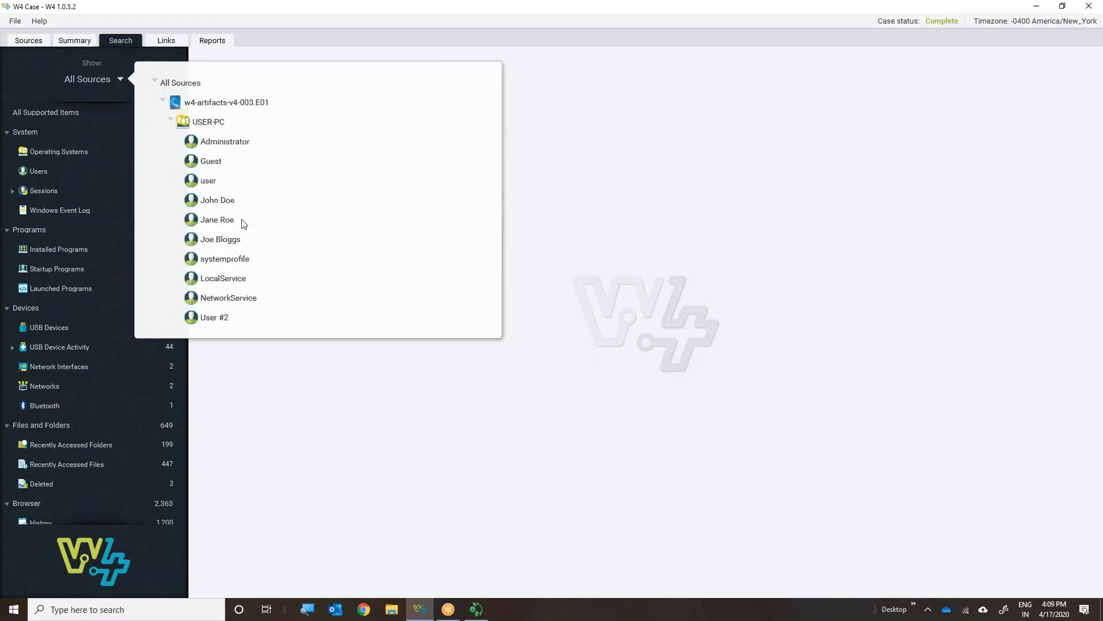
pyautogui.moveTo(224, 245)
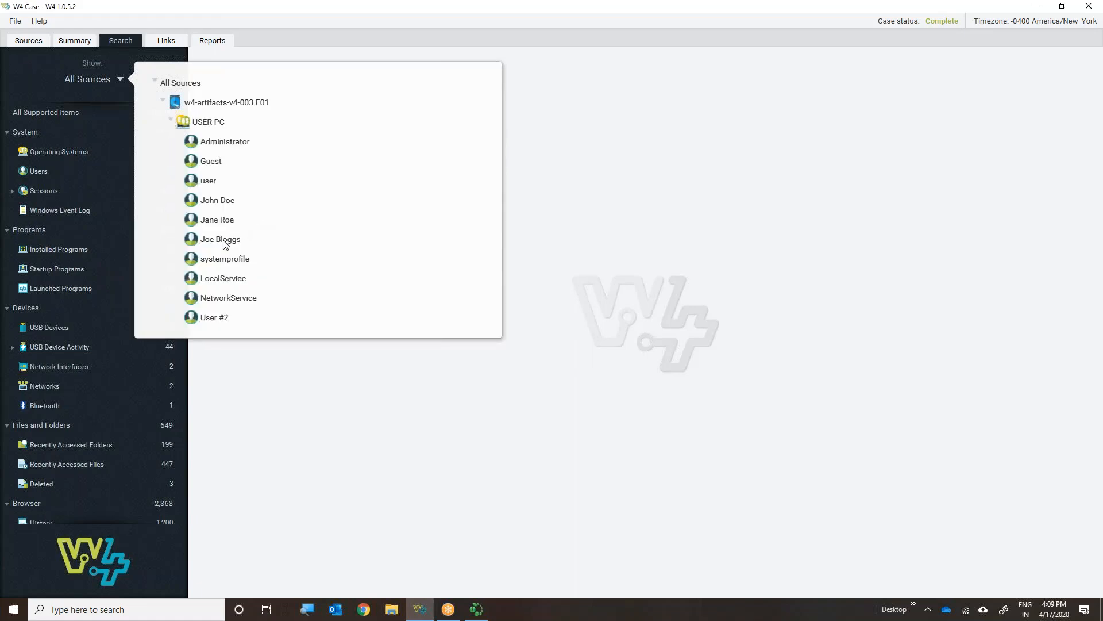
pyautogui.click(220, 239)
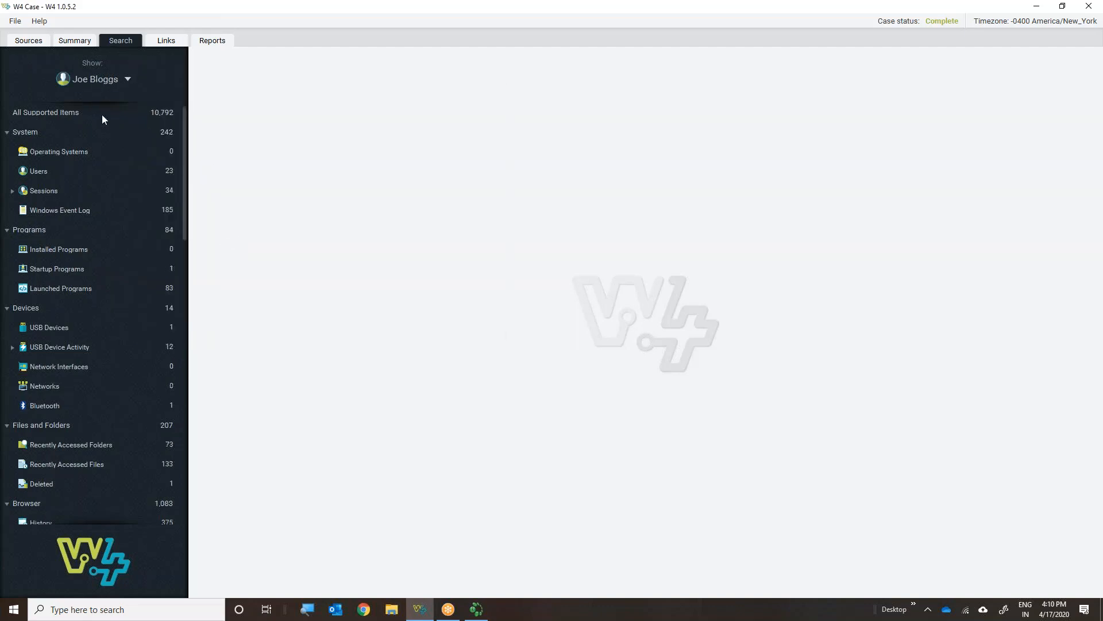
pyautogui.moveTo(152, 162)
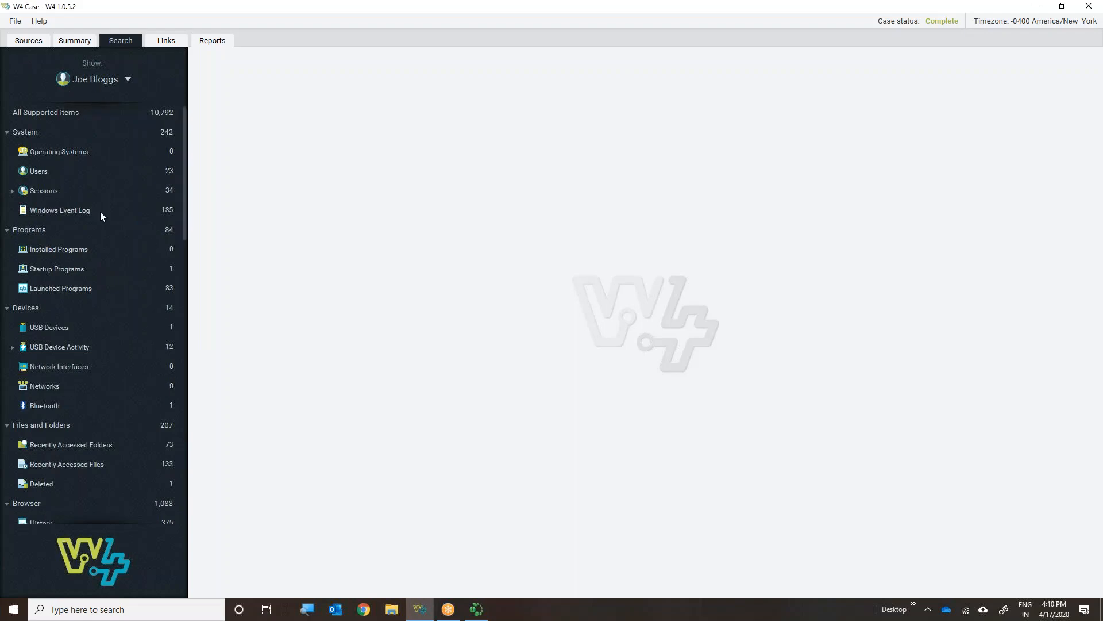
pyautogui.moveTo(13, 195)
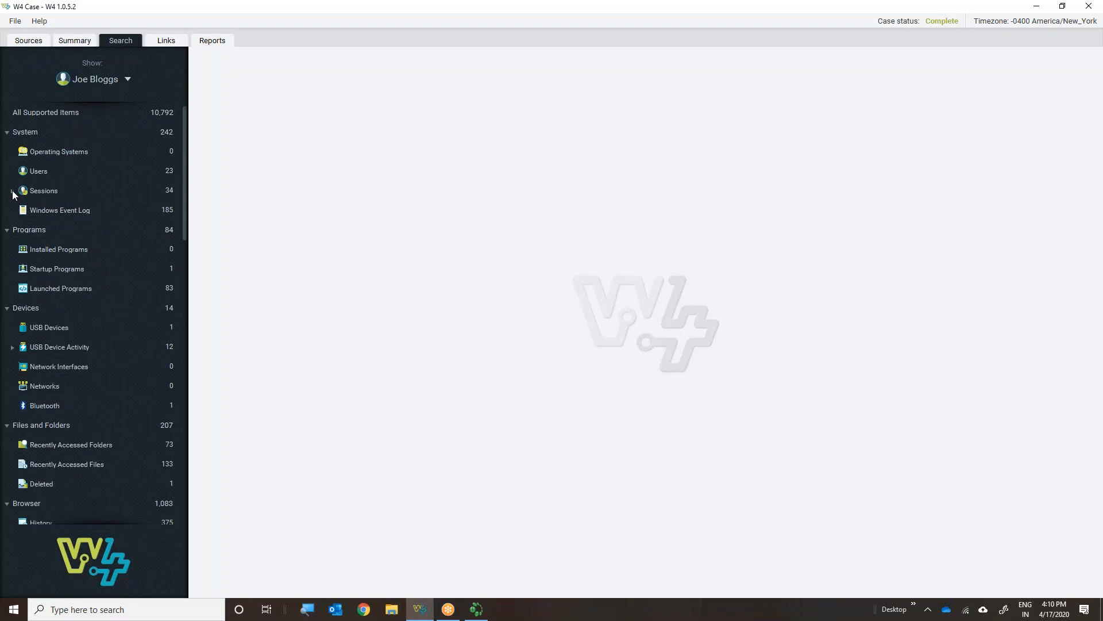
pyautogui.click(11, 190)
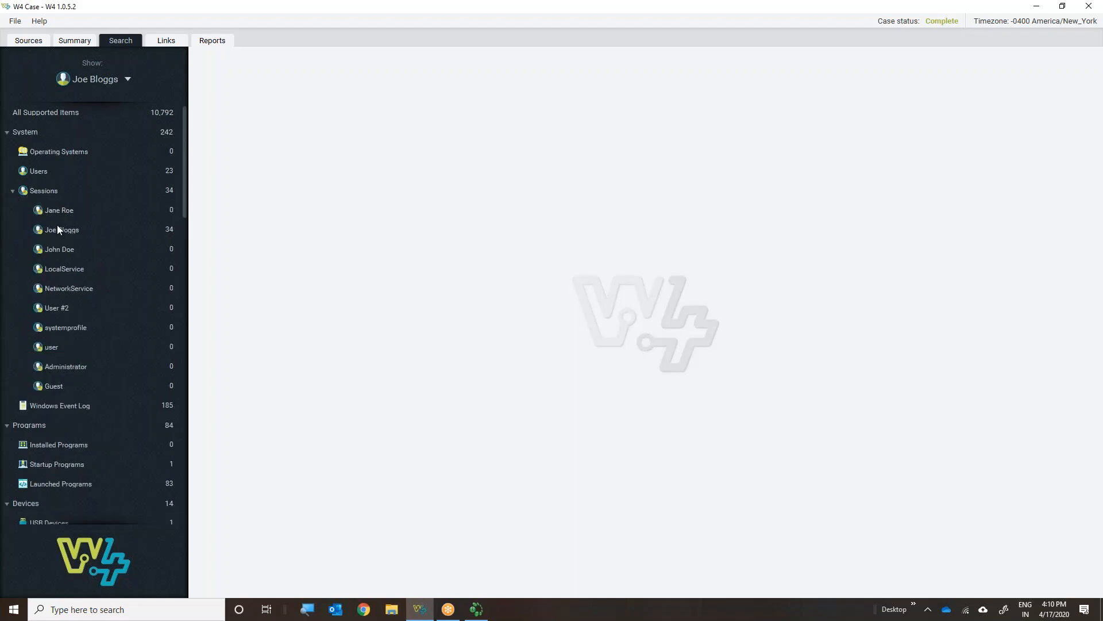
pyautogui.moveTo(170, 239)
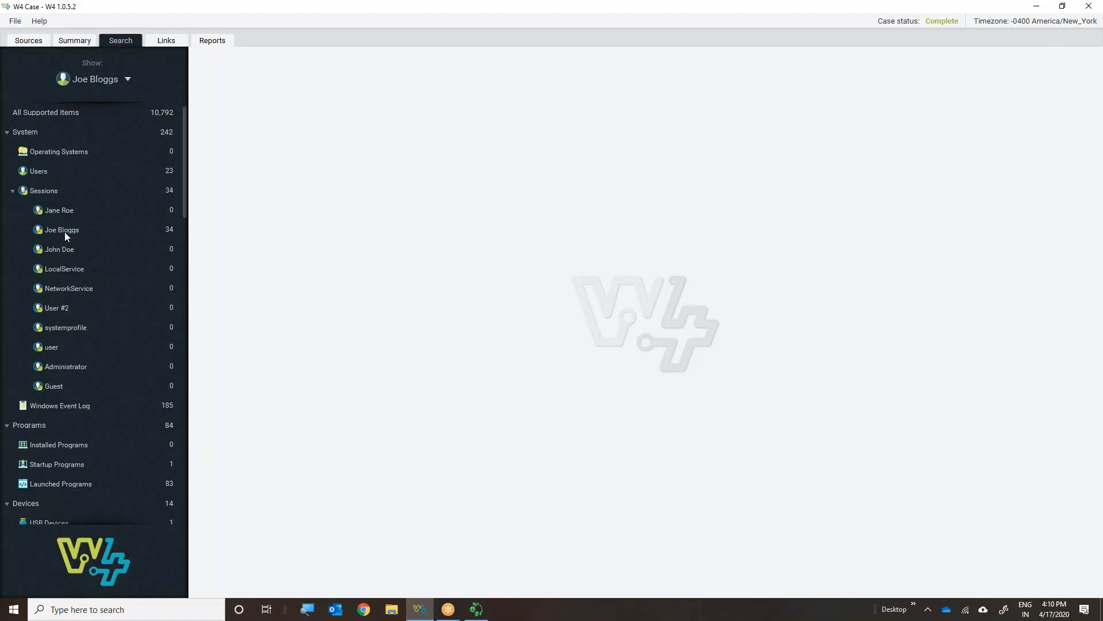
# List Joe Bloggs's 34 logon and logoff session events from the Windows Event Log
pyautogui.click(61, 230)
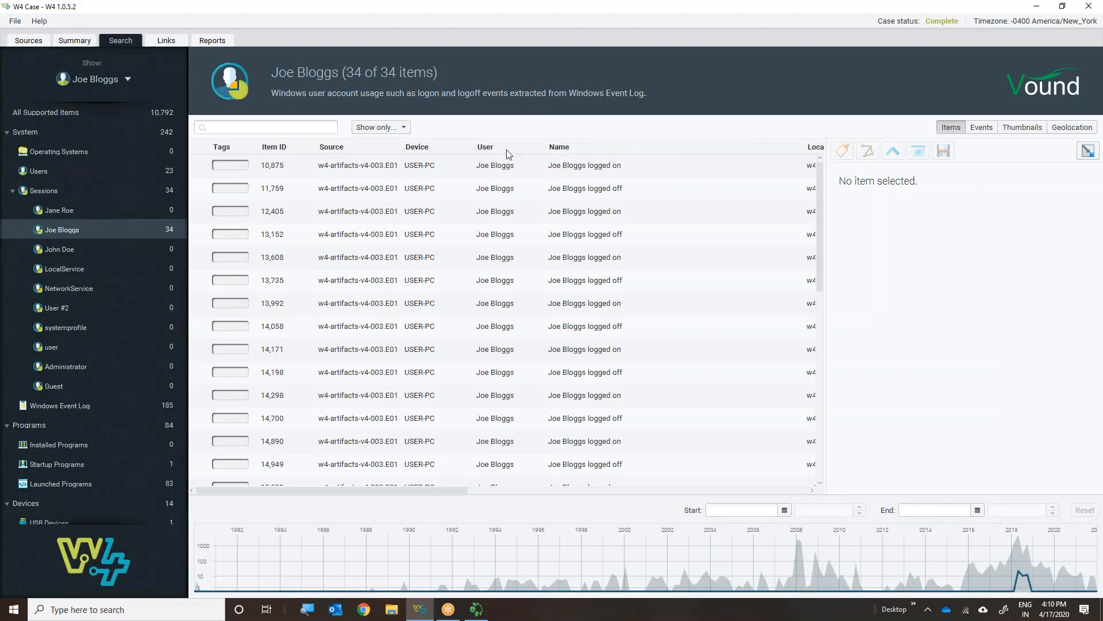
pyautogui.moveTo(485, 308)
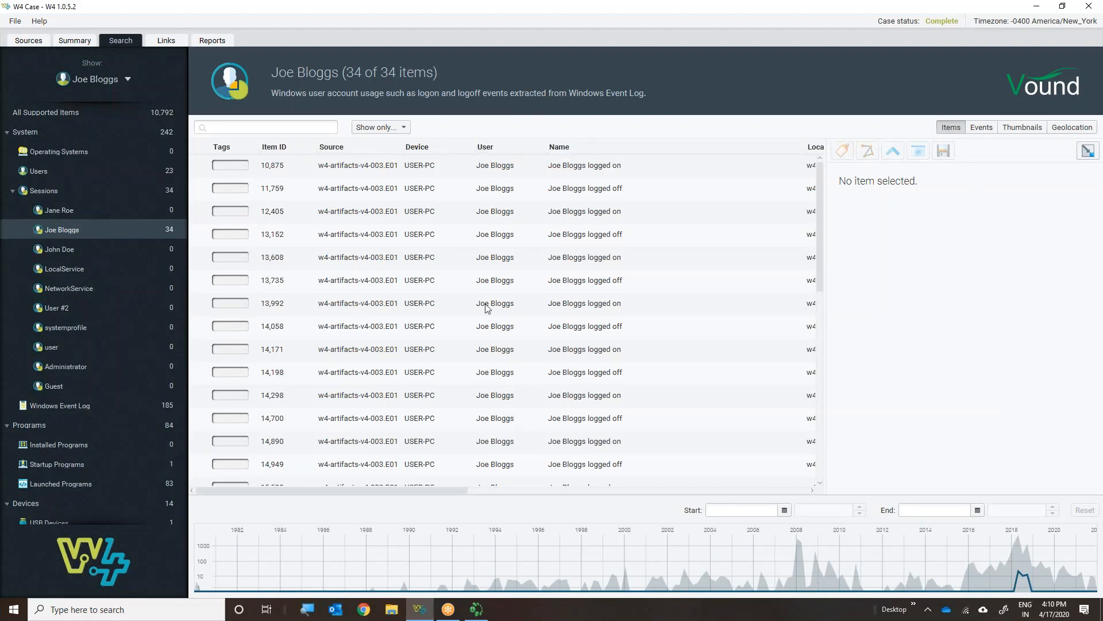
pyautogui.moveTo(584, 173)
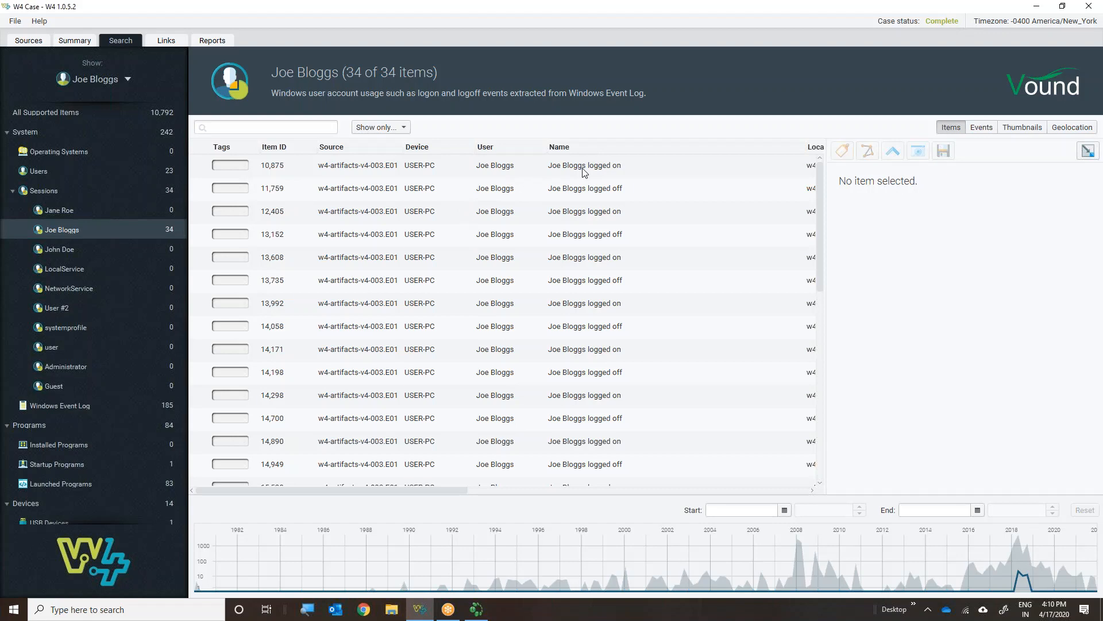
pyautogui.moveTo(584, 203)
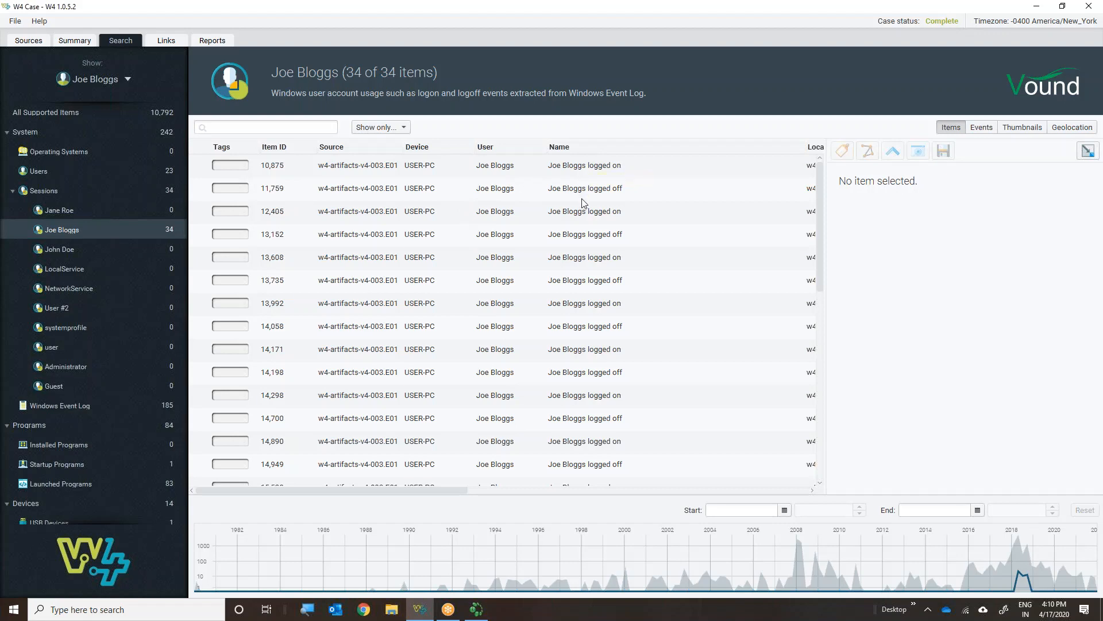
pyautogui.moveTo(525, 599)
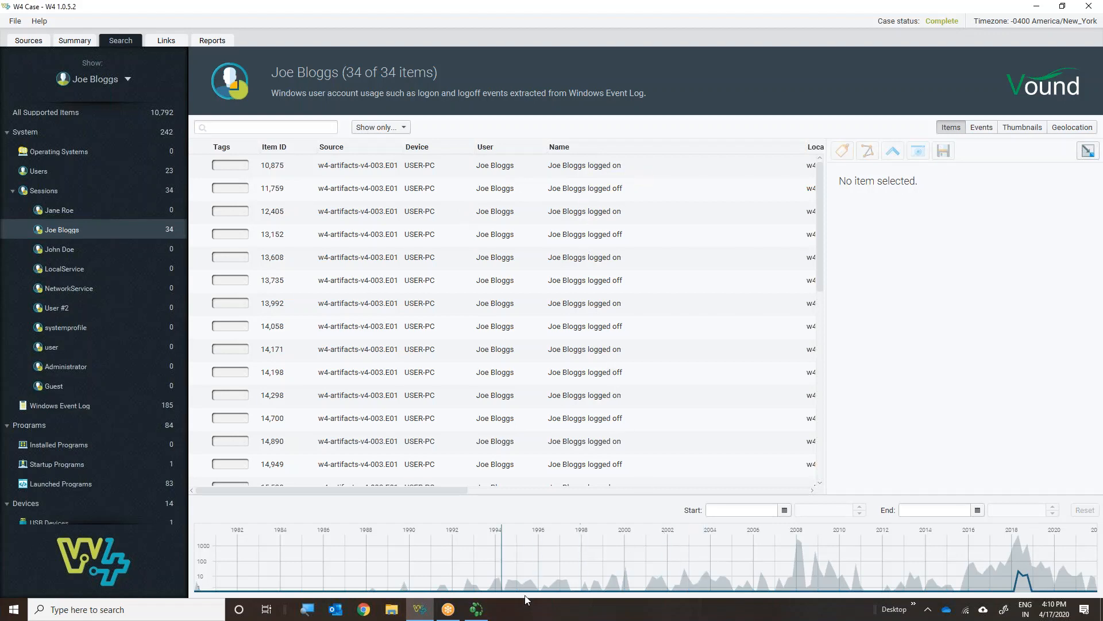
pyautogui.moveTo(1007, 578)
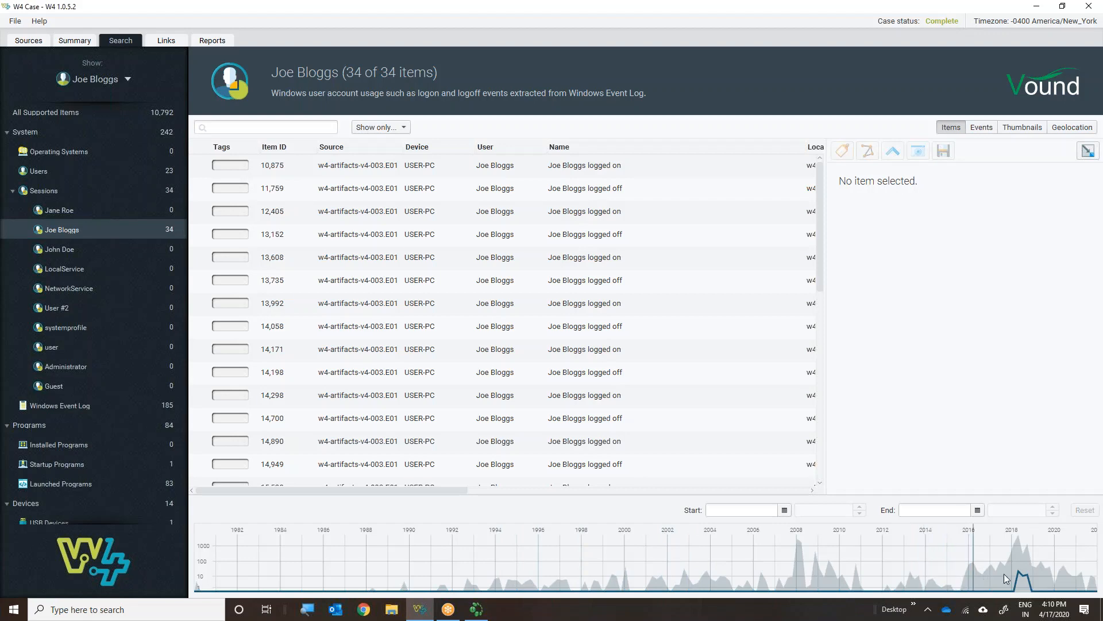
pyautogui.moveTo(860, 562)
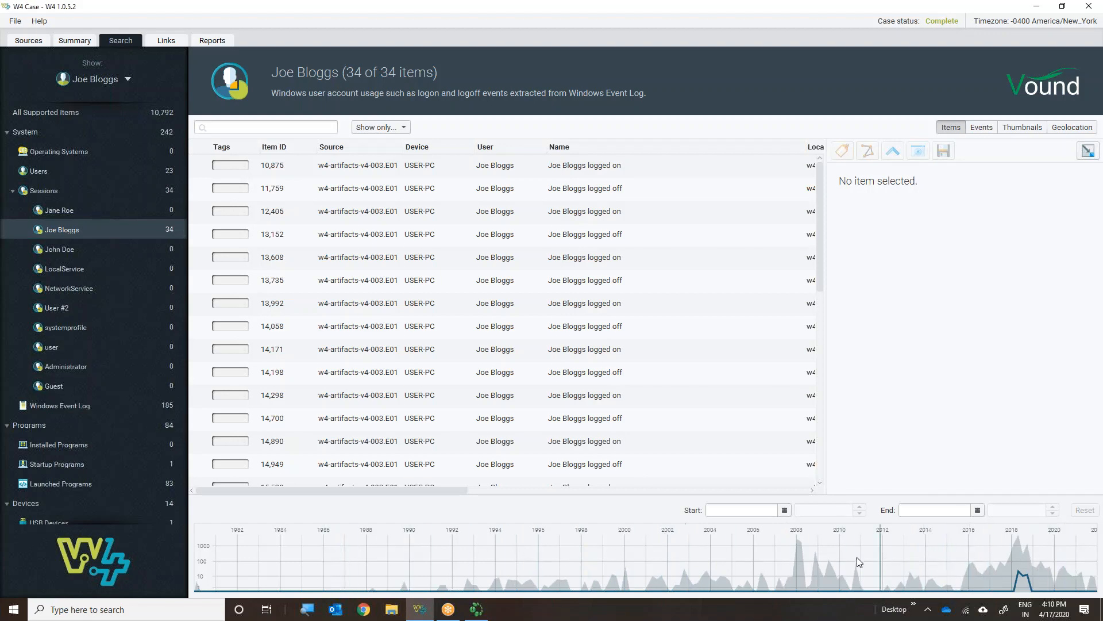
pyautogui.moveTo(1008, 591)
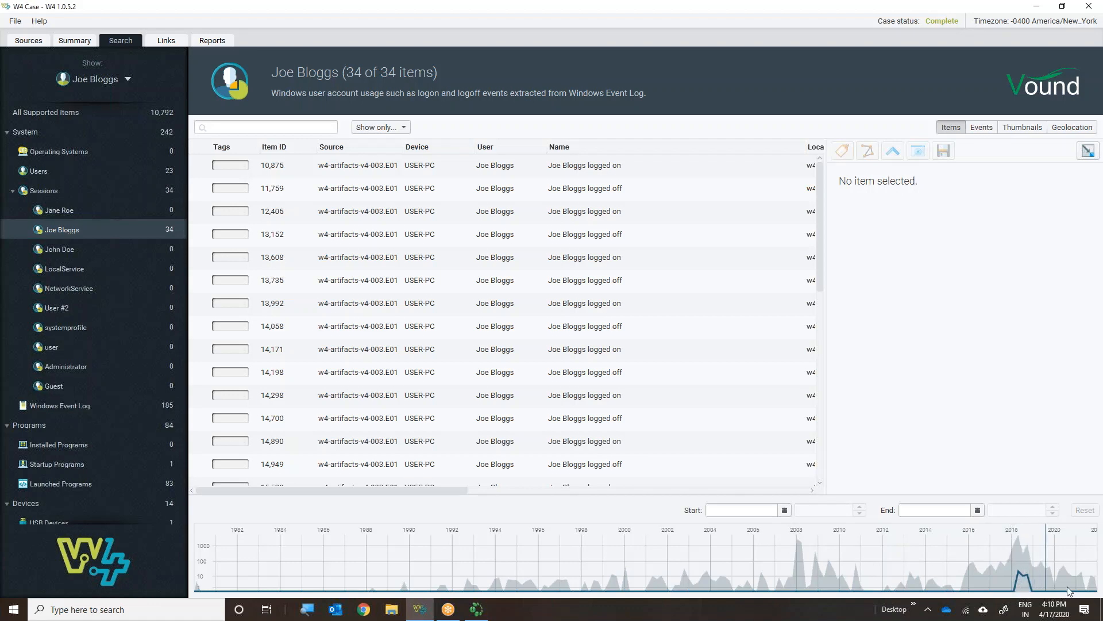
pyautogui.moveTo(640, 372)
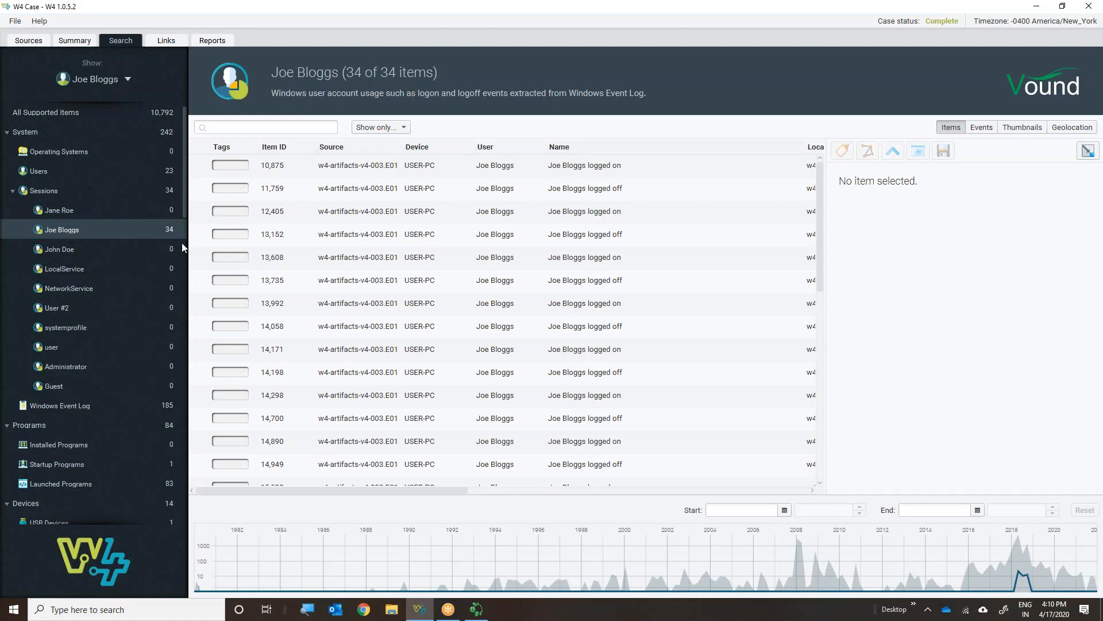
pyautogui.moveTo(607, 364)
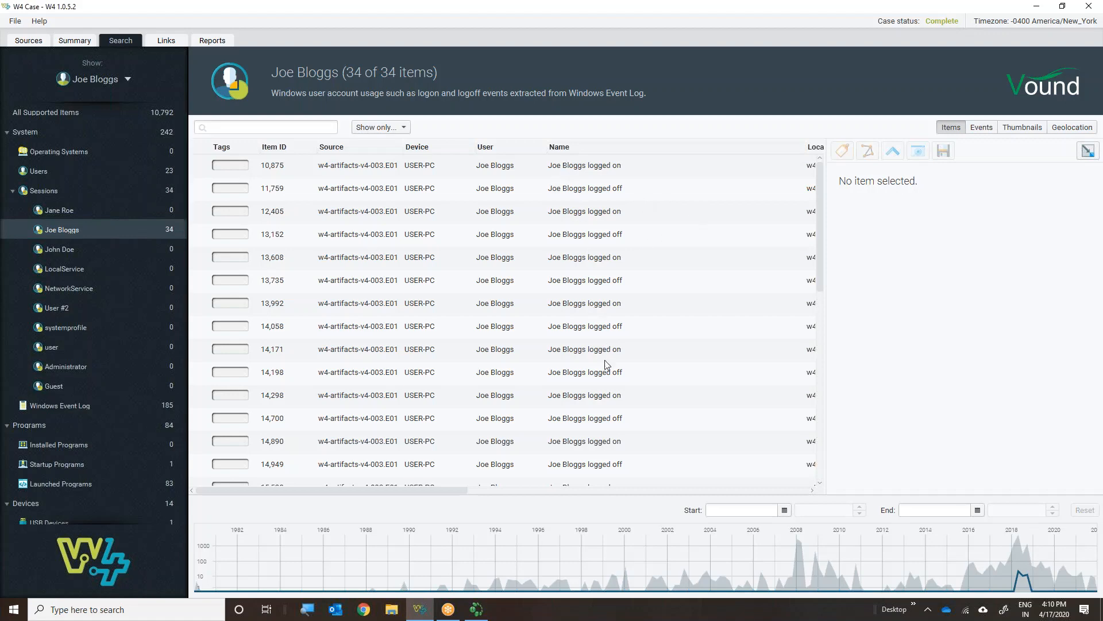
# Scroll the session results toward the 5 June 2018 logon event, item 23,081
pyautogui.scroll(-3)
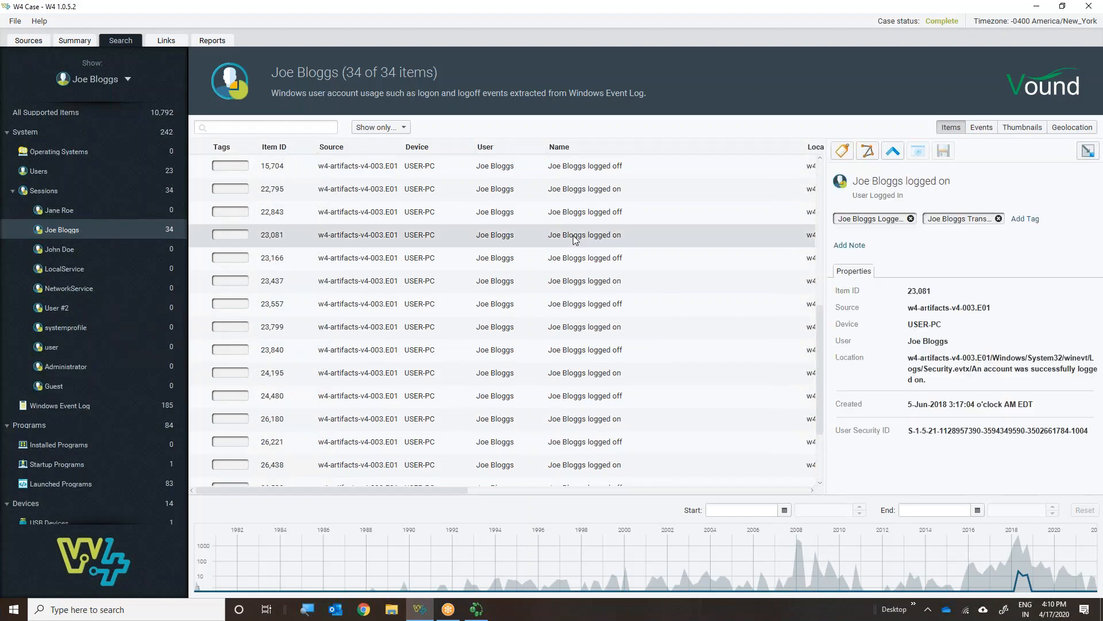
pyautogui.moveTo(1064, 418)
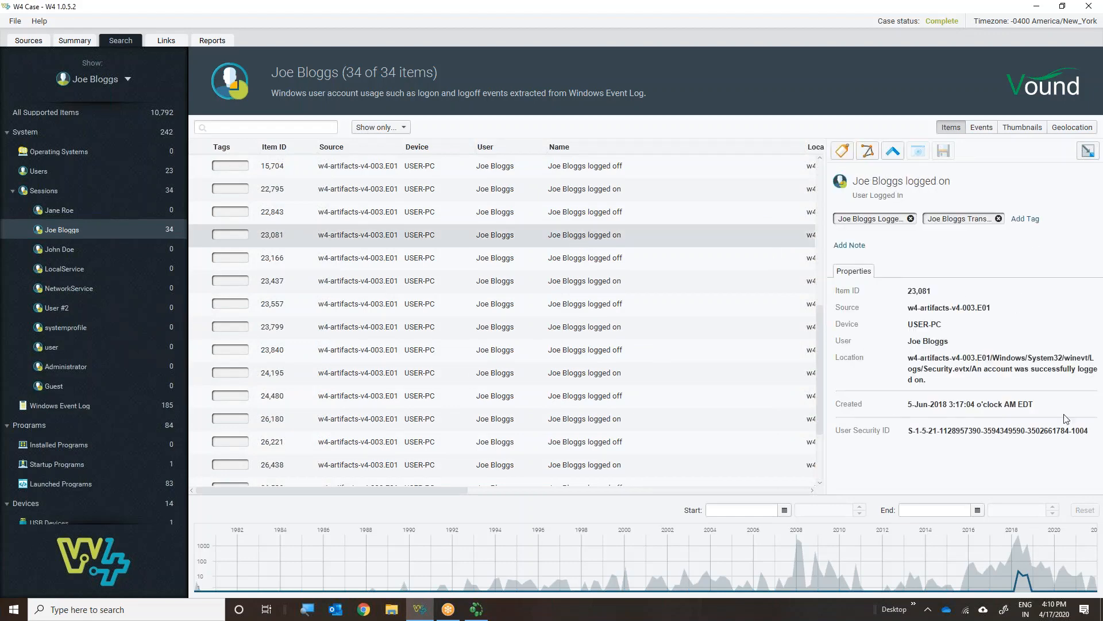
pyautogui.moveTo(955, 426)
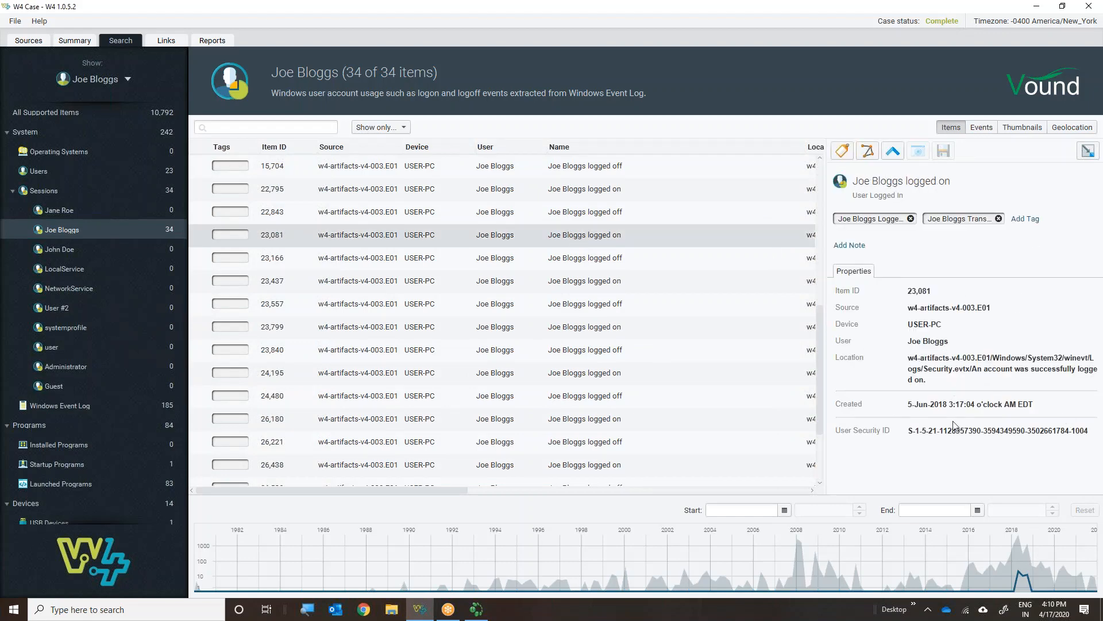
pyautogui.moveTo(1043, 391)
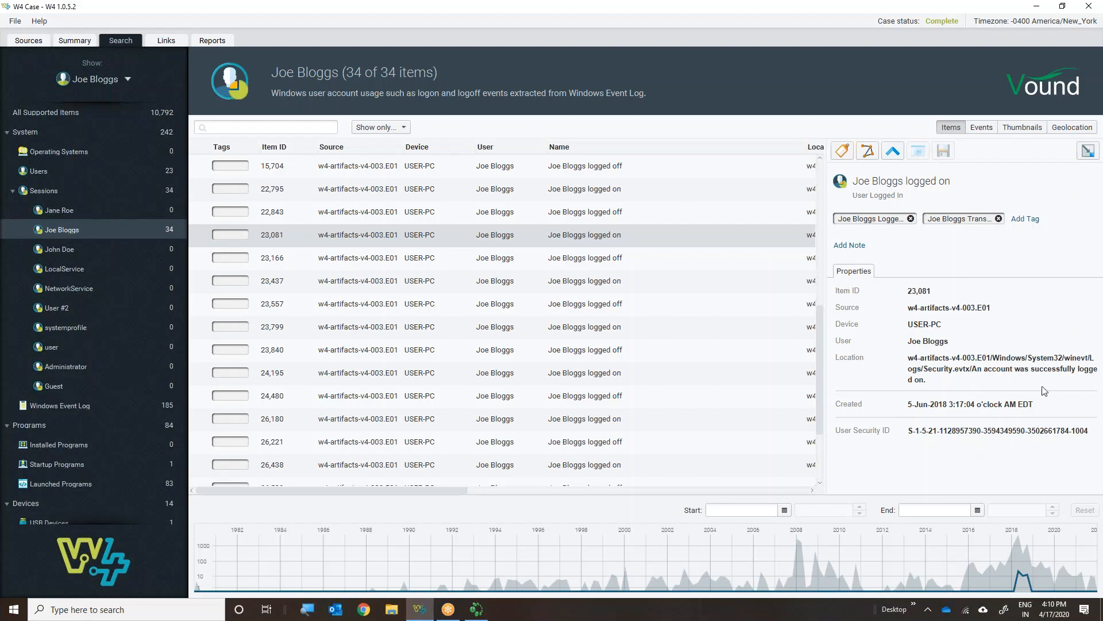
pyautogui.moveTo(907, 366)
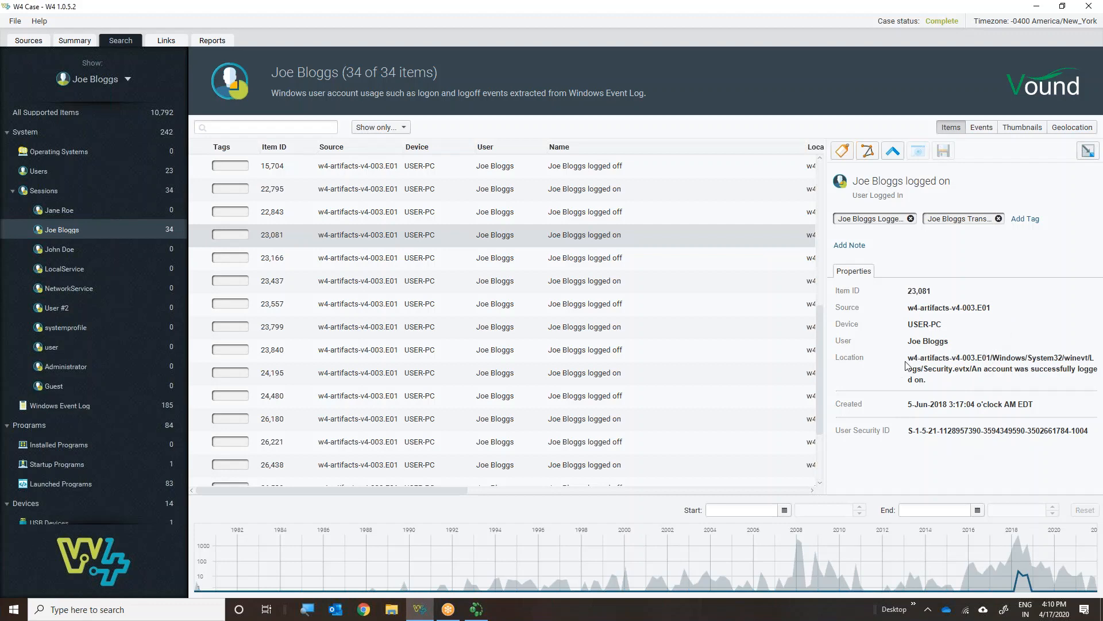
pyautogui.moveTo(943, 342)
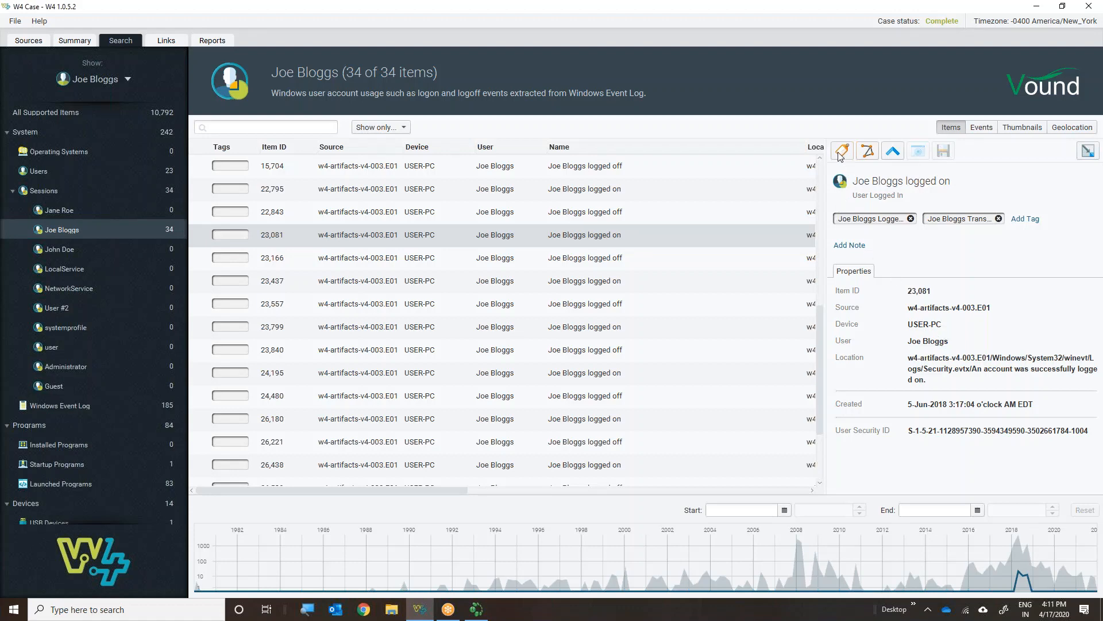
pyautogui.moveTo(867, 151)
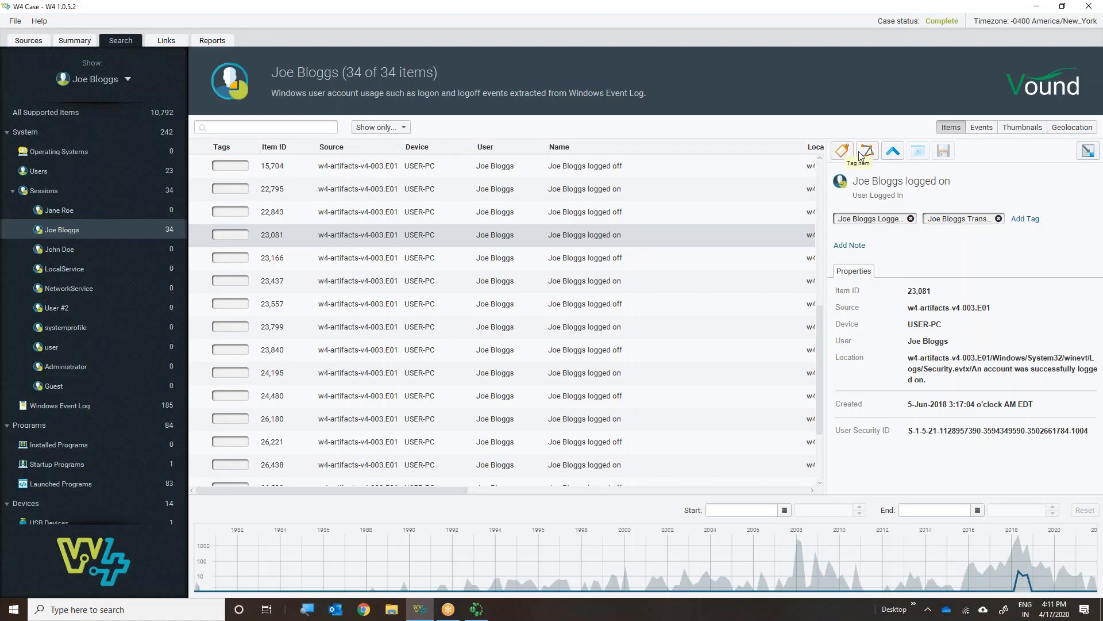
pyautogui.moveTo(866, 151)
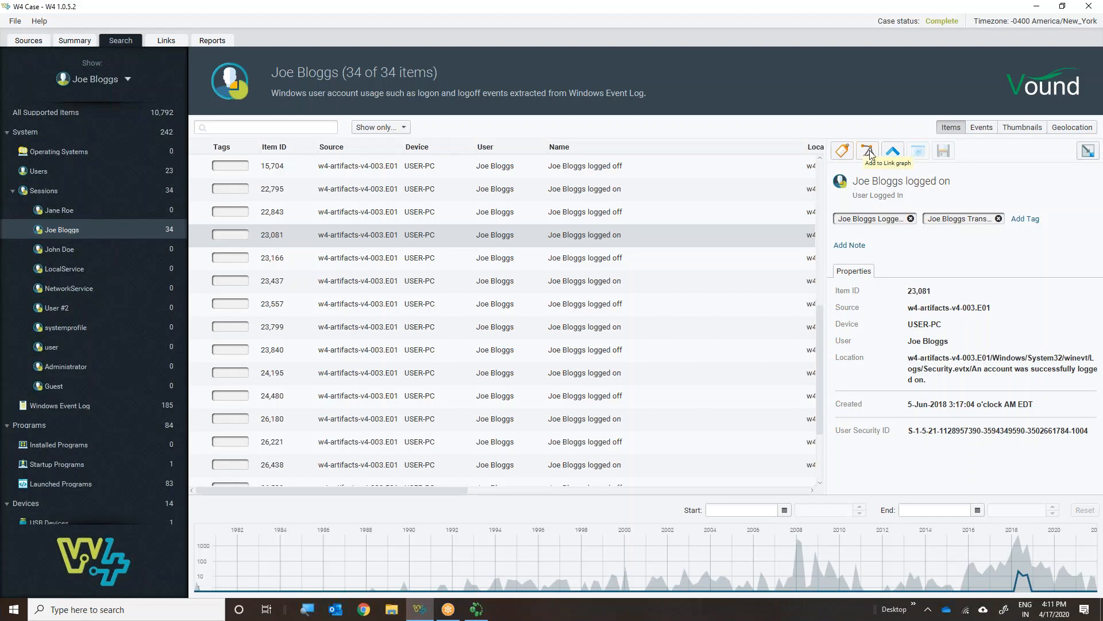
pyautogui.moveTo(929, 158)
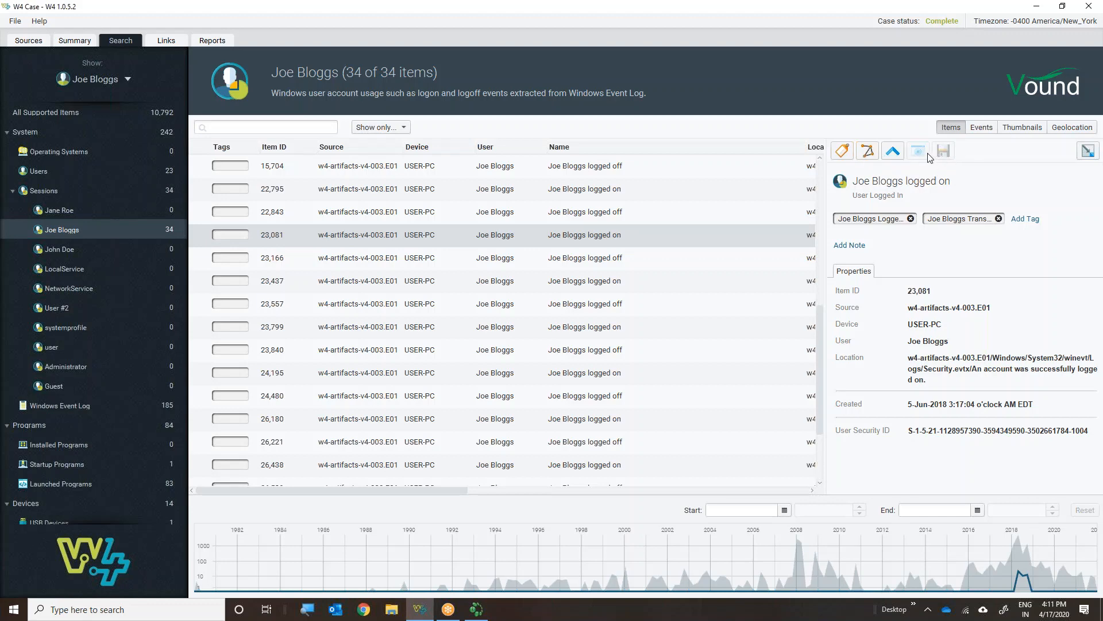
pyautogui.moveTo(914, 162)
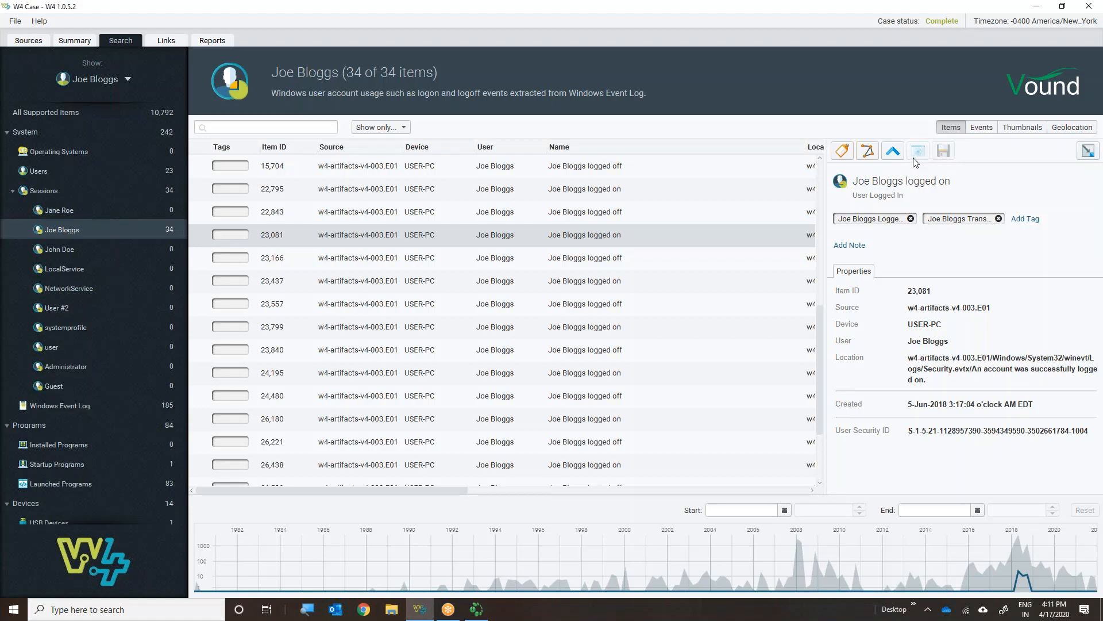
pyautogui.moveTo(892, 151)
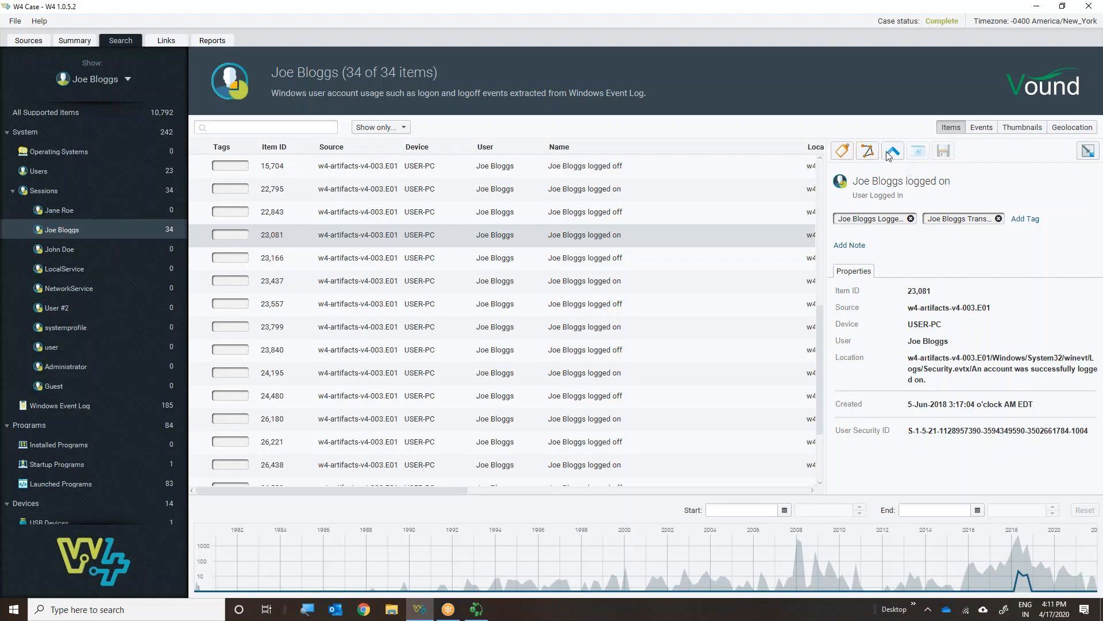
pyautogui.moveTo(892, 151)
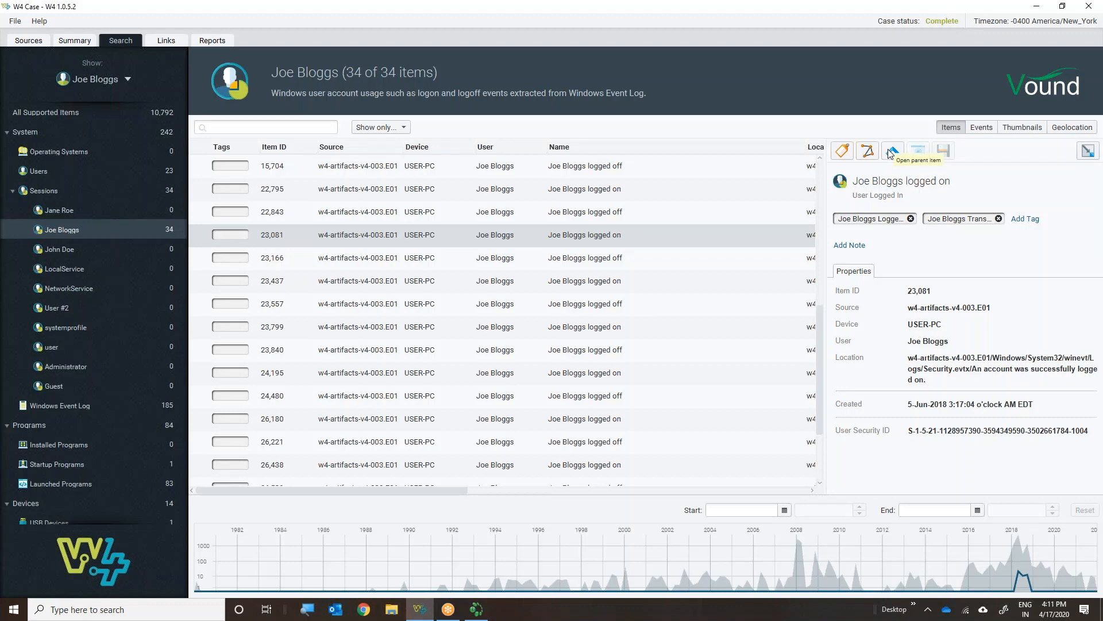
pyautogui.moveTo(990, 138)
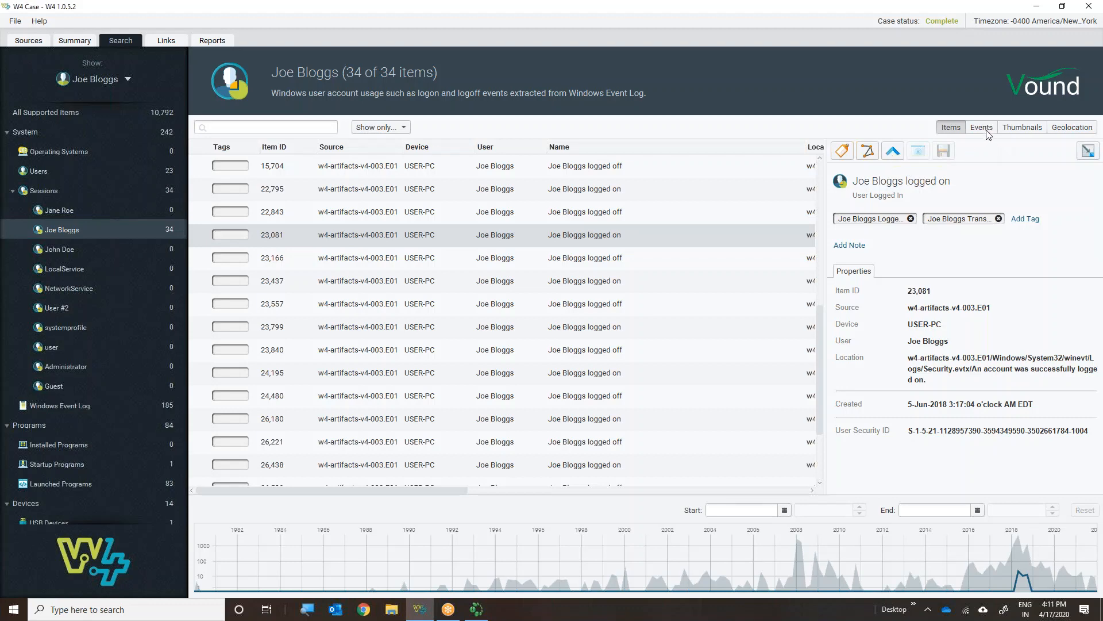
pyautogui.click(980, 127)
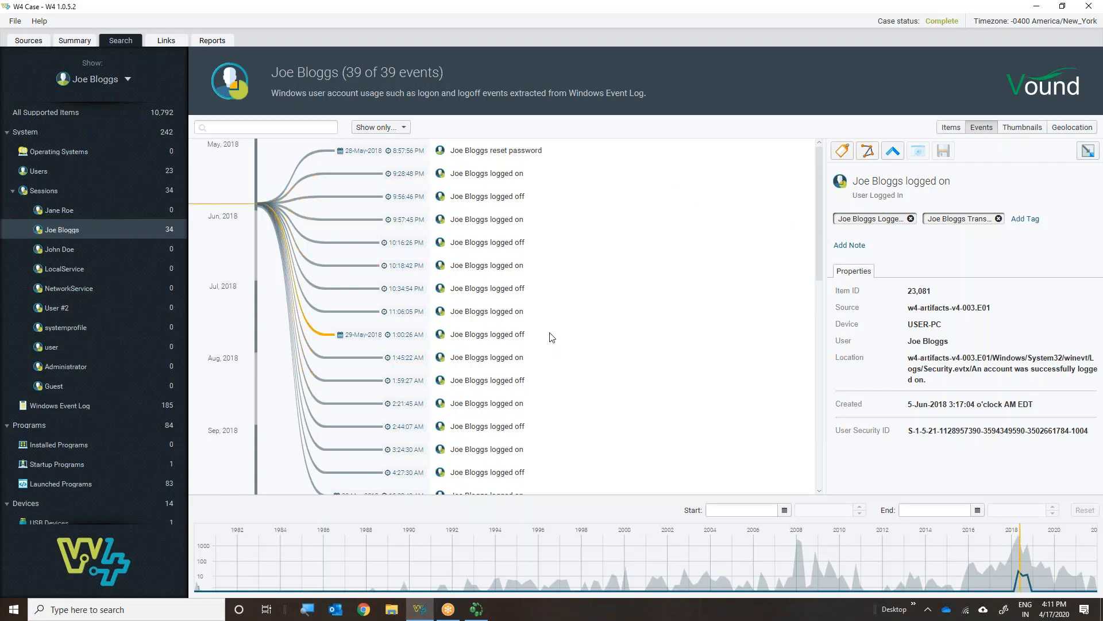
pyautogui.moveTo(614, 331)
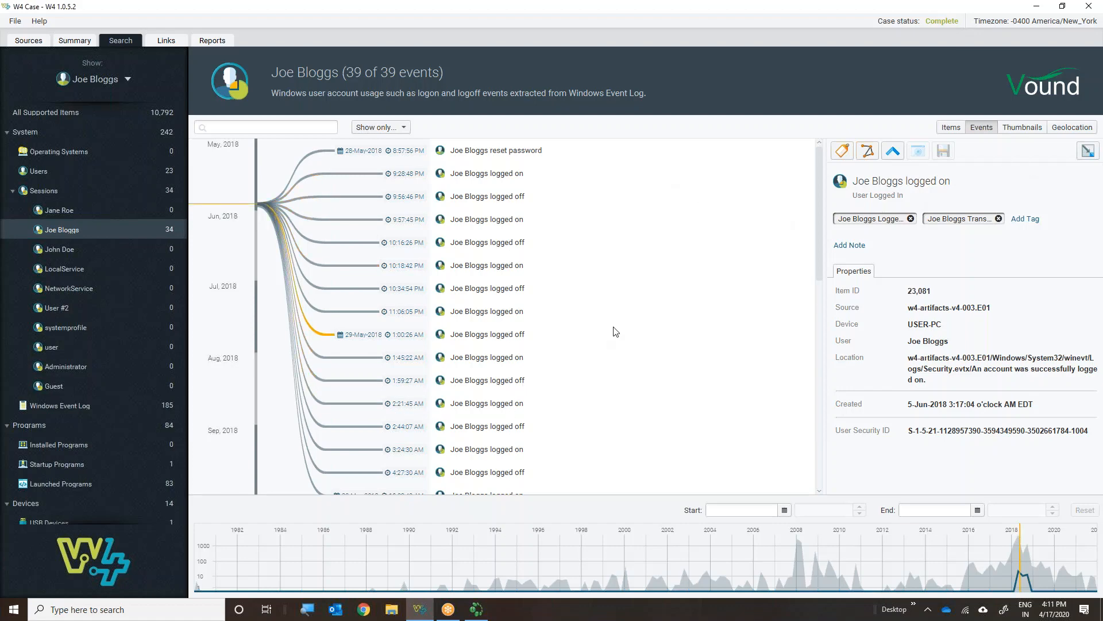
pyautogui.moveTo(506, 153)
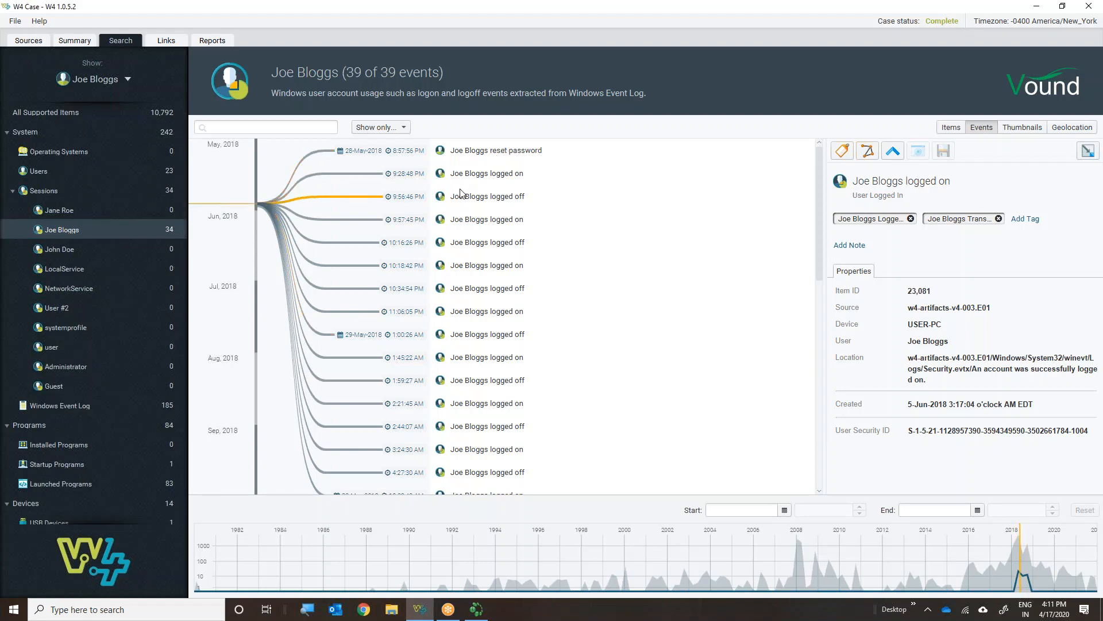
pyautogui.moveTo(410, 193)
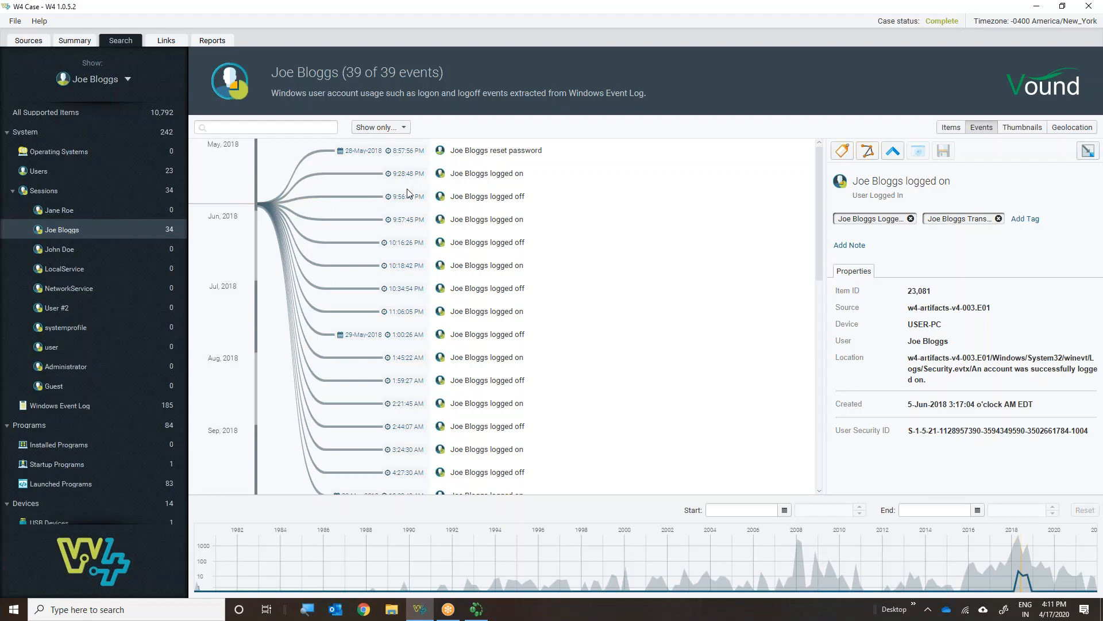
pyautogui.moveTo(423, 386)
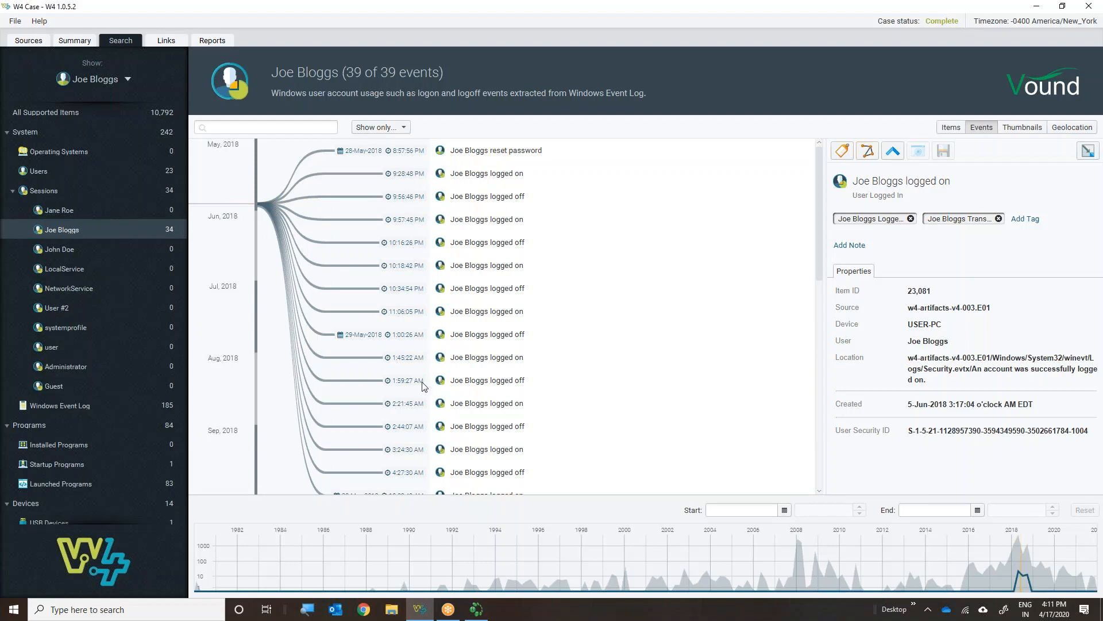
pyautogui.moveTo(425, 496)
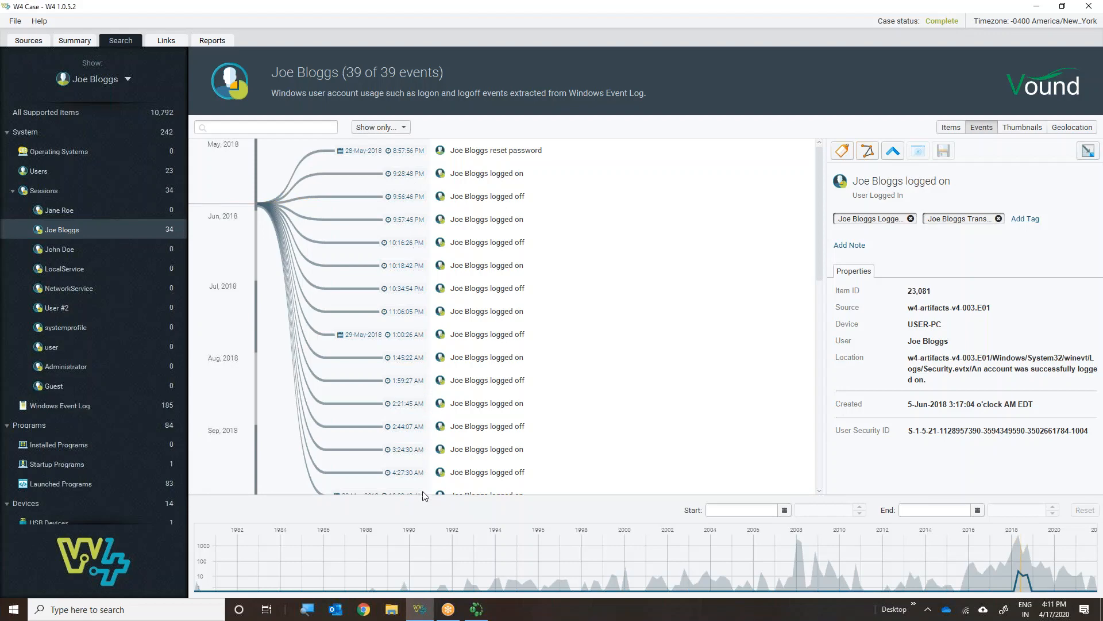
pyautogui.moveTo(1014, 176)
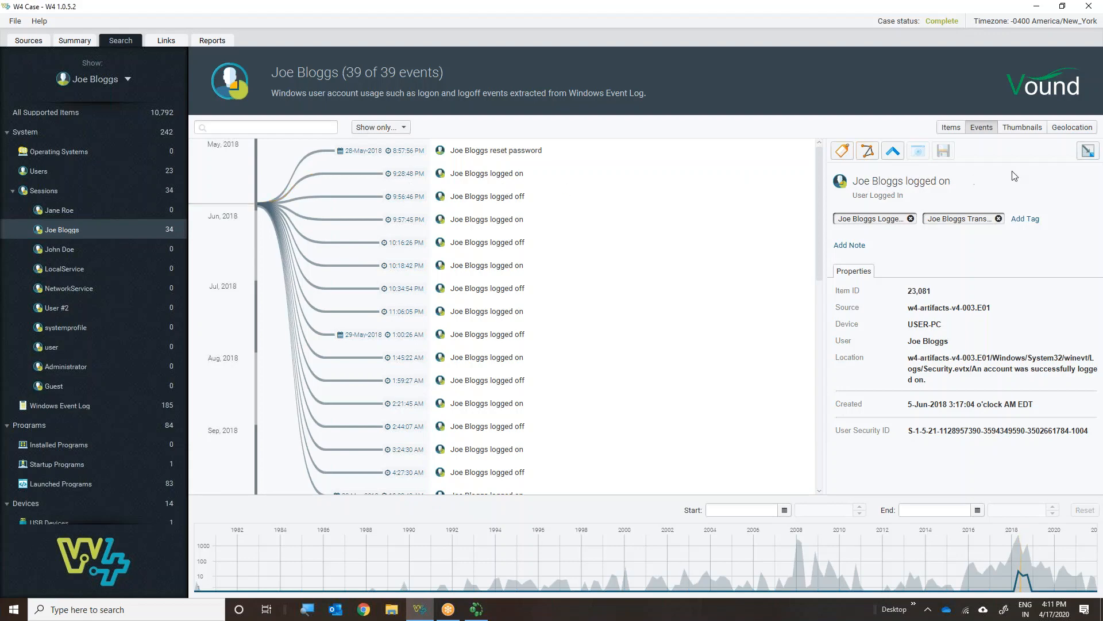
pyautogui.click(1022, 127)
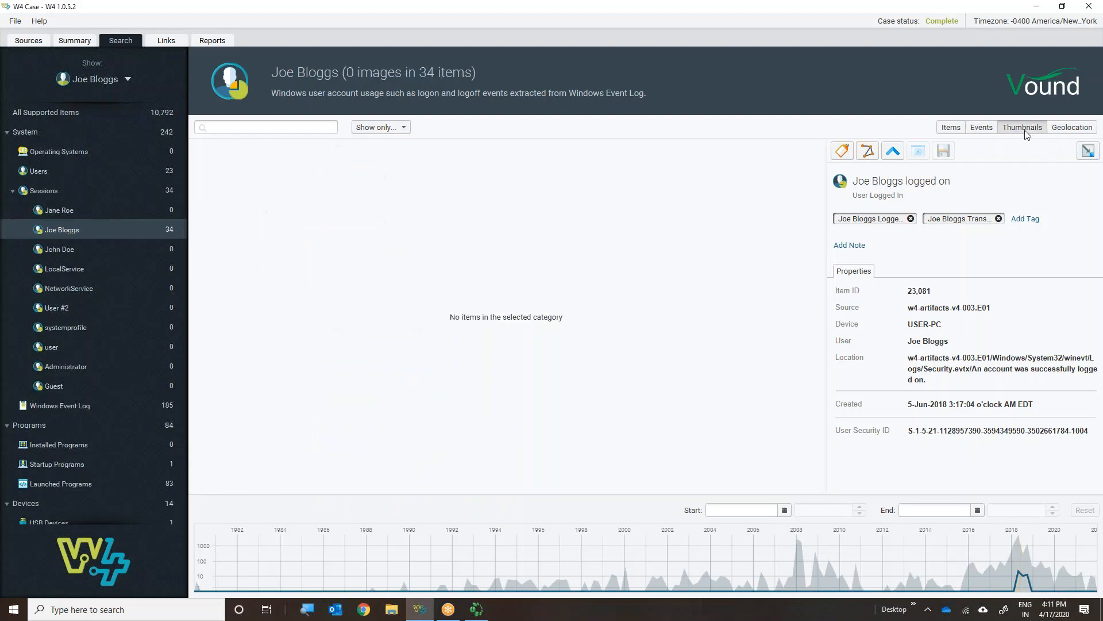
pyautogui.moveTo(1020, 140)
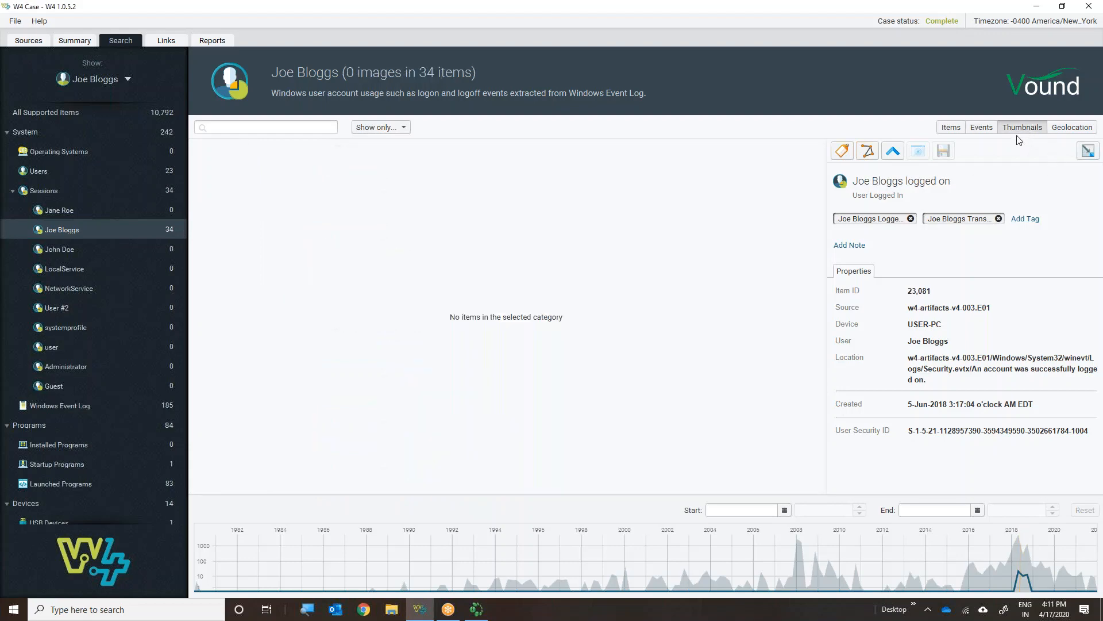
pyautogui.moveTo(143, 275)
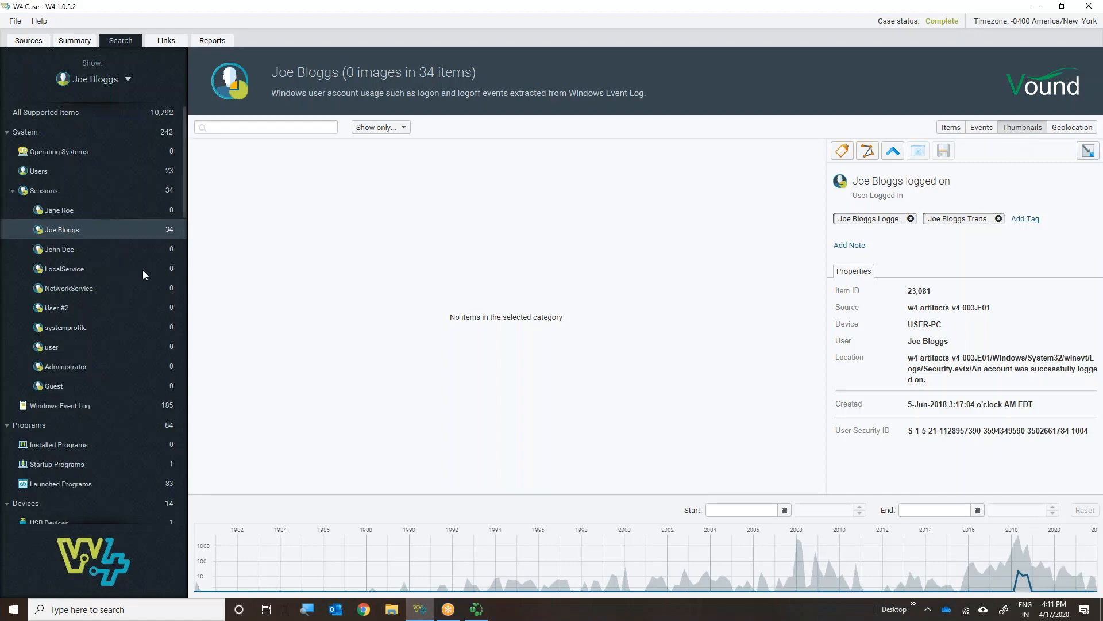
pyautogui.moveTo(980, 134)
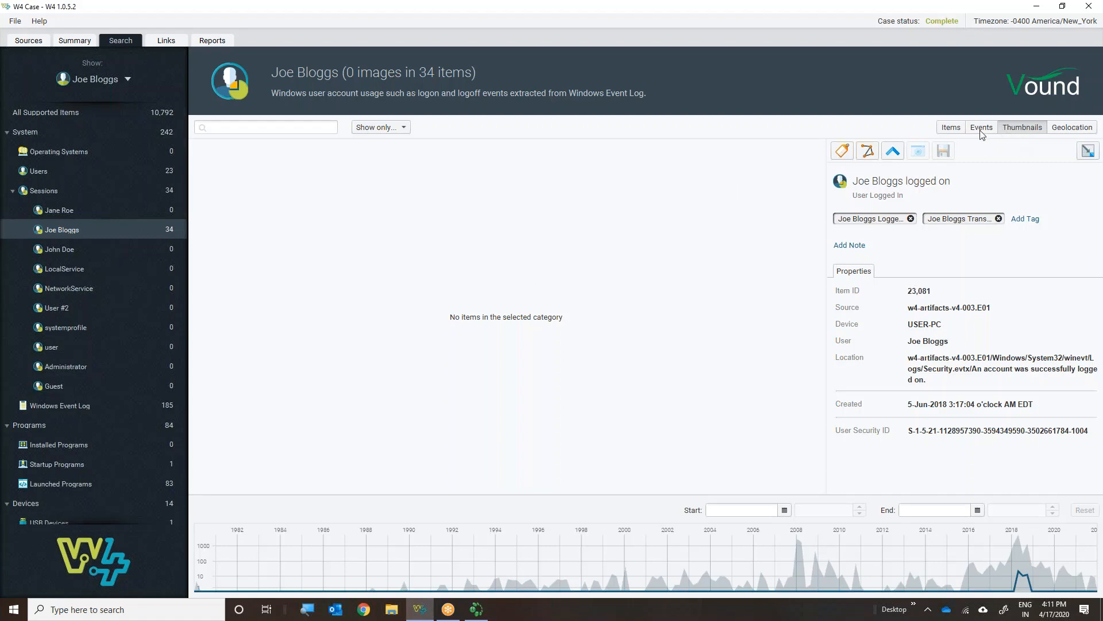
pyautogui.click(980, 127)
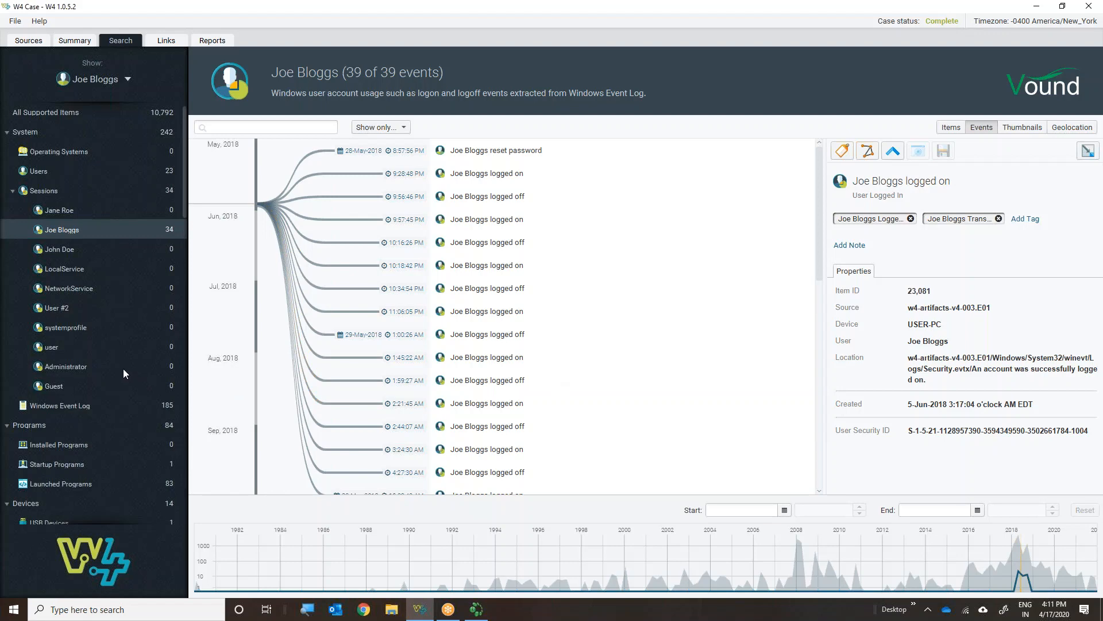
pyautogui.moveTo(123, 369)
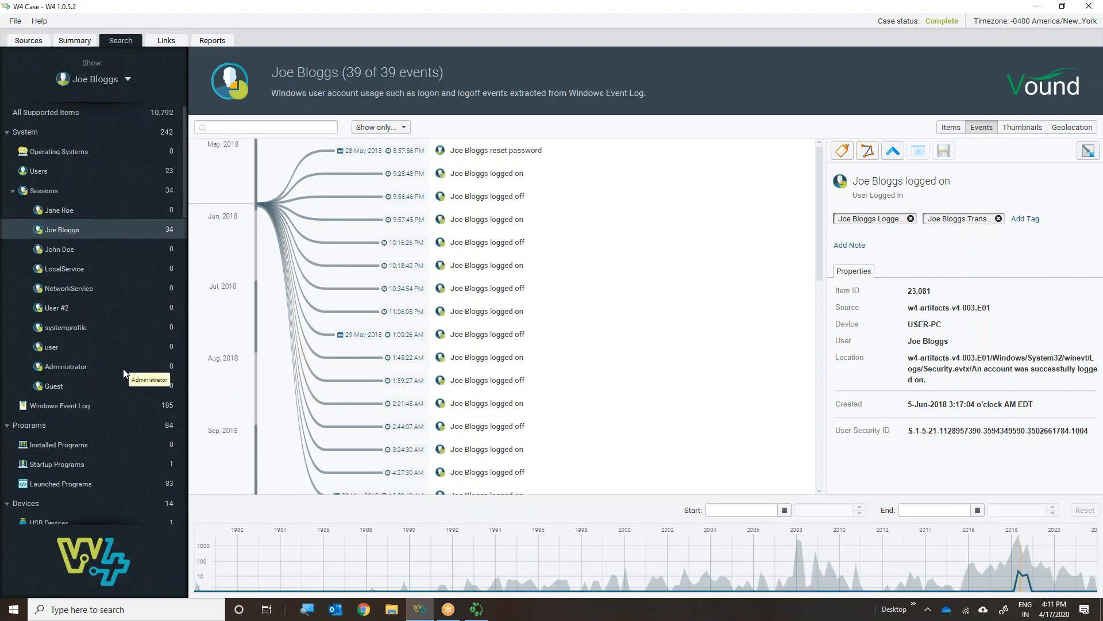
pyautogui.moveTo(53, 231)
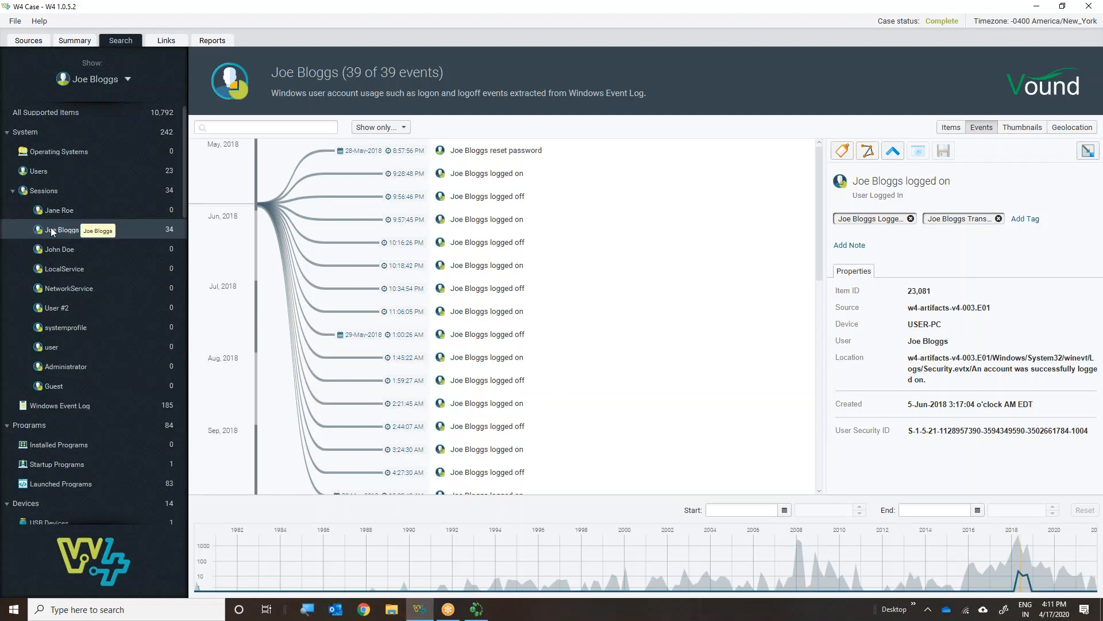
pyautogui.moveTo(105, 268)
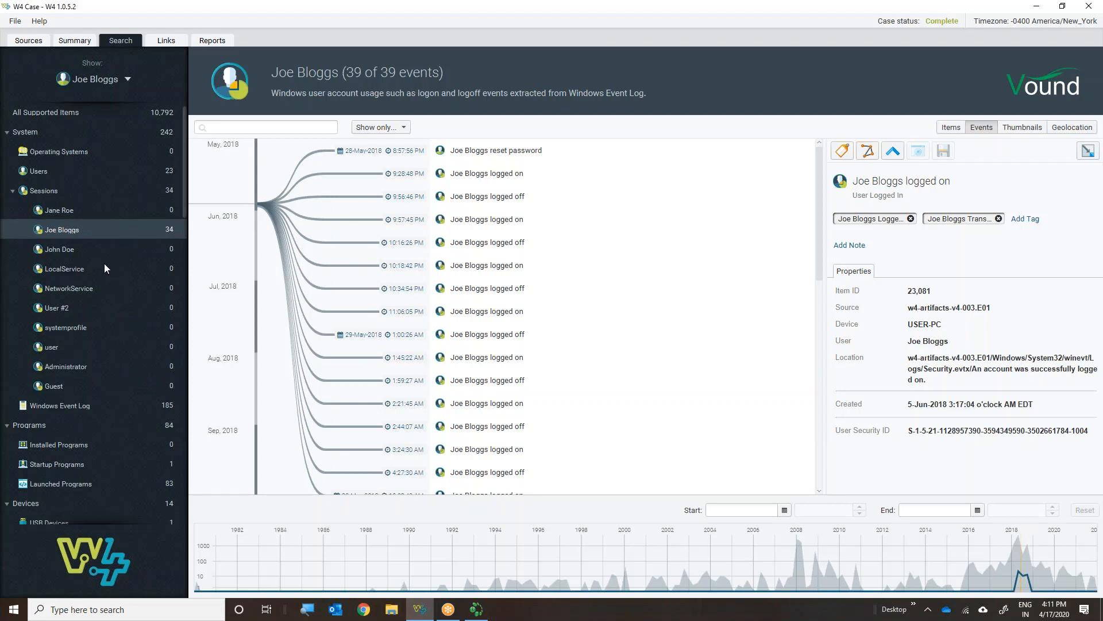
pyautogui.scroll(-3)
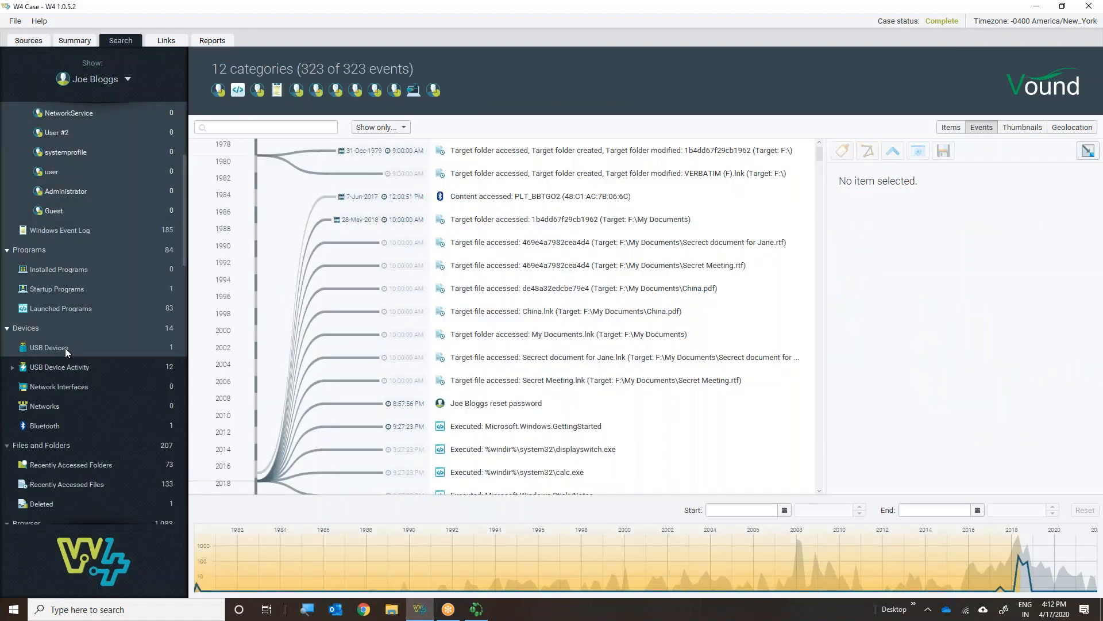
pyautogui.moveTo(73, 385)
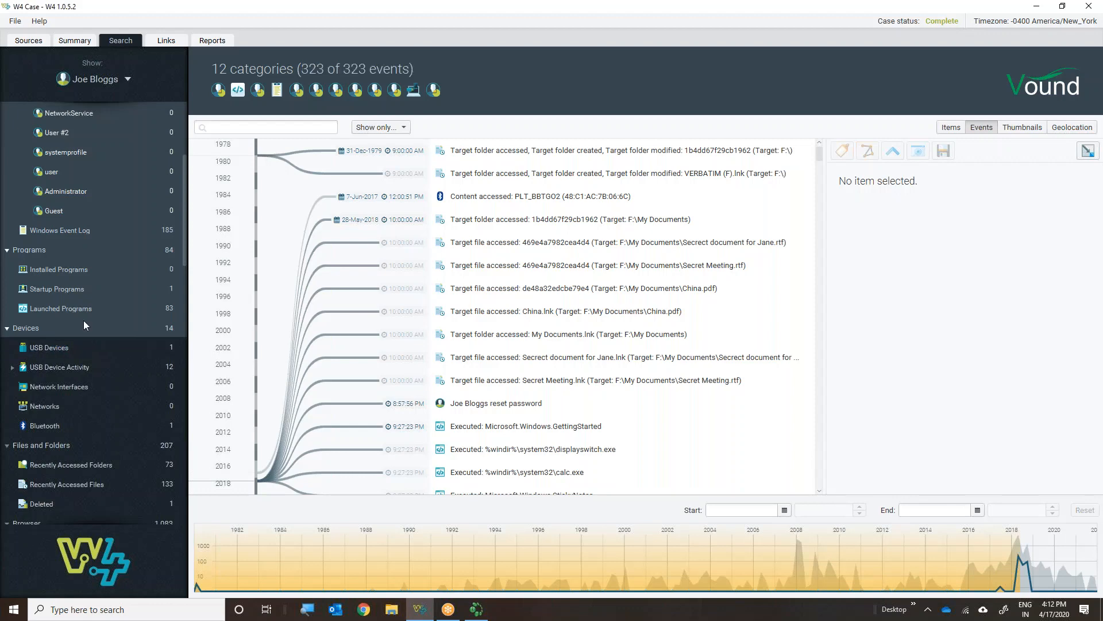
pyautogui.click(61, 230)
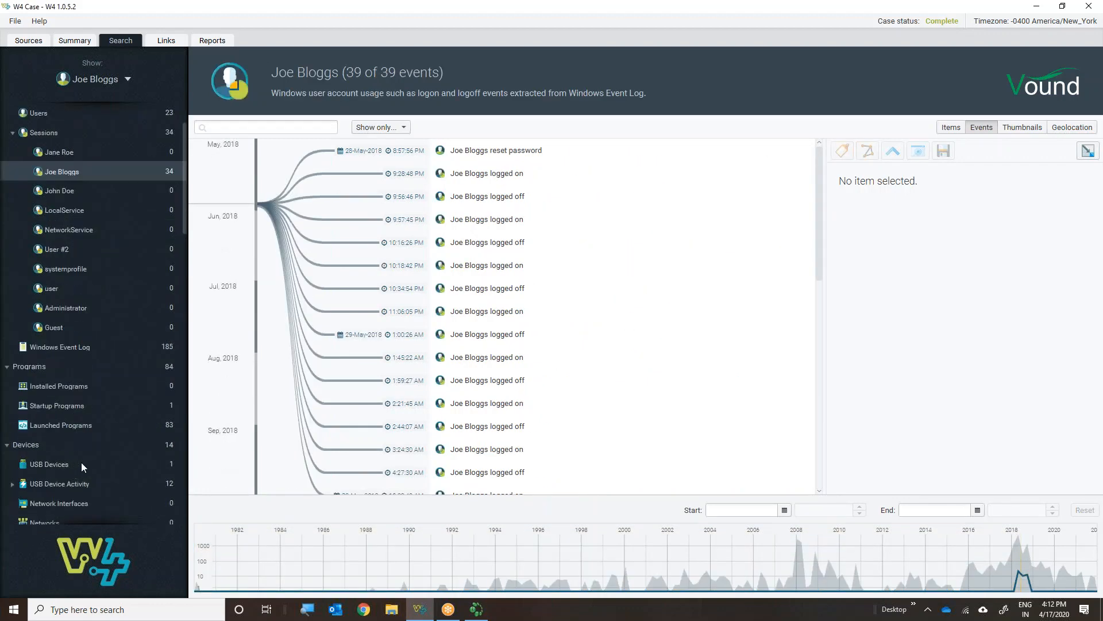
pyautogui.scroll(-3)
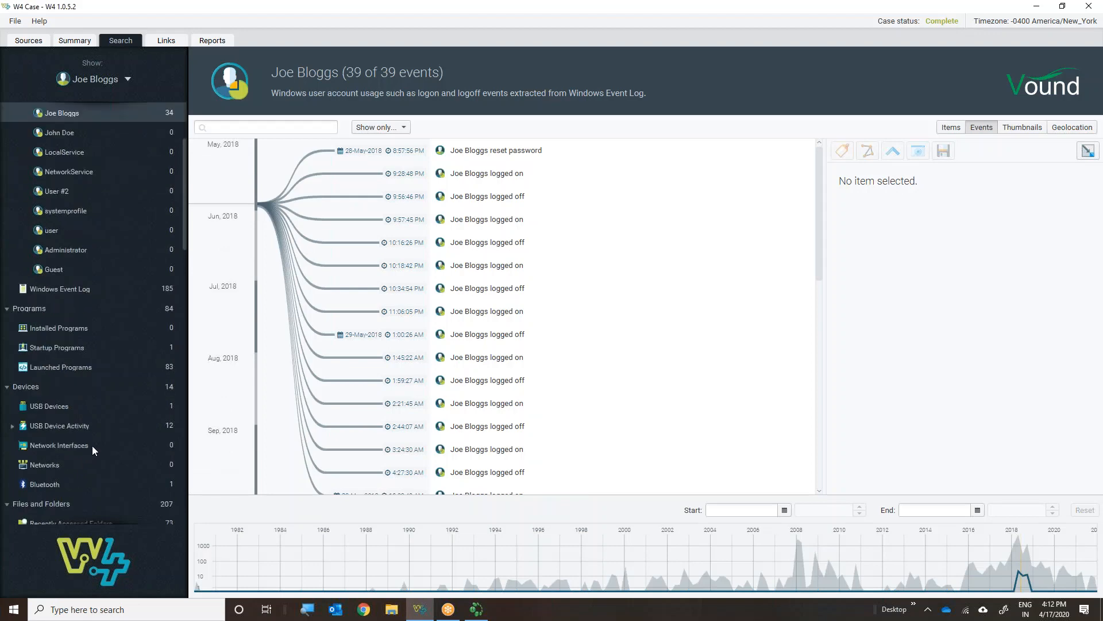
pyautogui.moveTo(49, 408)
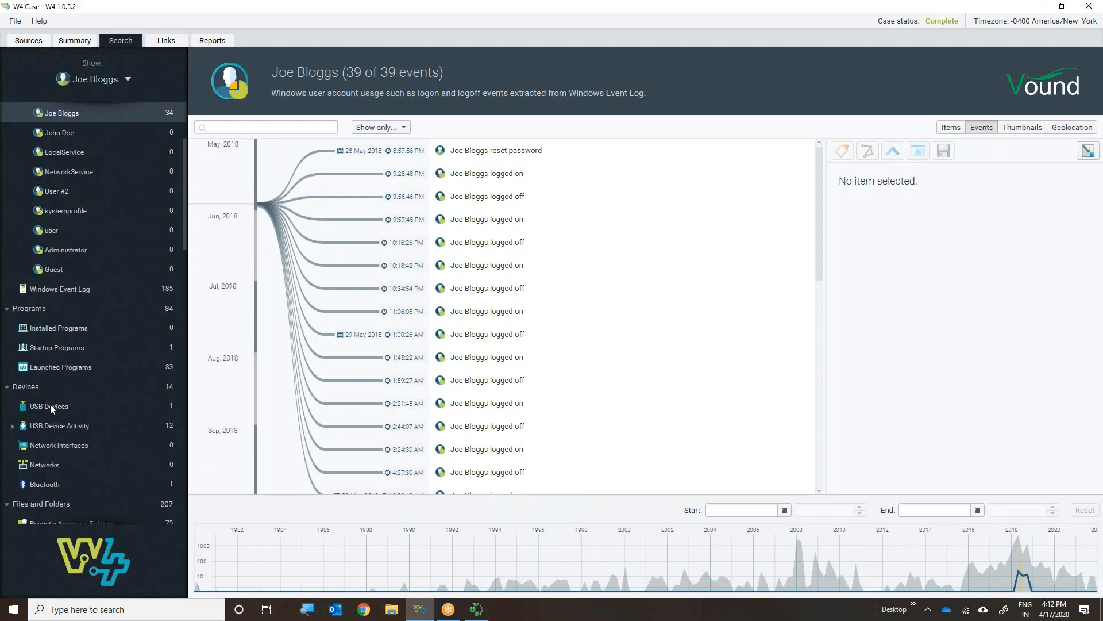
# Add USB Devices to the timeline, interleaving Verbatim STORE N GO connections with Joe Bloggs's logons (46 events)
pyautogui.click(48, 406)
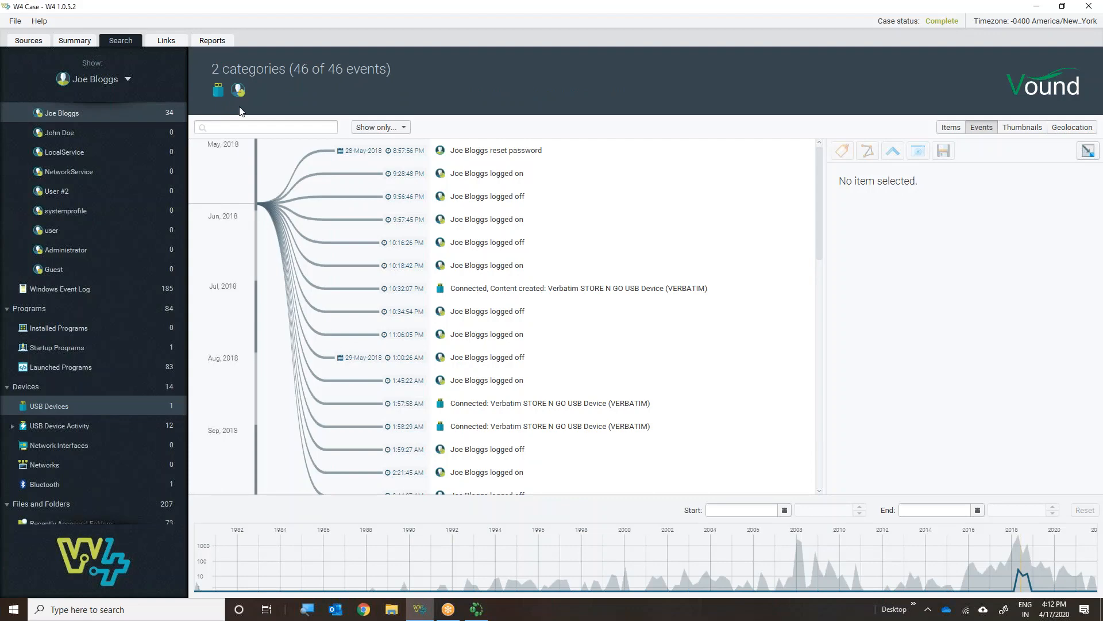
pyautogui.moveTo(222, 90)
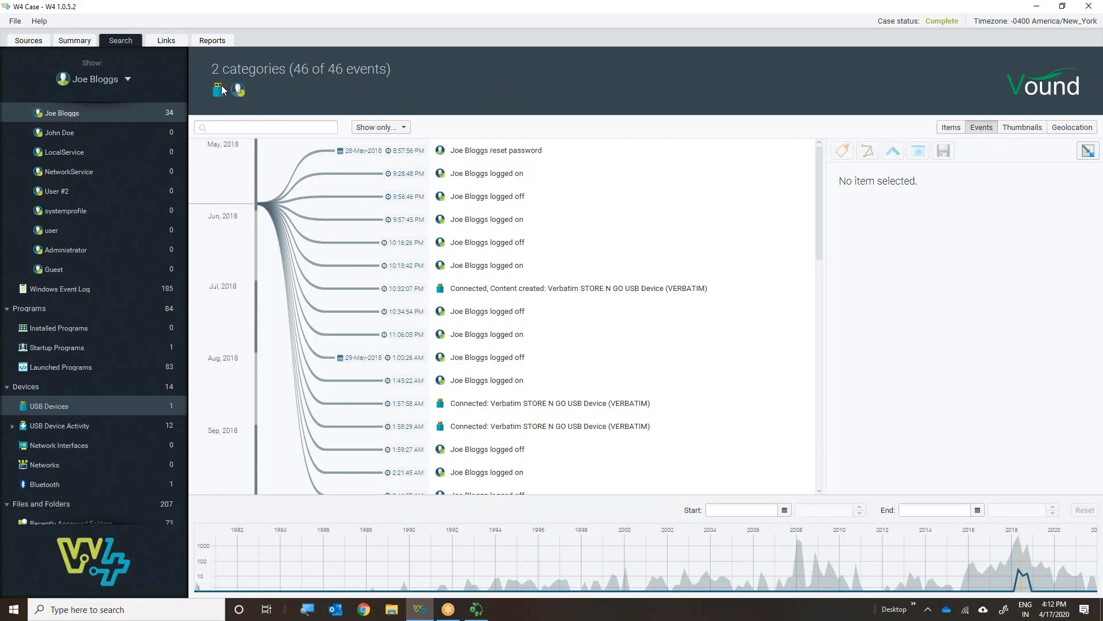
pyautogui.moveTo(214, 96)
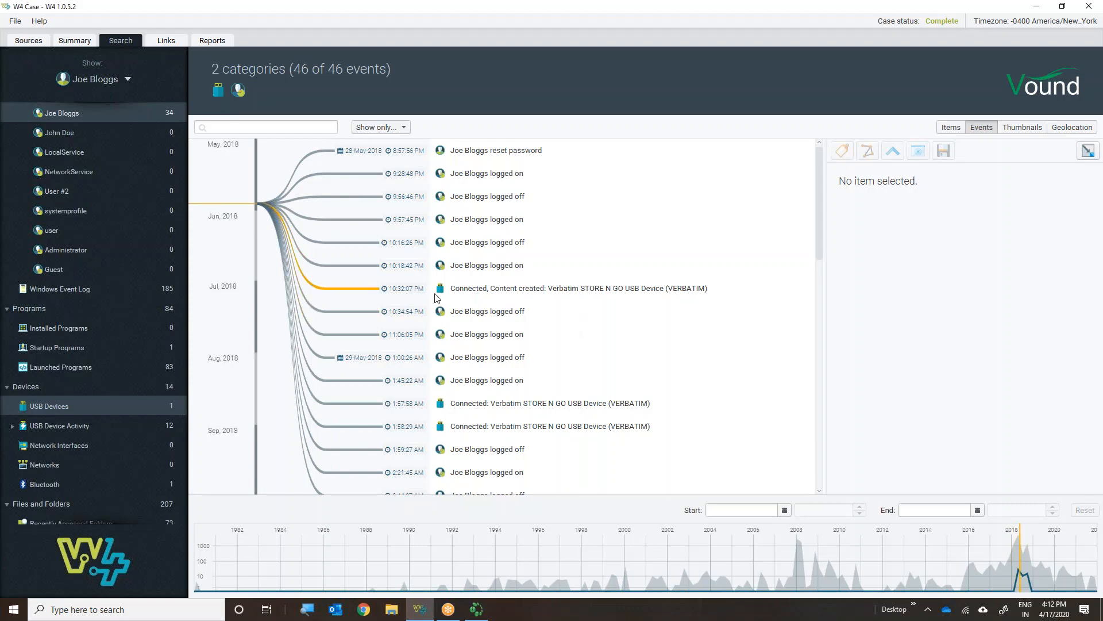
pyautogui.moveTo(451, 177)
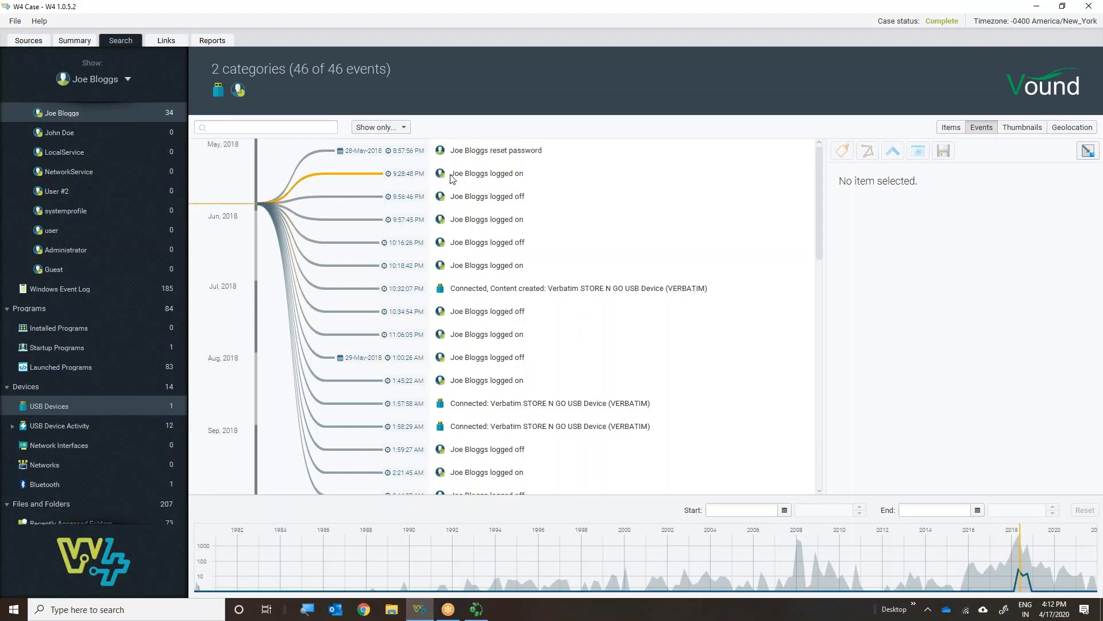
pyautogui.moveTo(590, 290)
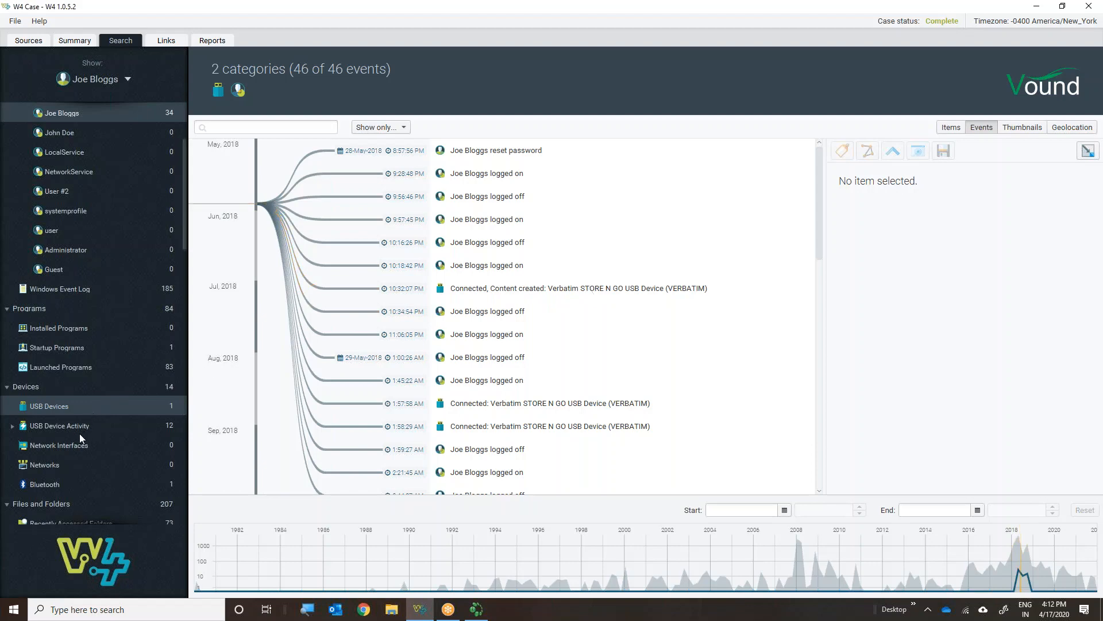
pyautogui.moveTo(17, 445)
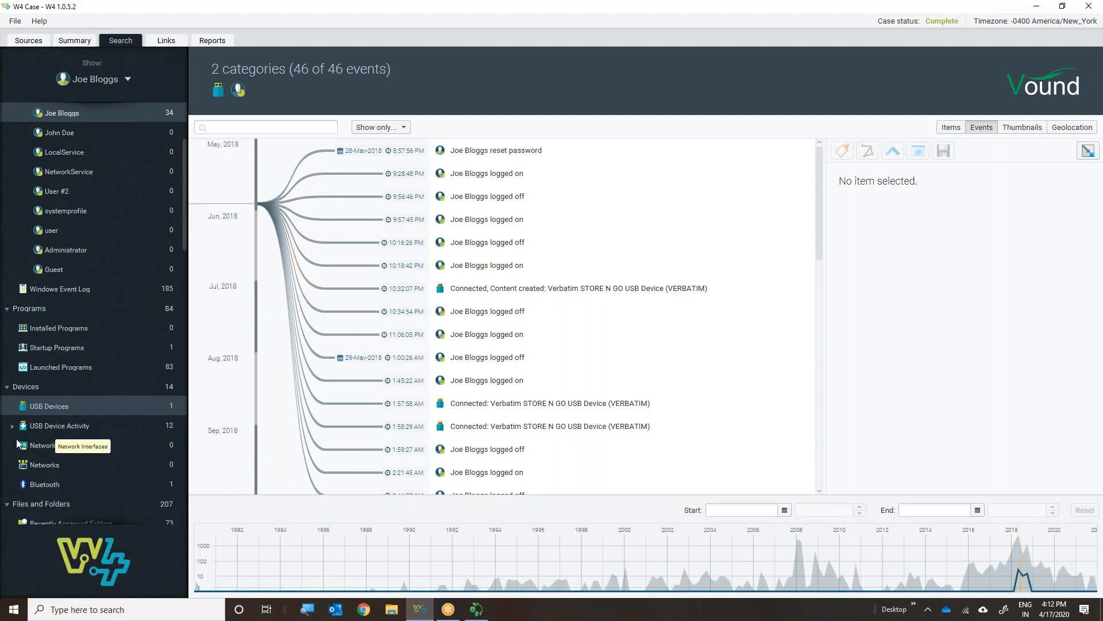
# Add the Verbatim STORE N GO device activity to the timeline, reaching 89 events in three categories
pyautogui.click(13, 426)
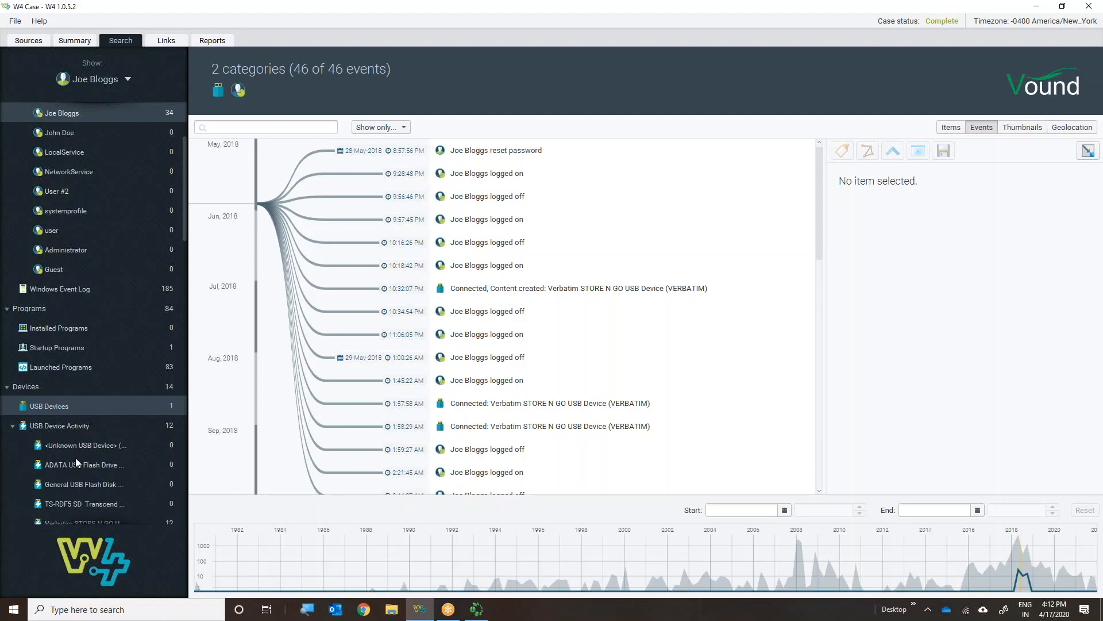
pyautogui.scroll(-3)
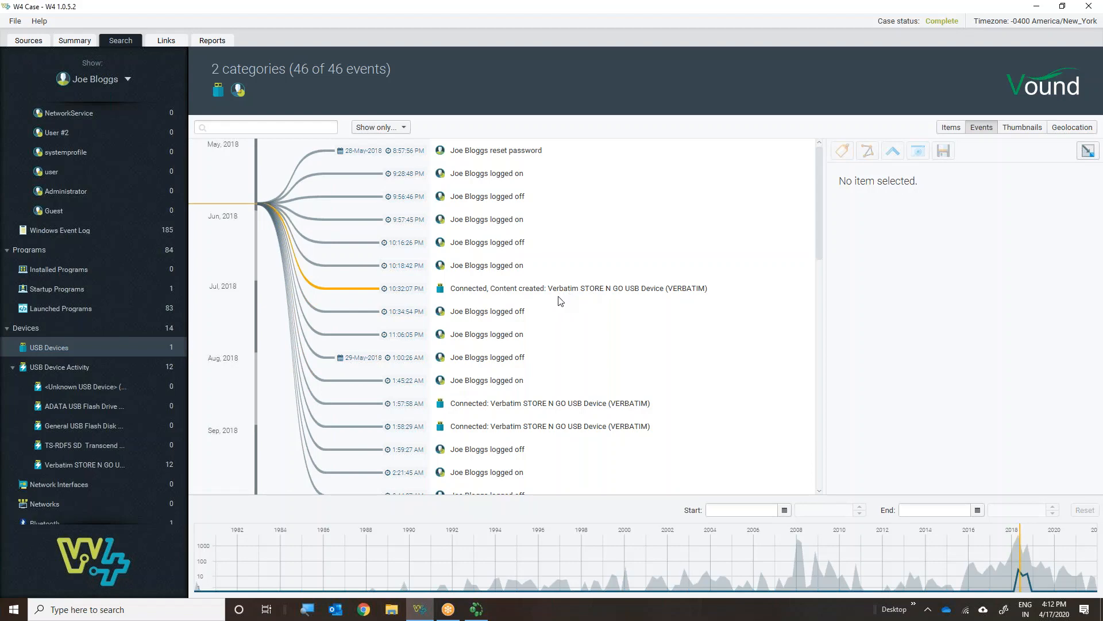
pyautogui.moveTo(99, 470)
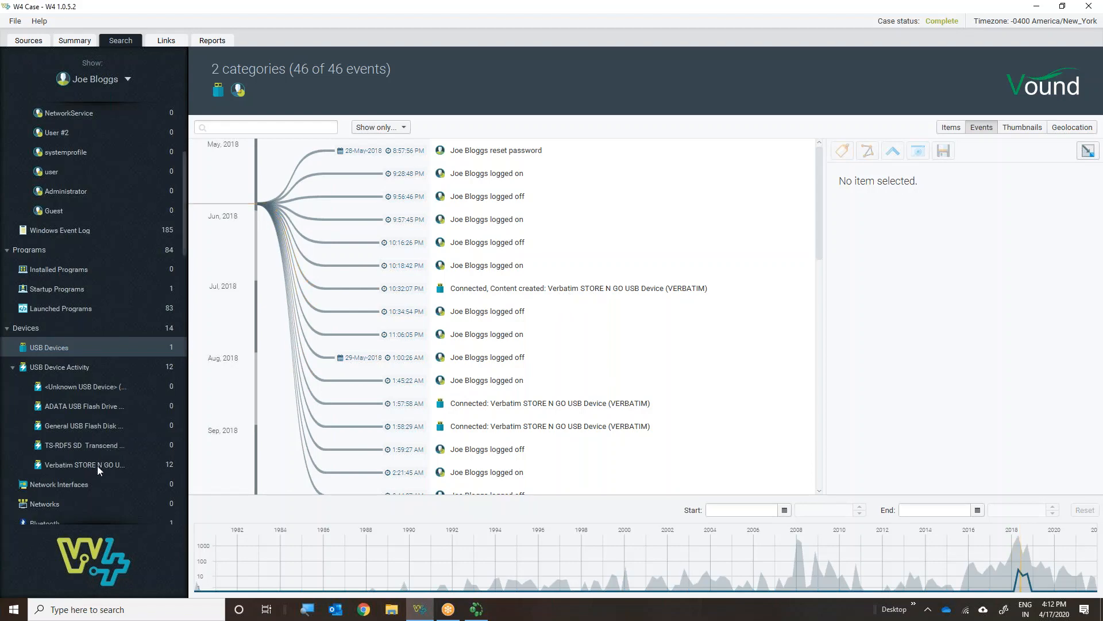
pyautogui.moveTo(175, 474)
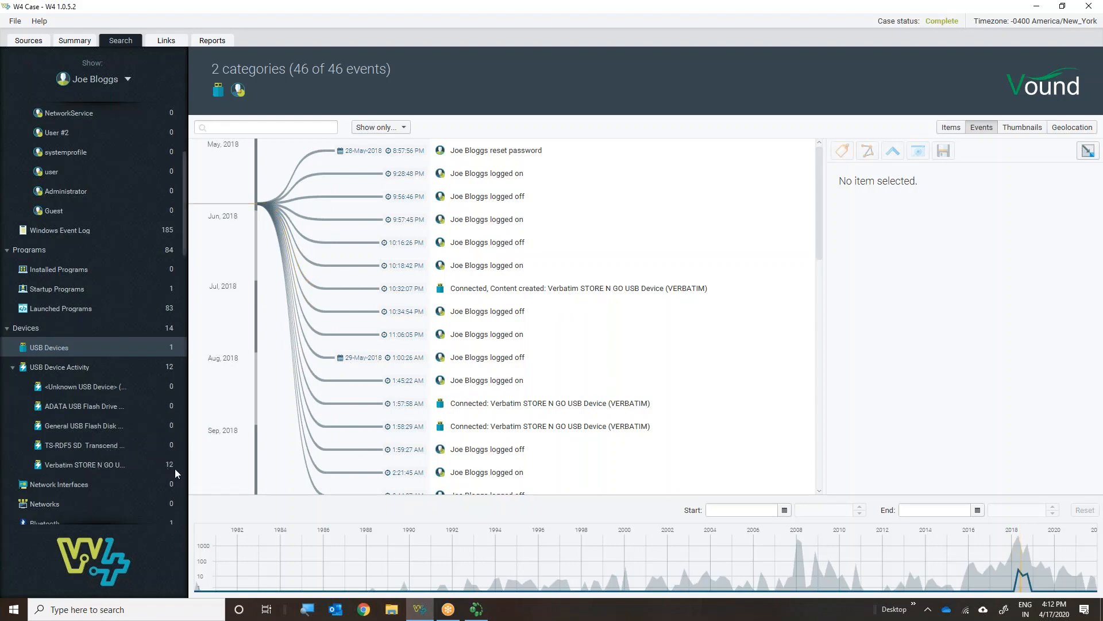
pyautogui.moveTo(103, 467)
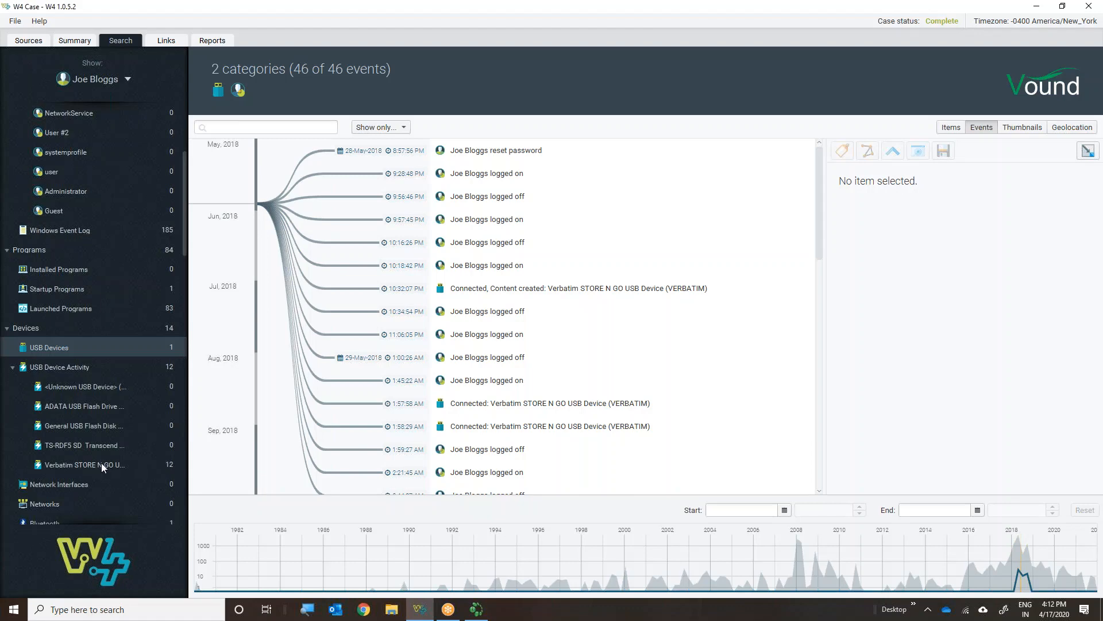
pyautogui.moveTo(83, 89)
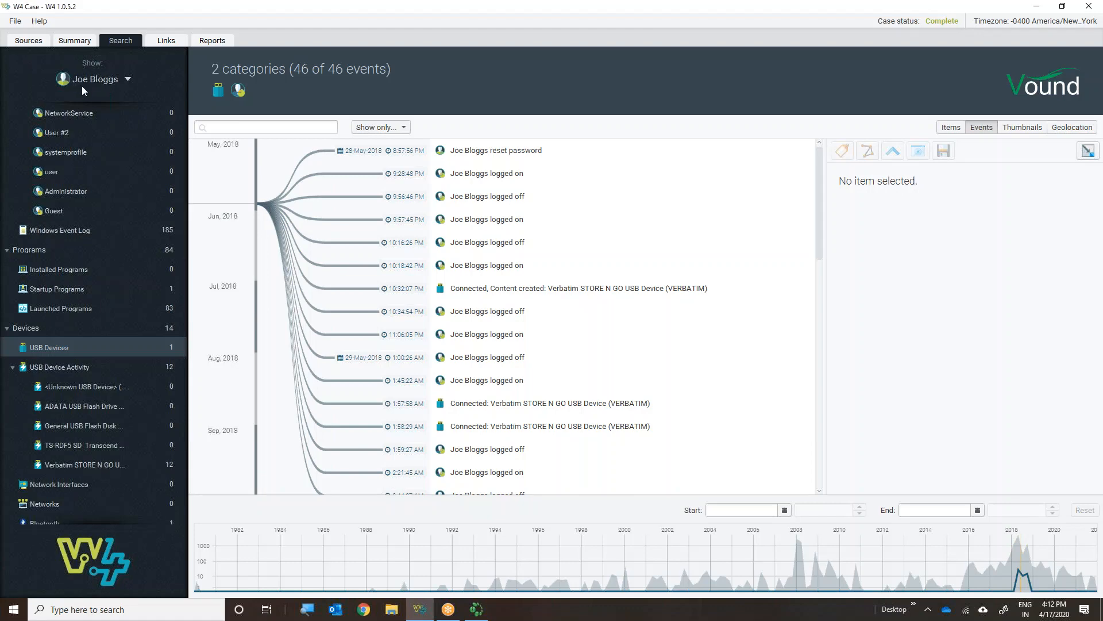
pyautogui.moveTo(96, 473)
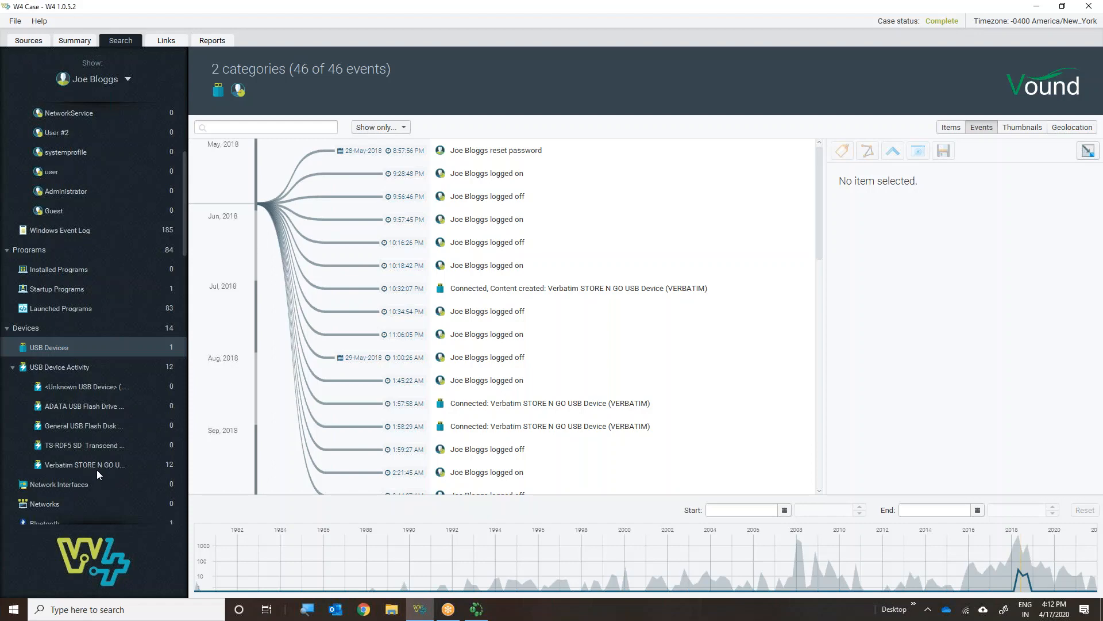
pyautogui.click(84, 463)
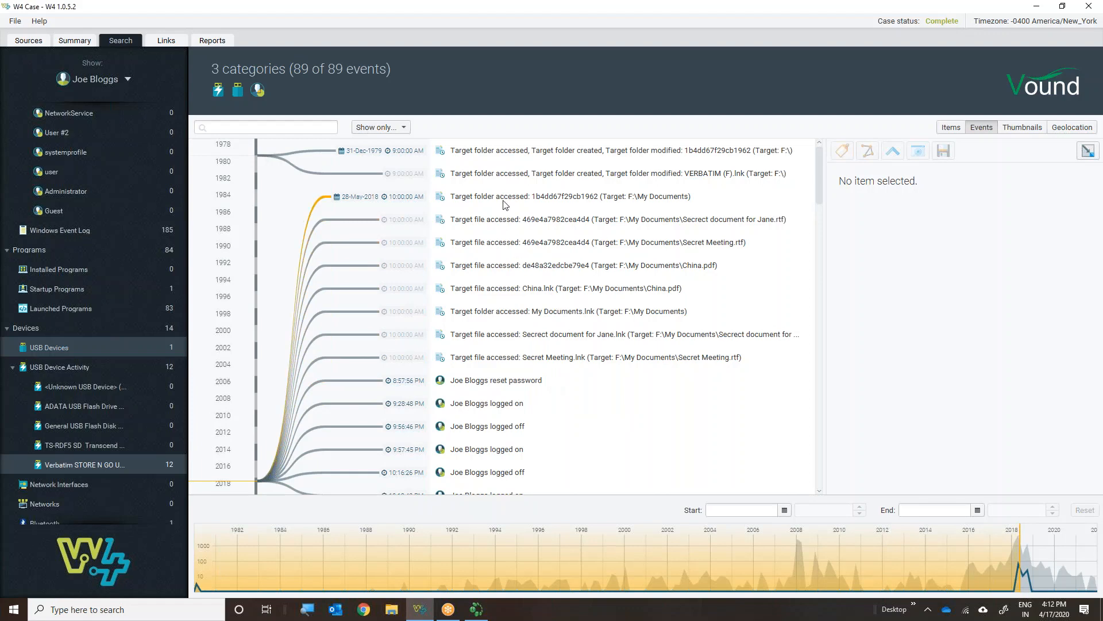
pyautogui.moveTo(657, 208)
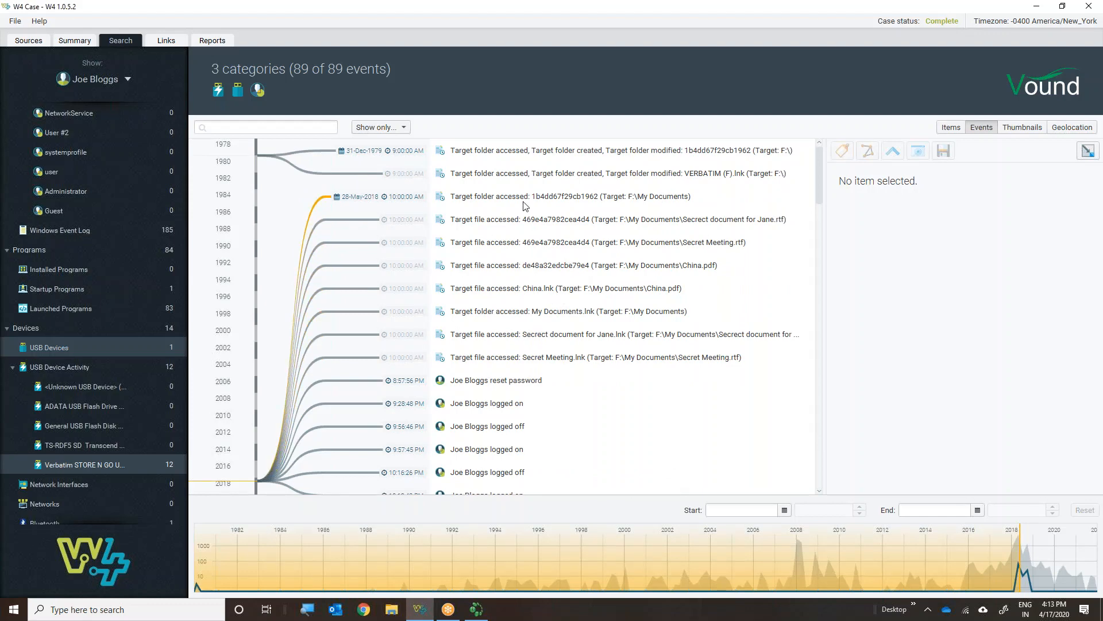
# Examine the My Documents 'Target folder accessed' event's properties and raw shortcut data
pyautogui.click(570, 196)
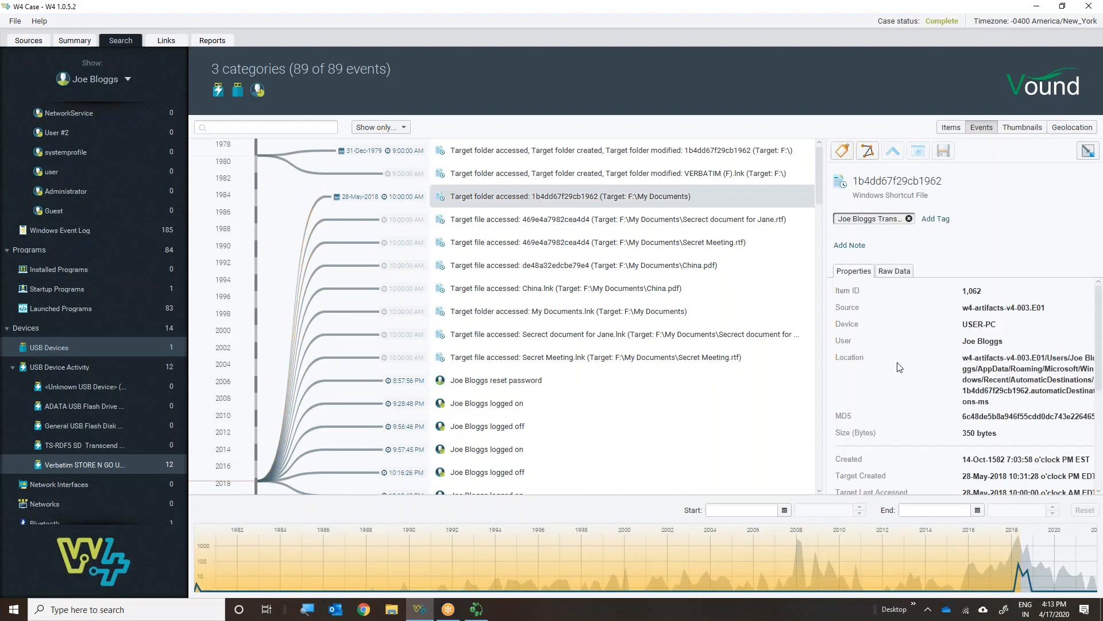
pyautogui.moveTo(1024, 429)
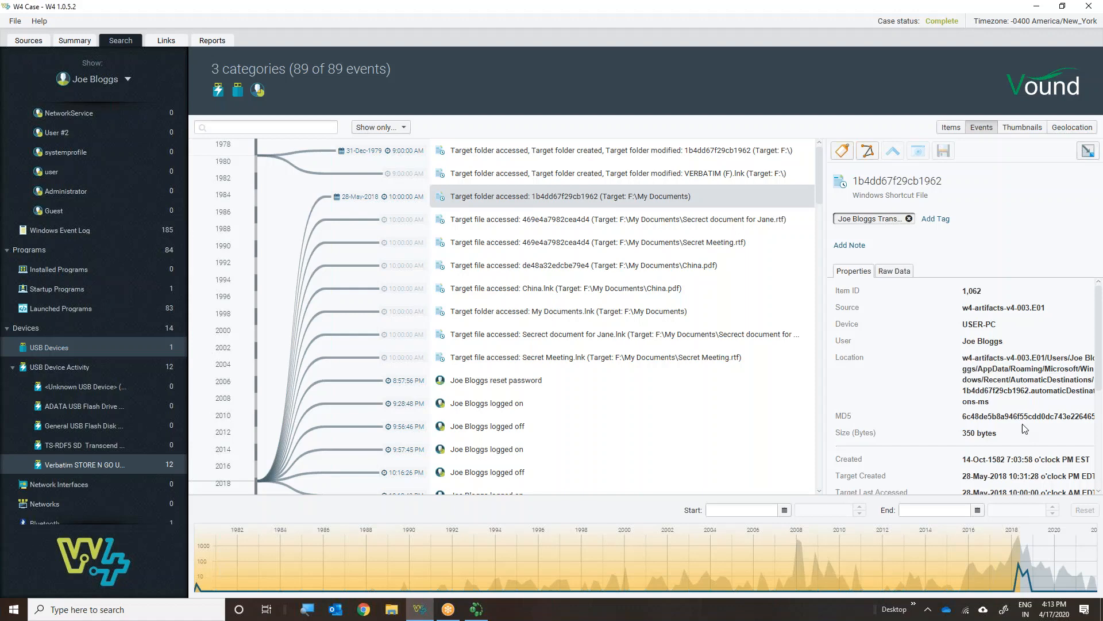
pyautogui.scroll(-3)
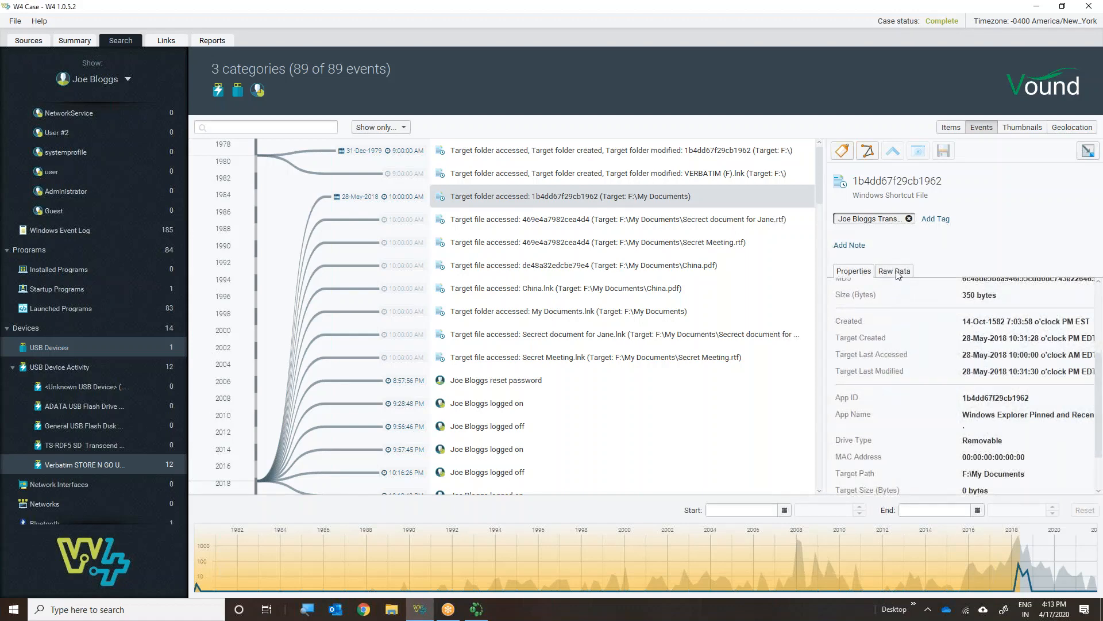
pyautogui.click(894, 271)
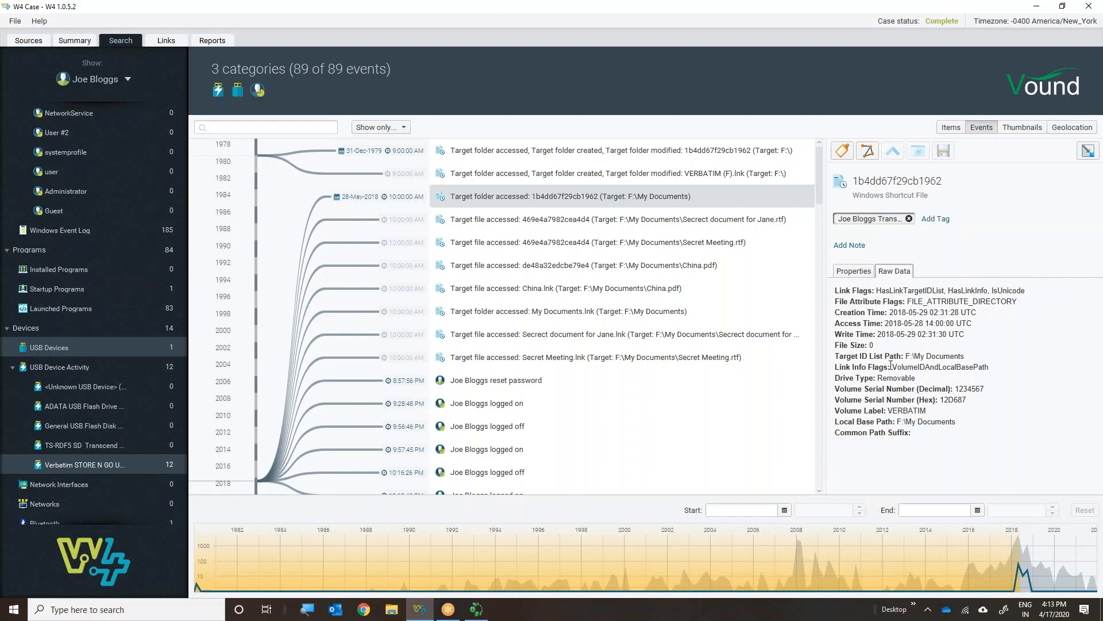
pyautogui.moveTo(996, 348)
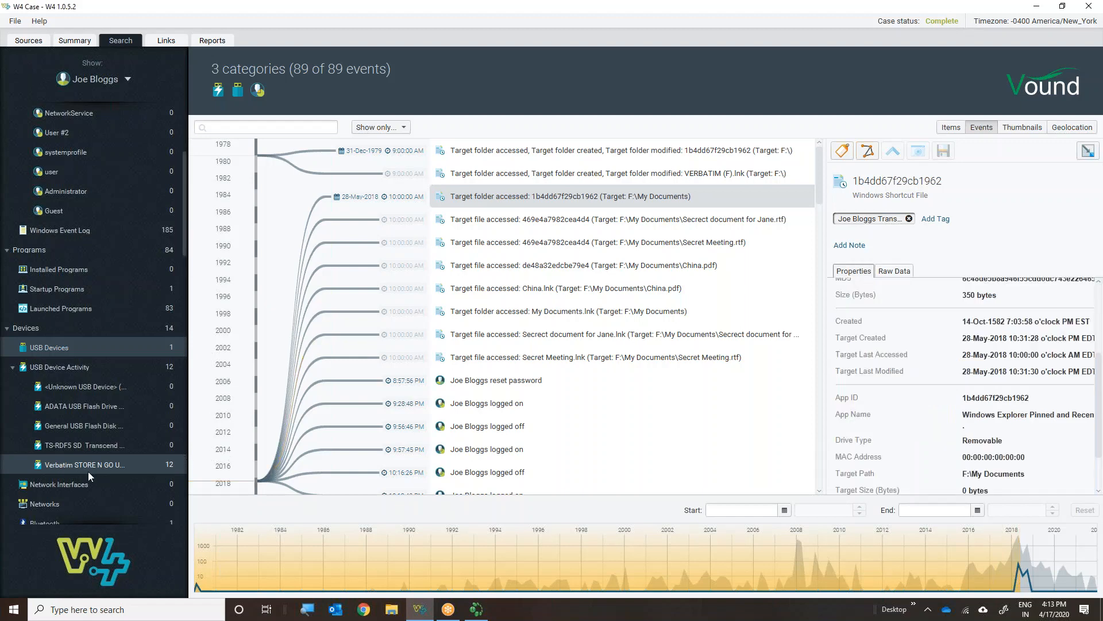
# Scroll the category panel down past communication, documents and media toward Transport Links
pyautogui.scroll(-3)
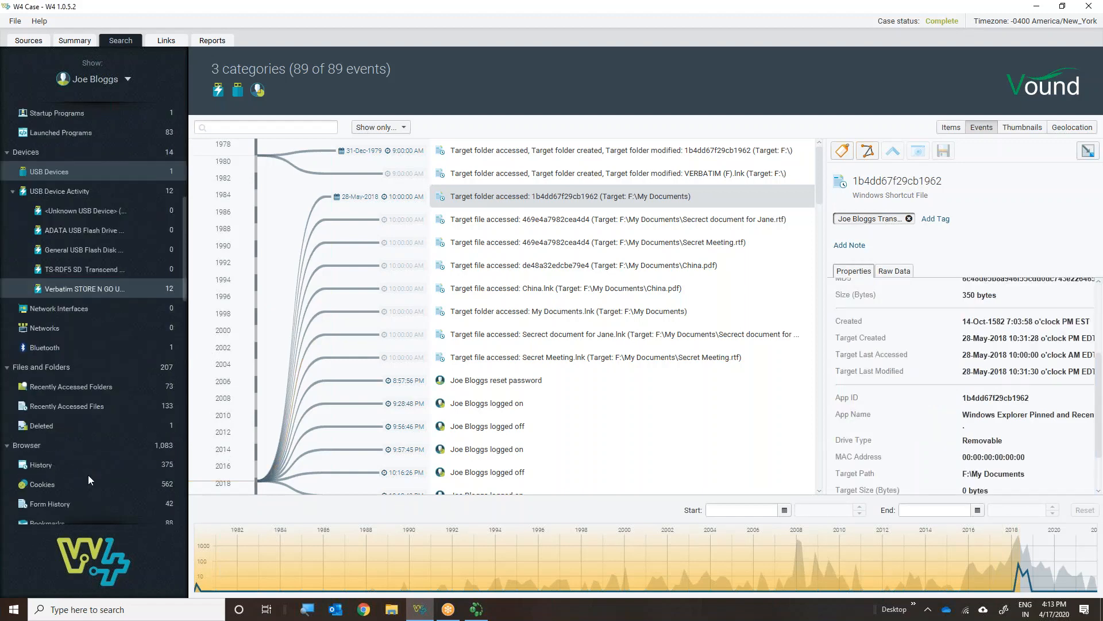
pyautogui.scroll(-3)
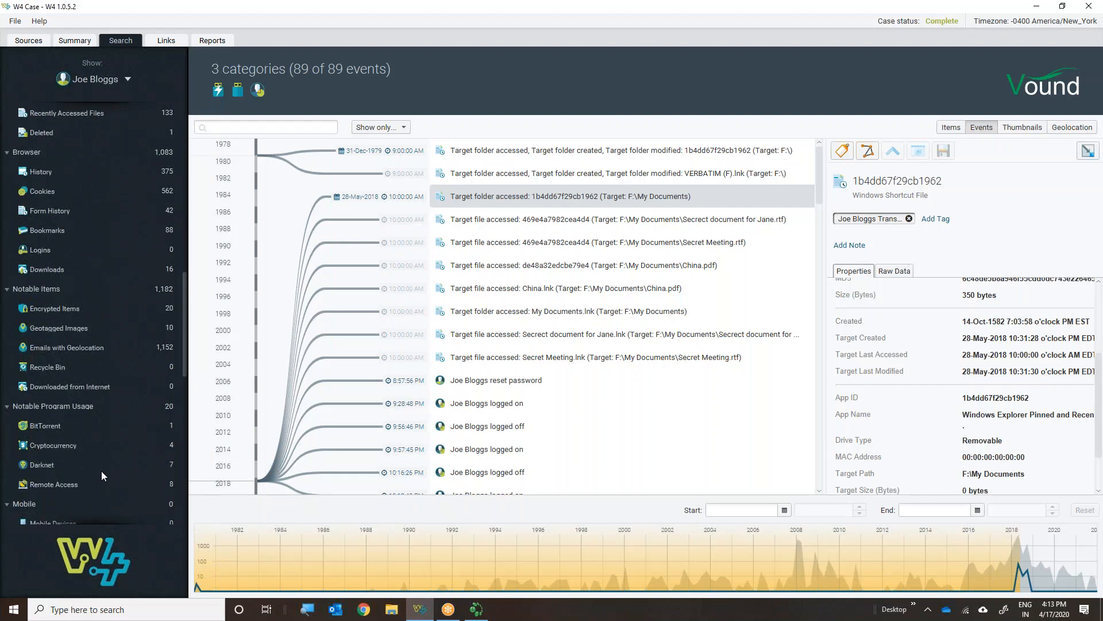
pyautogui.scroll(-3)
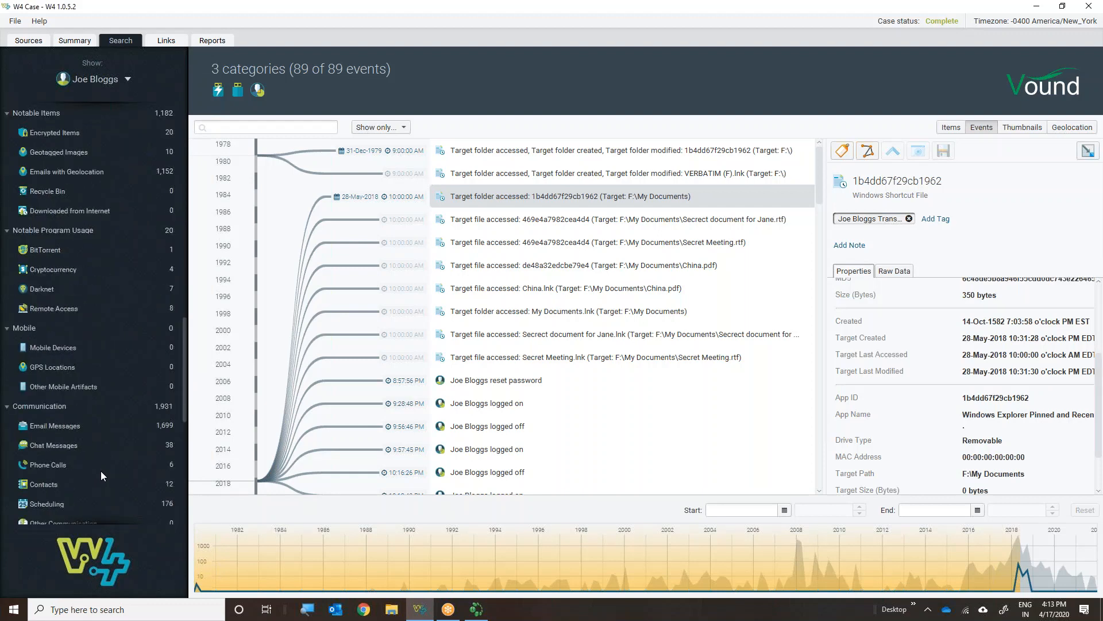
pyautogui.scroll(-3)
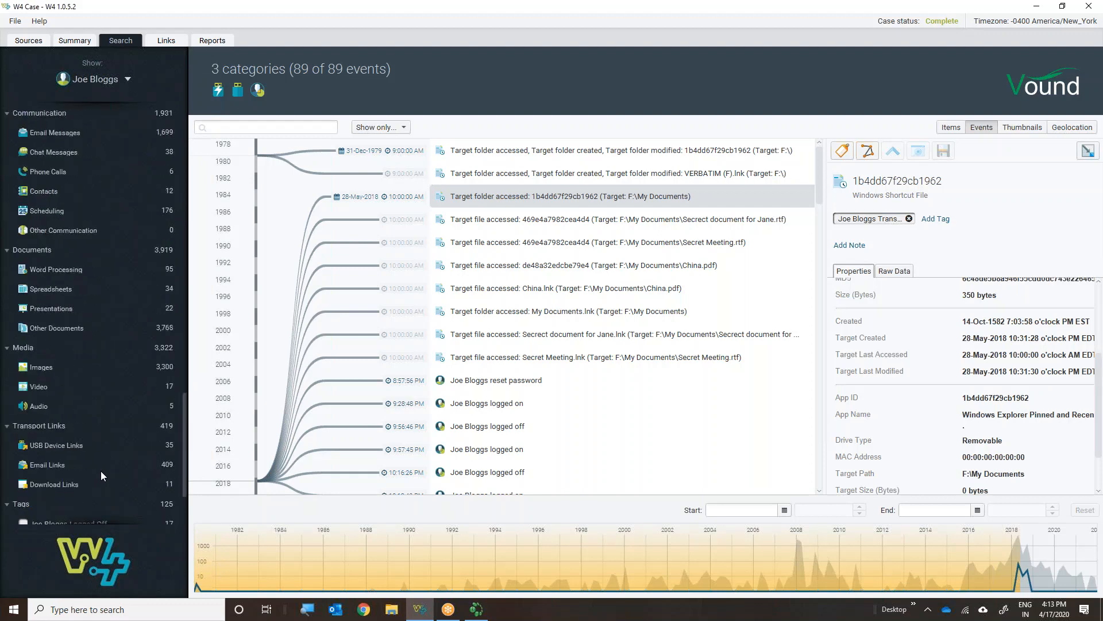
pyautogui.moveTo(98, 456)
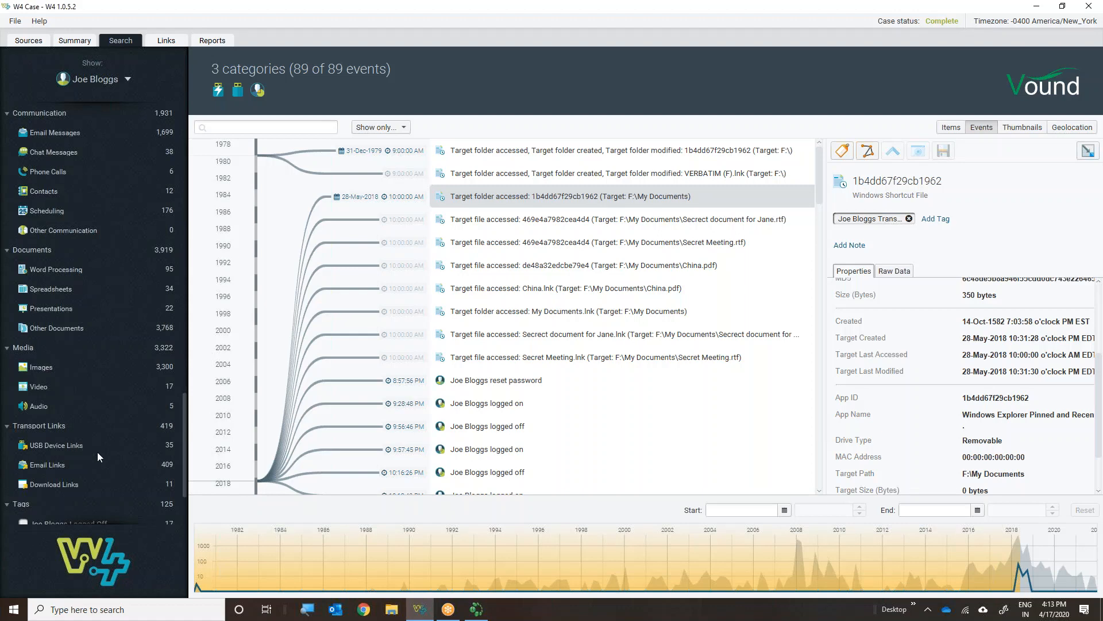
pyautogui.moveTo(76, 450)
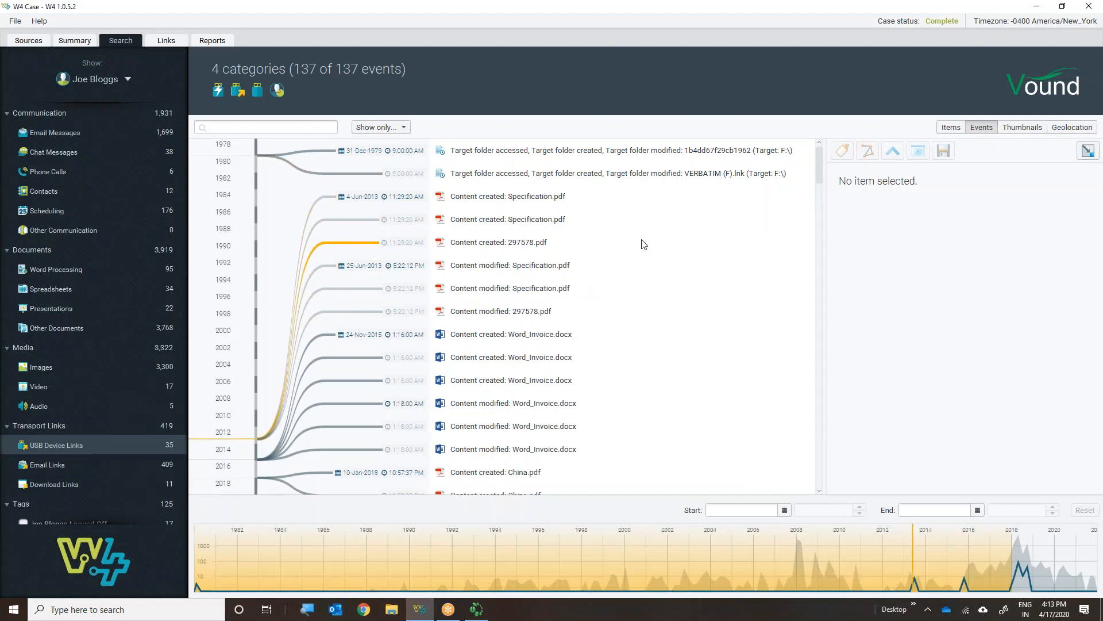
pyautogui.scroll(-3)
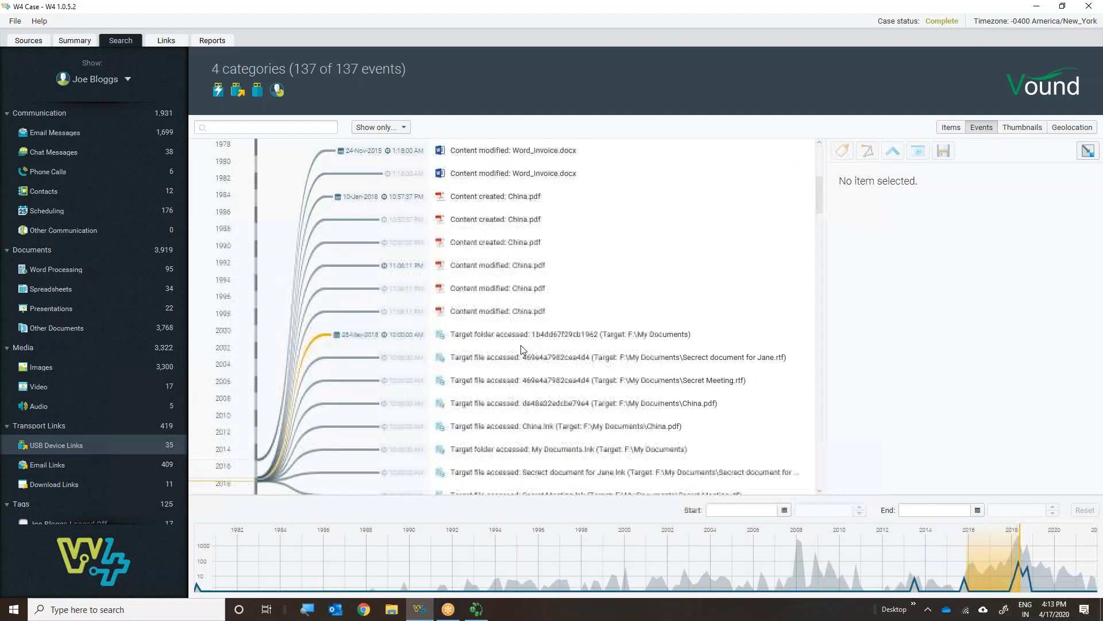
pyautogui.scroll(-3)
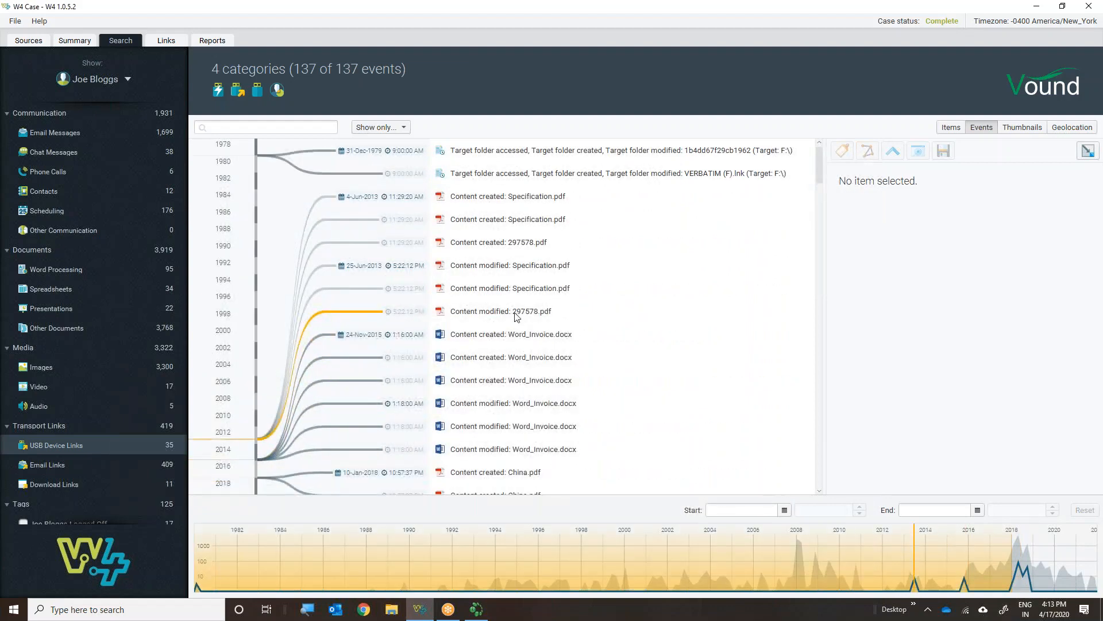
pyautogui.moveTo(490, 206)
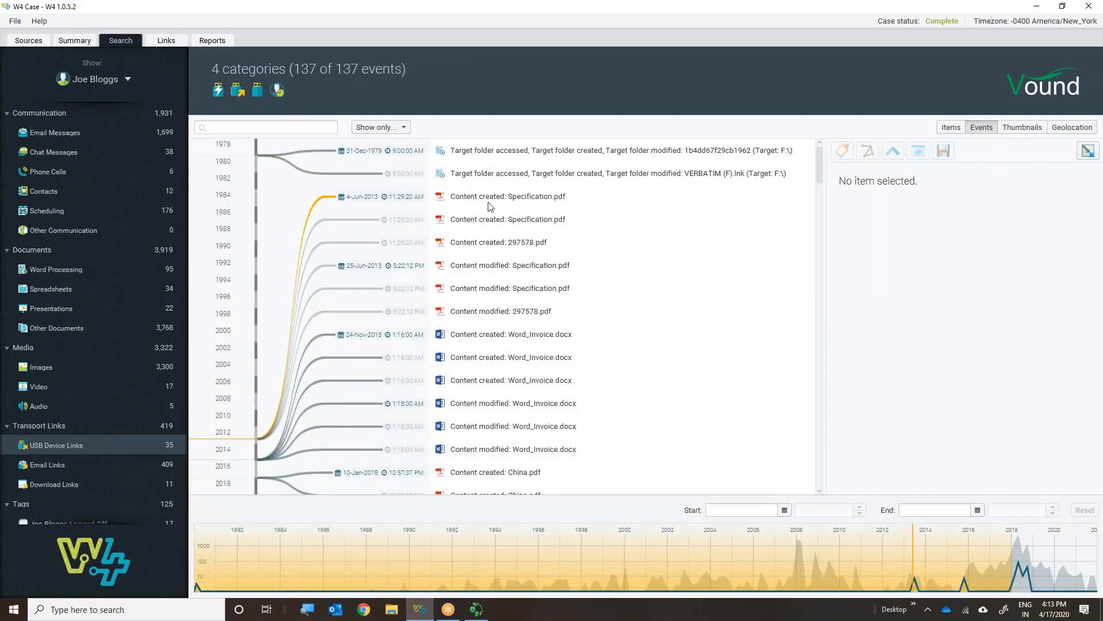
pyautogui.moveTo(458, 205)
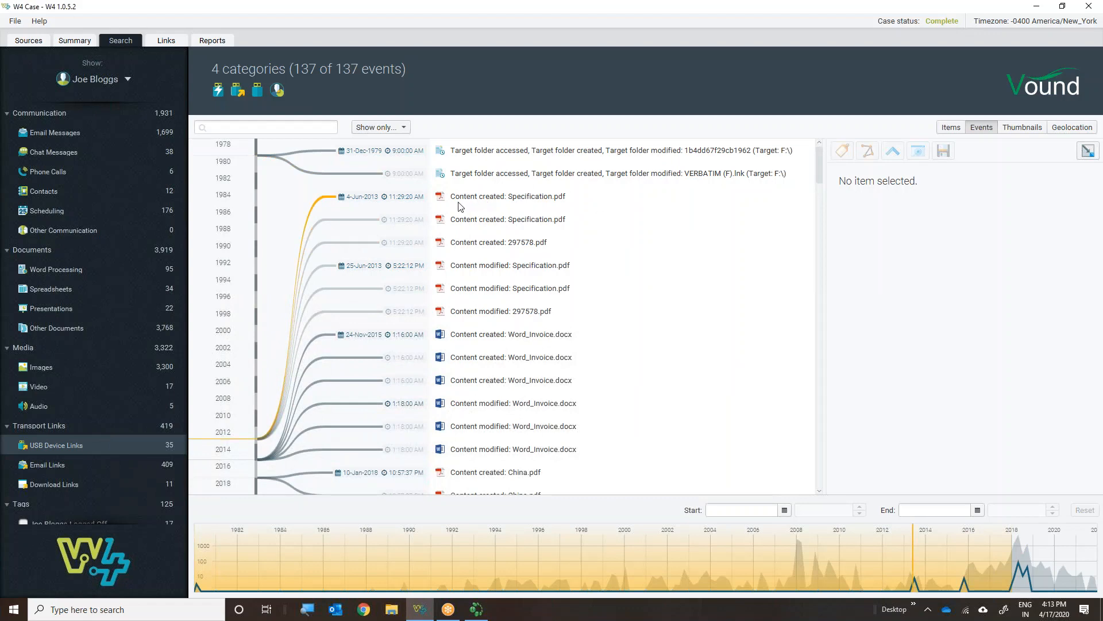
pyautogui.scroll(-3)
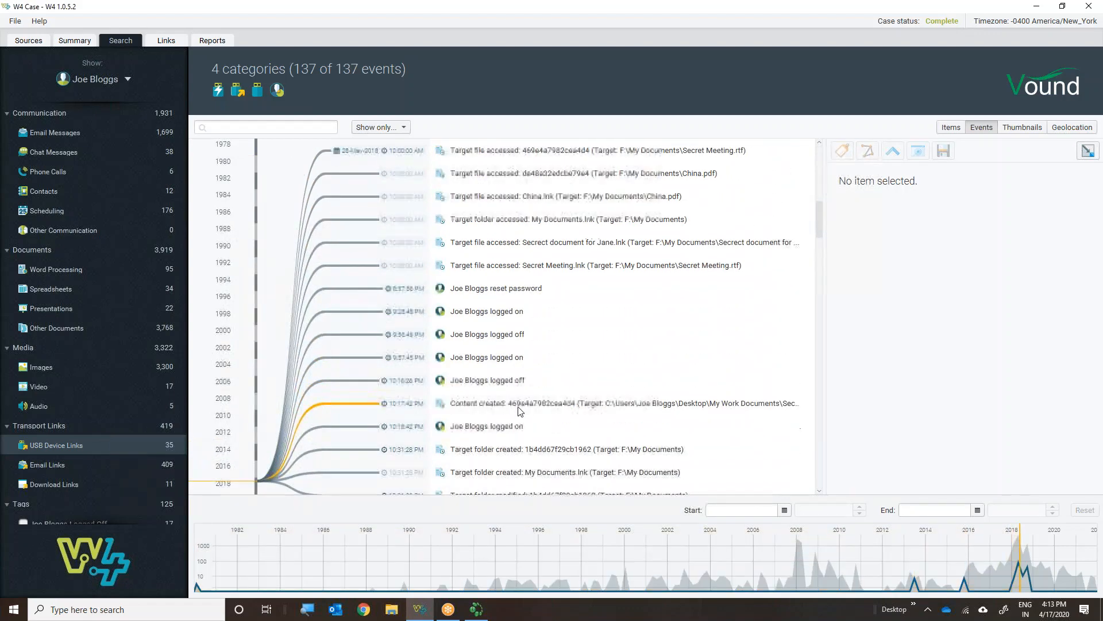
pyautogui.scroll(-3)
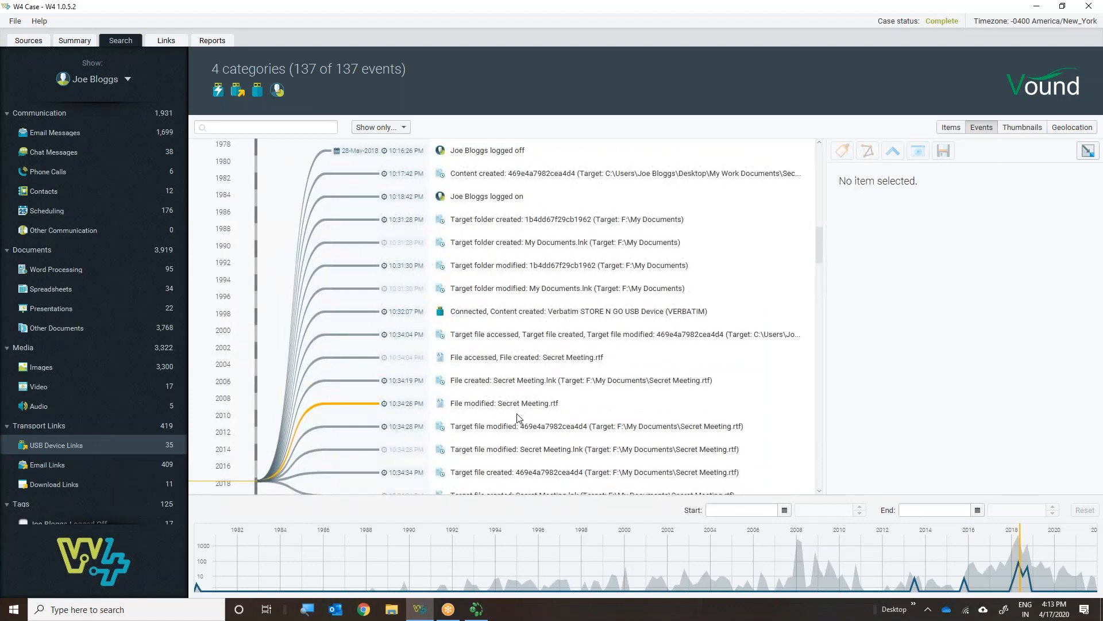
pyautogui.scroll(-3)
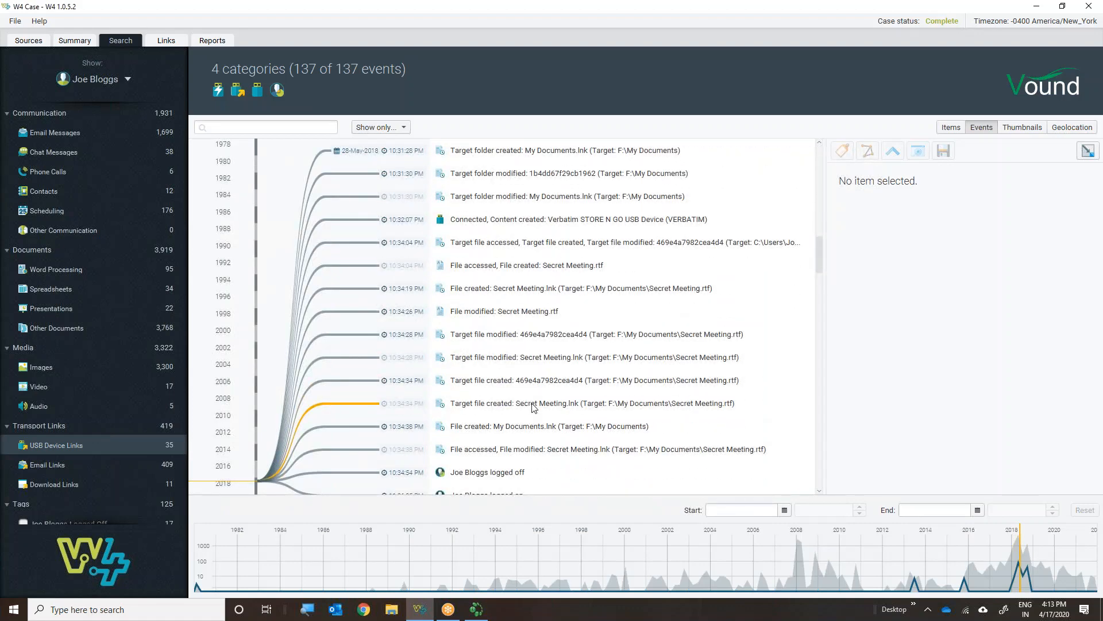
pyautogui.scroll(-3)
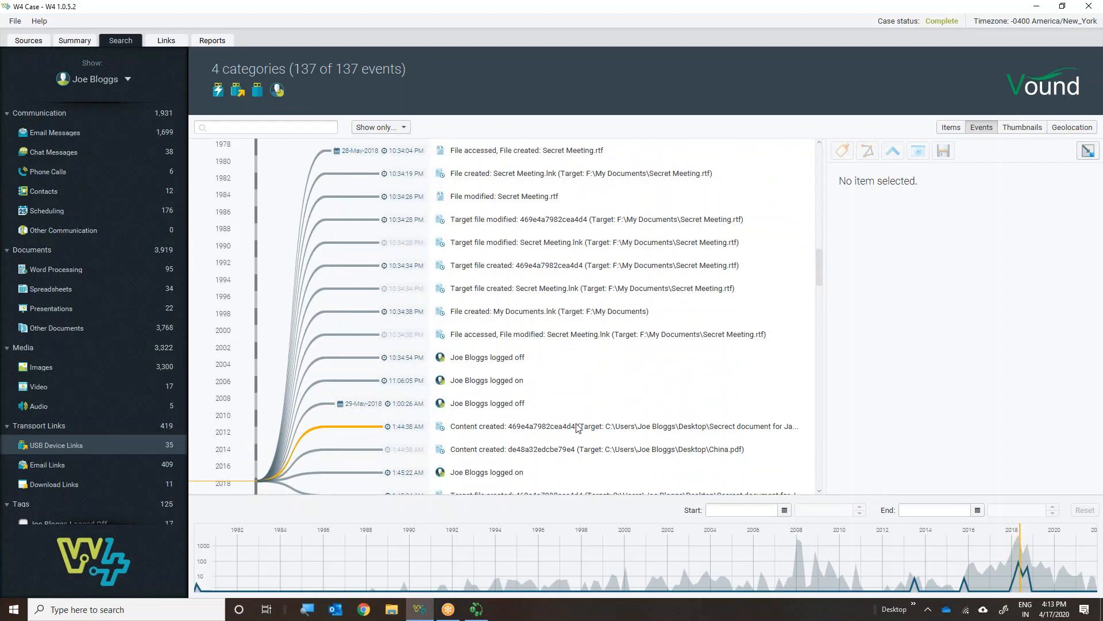
pyautogui.scroll(-3)
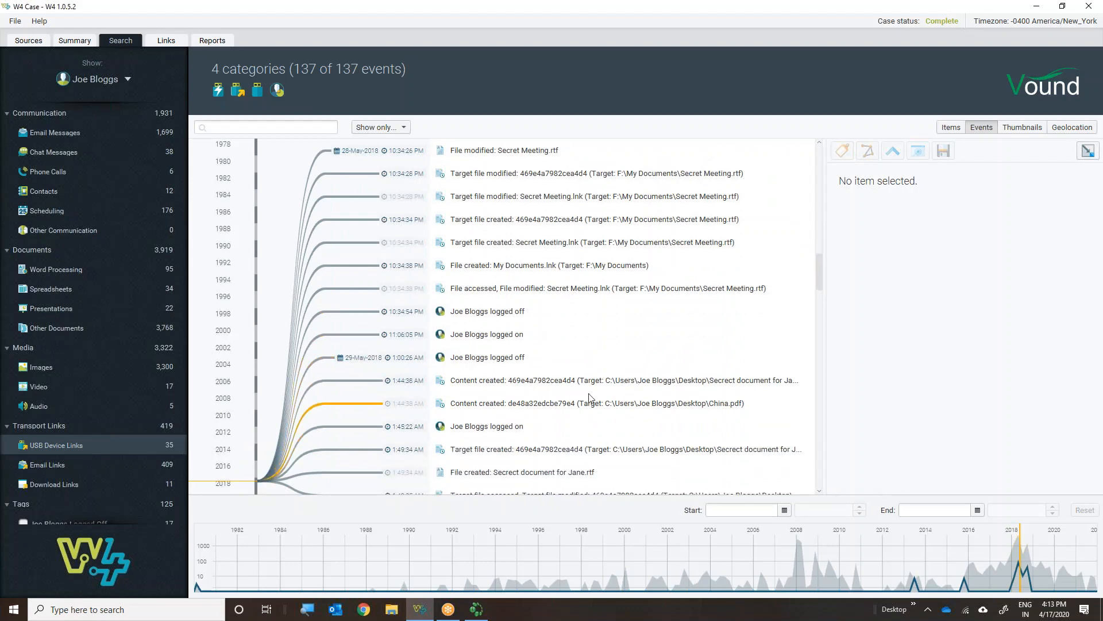
pyautogui.scroll(3)
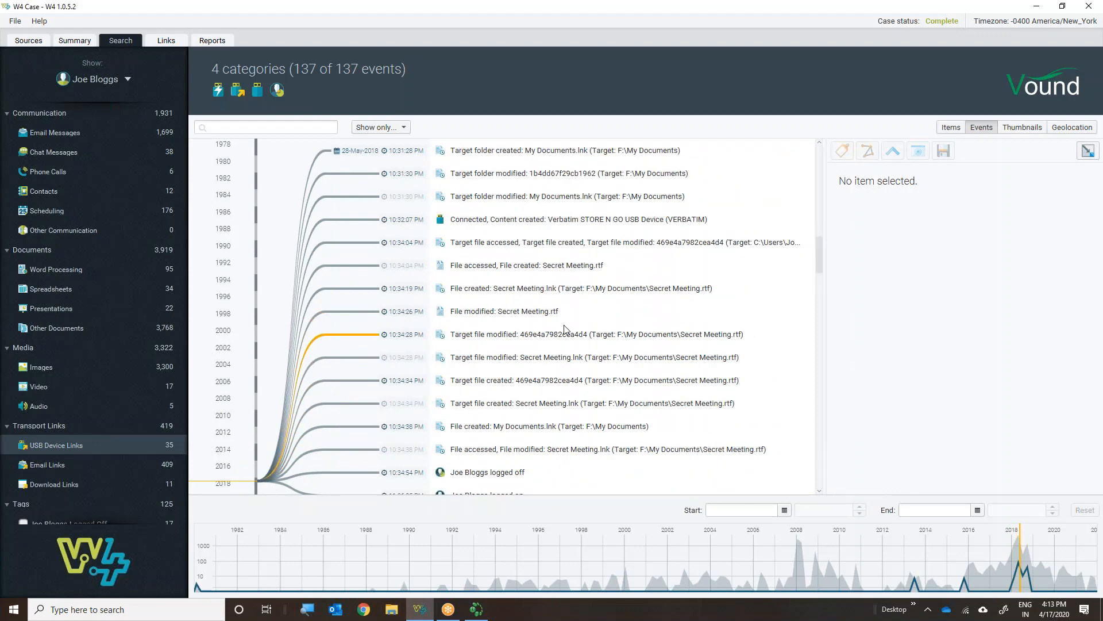
pyautogui.scroll(3)
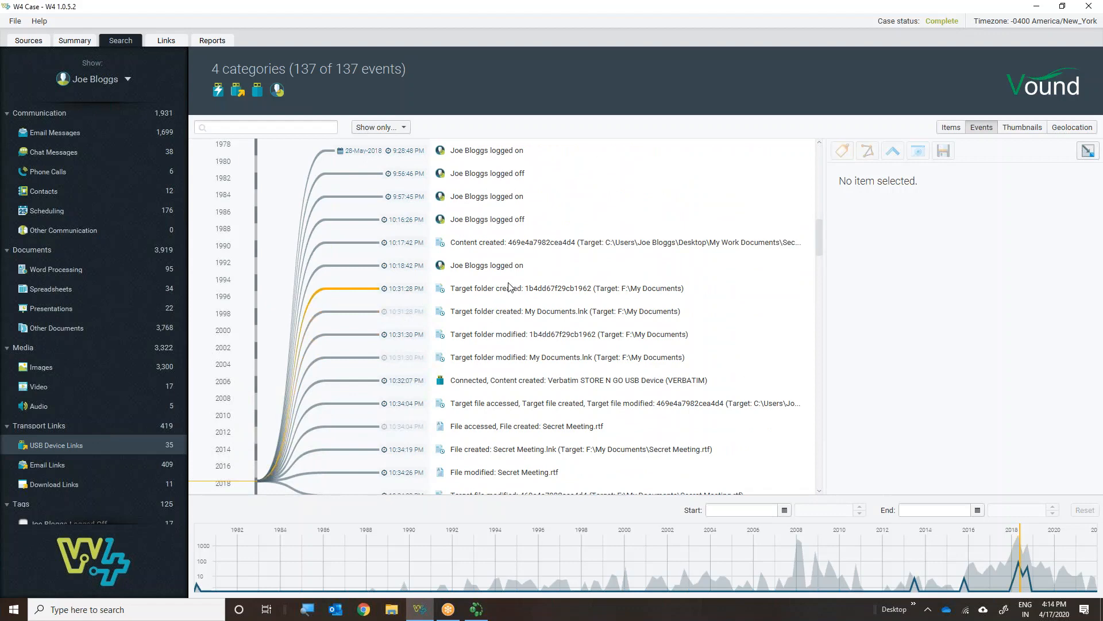
pyautogui.moveTo(429, 221)
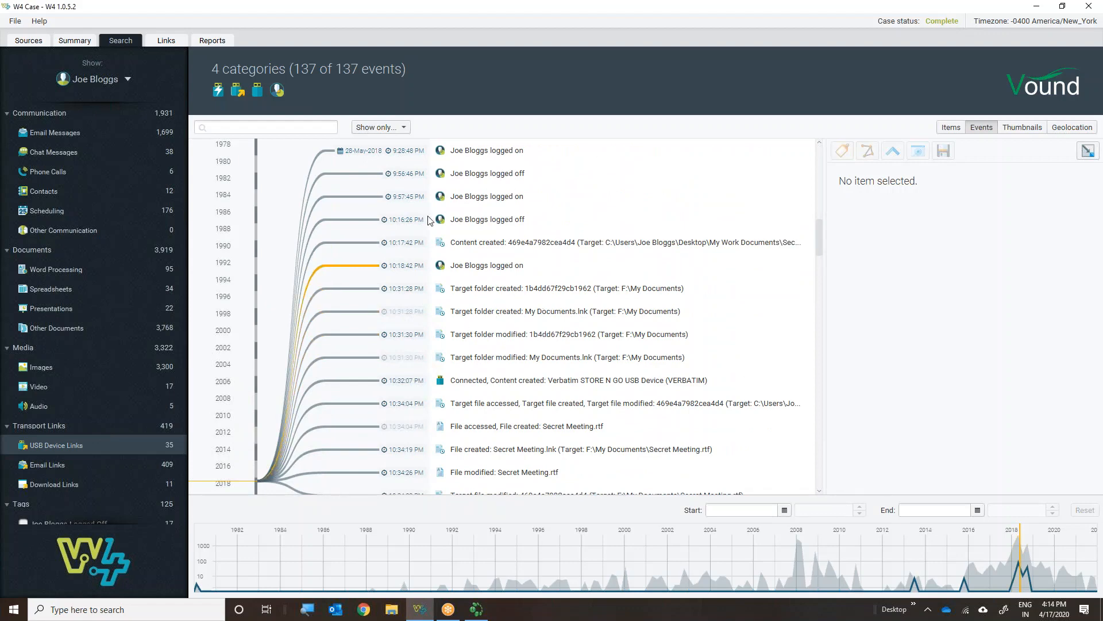
# Show only USB Storage Device events (7 of 137) and open the Verbatim drive in the link graph
pyautogui.click(380, 127)
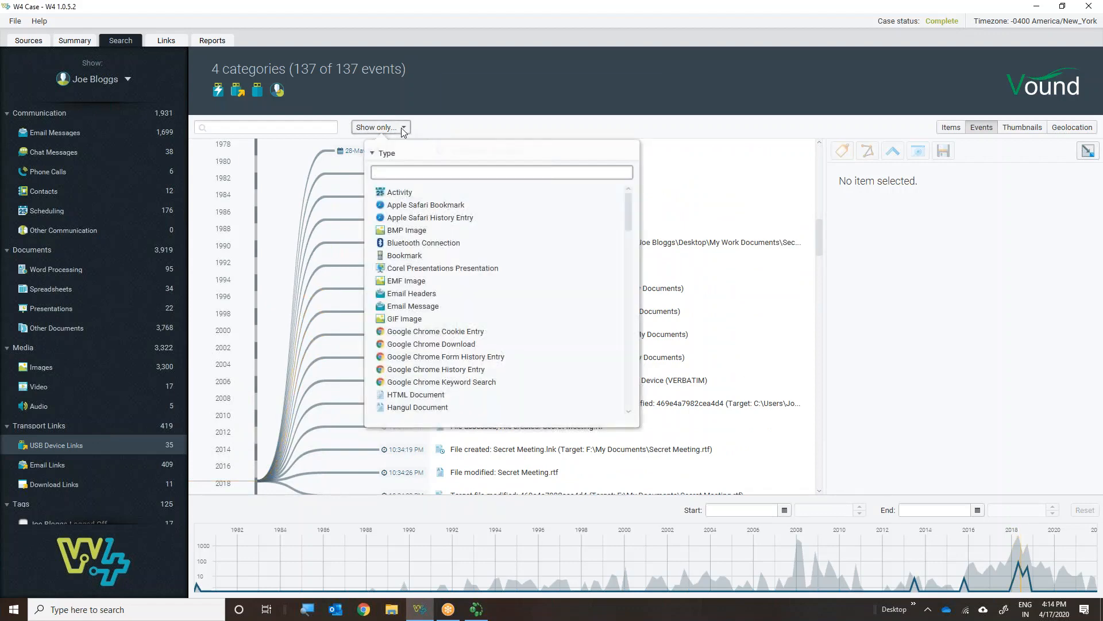
pyautogui.scroll(-3)
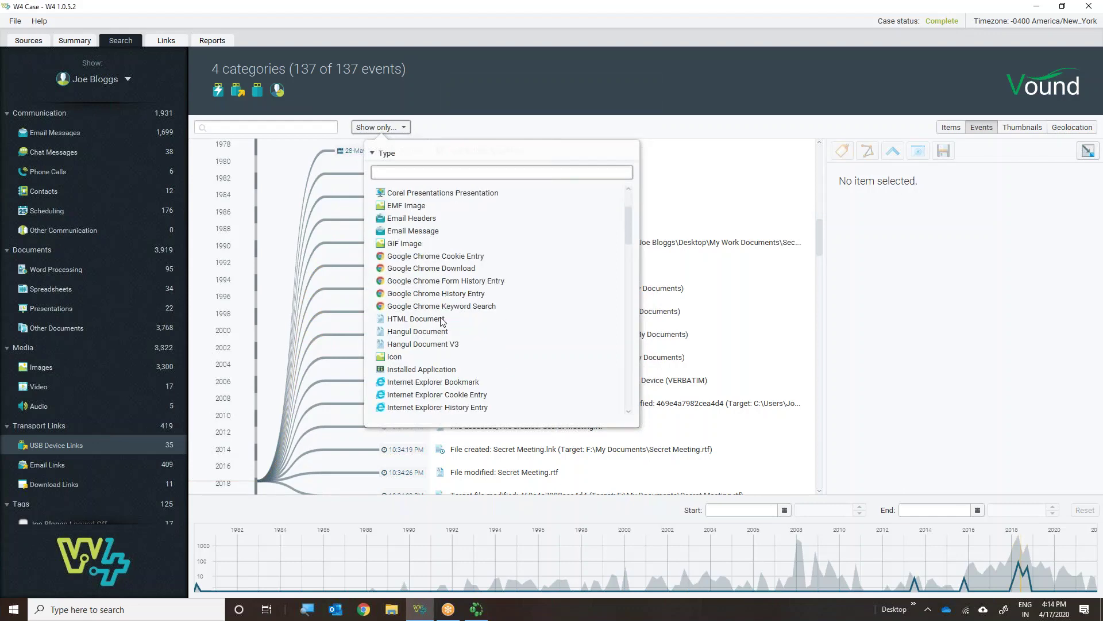
pyautogui.scroll(-3)
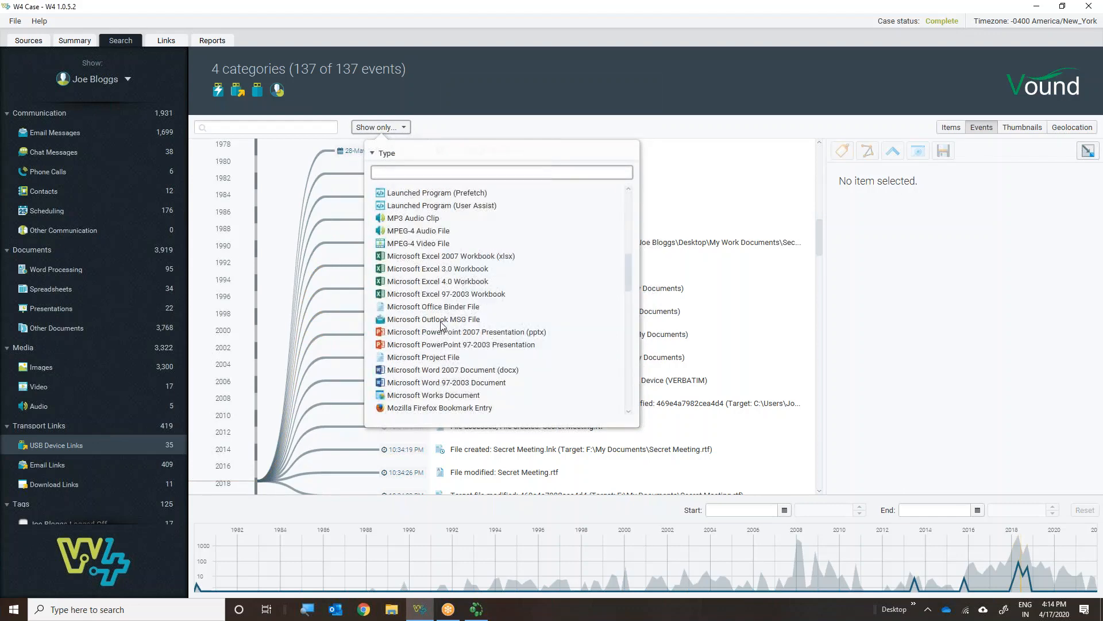
pyautogui.scroll(-3)
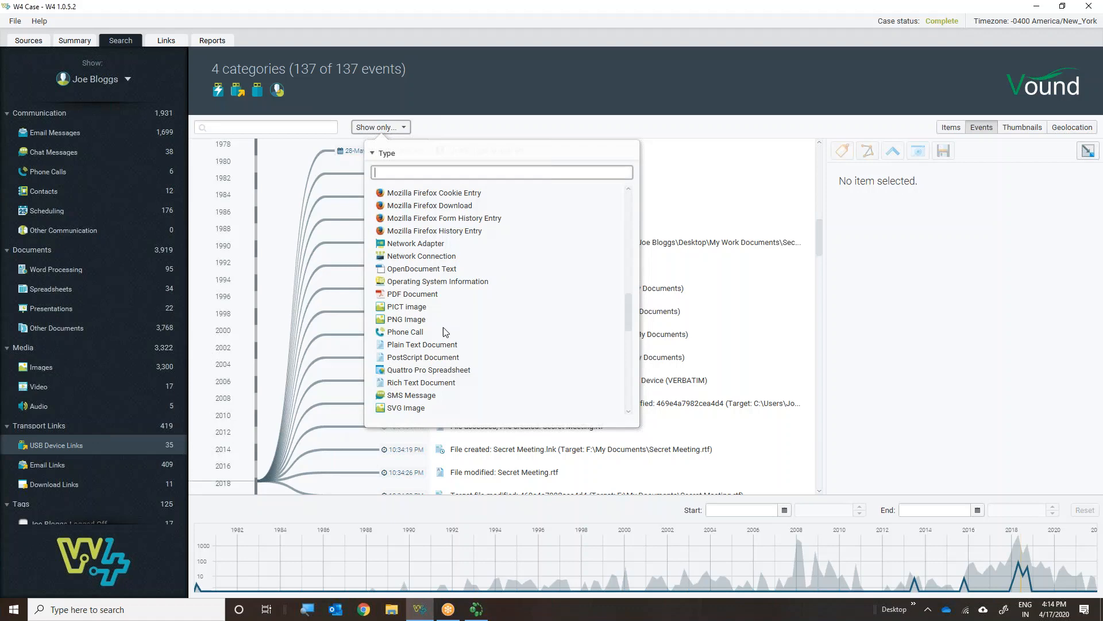
pyautogui.scroll(-3)
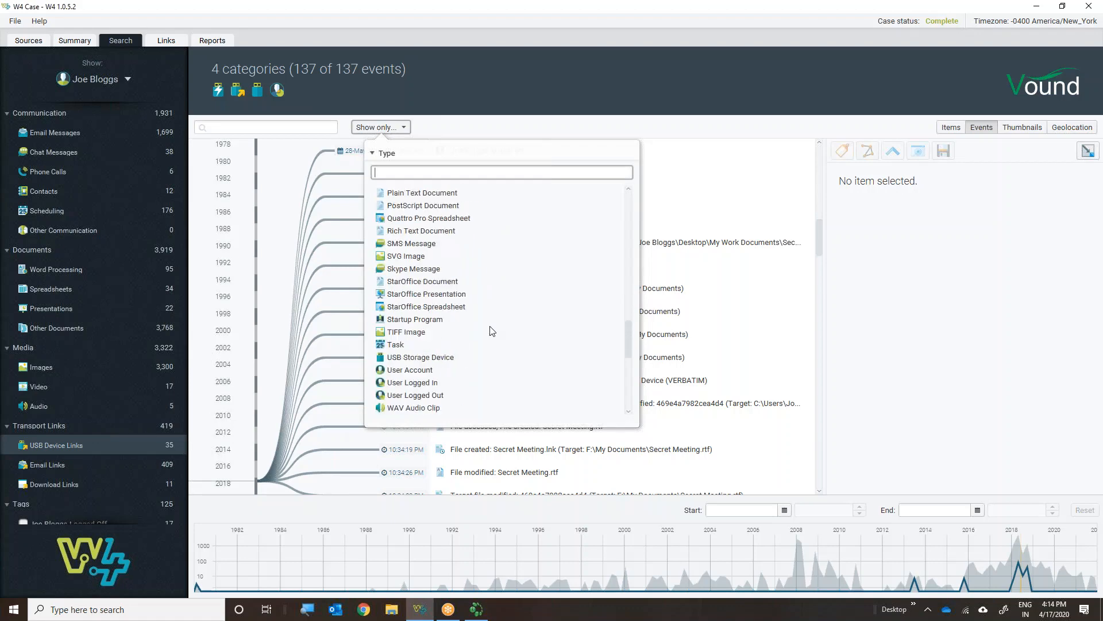
pyautogui.scroll(-3)
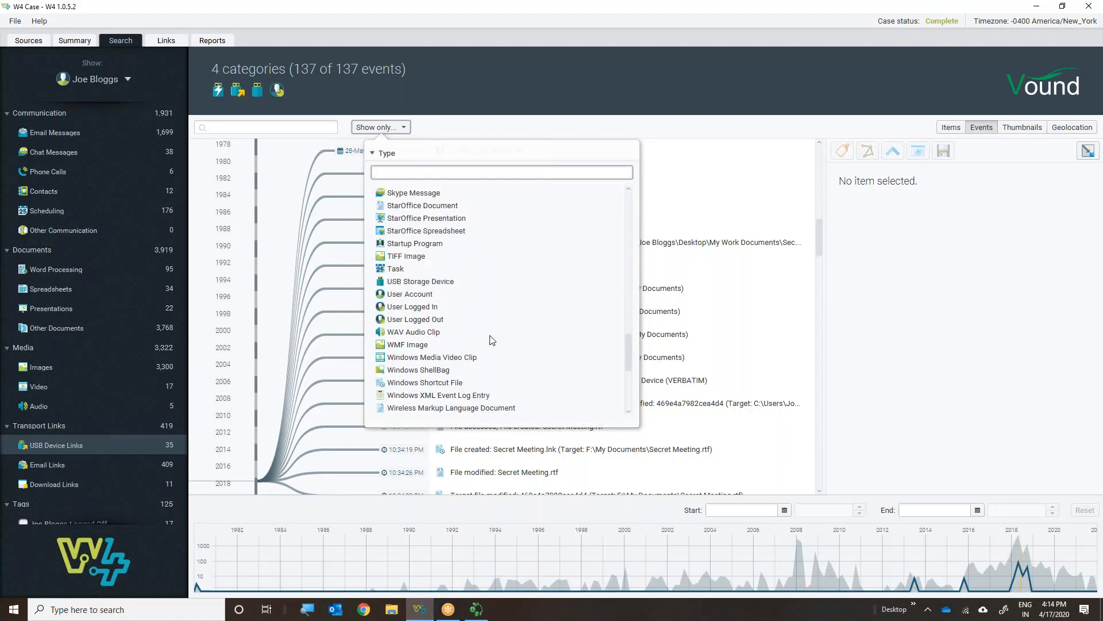
pyautogui.scroll(-3)
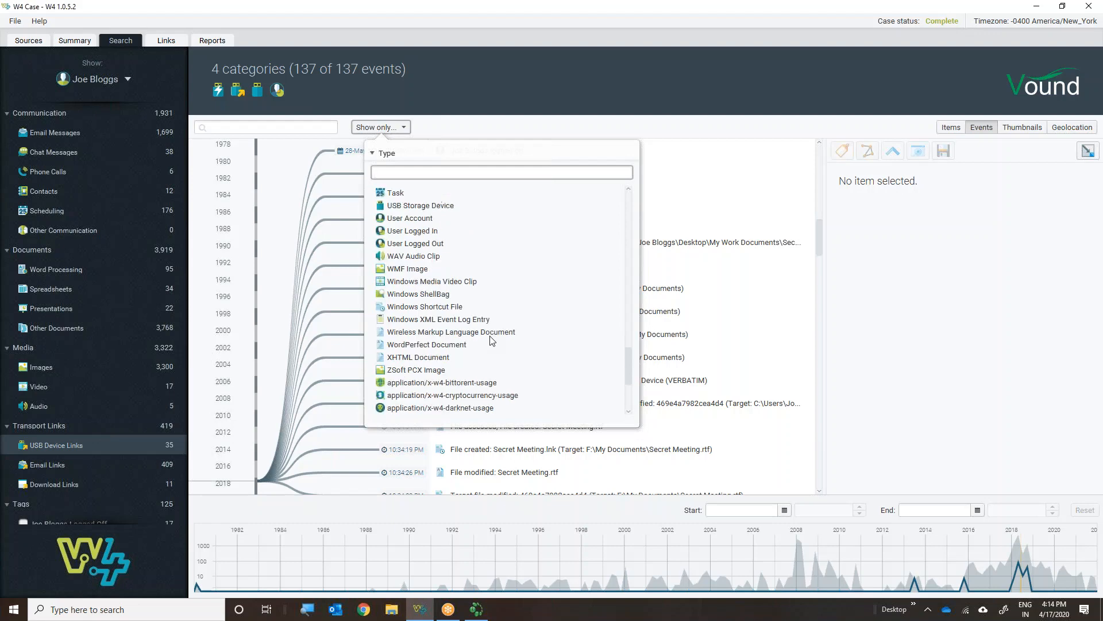
pyautogui.scroll(-3)
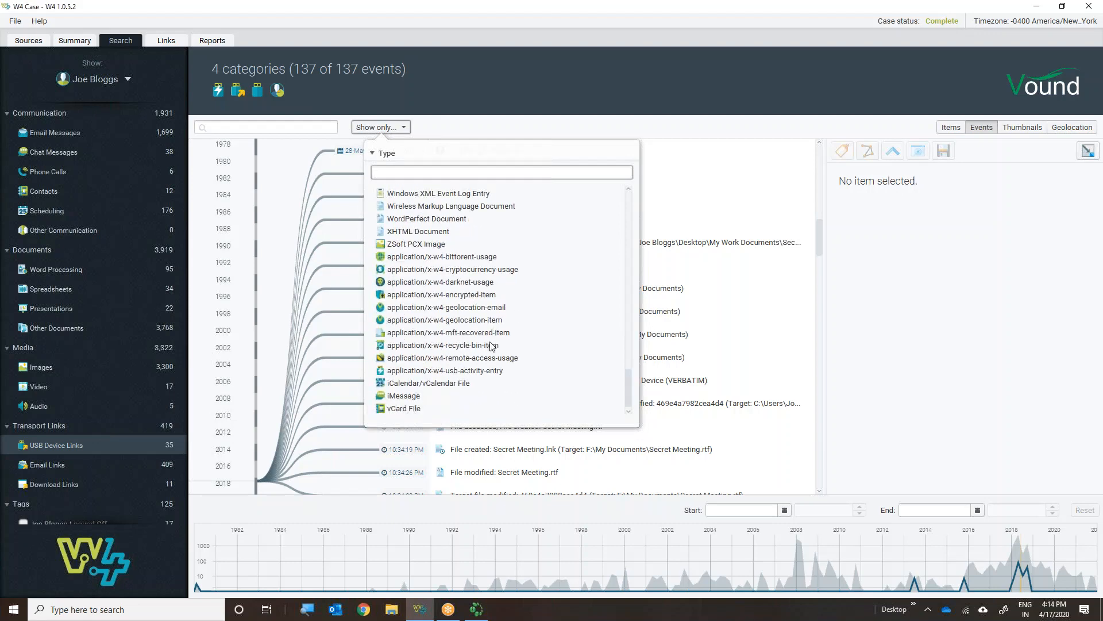
pyautogui.scroll(3)
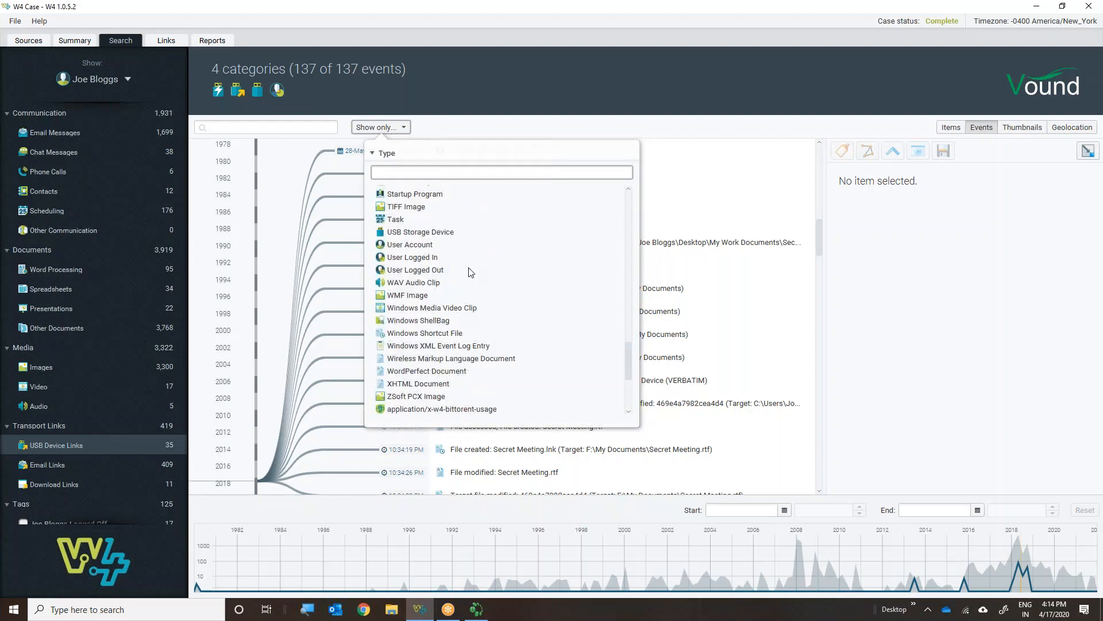
pyautogui.click(421, 231)
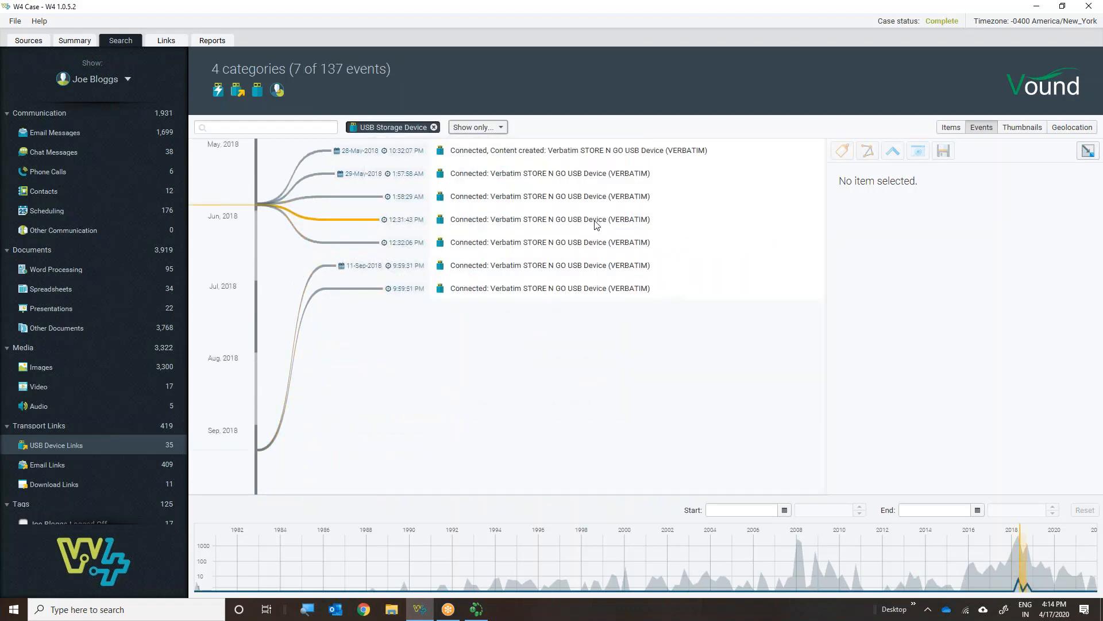
pyautogui.moveTo(549, 174)
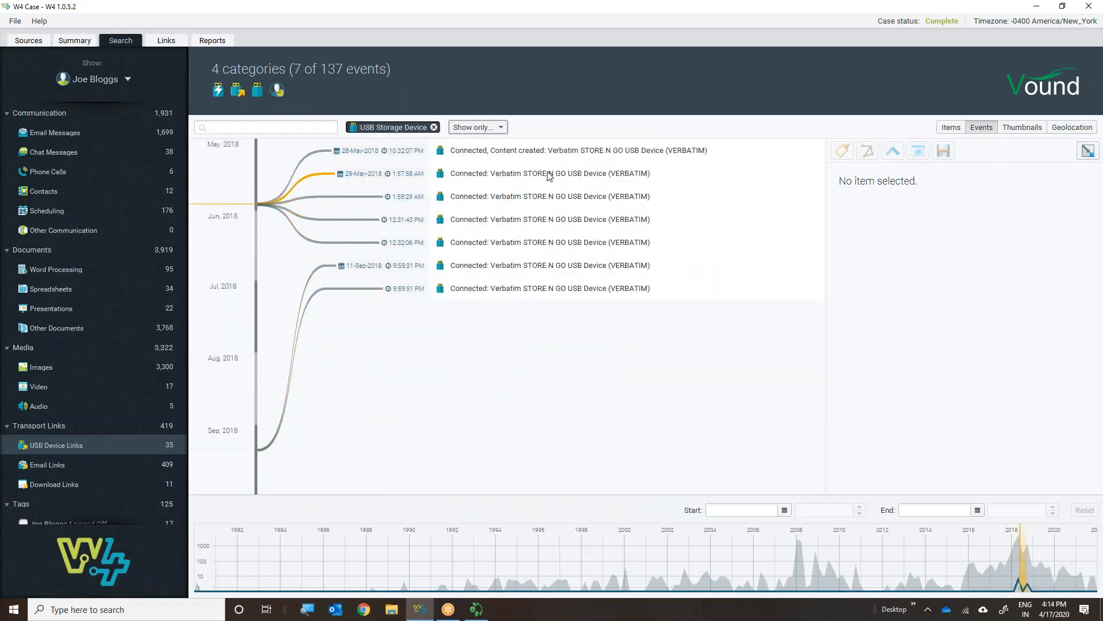
pyautogui.click(549, 173)
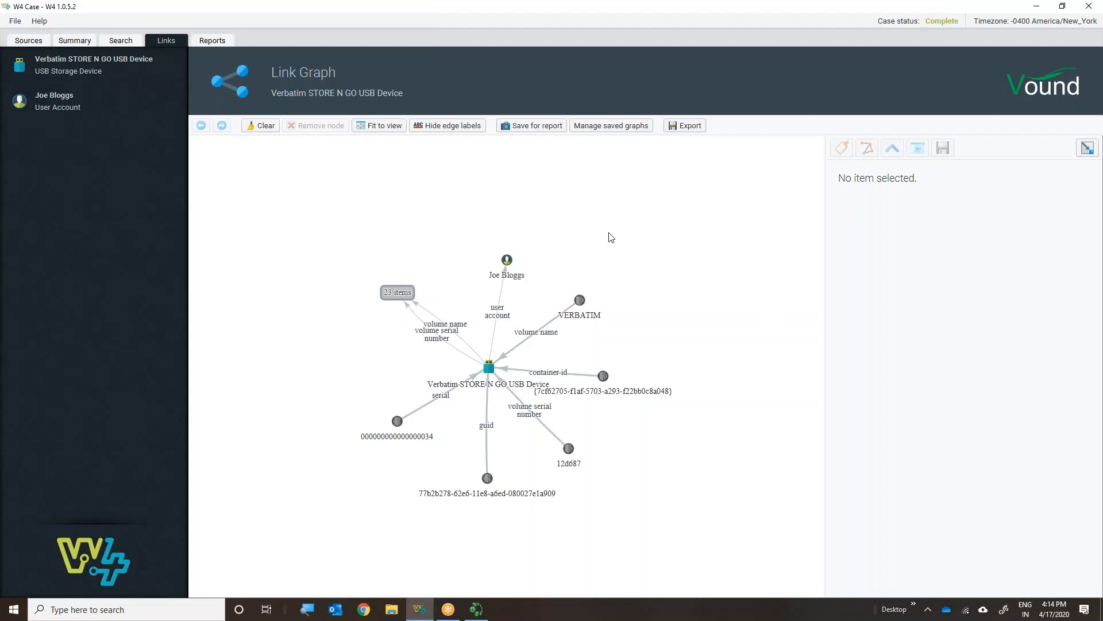
pyautogui.moveTo(490, 373)
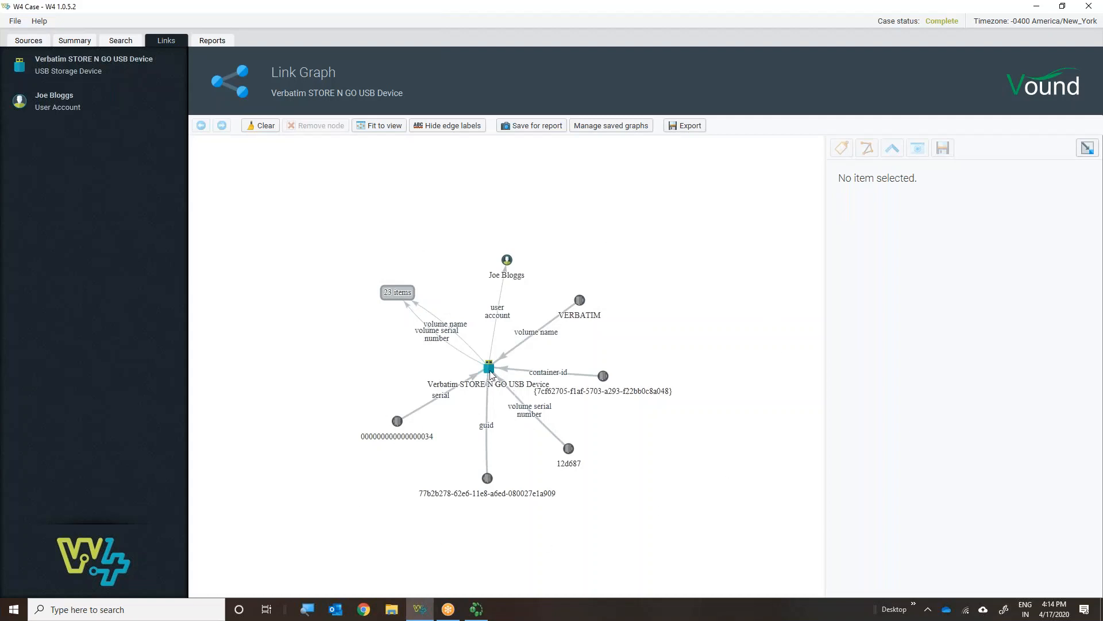
pyautogui.moveTo(667, 267)
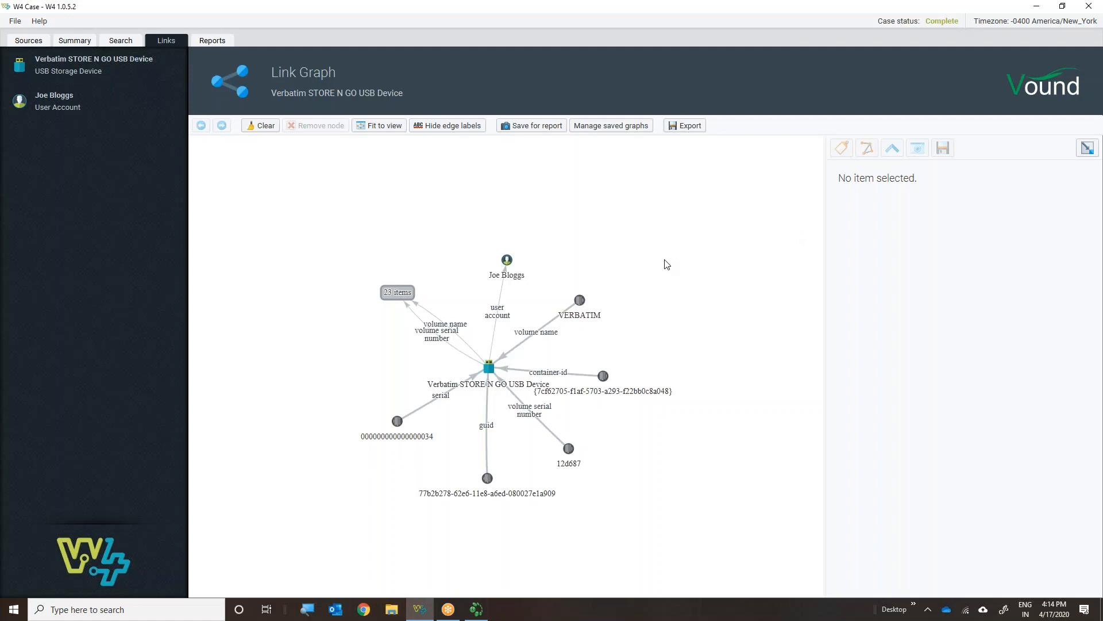
pyautogui.moveTo(506, 255)
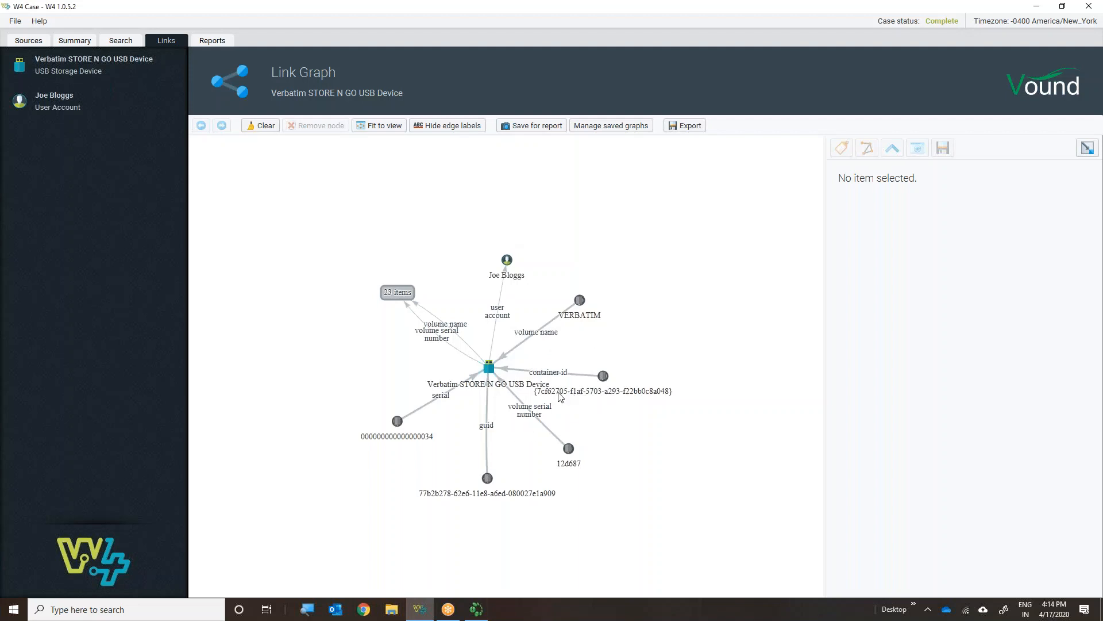
pyautogui.moveTo(623, 402)
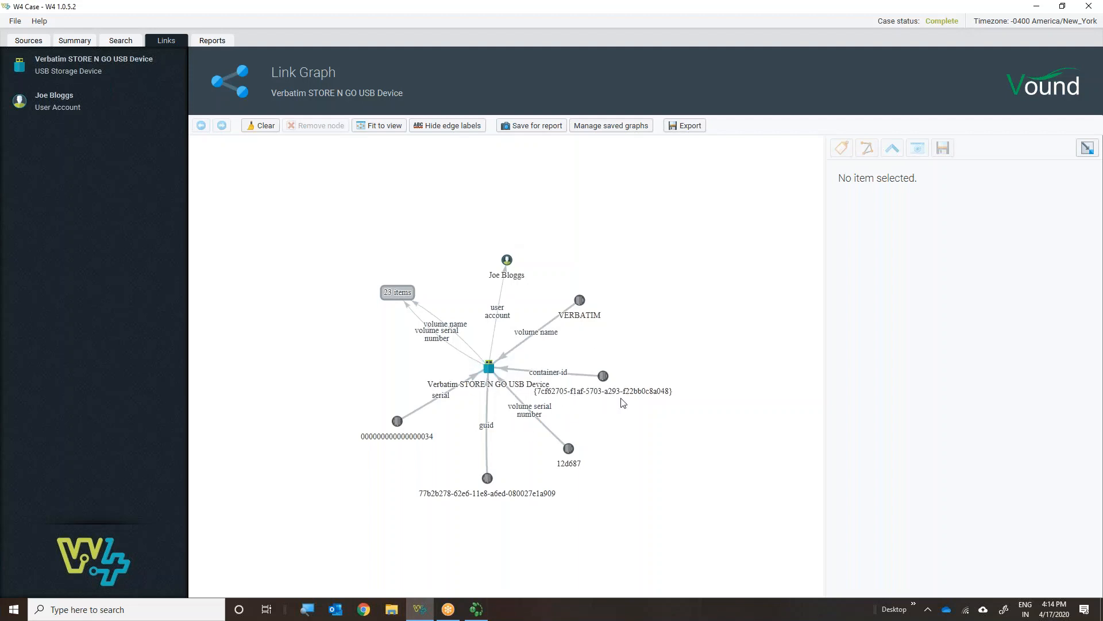
pyautogui.moveTo(458, 366)
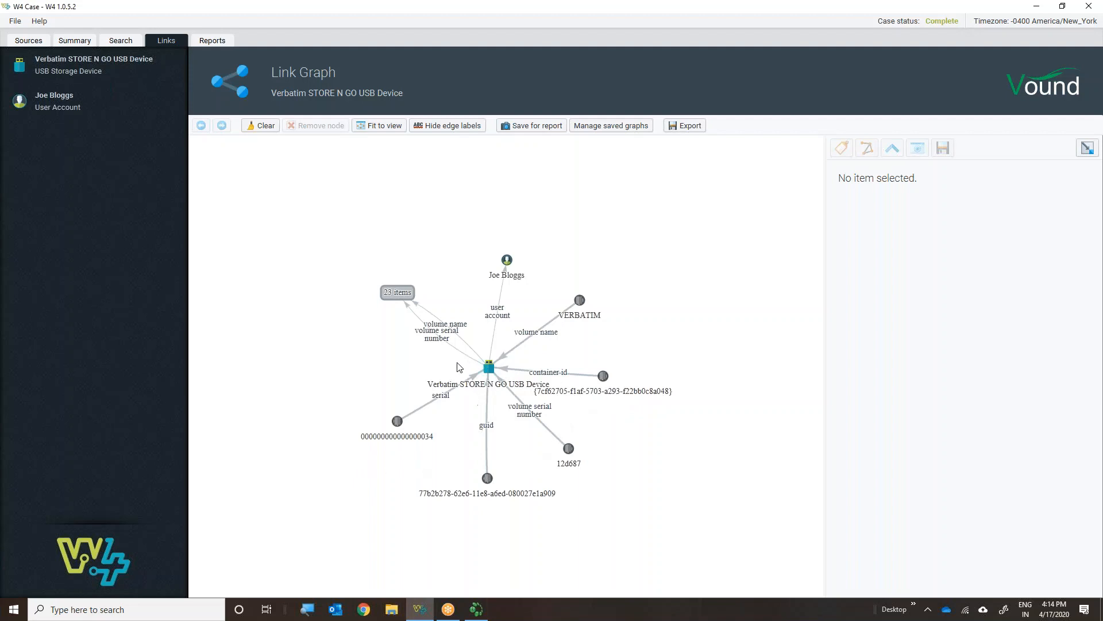
pyautogui.moveTo(384, 300)
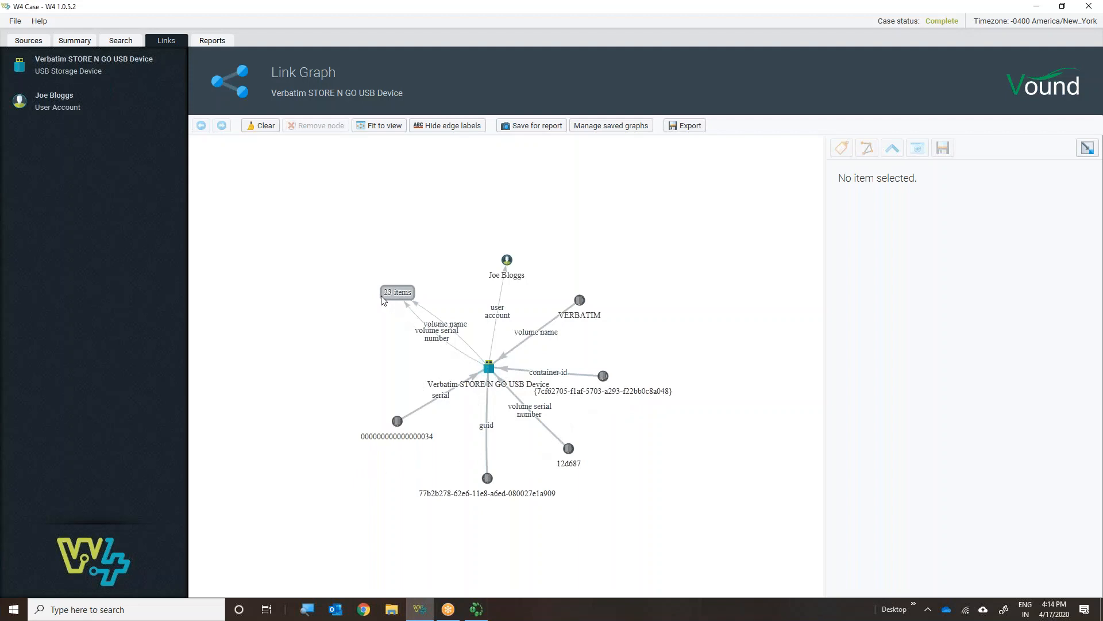
pyautogui.moveTo(471, 344)
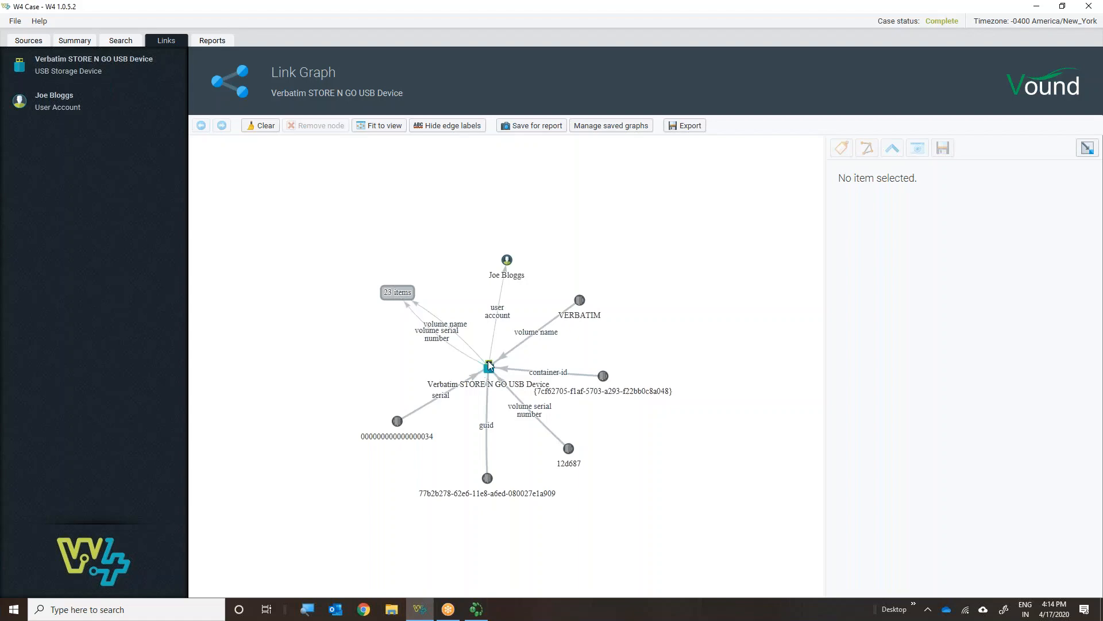
pyautogui.moveTo(400, 300)
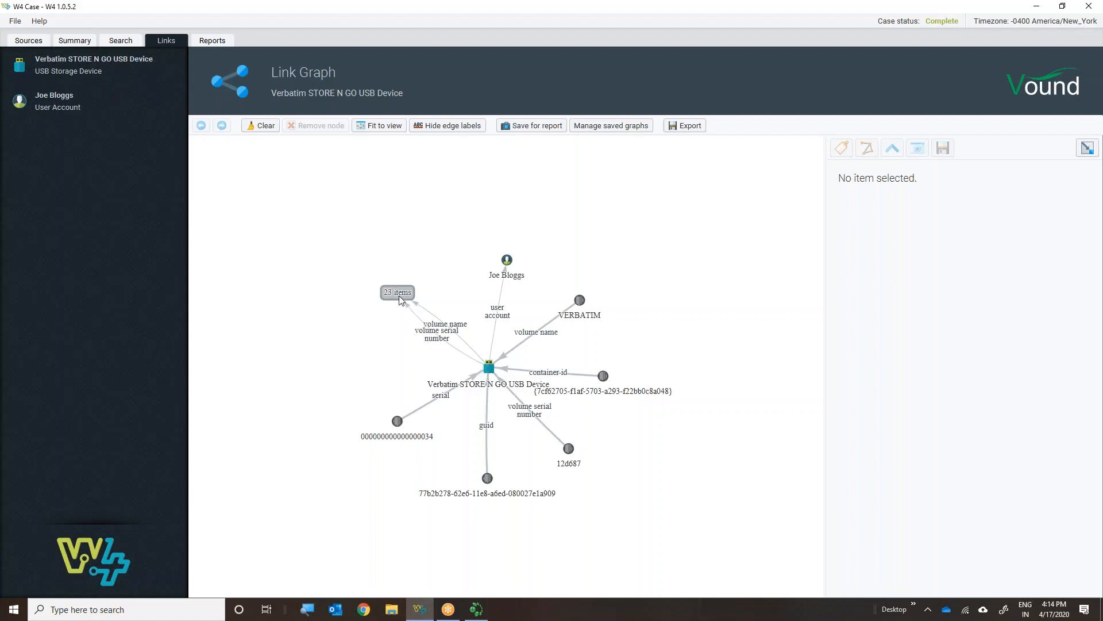
# Select the 23 items cluster linked to the Verbatim drive and scroll its shortcuts, RTF, PDF, PNG and Word files
pyautogui.click(398, 292)
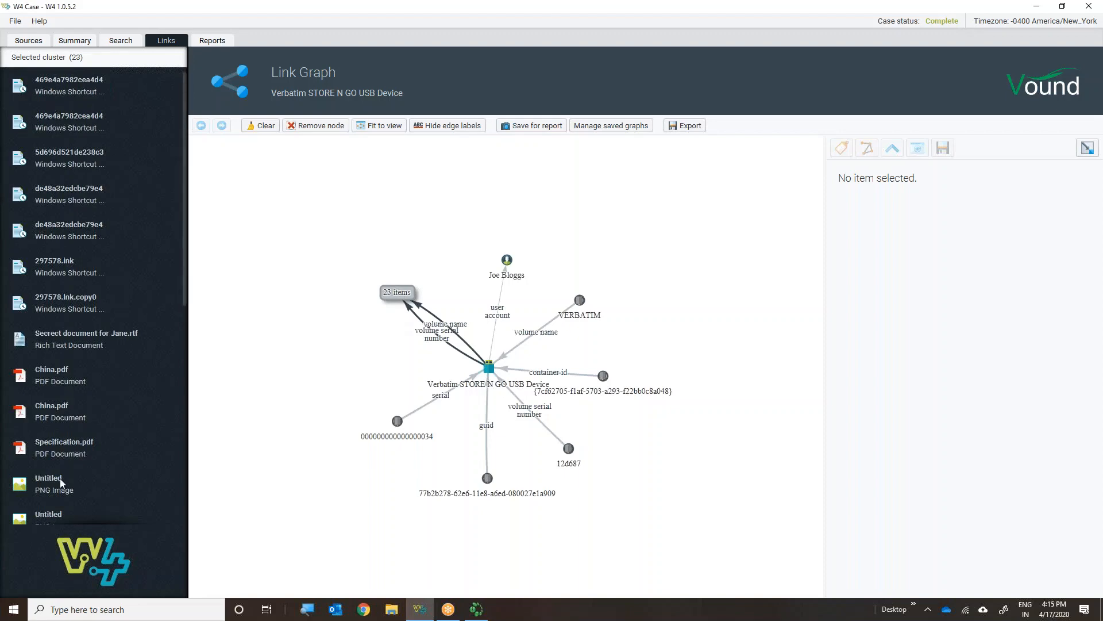
pyautogui.moveTo(57, 162)
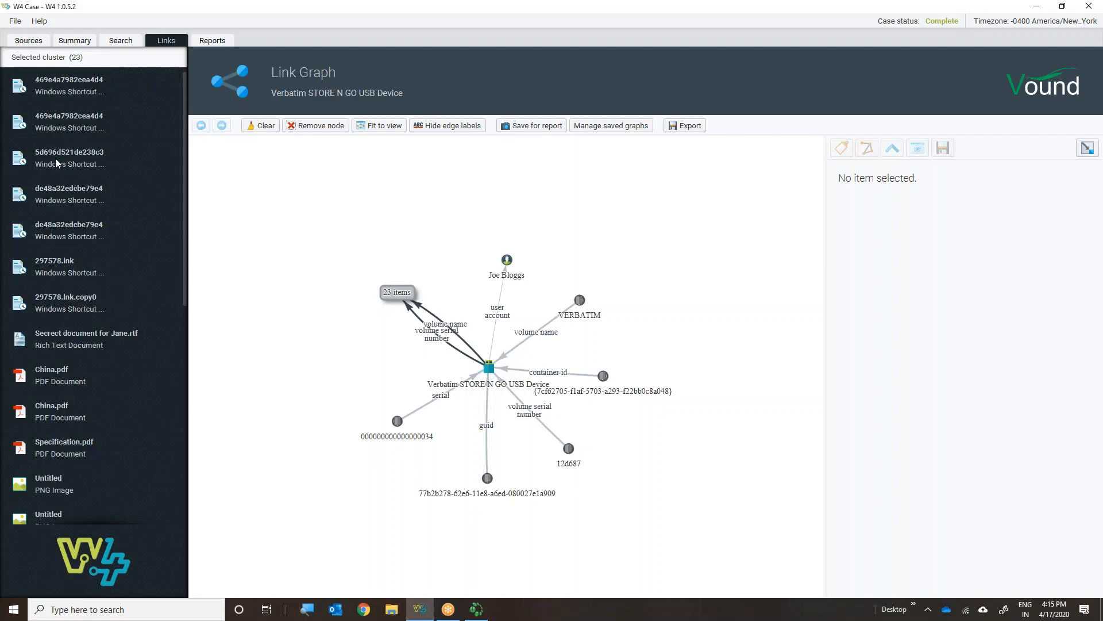
pyautogui.scroll(-3)
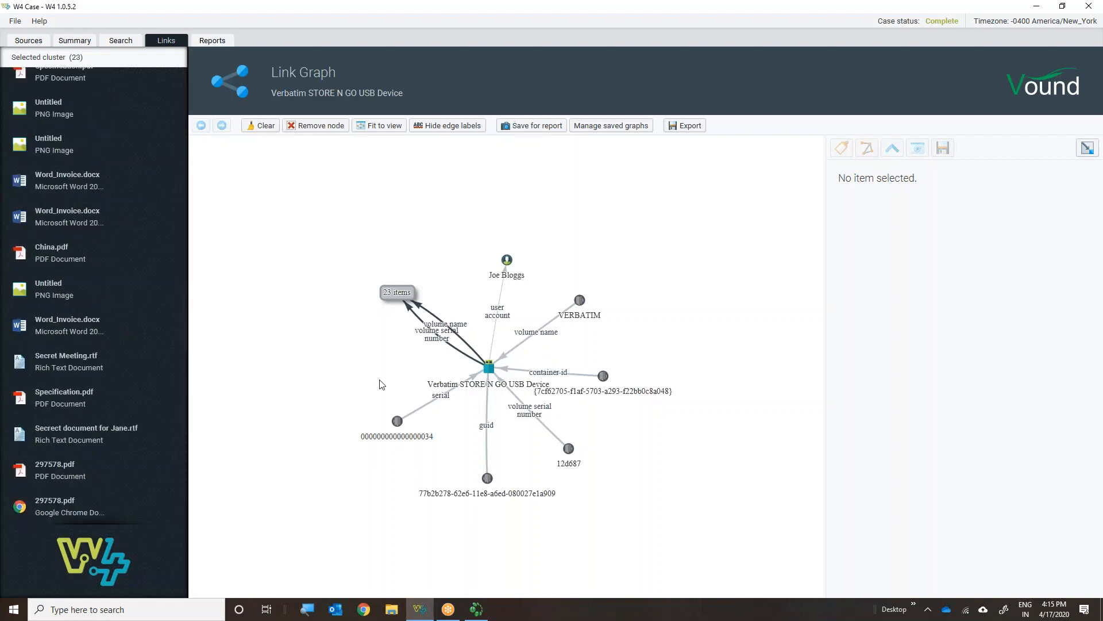
pyautogui.moveTo(772, 381)
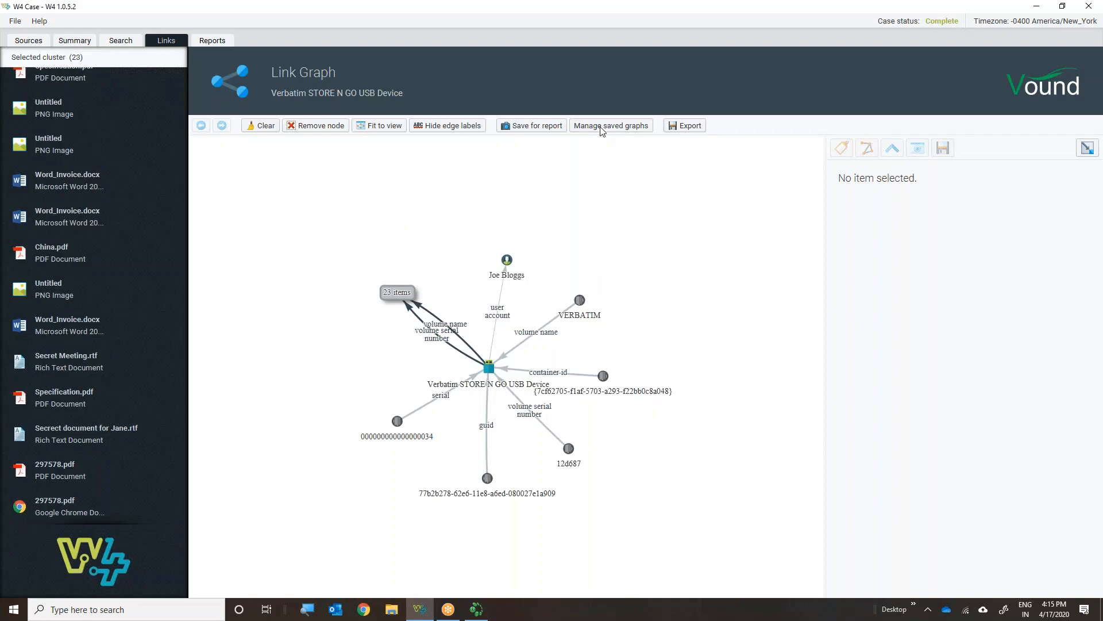
pyautogui.click(610, 126)
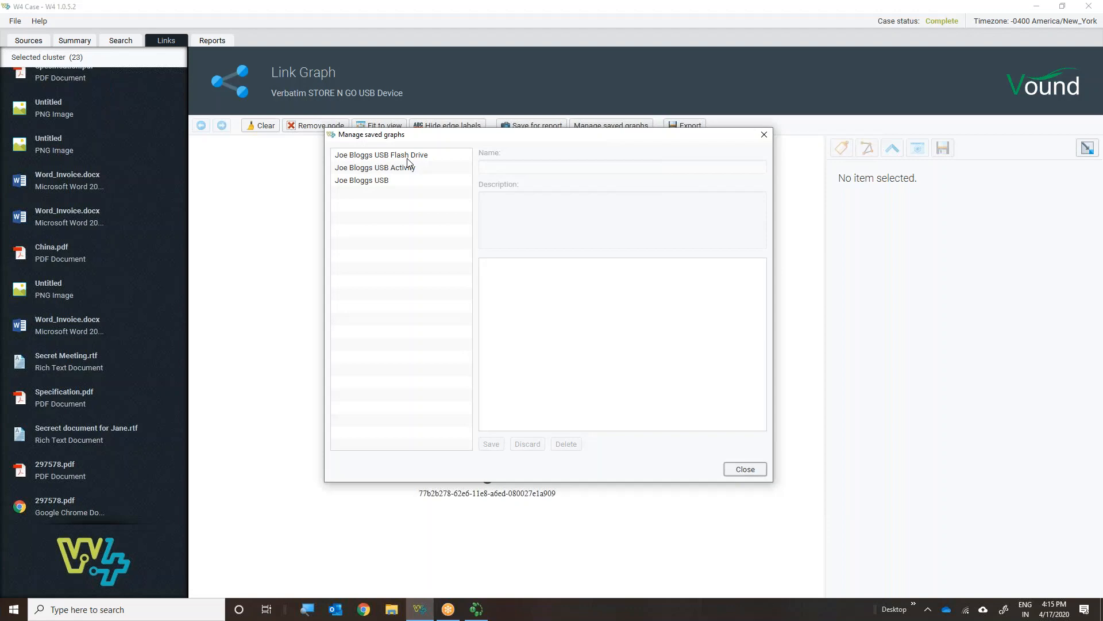
pyautogui.moveTo(385, 168)
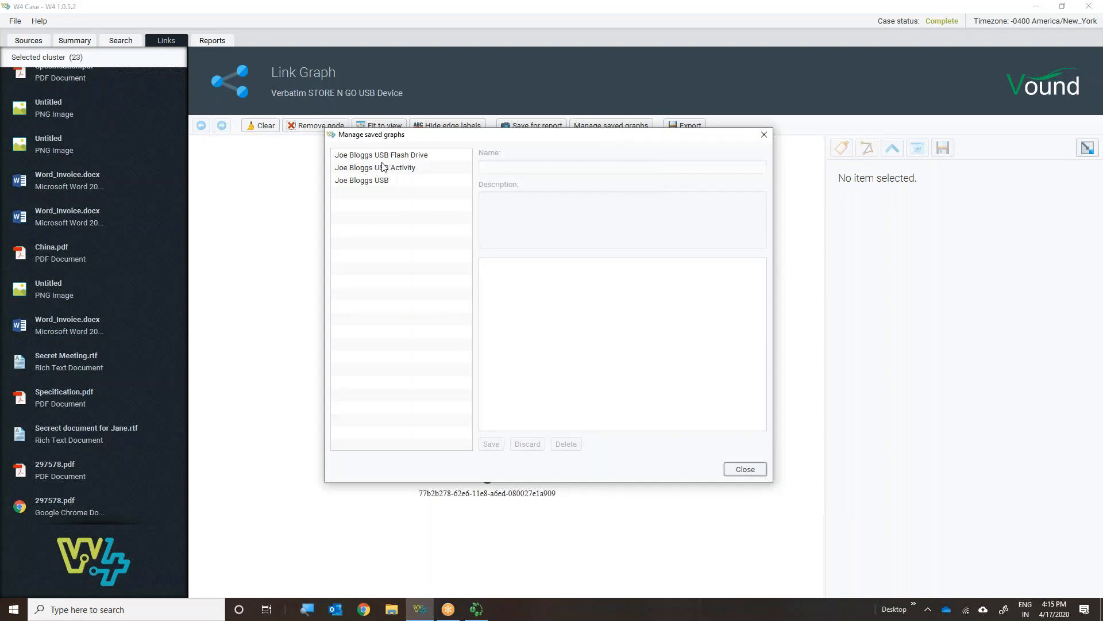
pyautogui.click(381, 154)
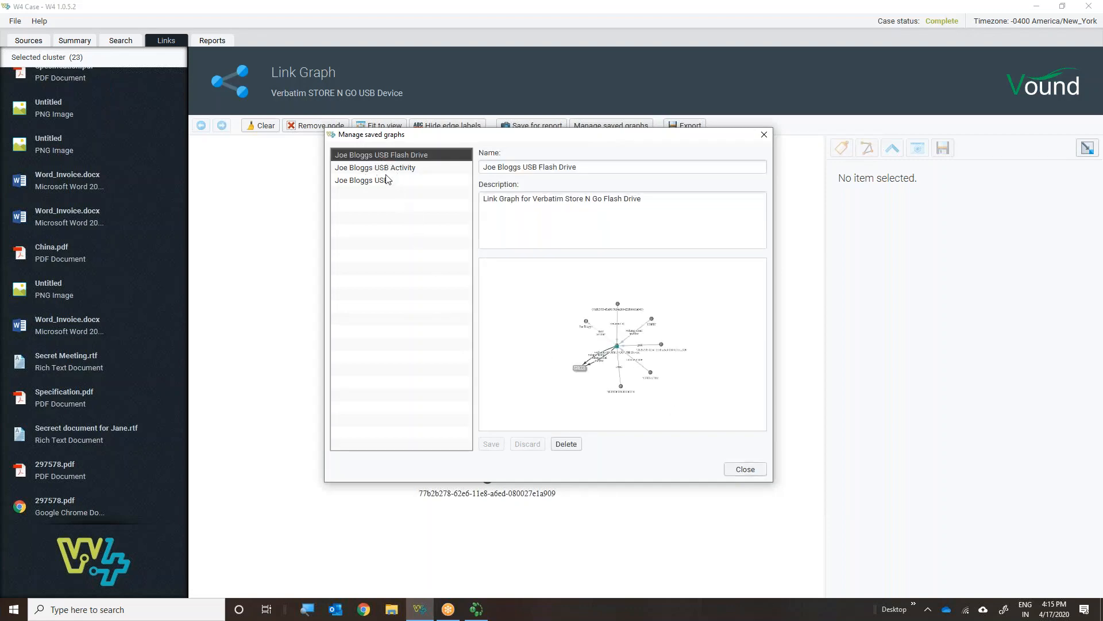
pyautogui.moveTo(299, 176)
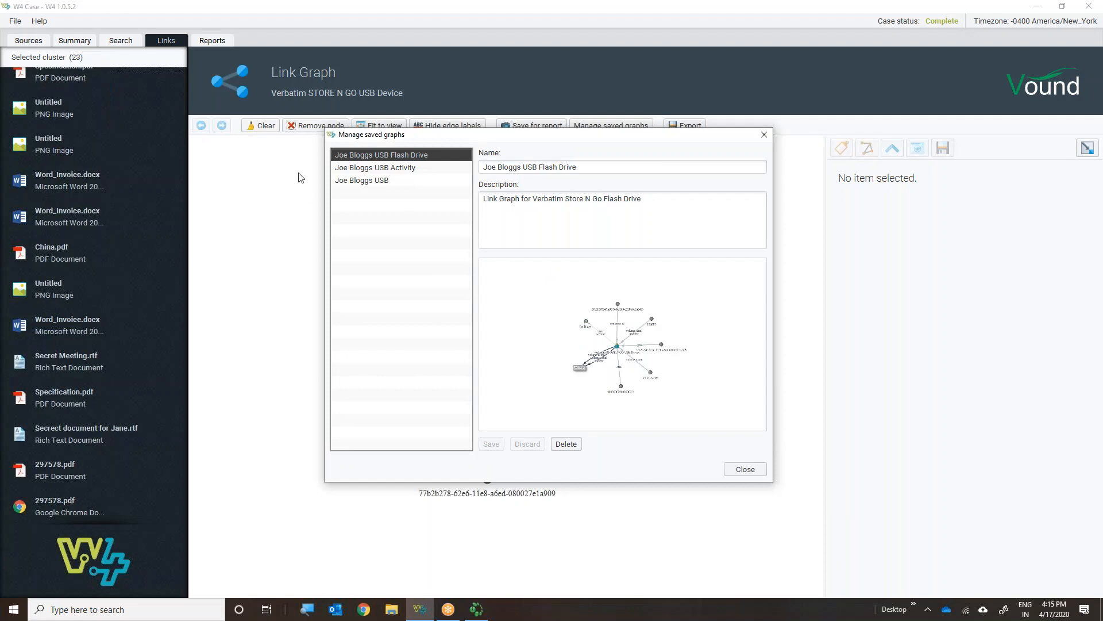
pyautogui.click(377, 168)
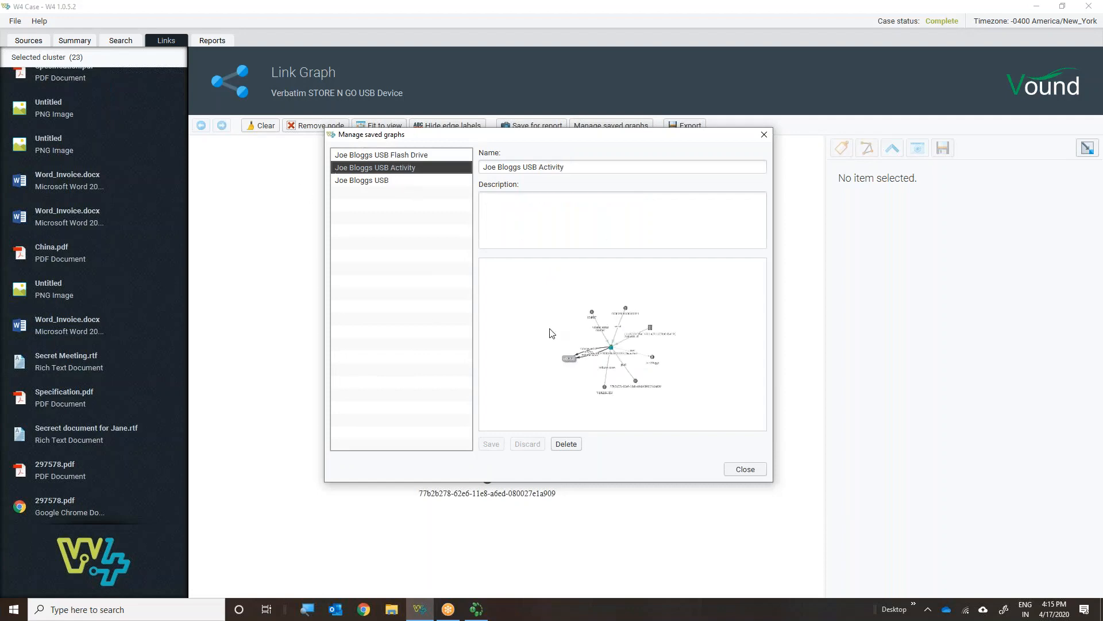
pyautogui.click(743, 469)
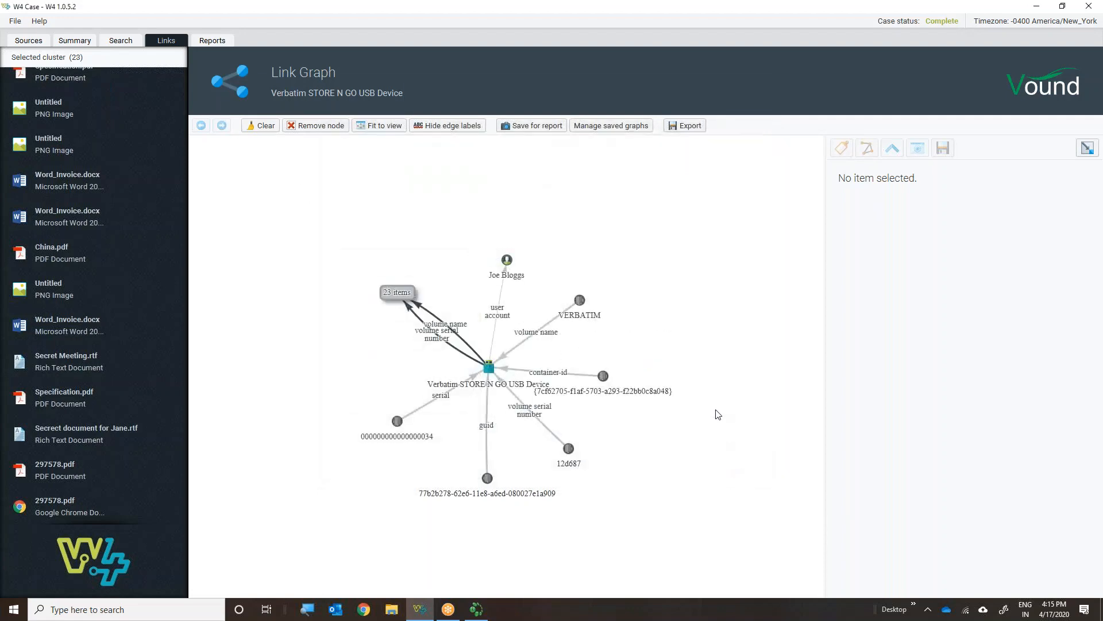
pyautogui.moveTo(365, 76)
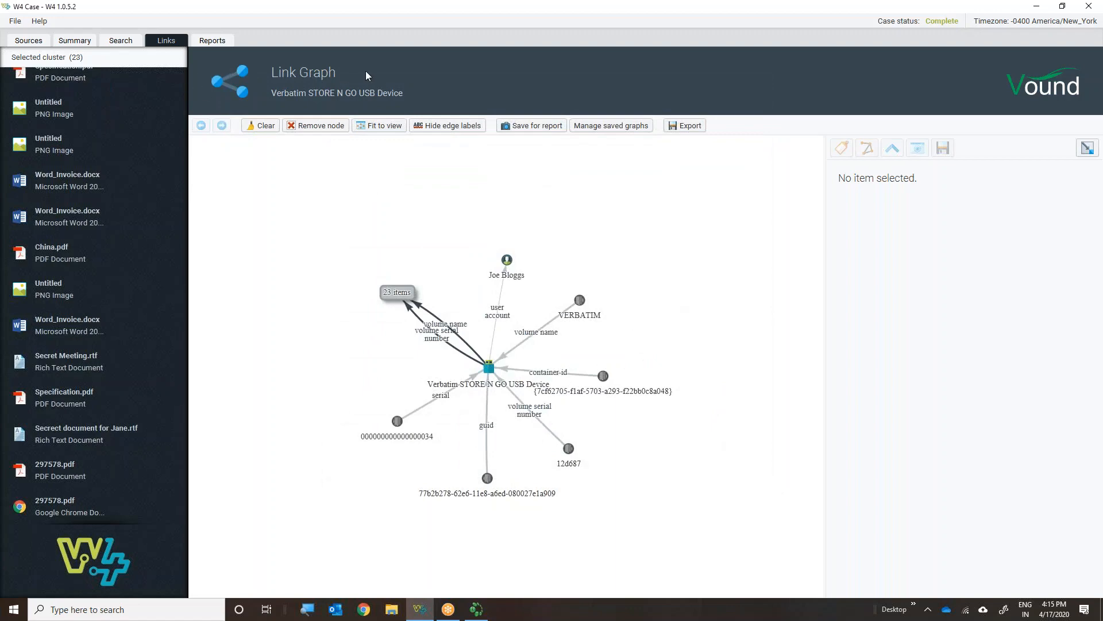
pyautogui.click(120, 41)
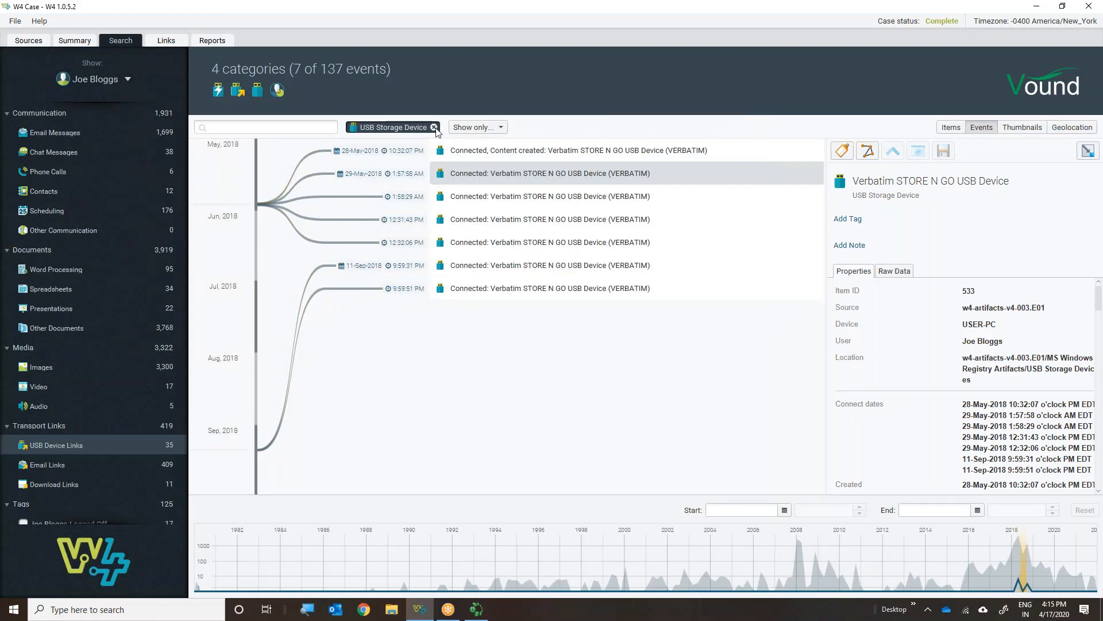
# Remove the USB Storage Device filter to restore all 137 events and open actions for the Specification.pdf creation event
pyautogui.click(435, 128)
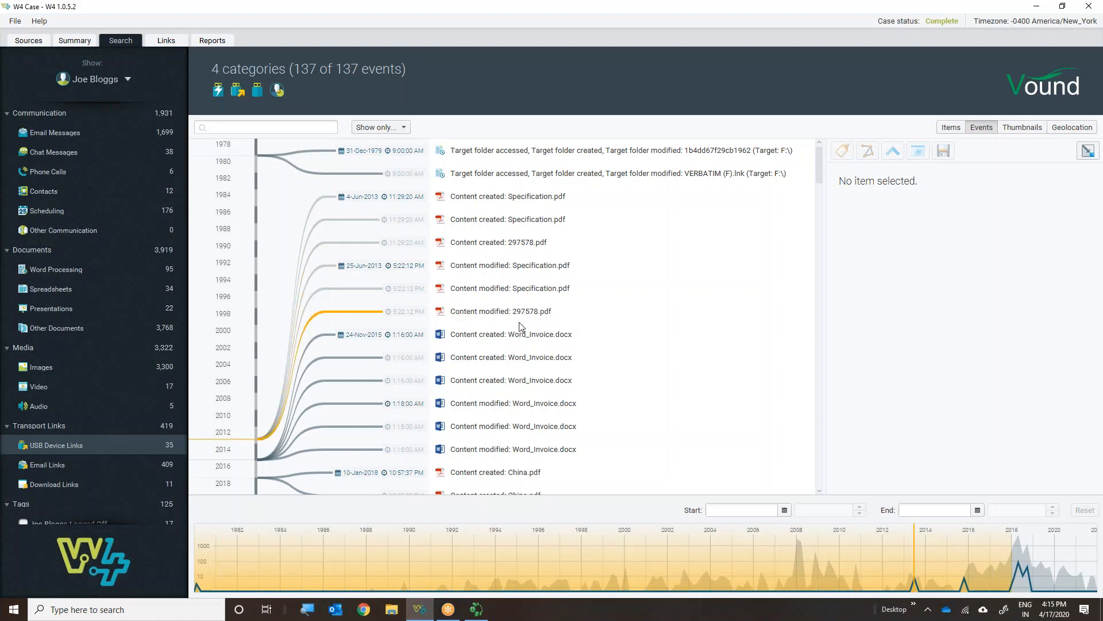
pyautogui.scroll(-3)
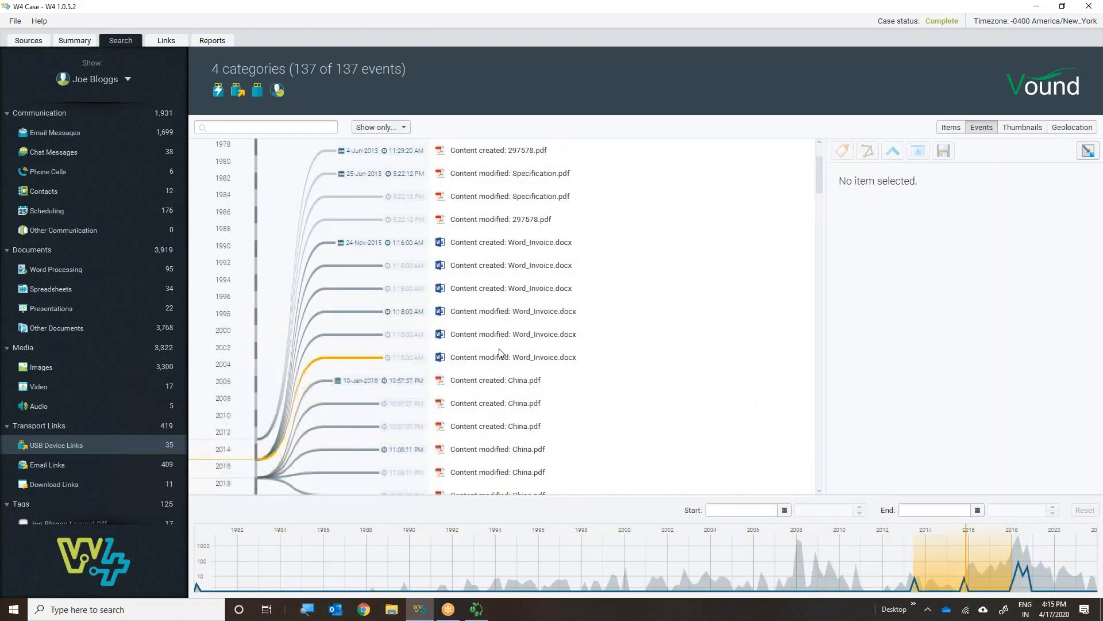
pyautogui.scroll(3)
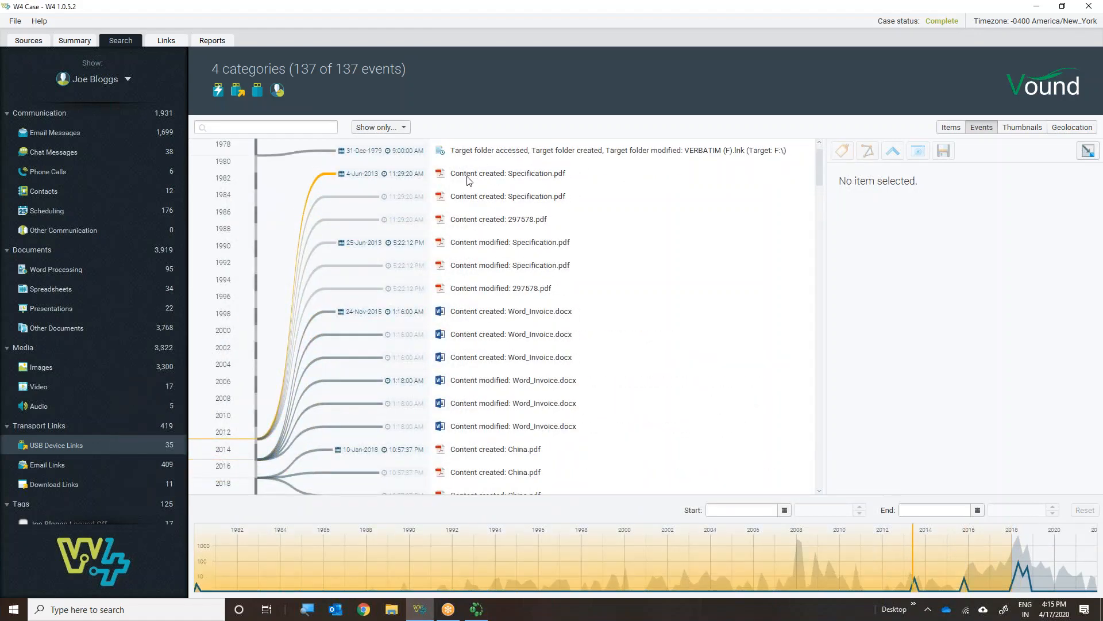
pyautogui.rightClick(507, 173)
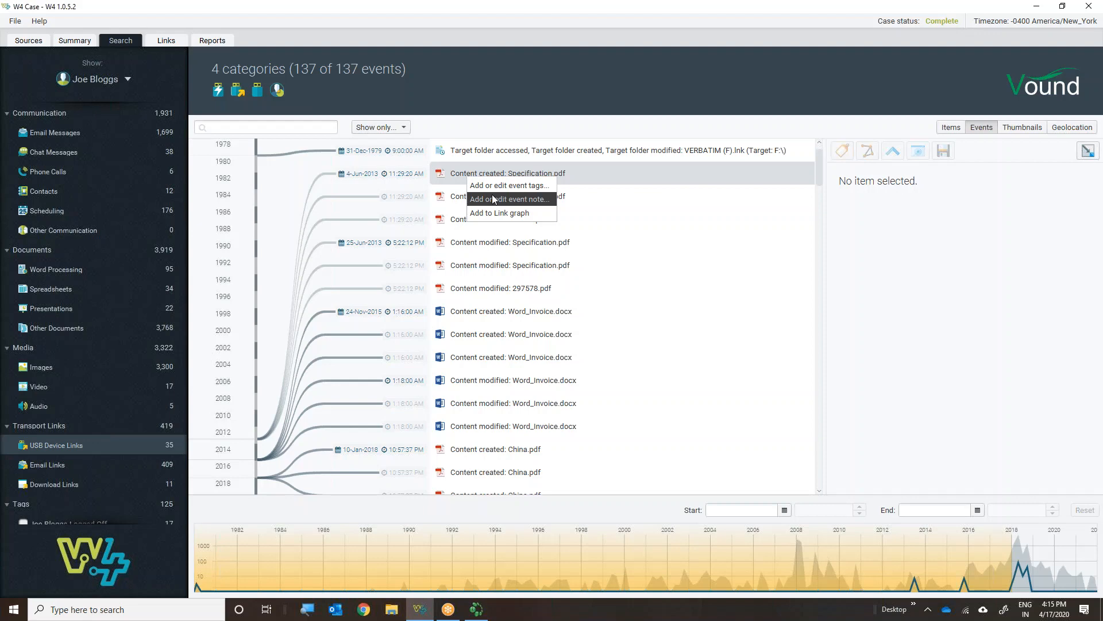
pyautogui.moveTo(508, 185)
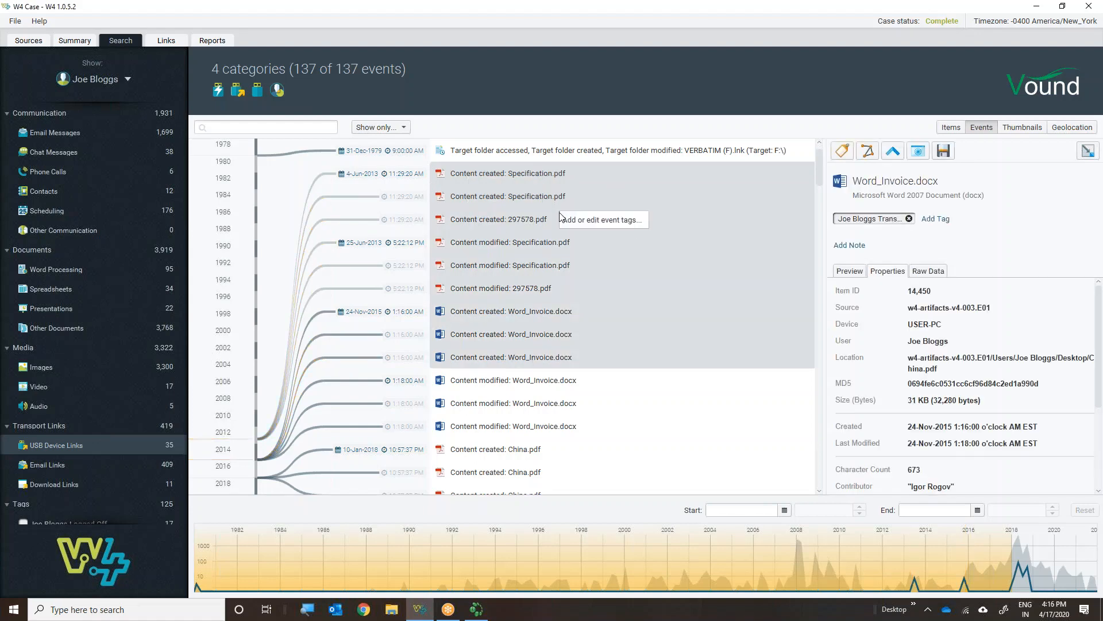
pyautogui.moveTo(601, 219)
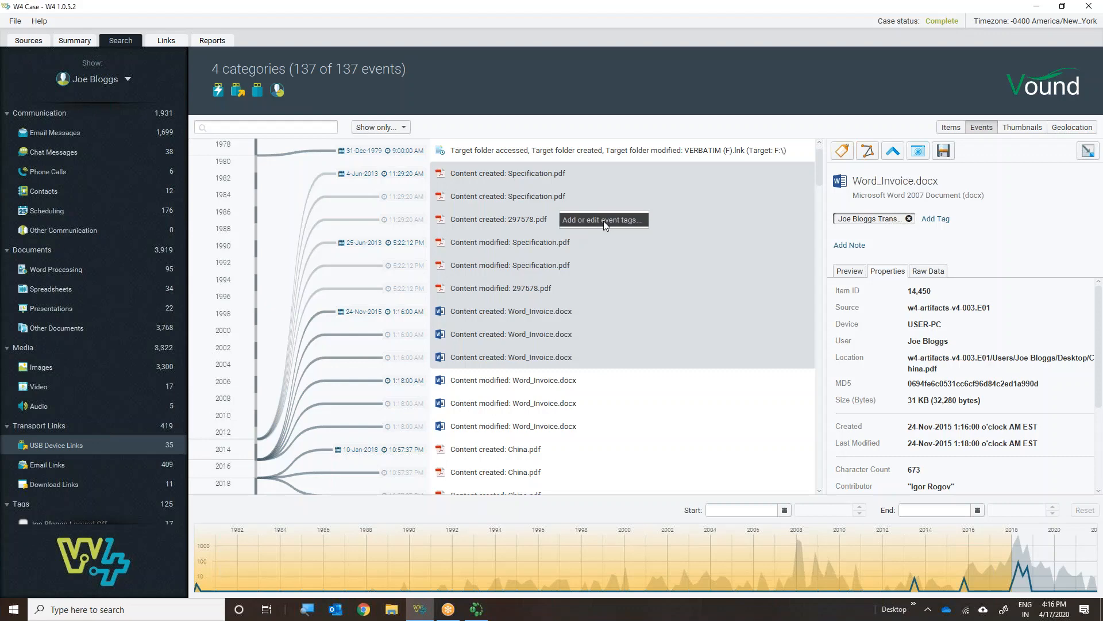
pyautogui.moveTo(844, 166)
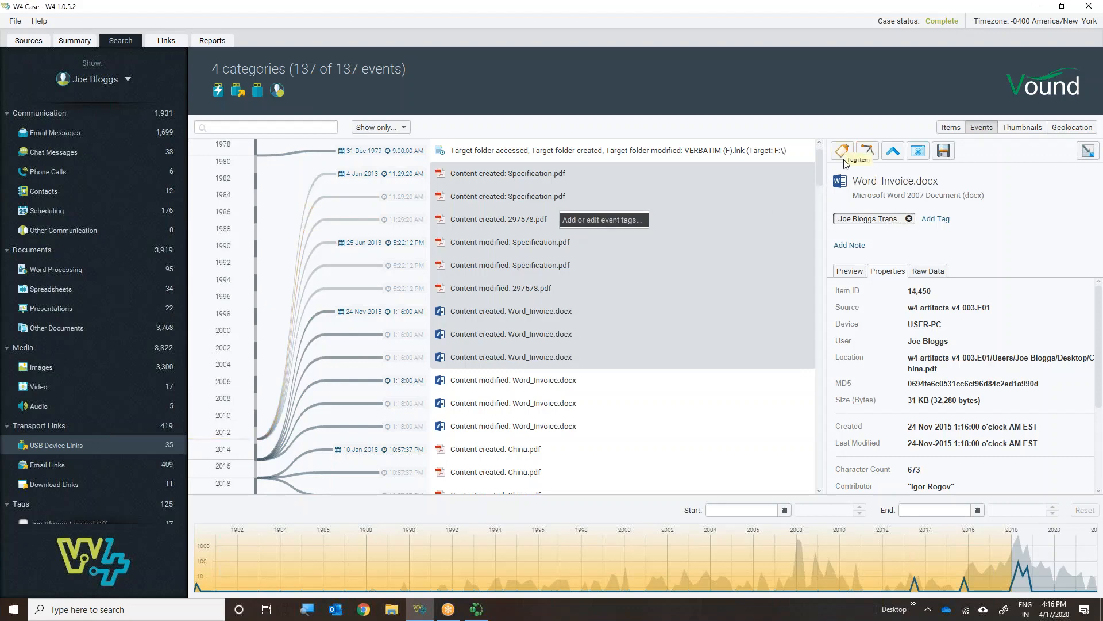
pyautogui.moveTo(870, 227)
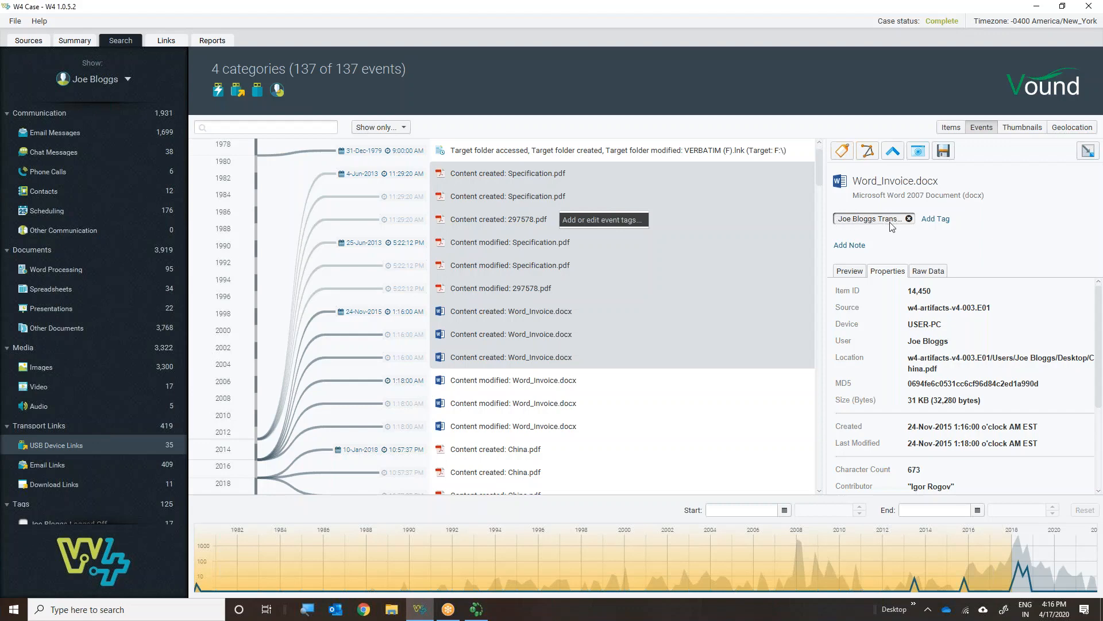
pyautogui.moveTo(899, 225)
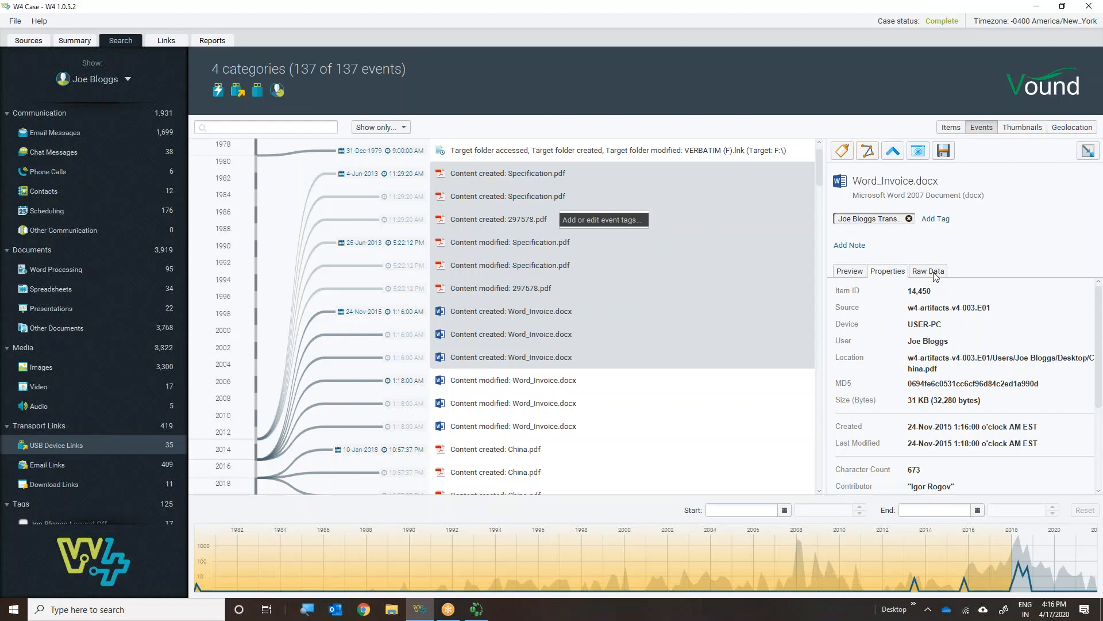
# Preview the invoice, then Specification.pdf's creation event enlarged to 82% on its third page
pyautogui.click(848, 271)
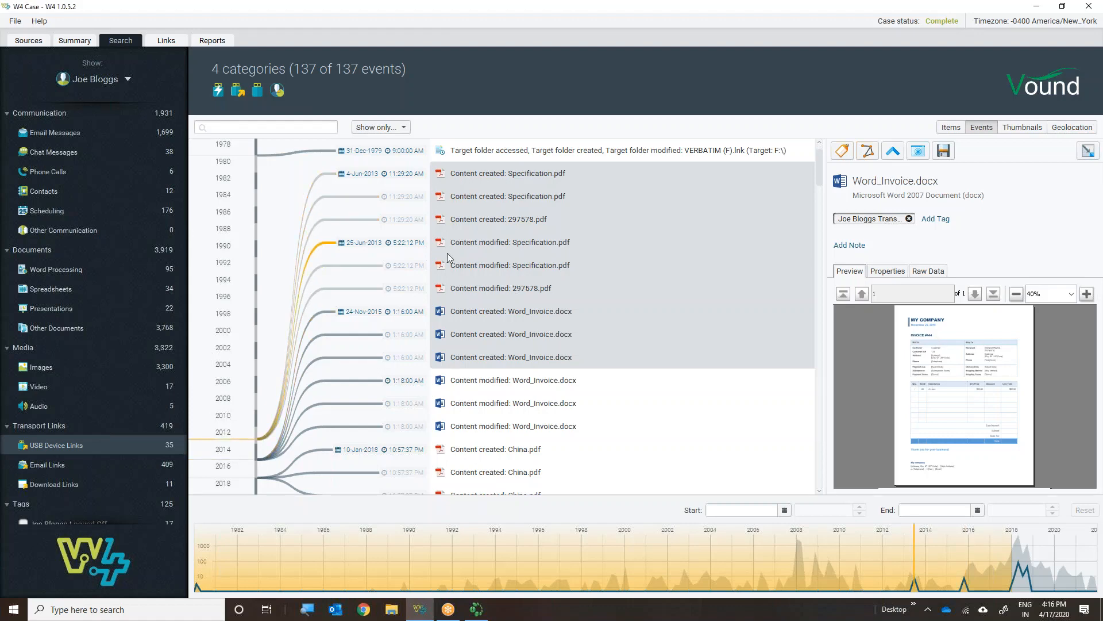
pyautogui.moveTo(480, 288)
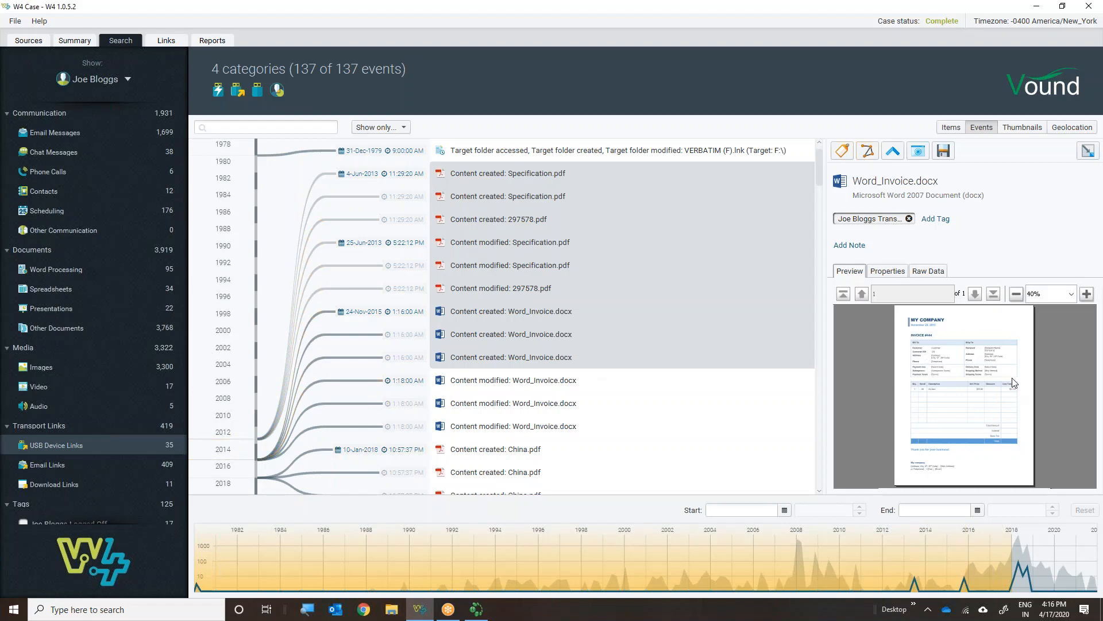
pyautogui.moveTo(972, 397)
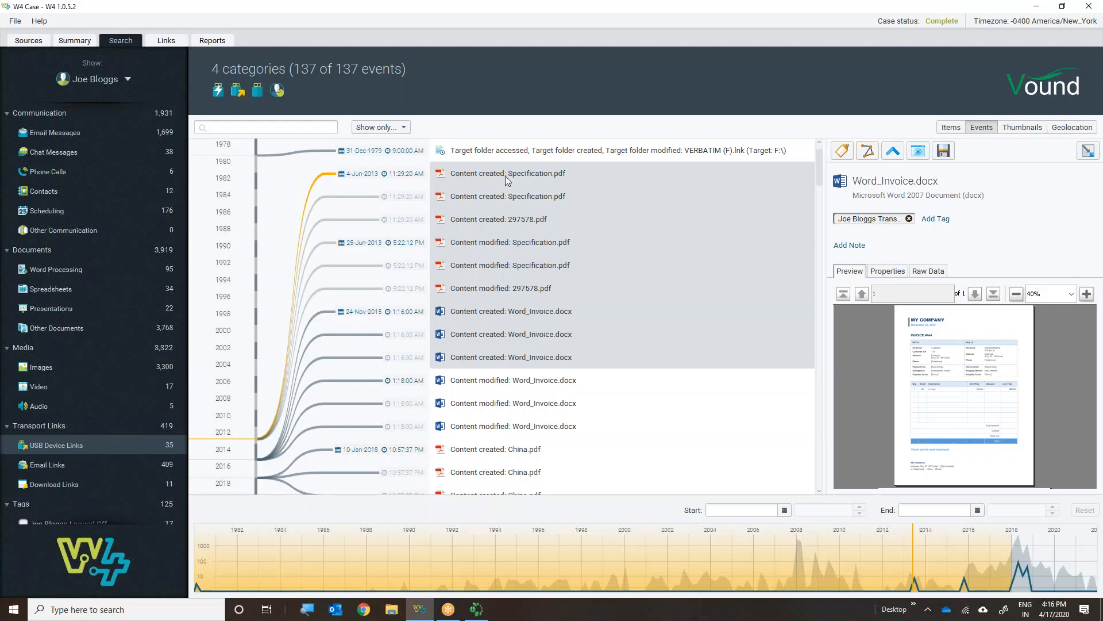
pyautogui.click(510, 173)
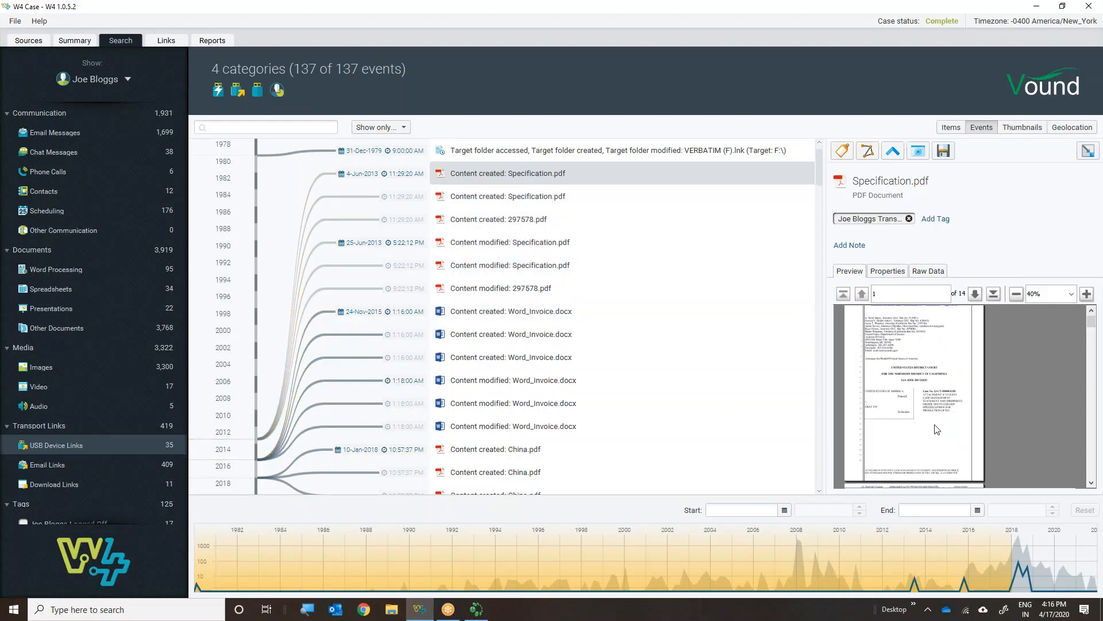
pyautogui.scroll(-3)
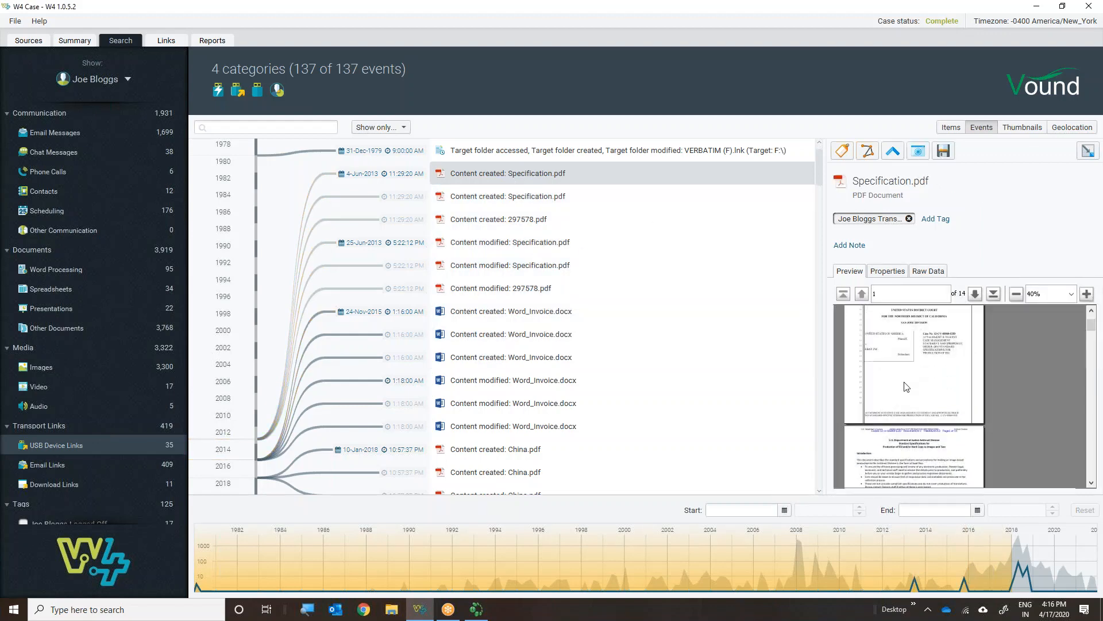
pyautogui.scroll(-3)
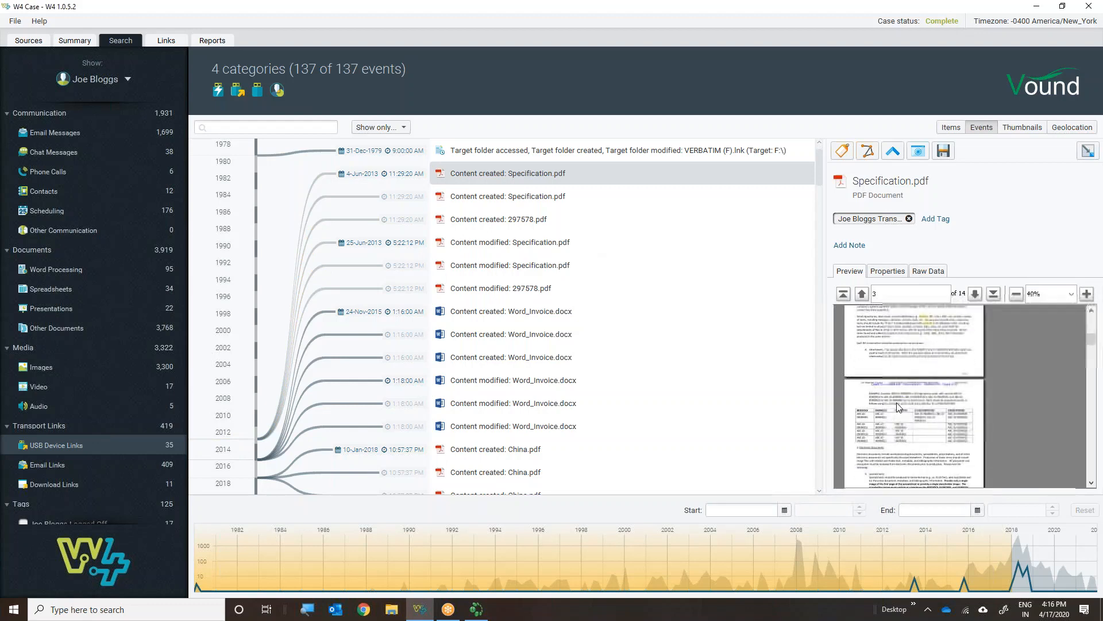
pyautogui.scroll(-3)
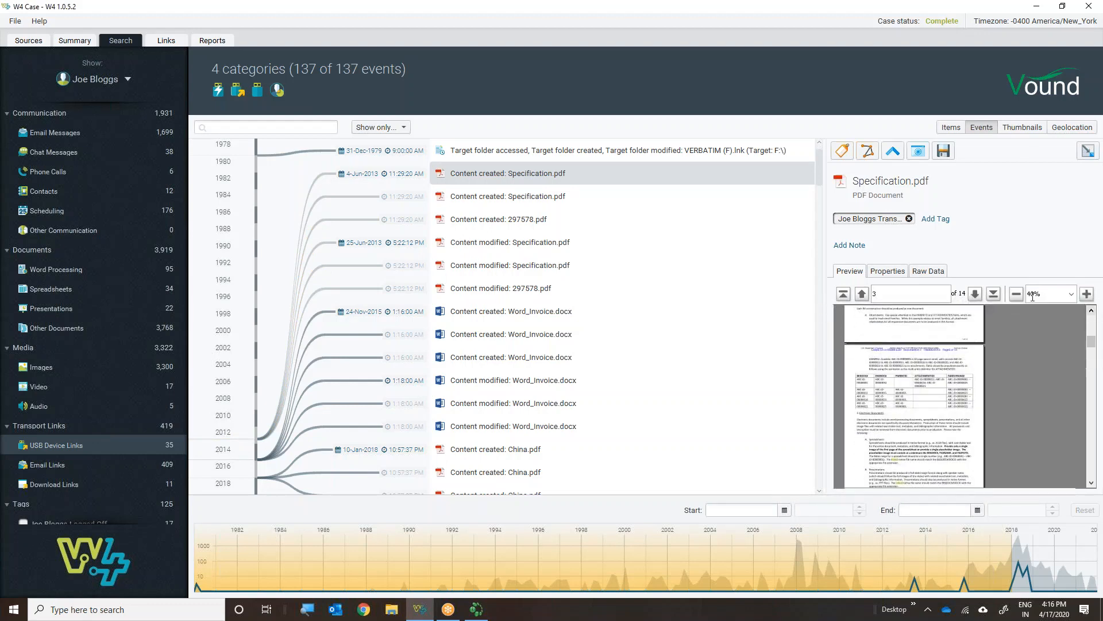
pyautogui.click(1086, 293)
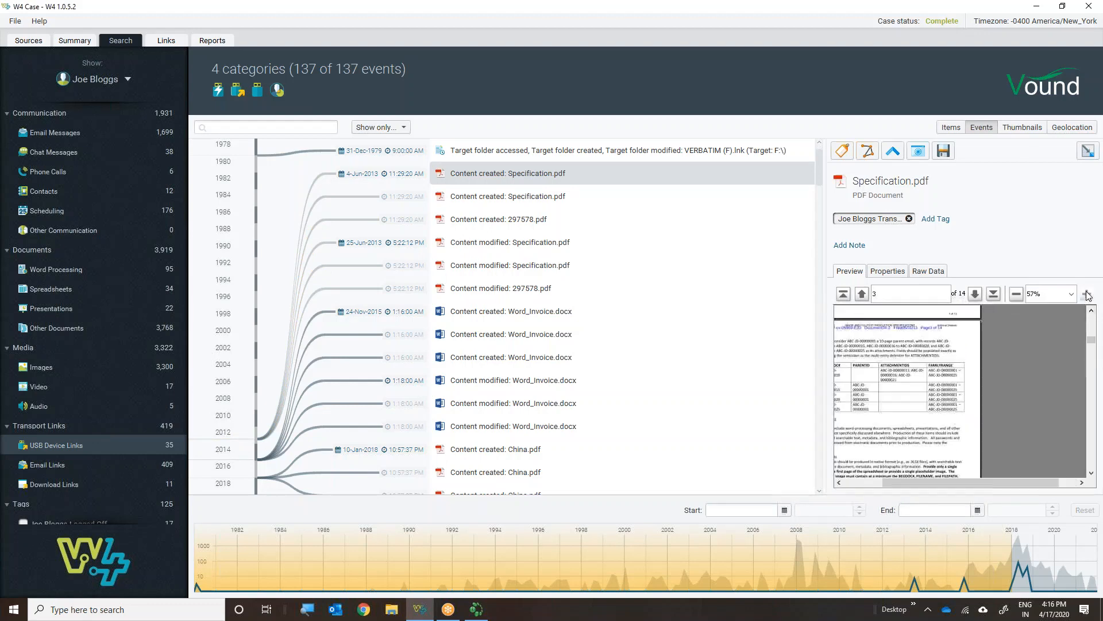
pyautogui.click(1087, 293)
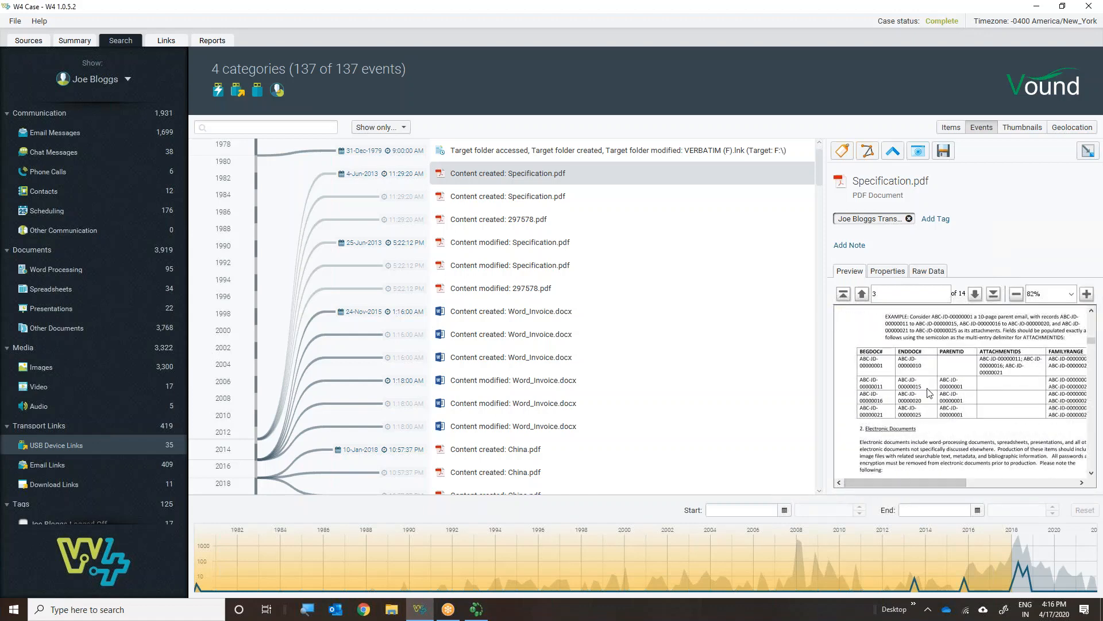
pyautogui.moveTo(860, 419)
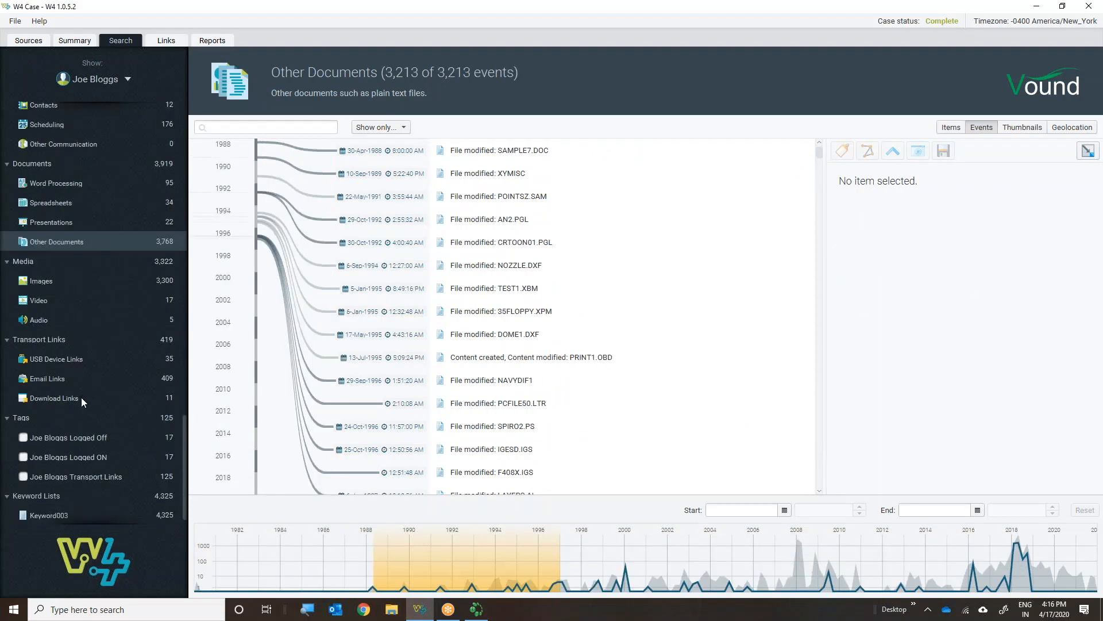
# Show the Darknet Tor Browser events and view the Start Tor Browser.lnk shortcut's properties
pyautogui.scroll(3)
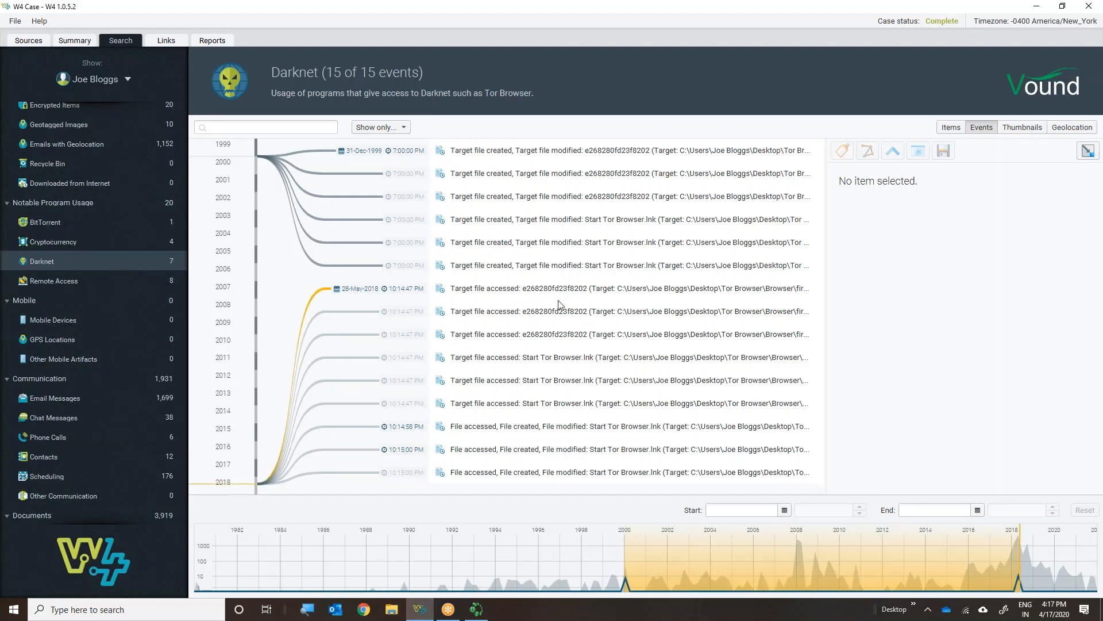
pyautogui.moveTo(366, 196)
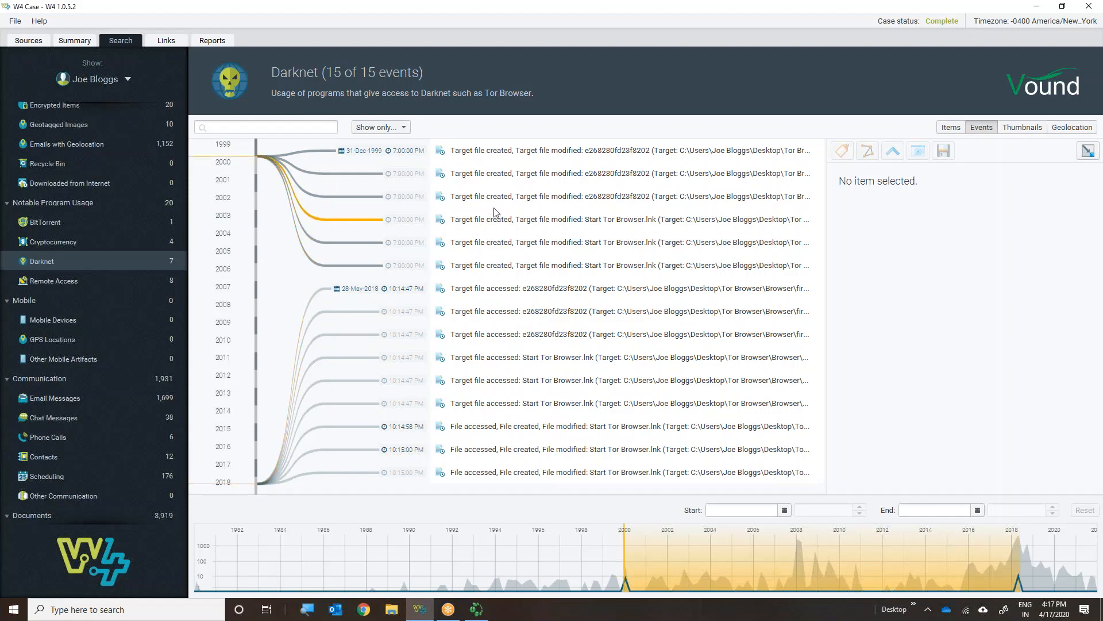
pyautogui.moveTo(745, 204)
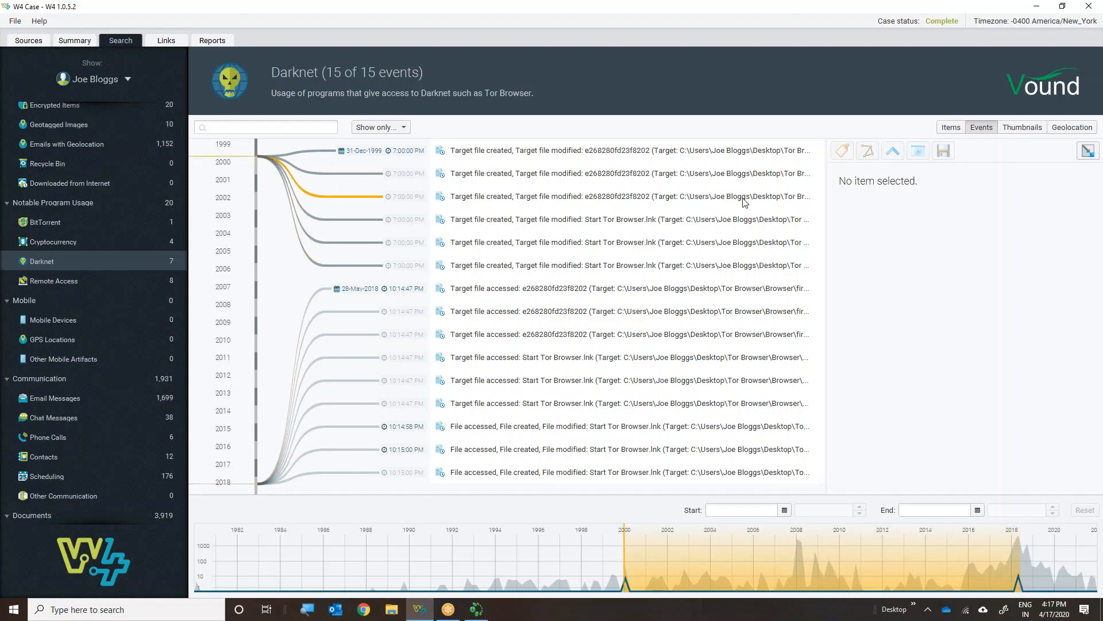
pyautogui.moveTo(560, 318)
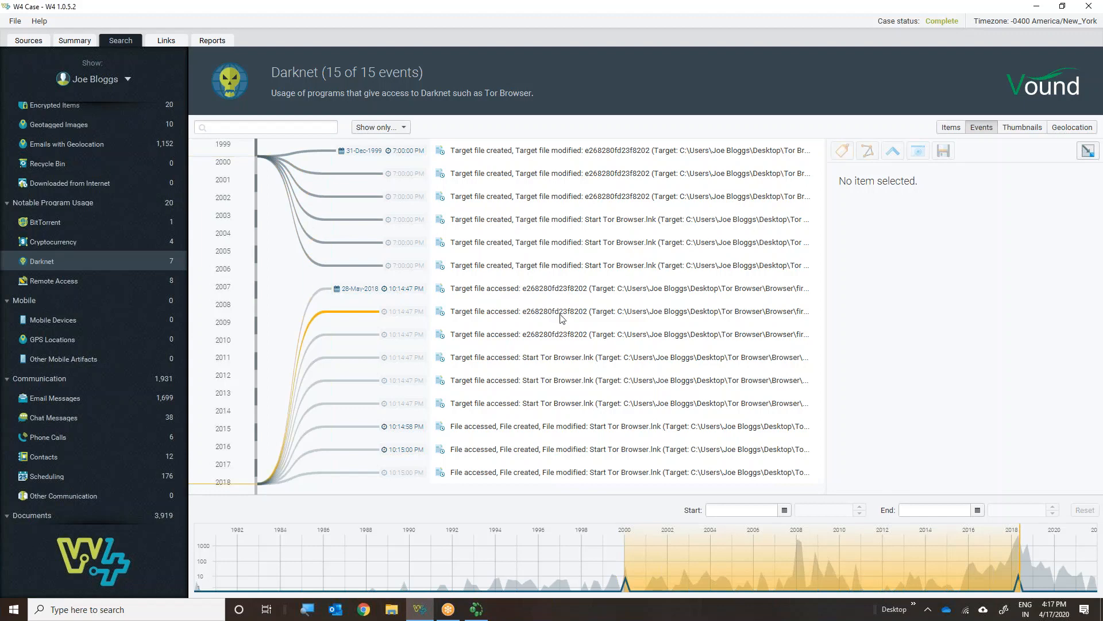
pyautogui.click(626, 218)
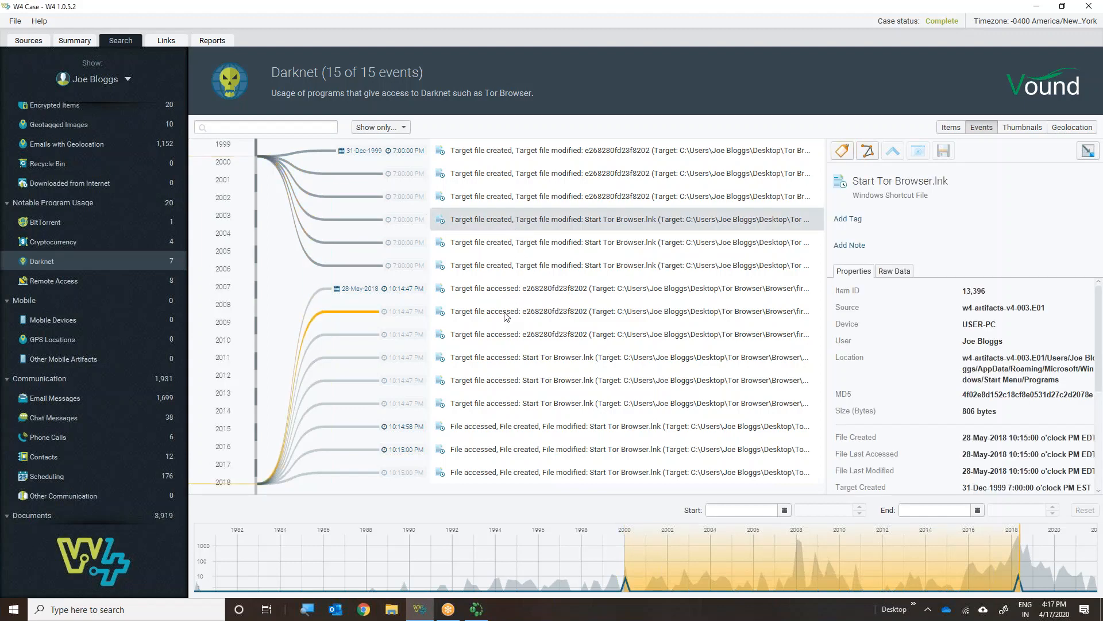
pyautogui.click(627, 357)
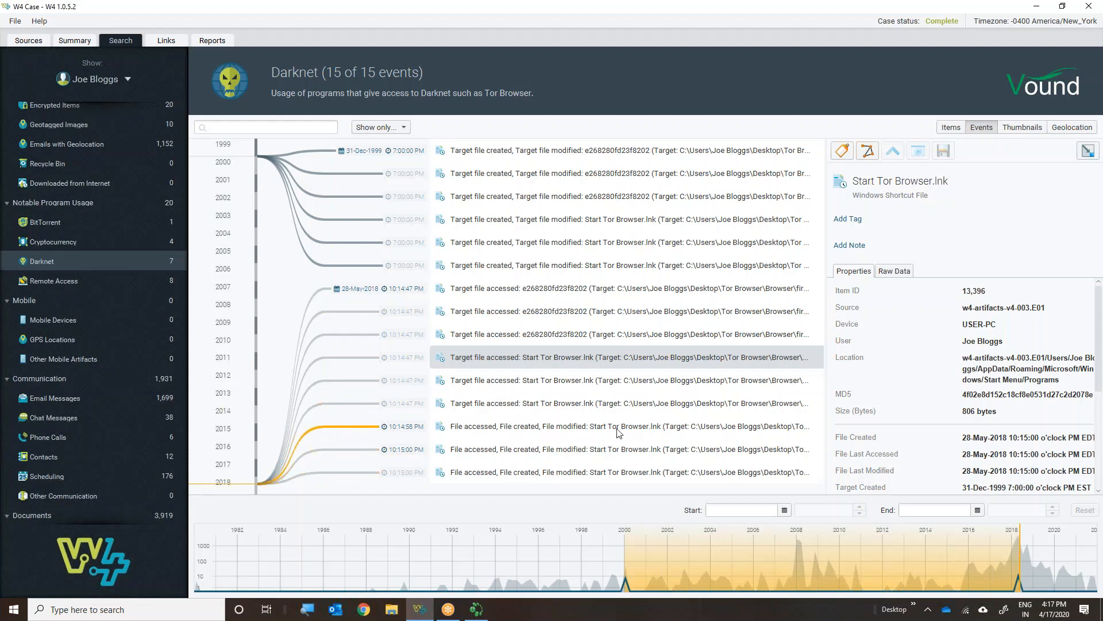
pyautogui.moveTo(641, 436)
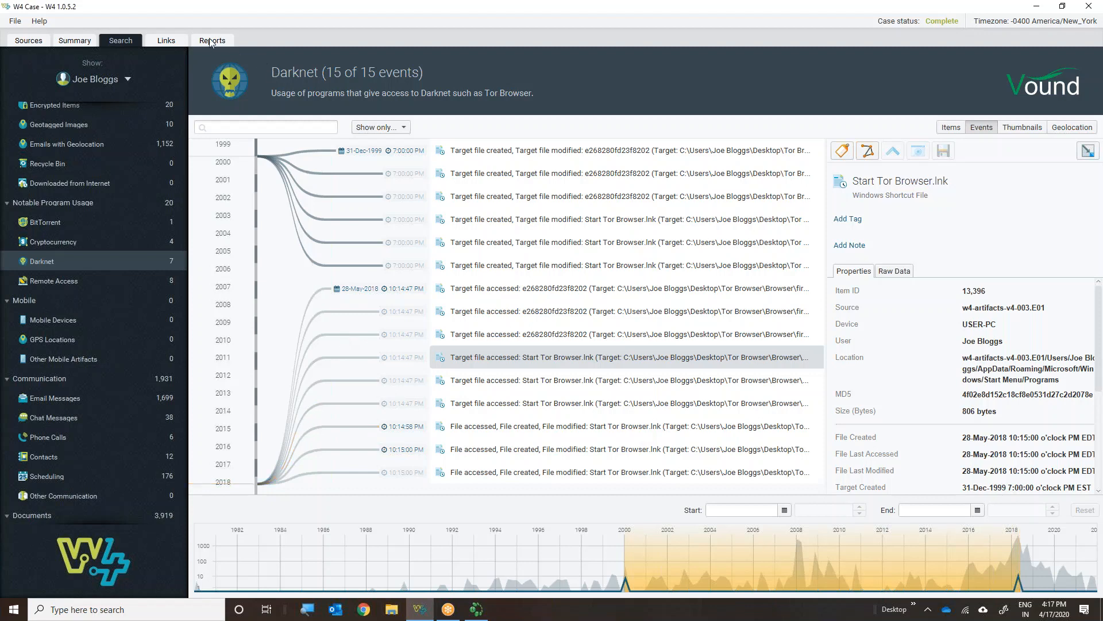
# Show the Joe Bloggs Investigation report settings with its name, title and custom case fields
pyautogui.click(212, 40)
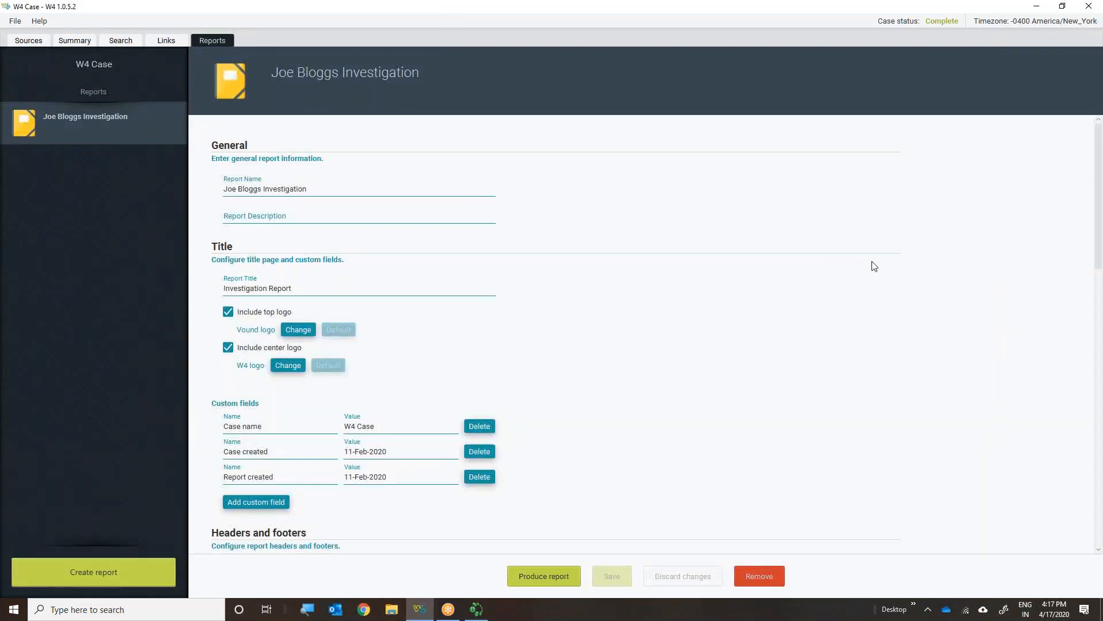
pyautogui.moveTo(823, 323)
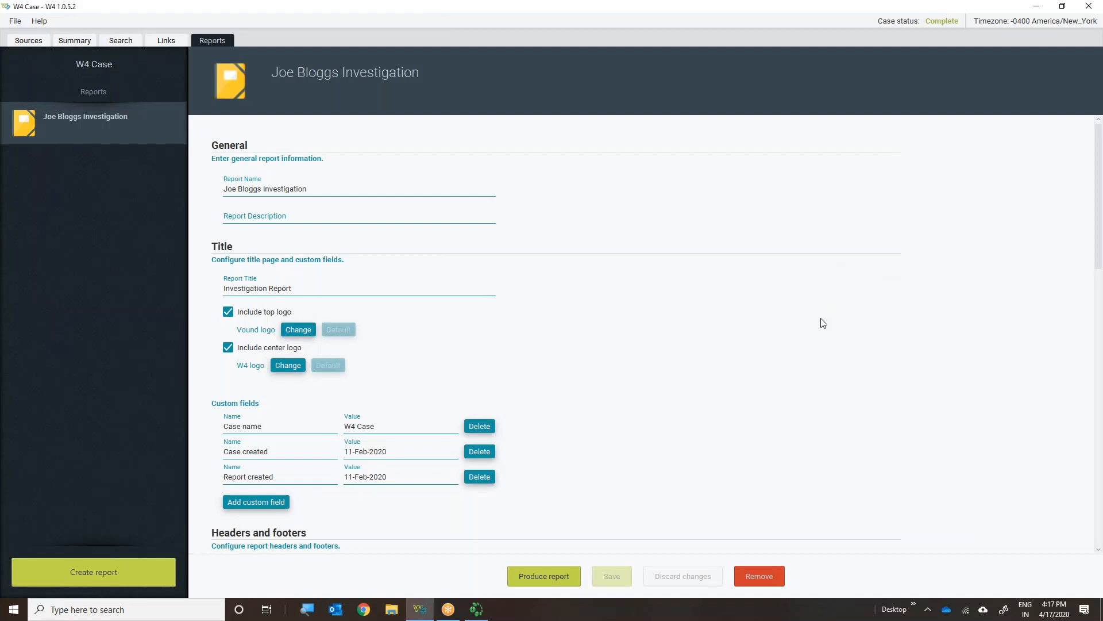
pyautogui.moveTo(723, 328)
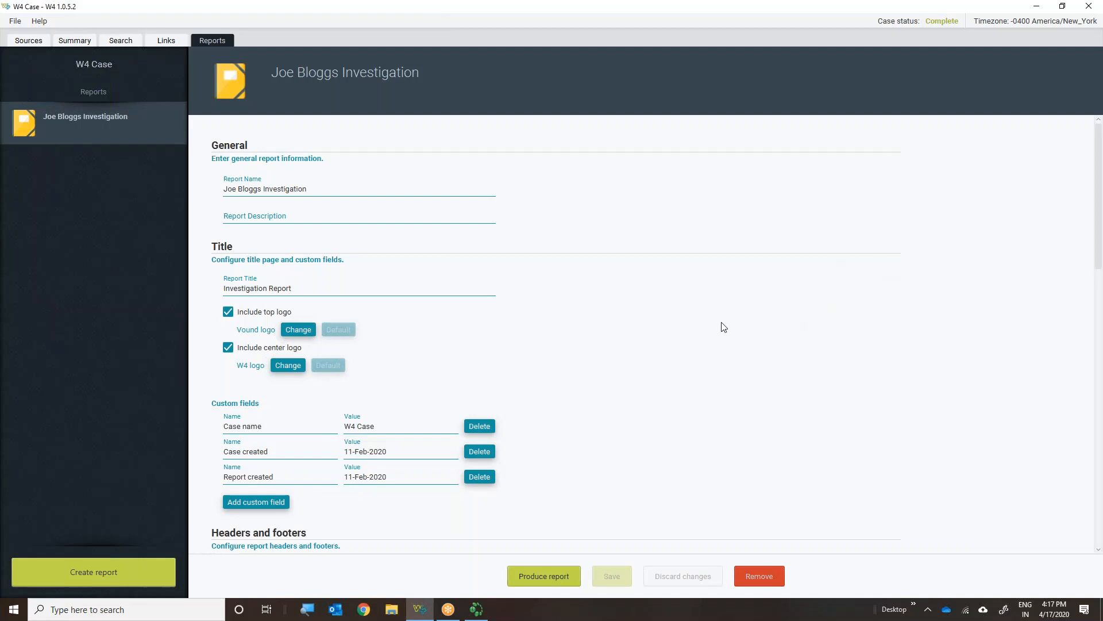
pyautogui.moveTo(529, 354)
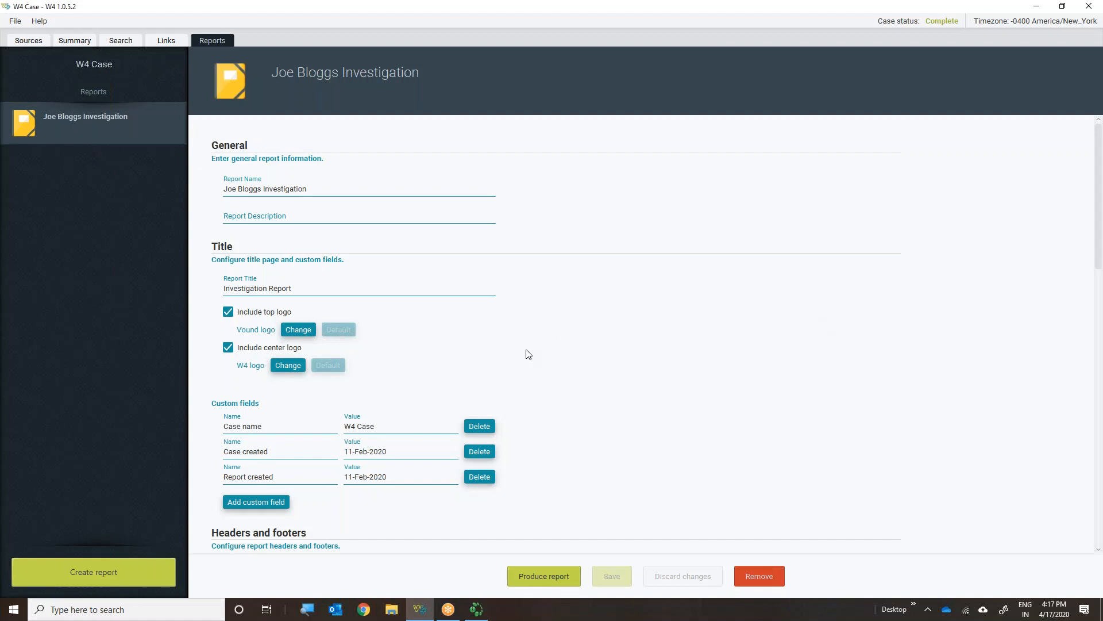
pyautogui.moveTo(345, 305)
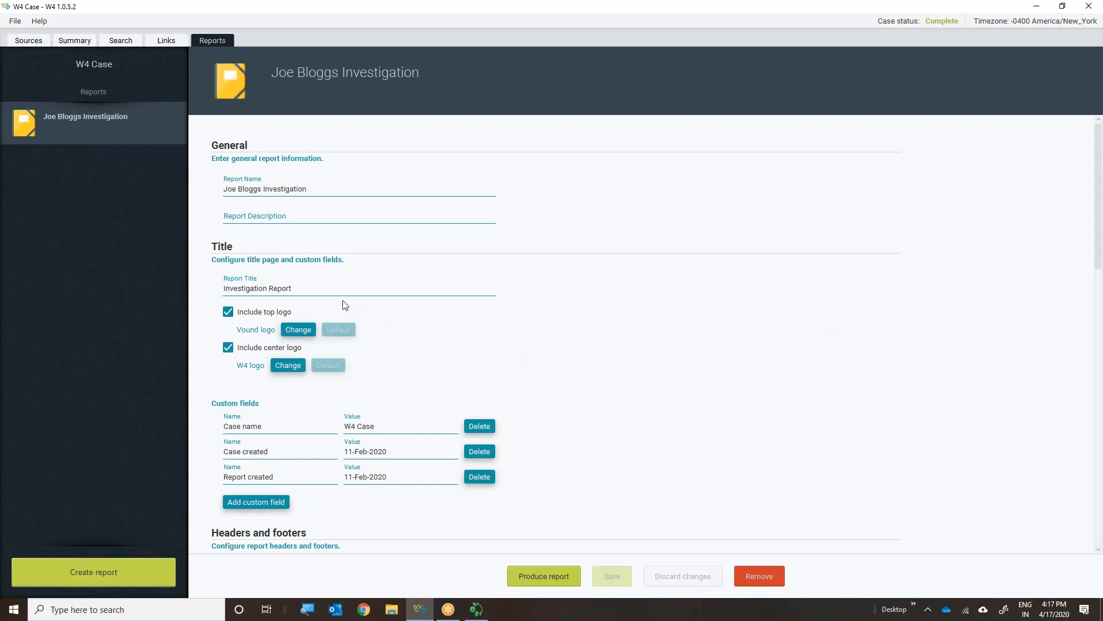
pyautogui.moveTo(259, 338)
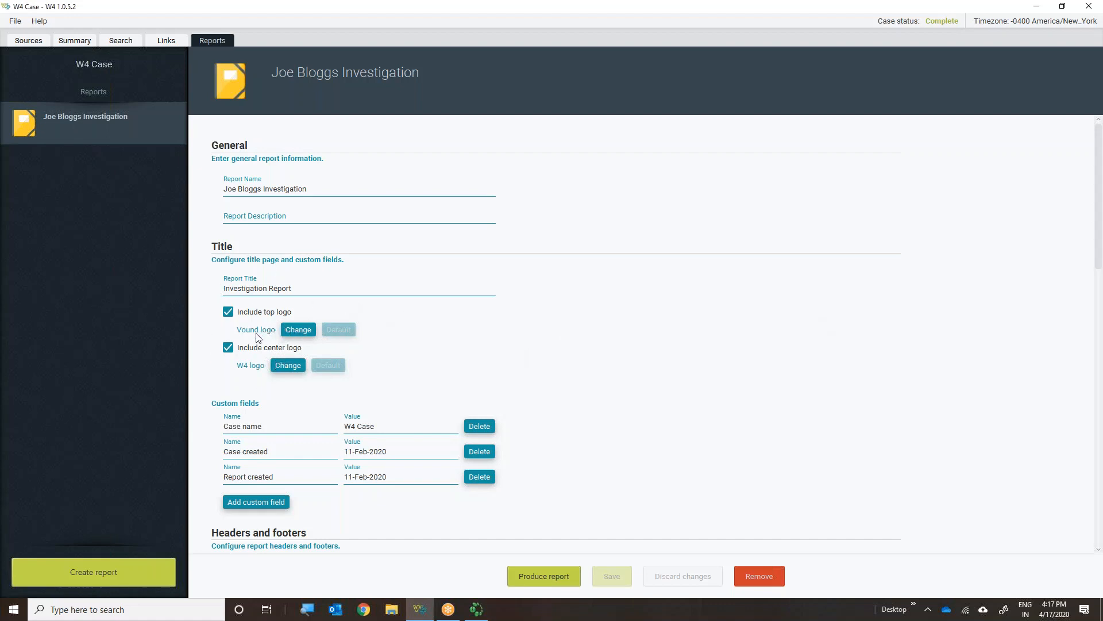
pyautogui.moveTo(275, 466)
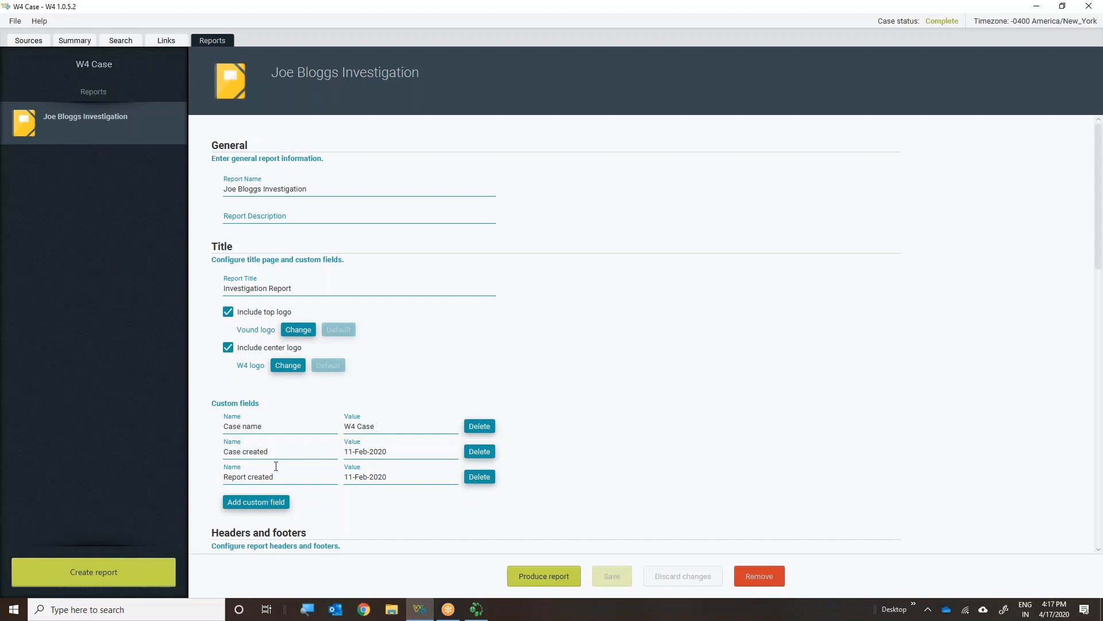
pyautogui.moveTo(264, 416)
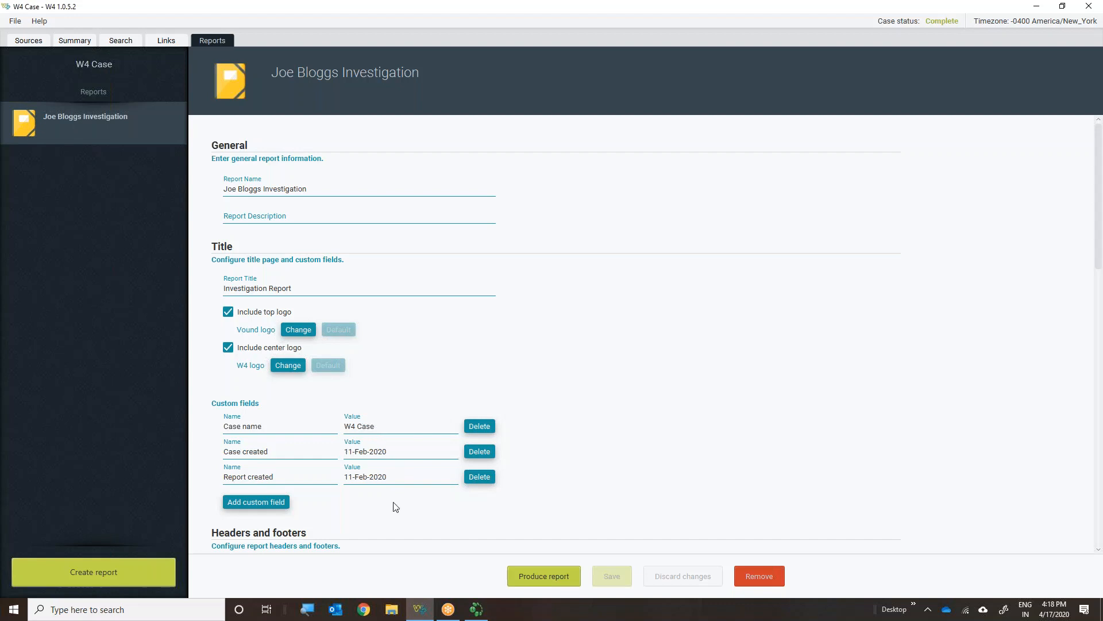
pyautogui.scroll(-3)
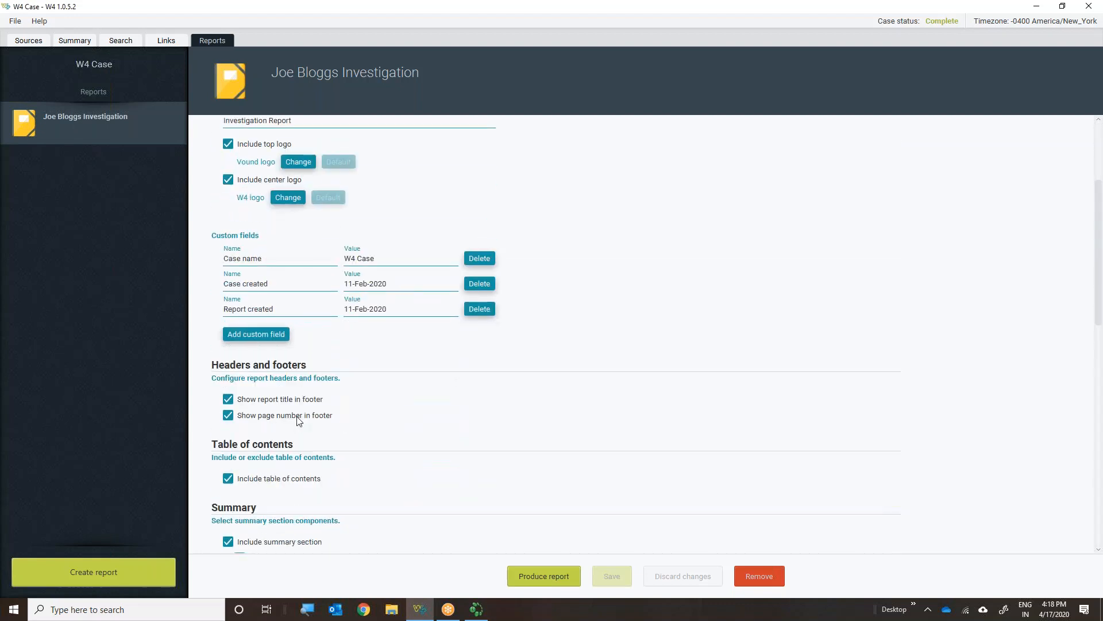
pyautogui.moveTo(355, 416)
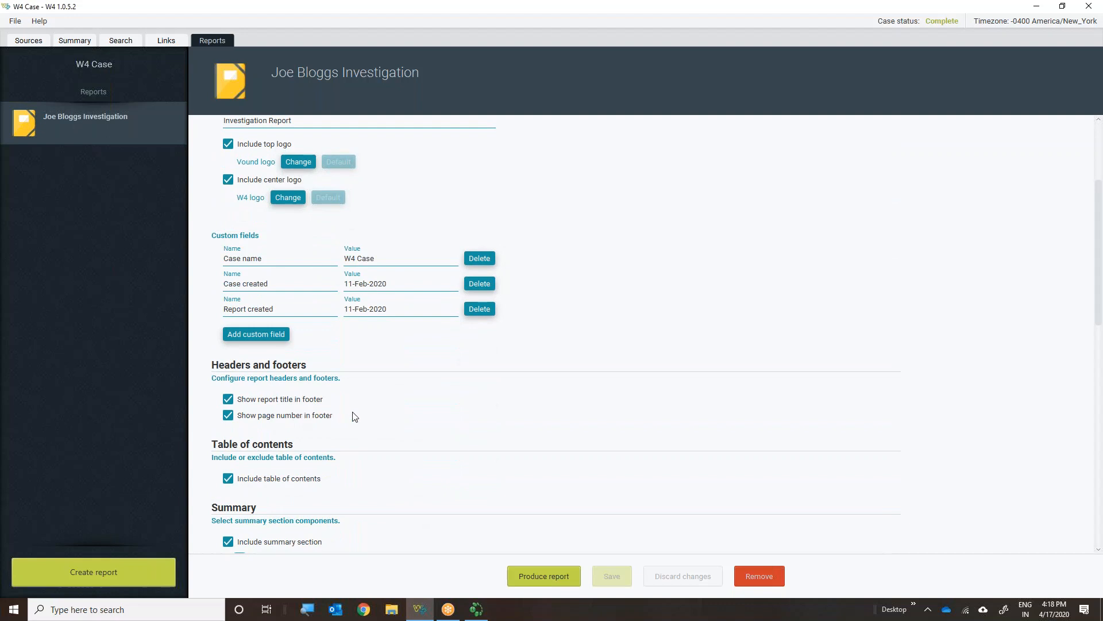
pyautogui.scroll(-3)
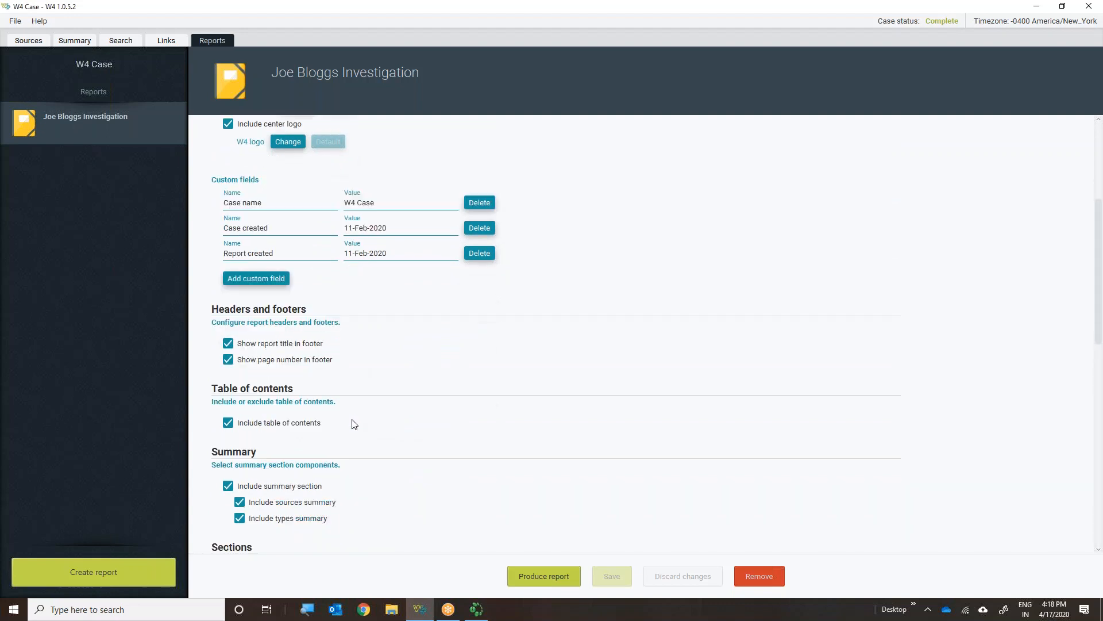
pyautogui.moveTo(193, 400)
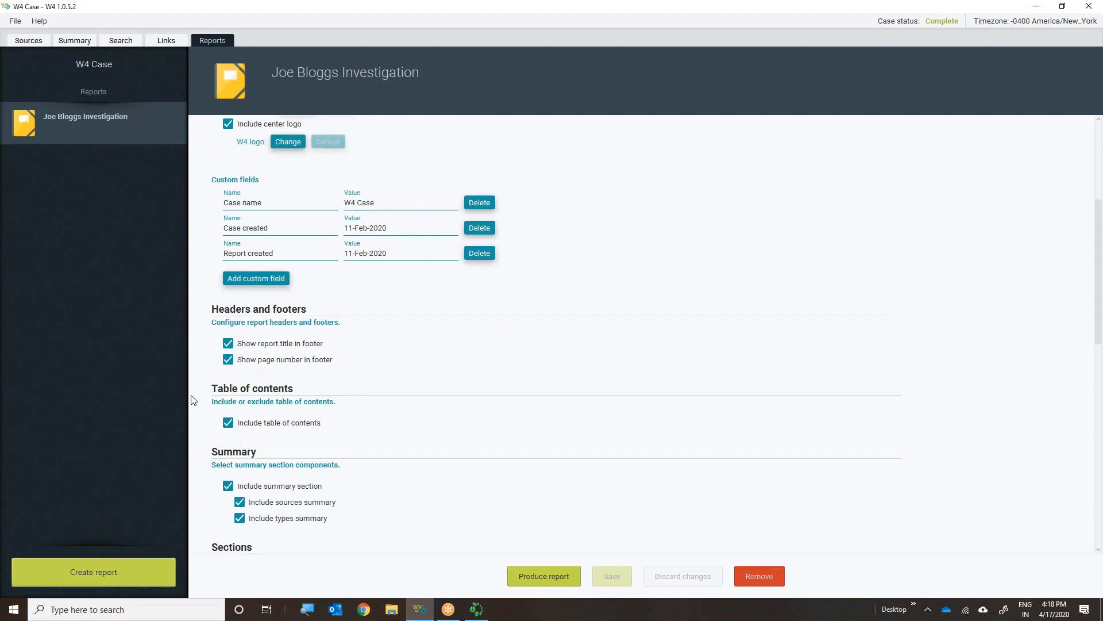
pyautogui.moveTo(245, 402)
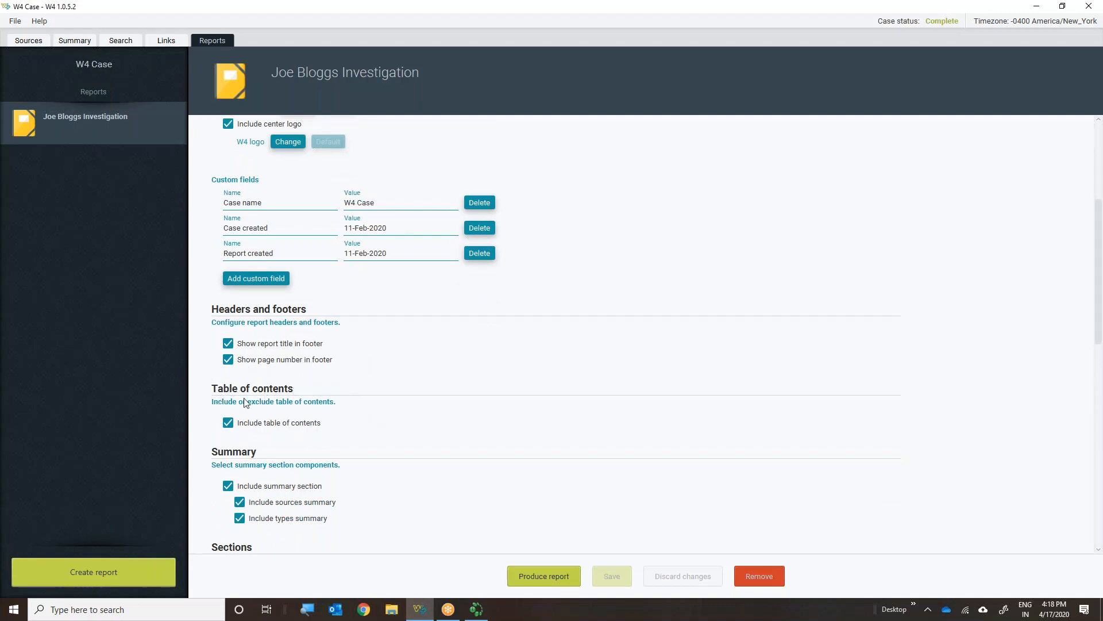
pyautogui.moveTo(354, 431)
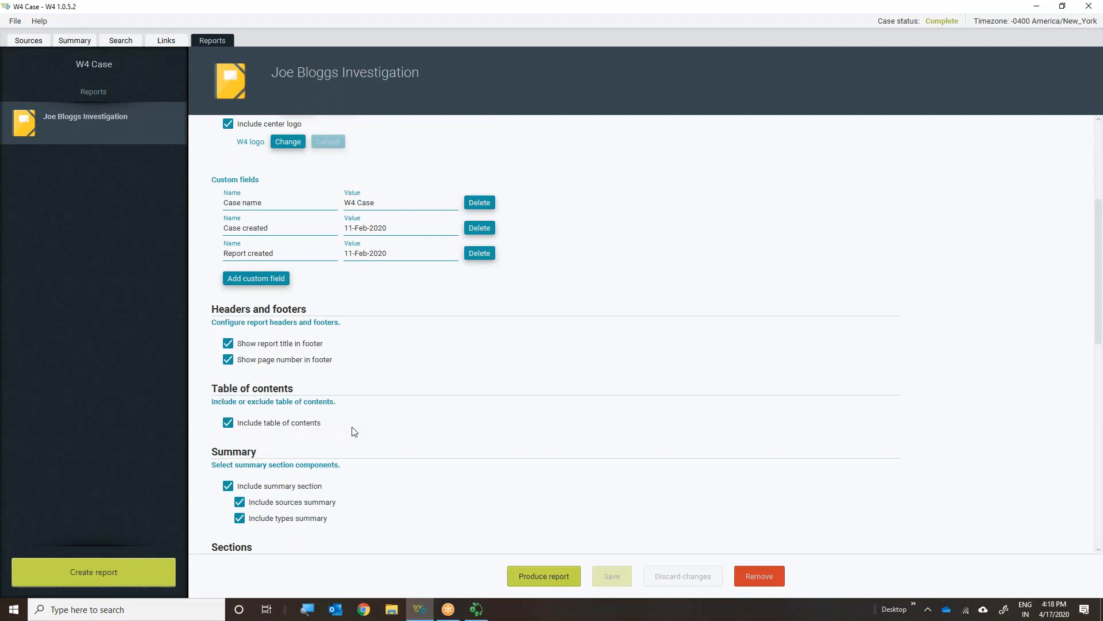
pyautogui.scroll(-3)
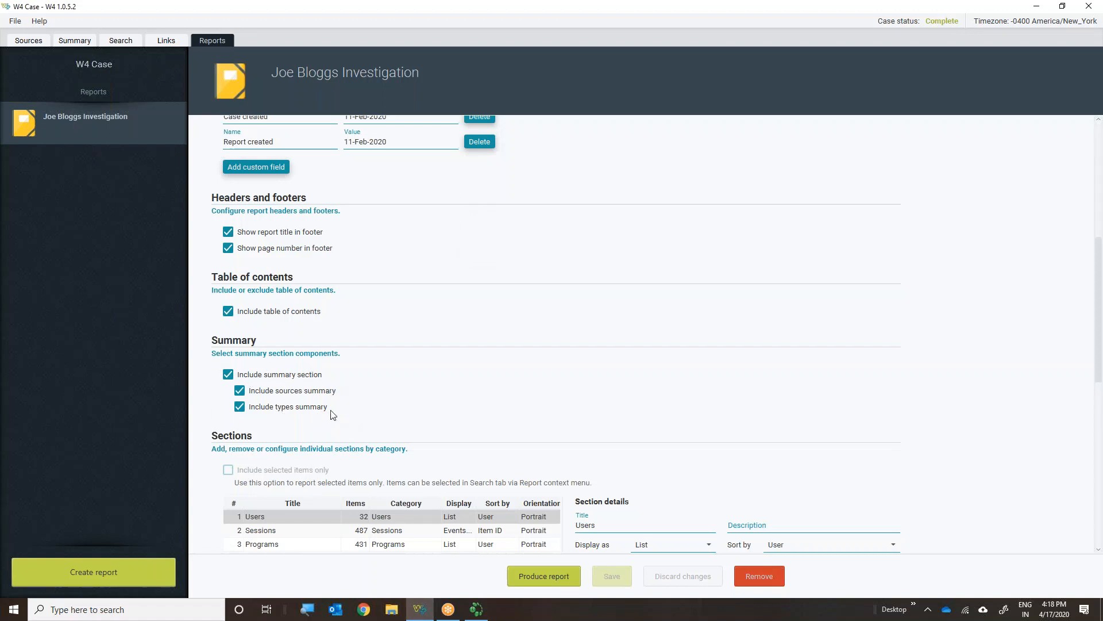
pyautogui.moveTo(338, 413)
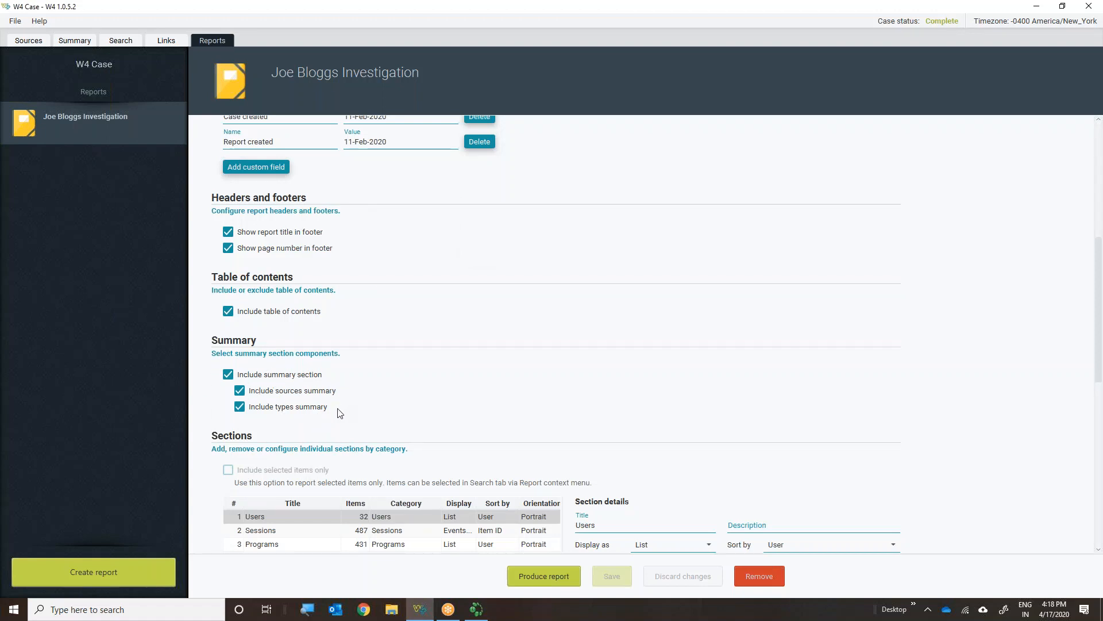
pyautogui.moveTo(287, 397)
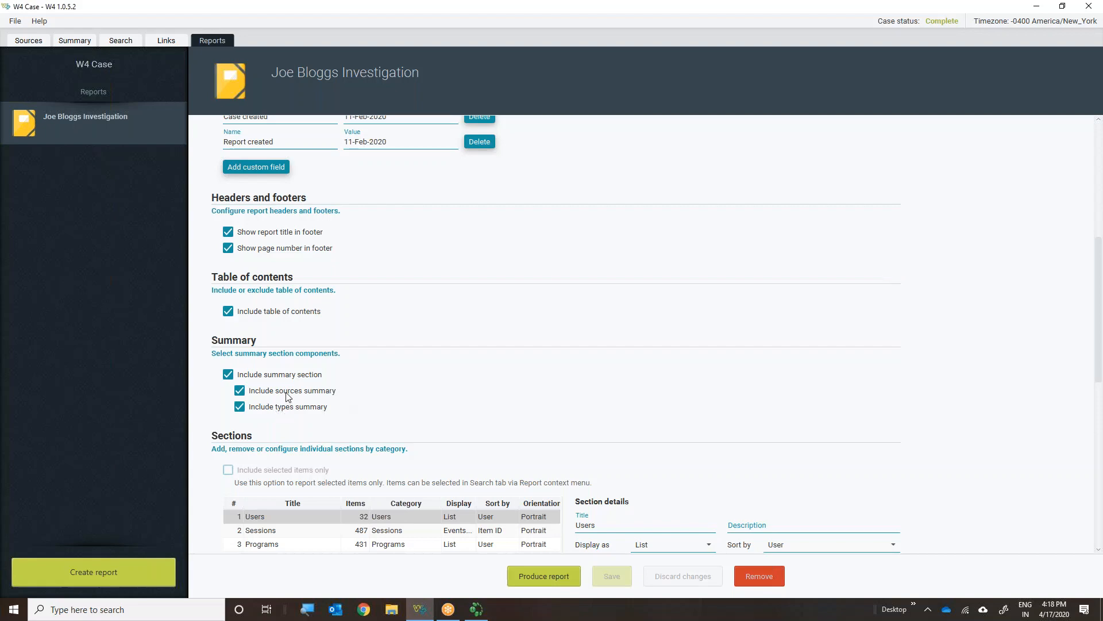
pyautogui.scroll(-3)
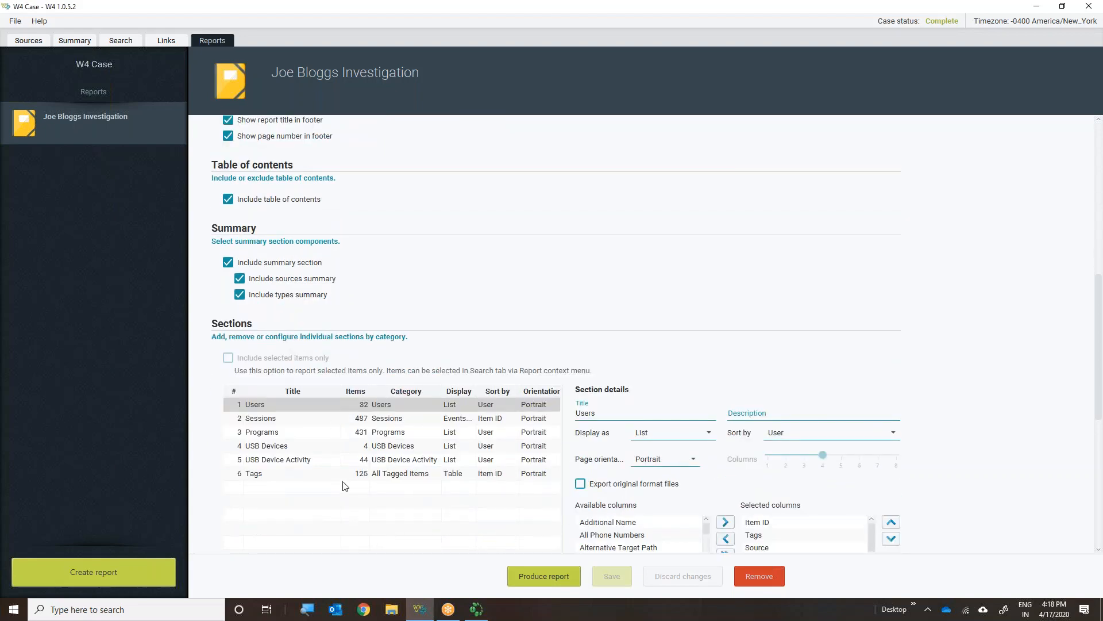
pyautogui.moveTo(648, 508)
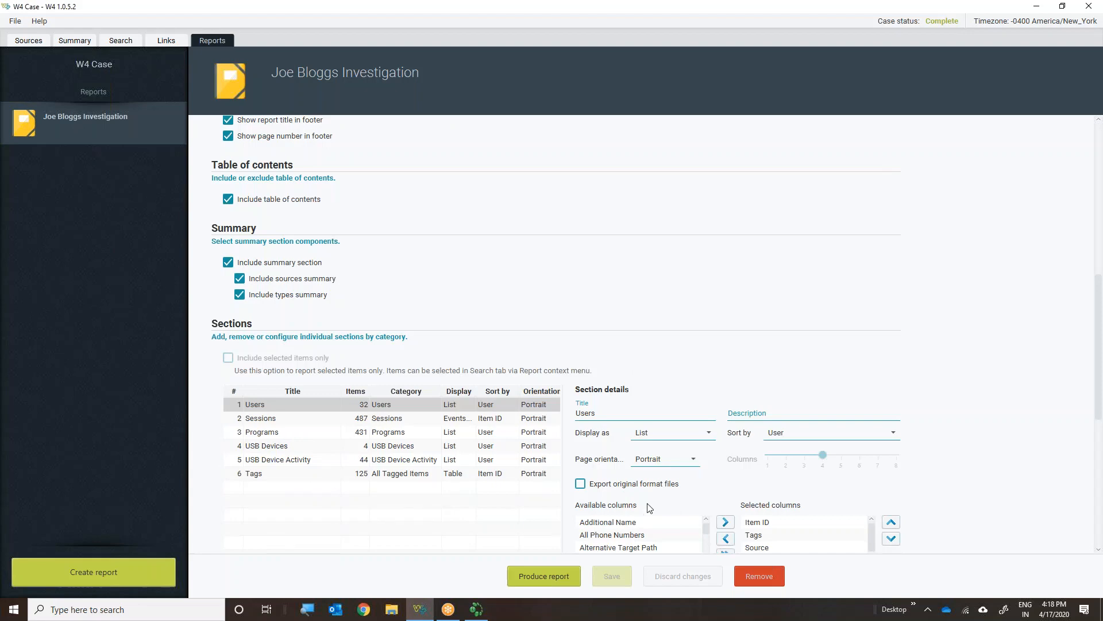
pyautogui.scroll(-3)
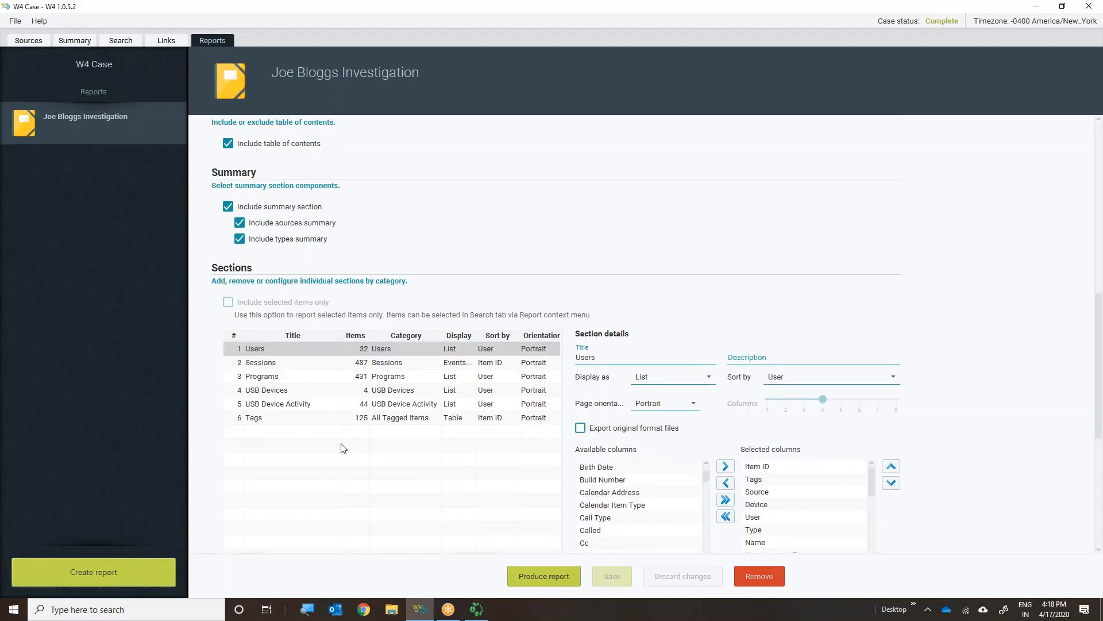
pyautogui.moveTo(296, 463)
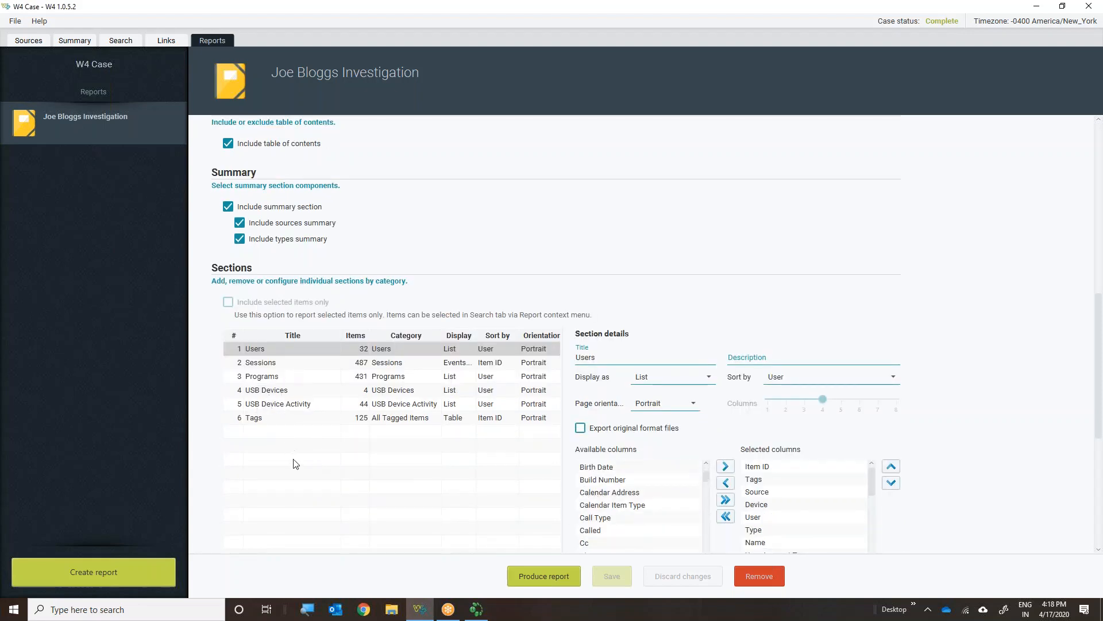
pyautogui.scroll(3)
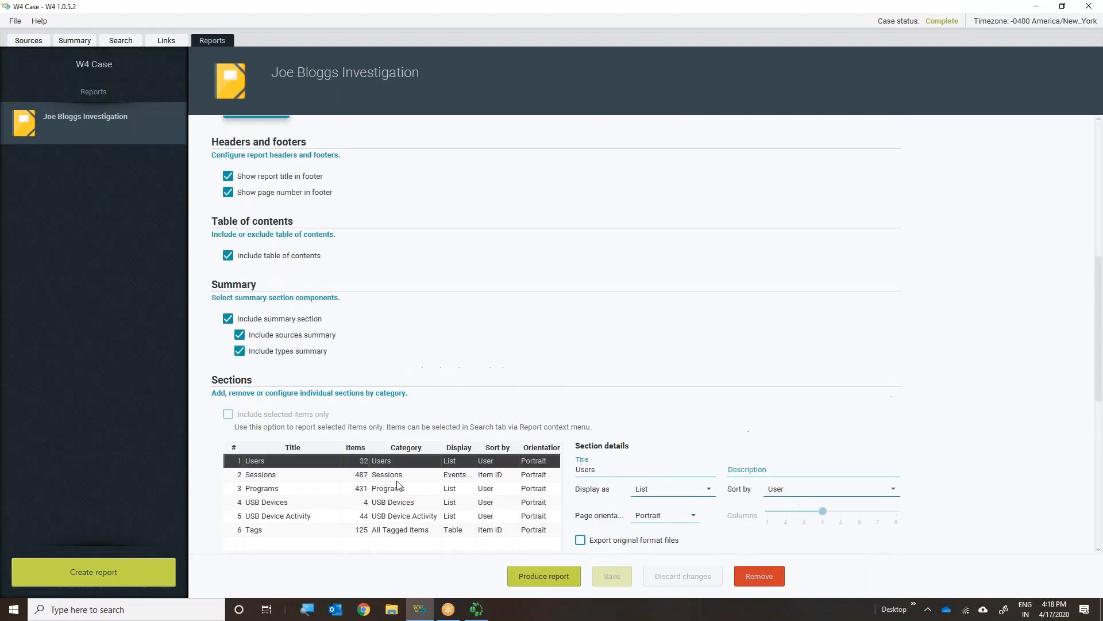
pyautogui.scroll(-3)
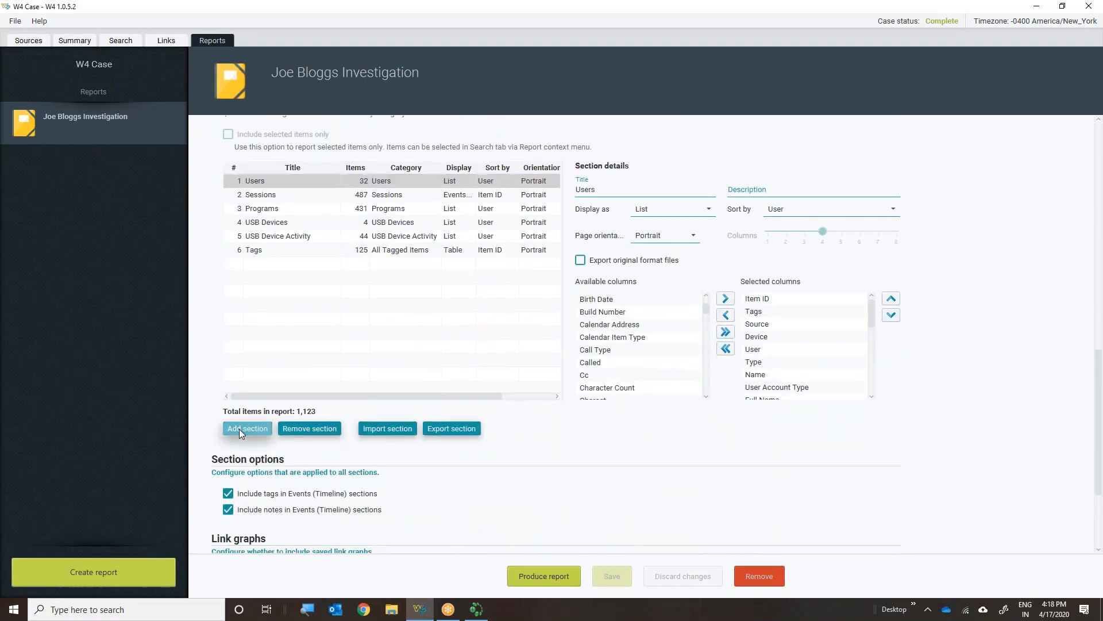
# Start a new report section and choose Darknet under Notable Program Usage as its category
pyautogui.click(246, 428)
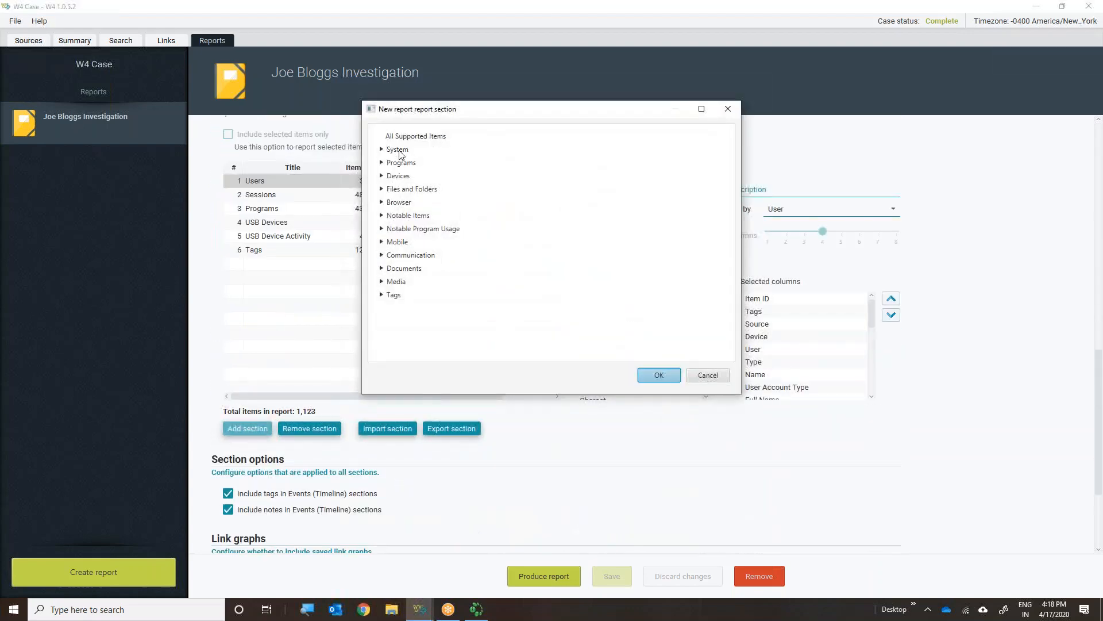
pyautogui.click(382, 149)
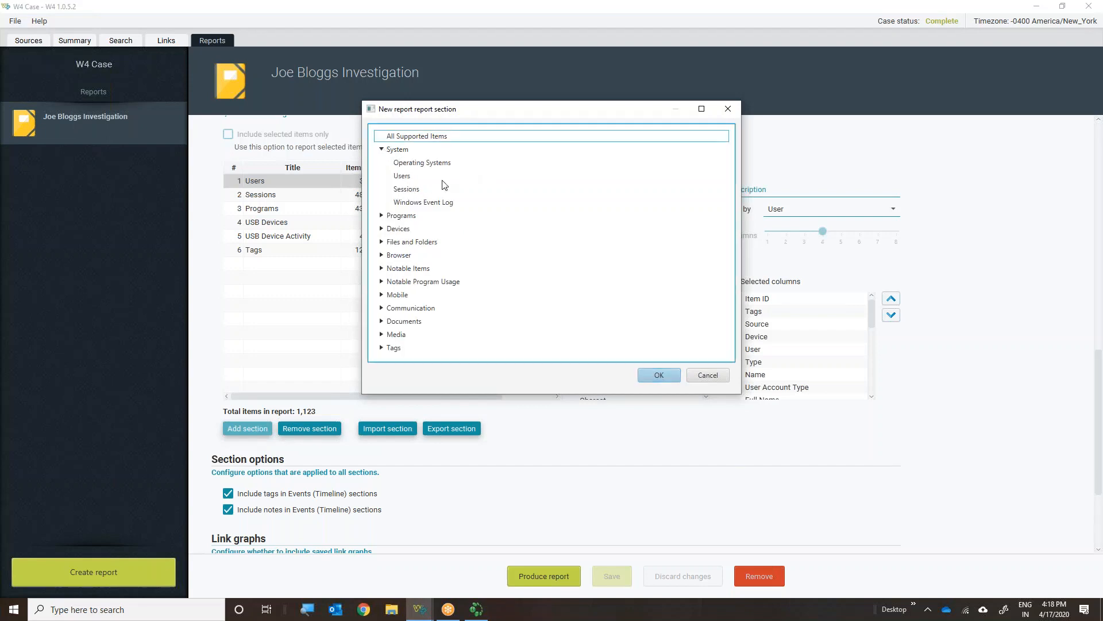
pyautogui.moveTo(377, 349)
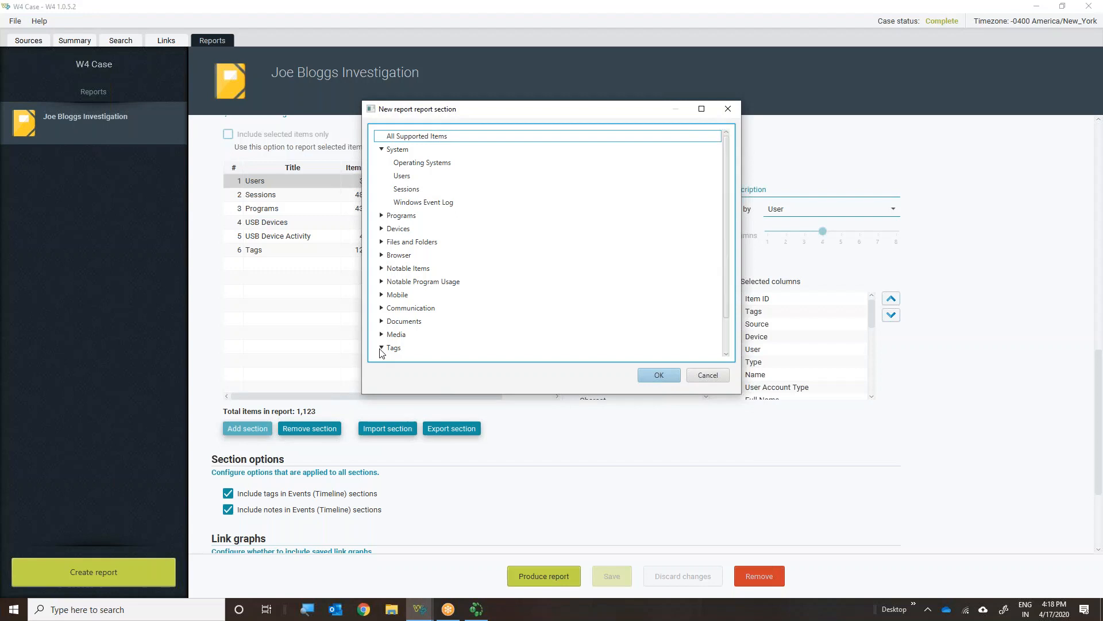
pyautogui.click(382, 347)
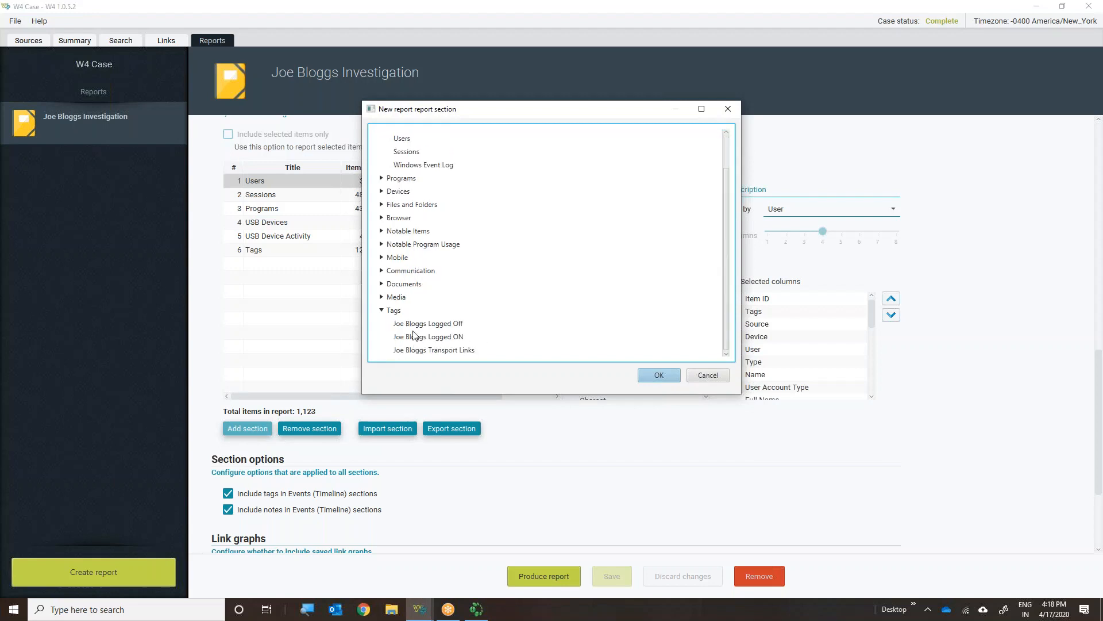
pyautogui.moveTo(435, 329)
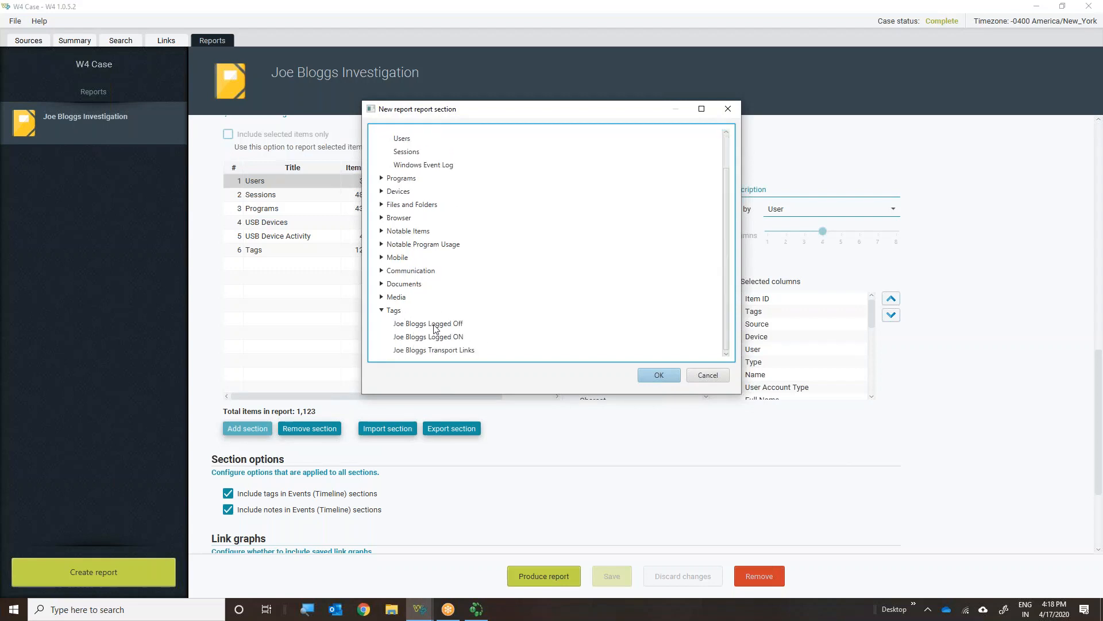
pyautogui.moveTo(421, 322)
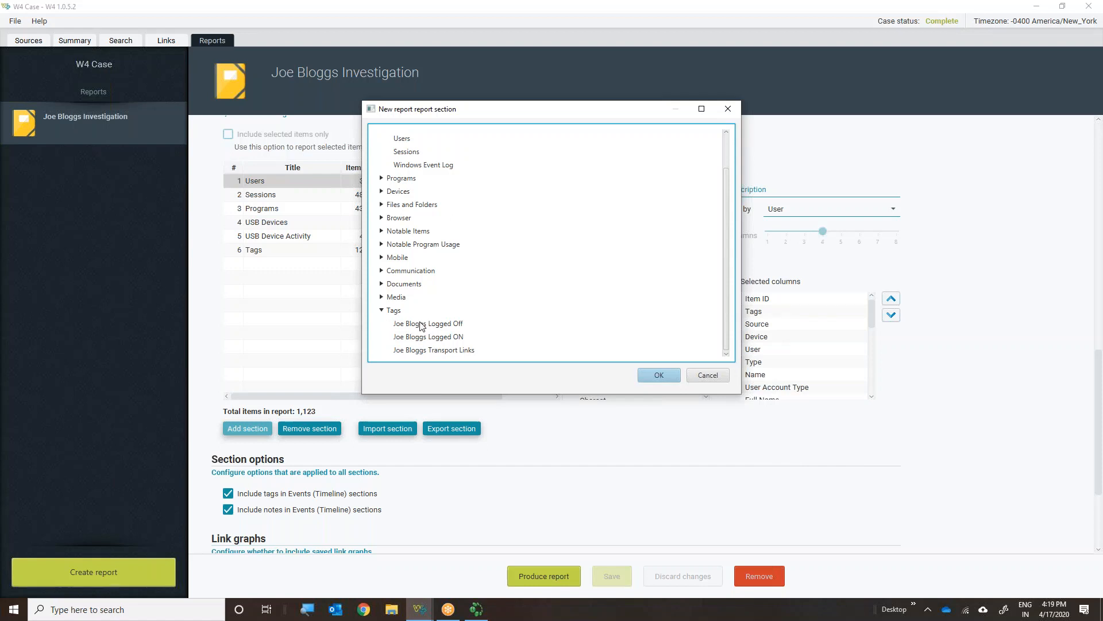
pyautogui.moveTo(418, 340)
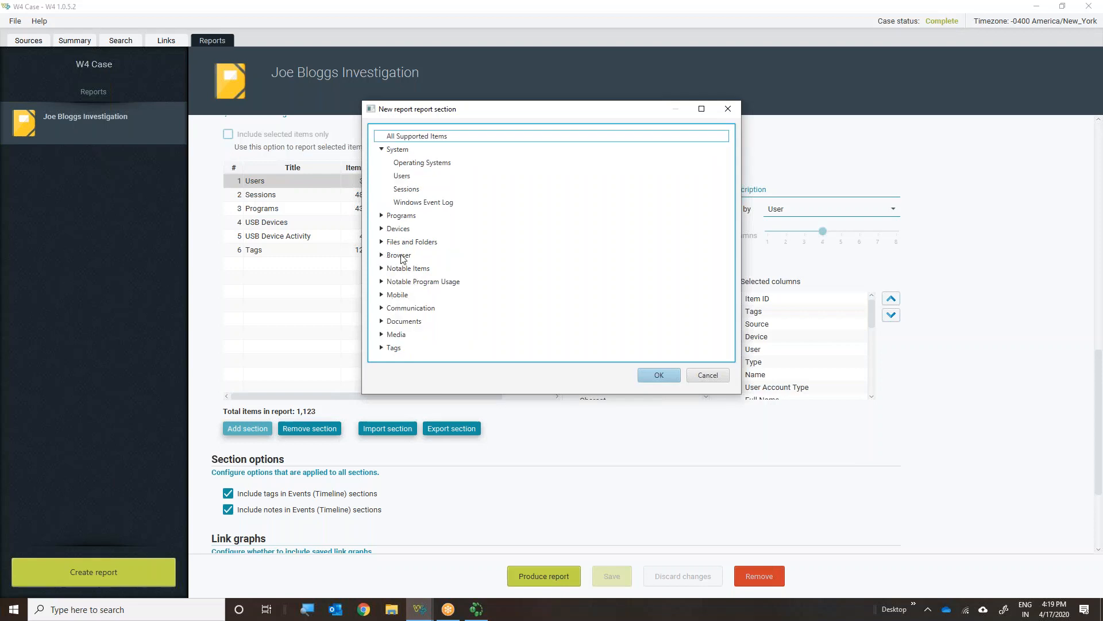
pyautogui.moveTo(380, 285)
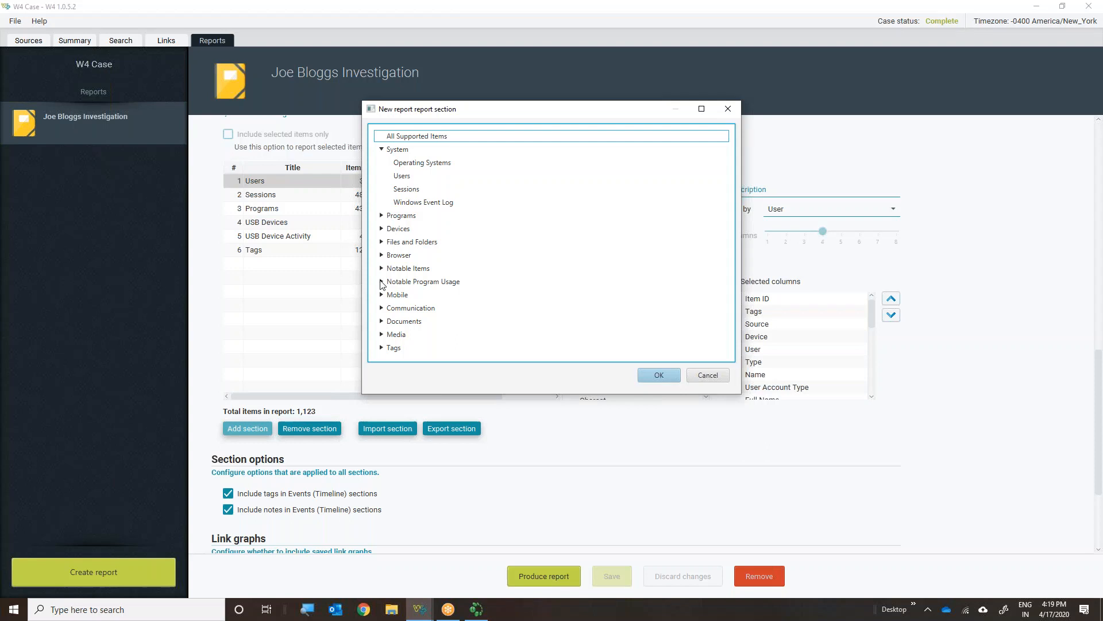
pyautogui.click(382, 282)
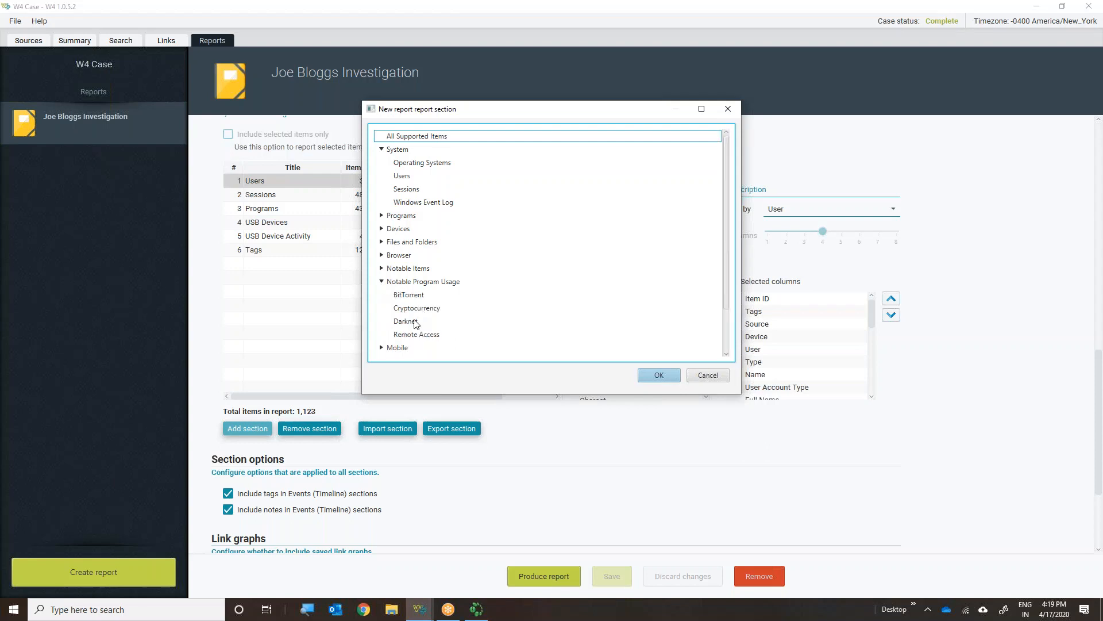
pyautogui.click(406, 321)
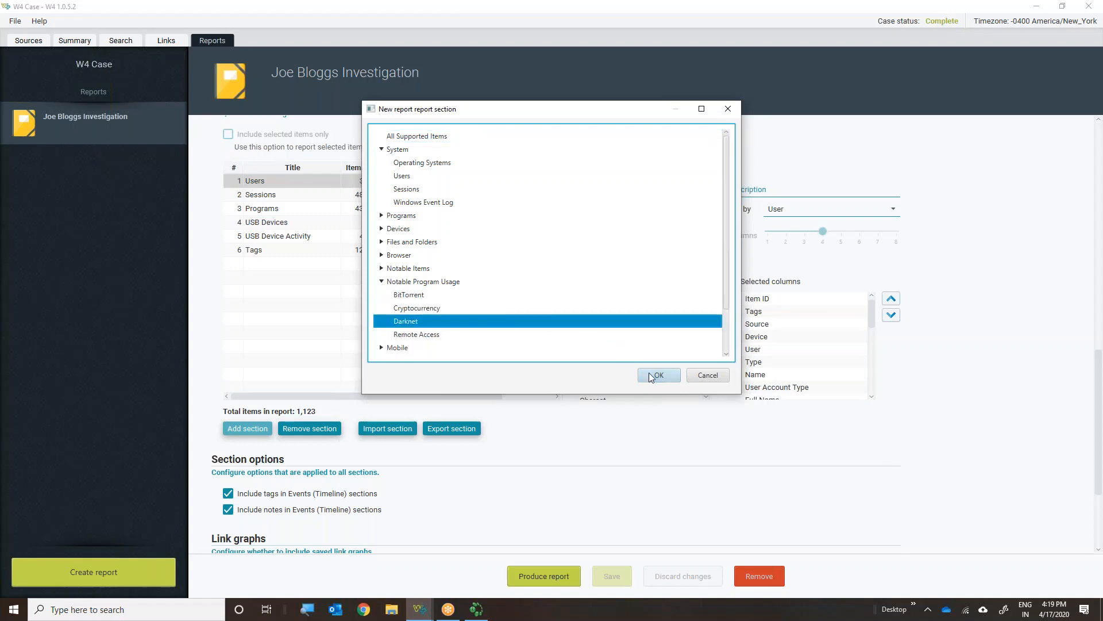
# Add the Darknet section displayed as Events (Timeline), keeping Portrait page orientation
pyautogui.click(657, 374)
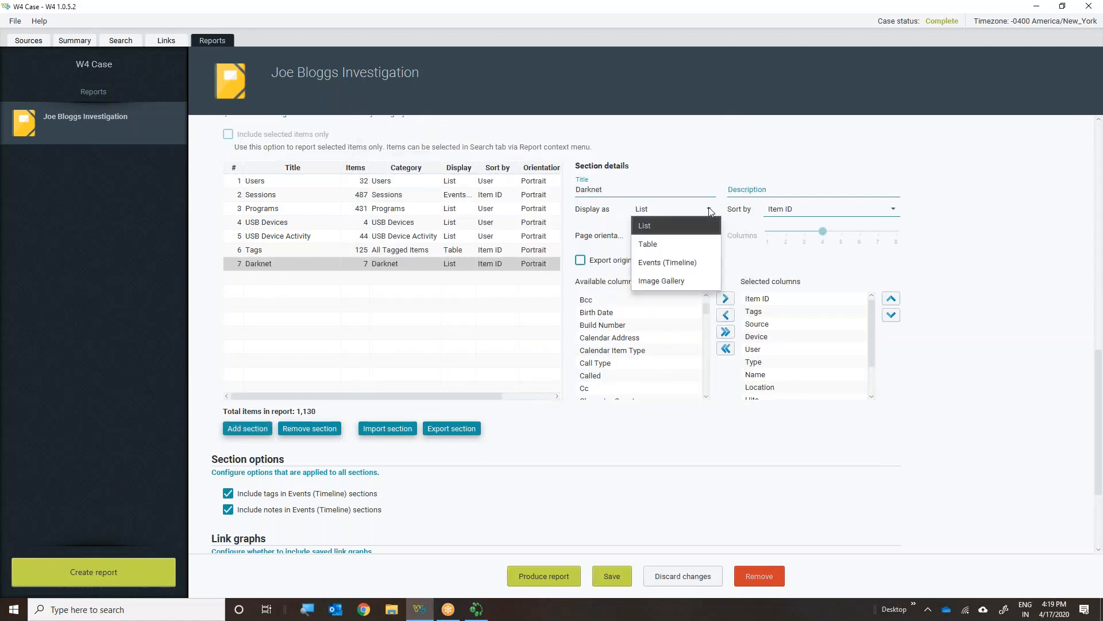
pyautogui.moveTo(660, 244)
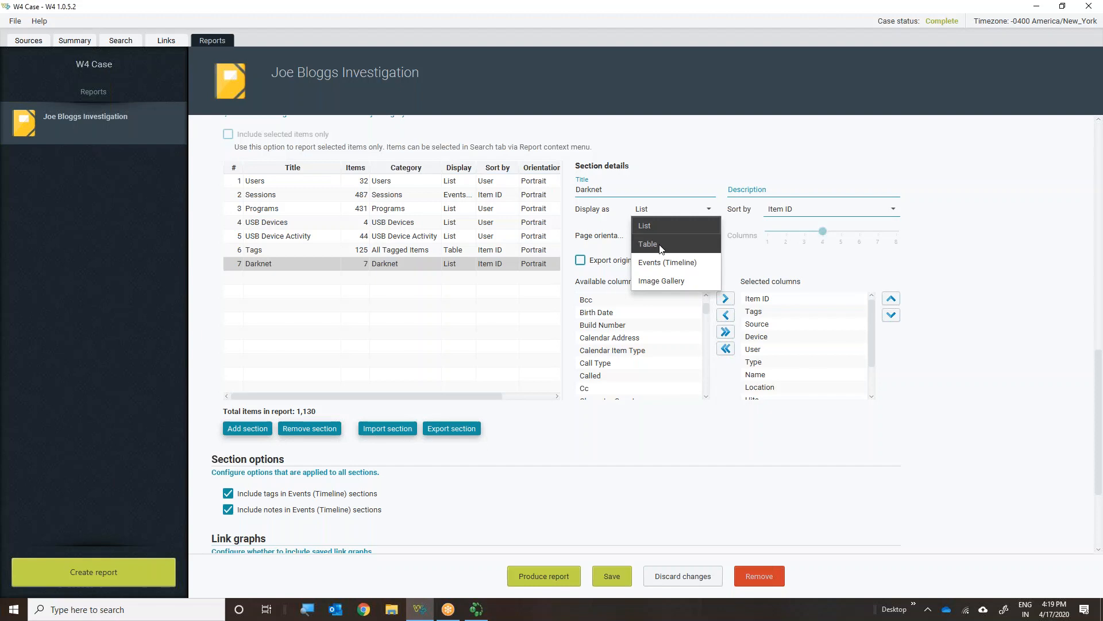
pyautogui.moveTo(666, 262)
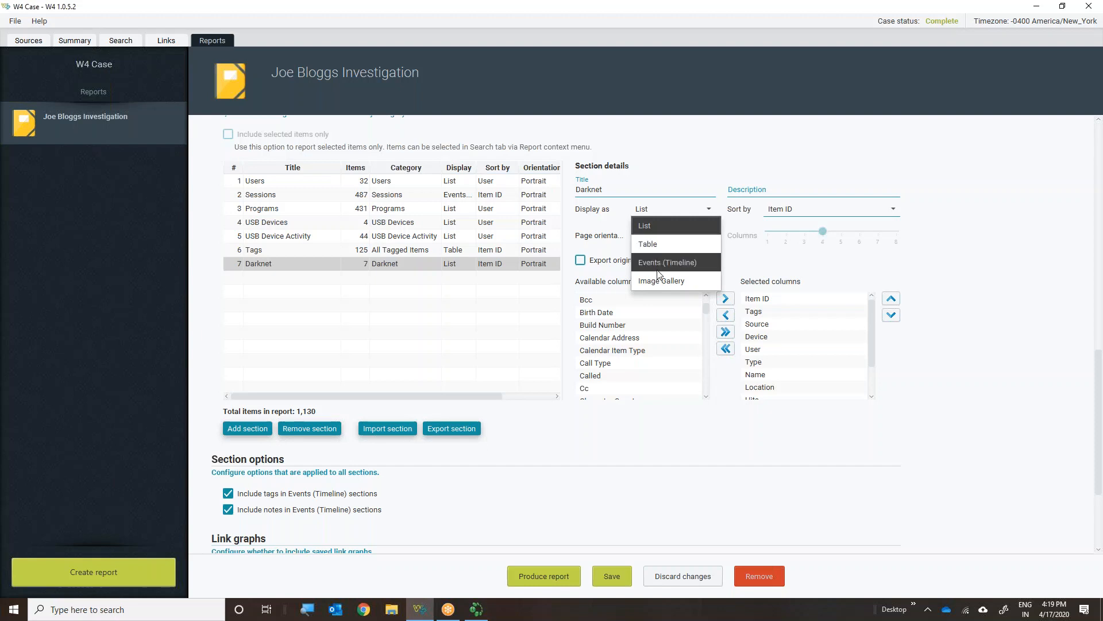
pyautogui.moveTo(660, 280)
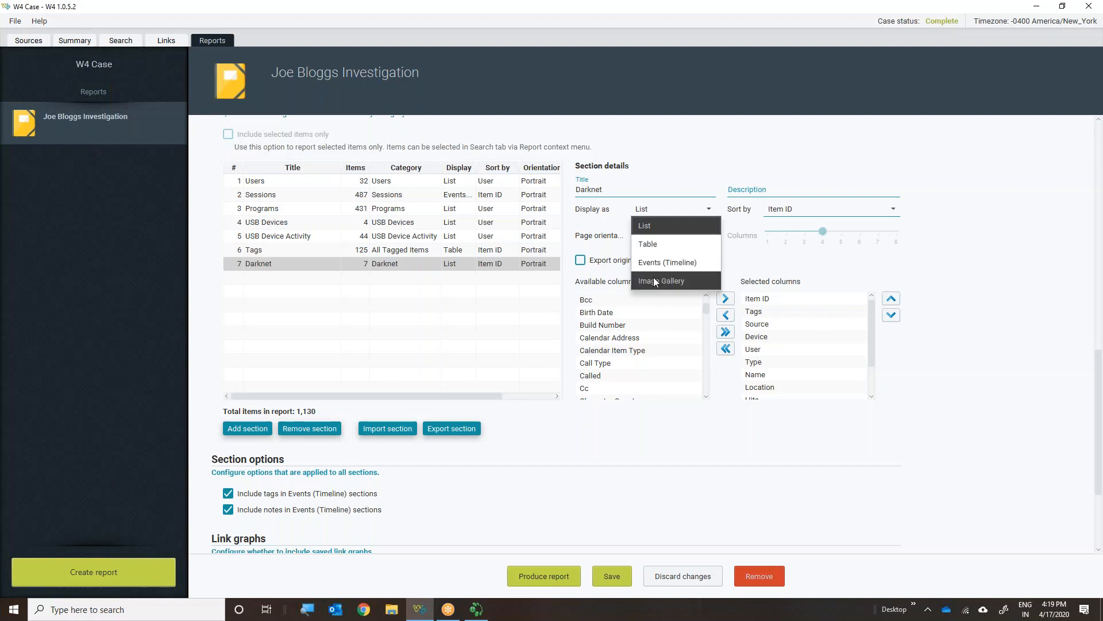
pyautogui.moveTo(660, 226)
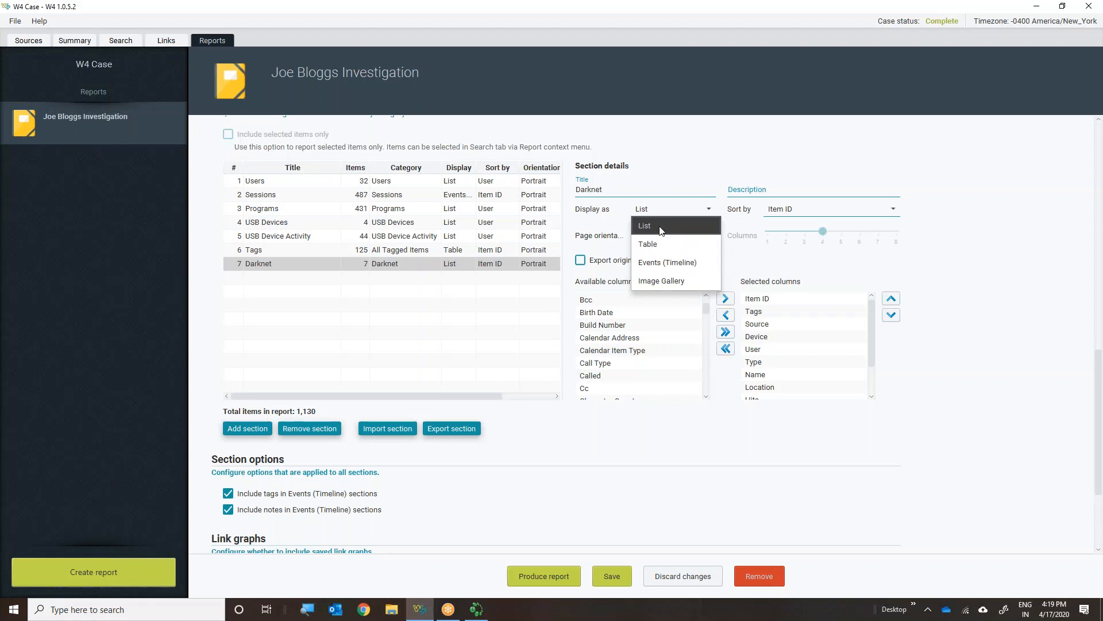
pyautogui.moveTo(690, 172)
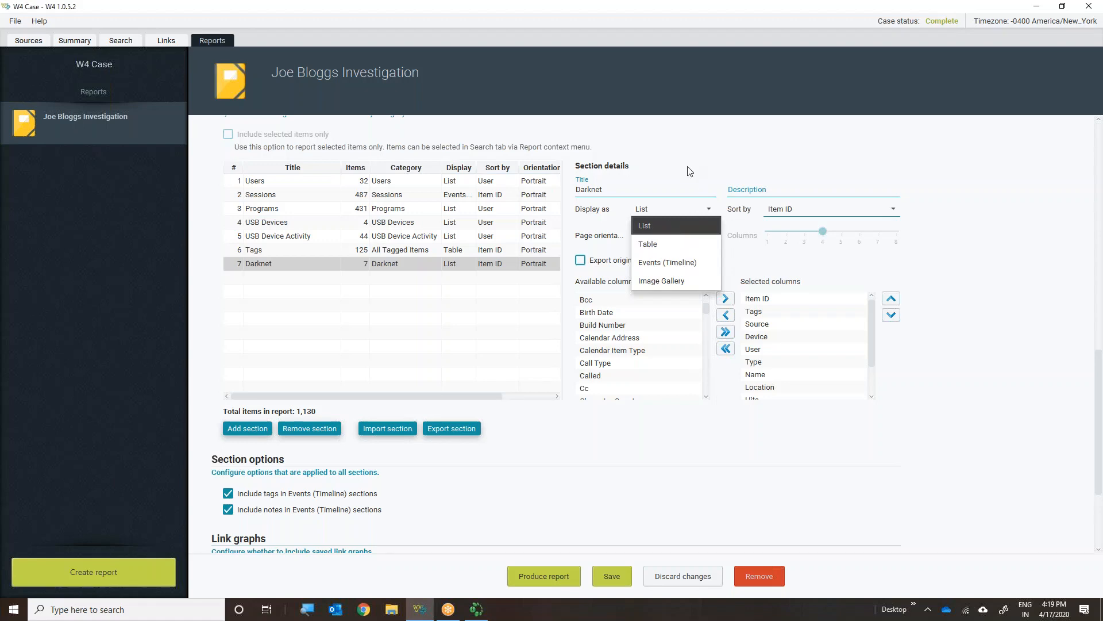
pyautogui.click(666, 266)
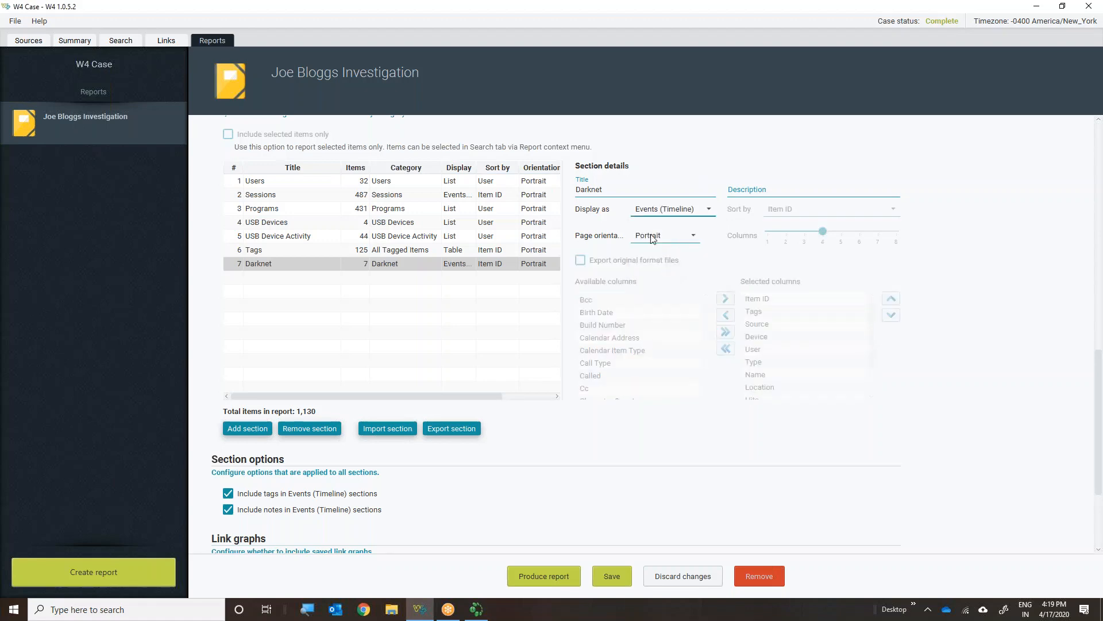
pyautogui.click(663, 235)
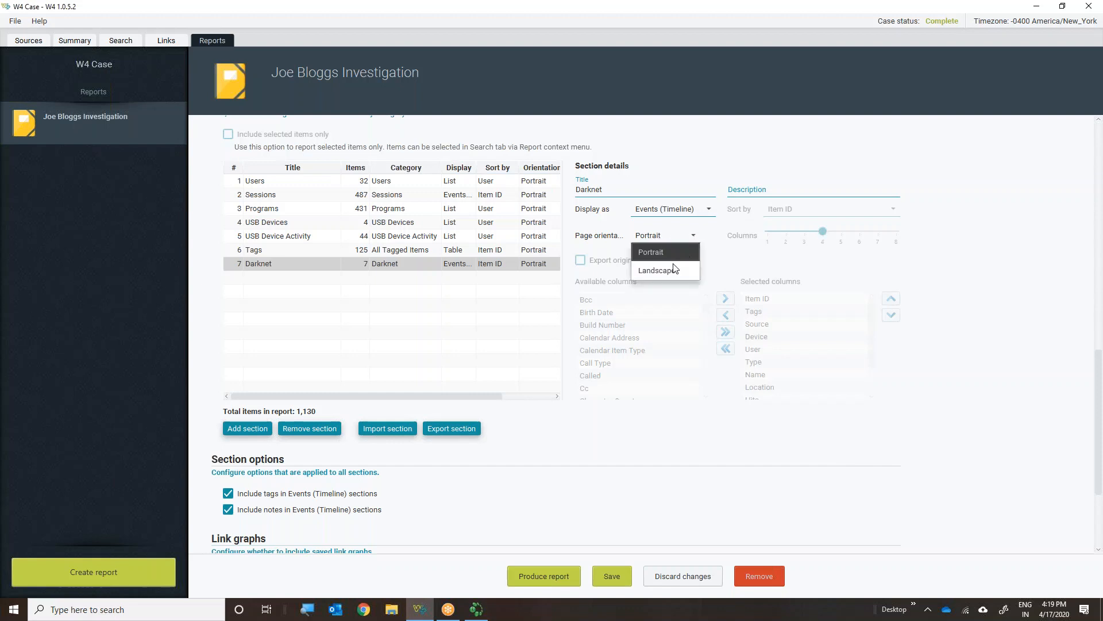
pyautogui.moveTo(665, 270)
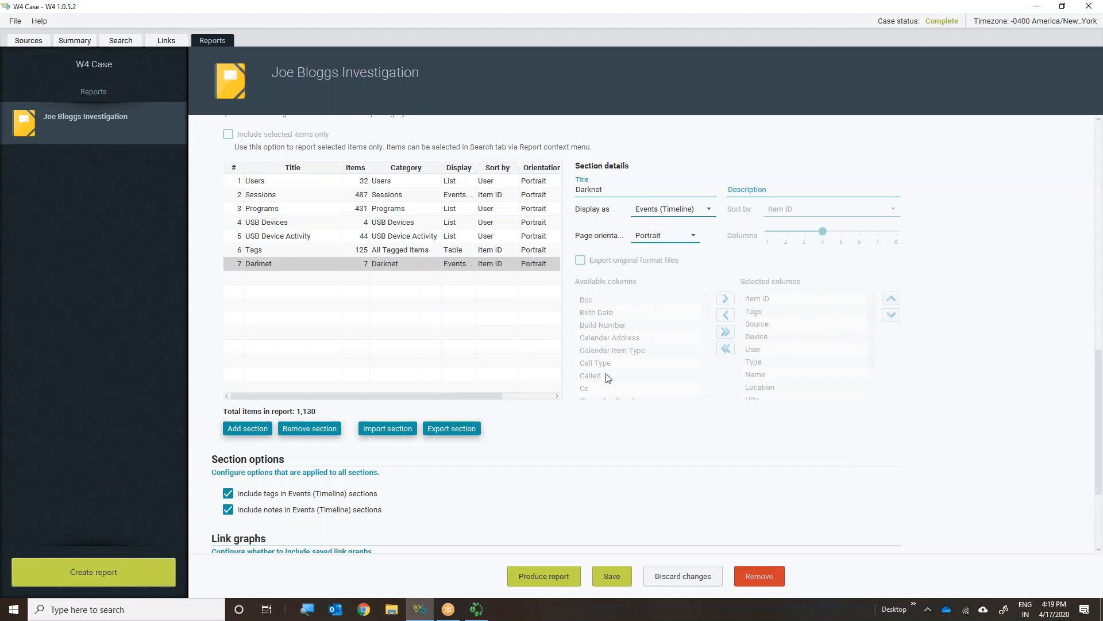
pyautogui.moveTo(709, 215)
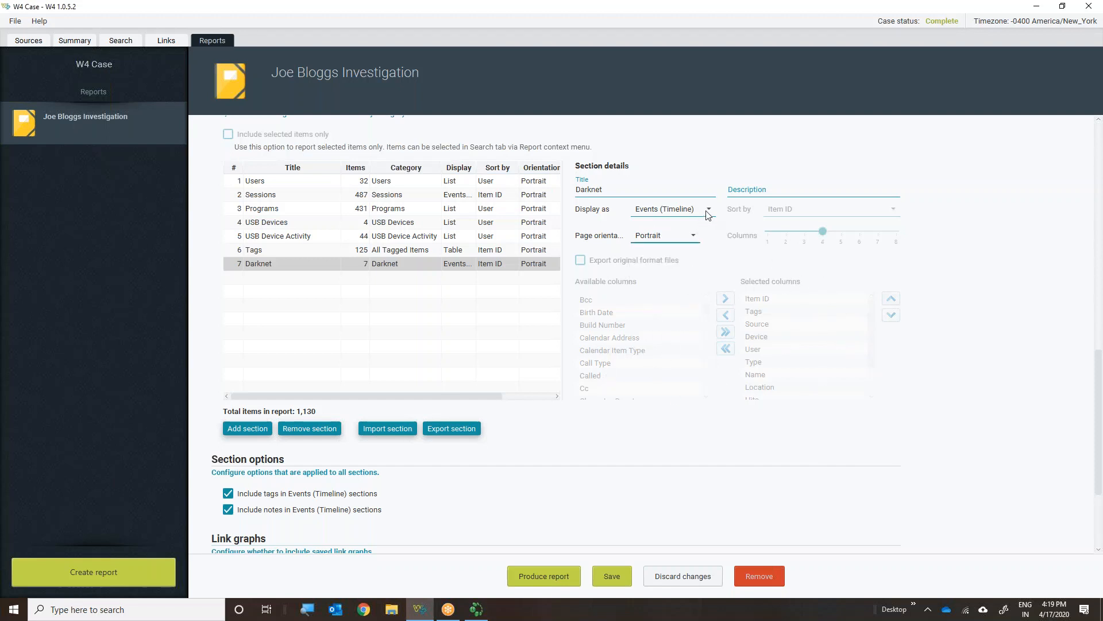
pyautogui.click(669, 208)
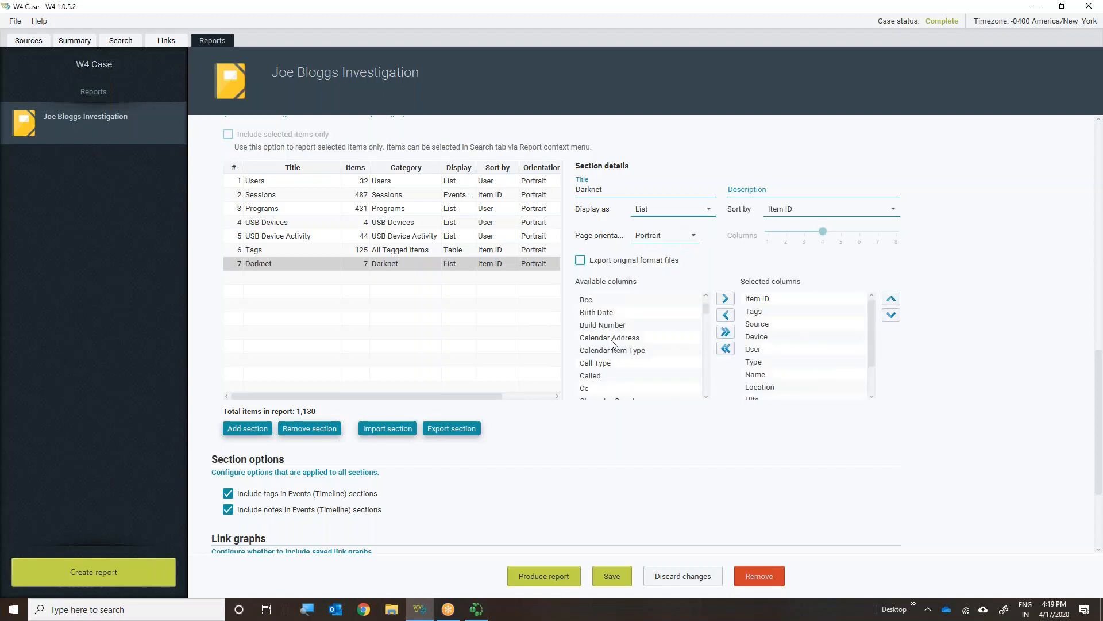
pyautogui.scroll(-3)
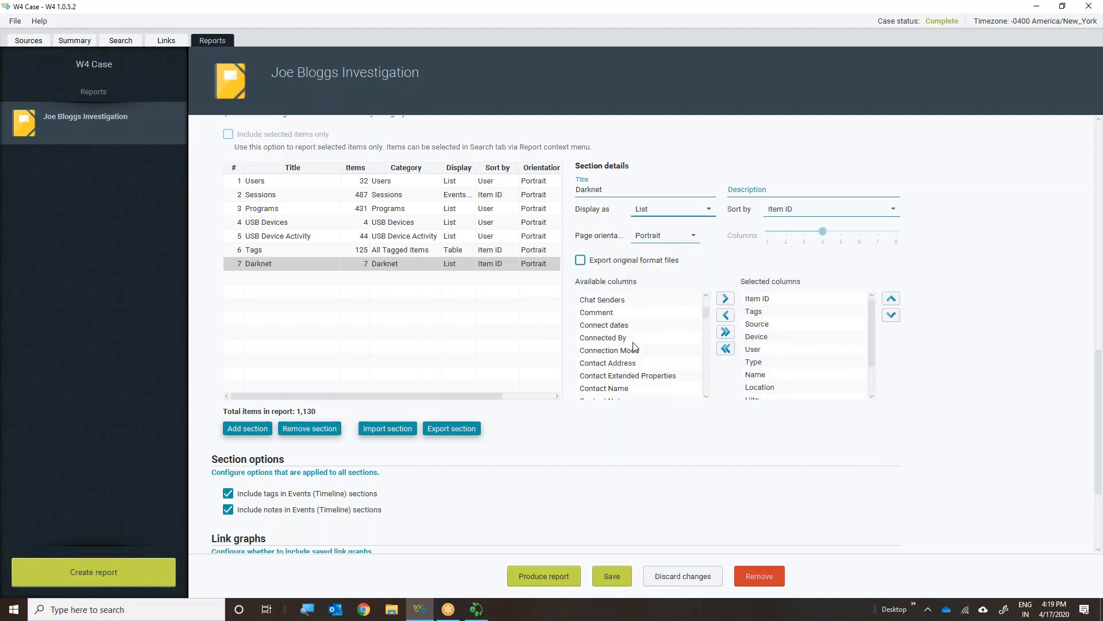
pyautogui.scroll(-3)
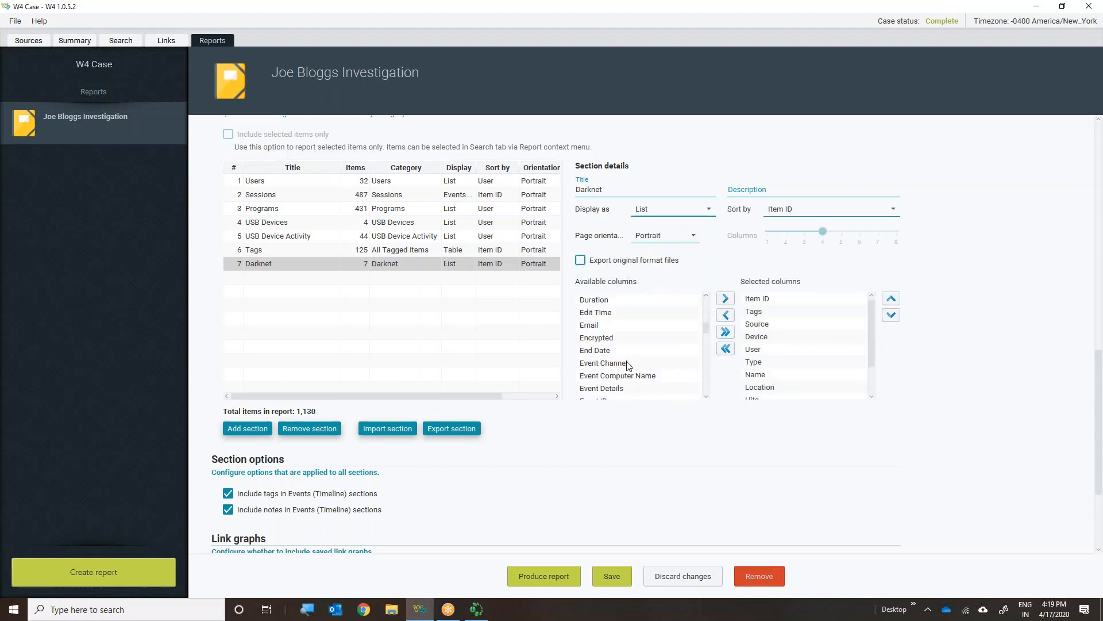
pyautogui.scroll(-3)
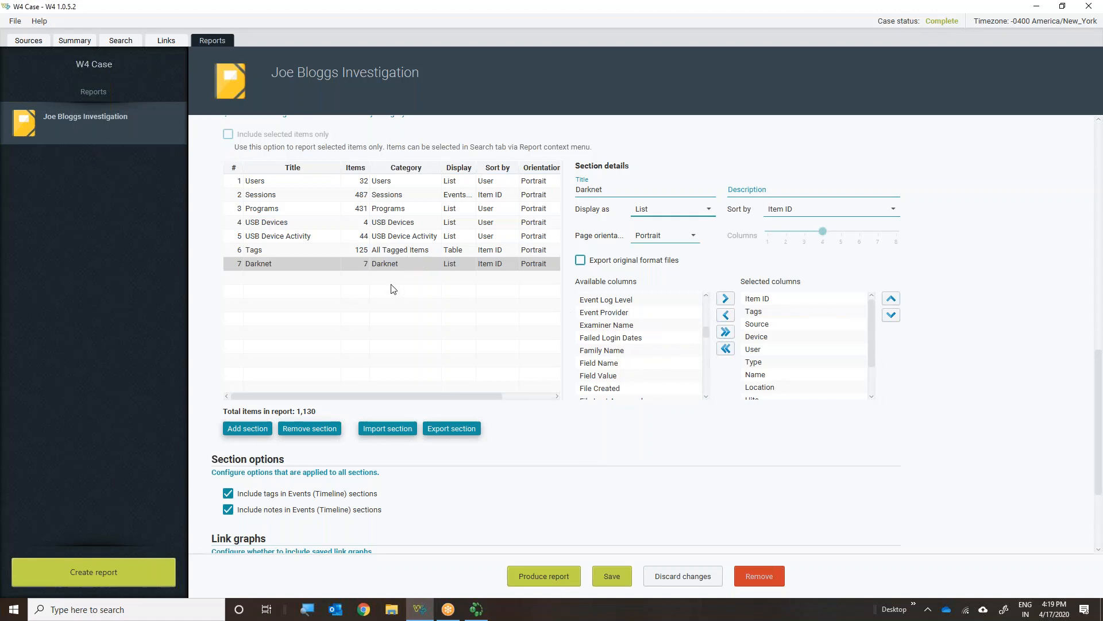
pyautogui.scroll(-3)
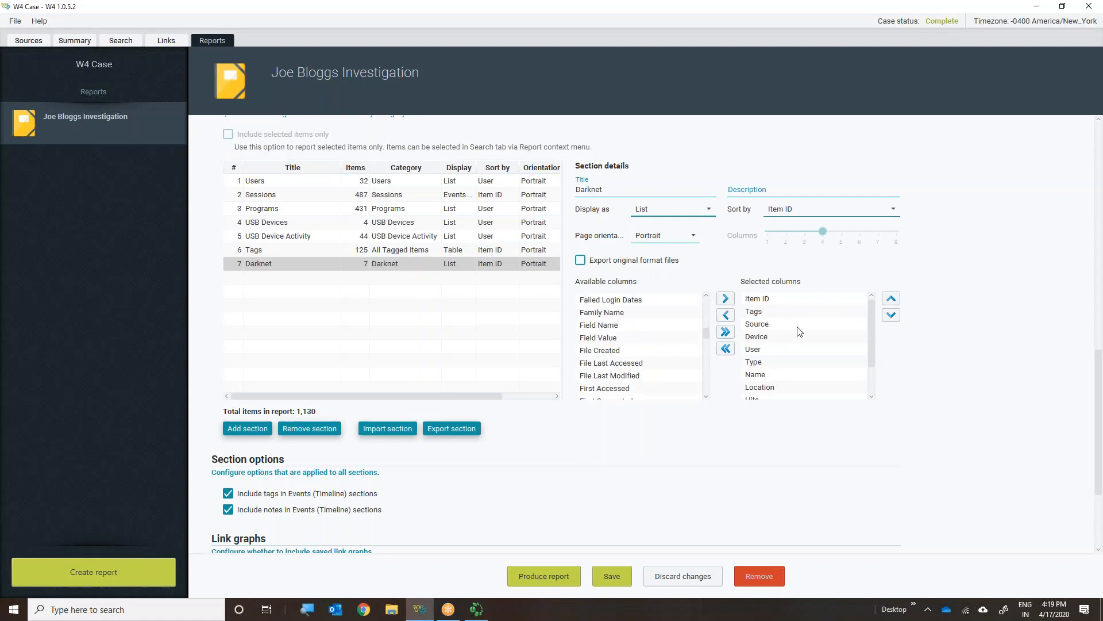
pyautogui.scroll(-3)
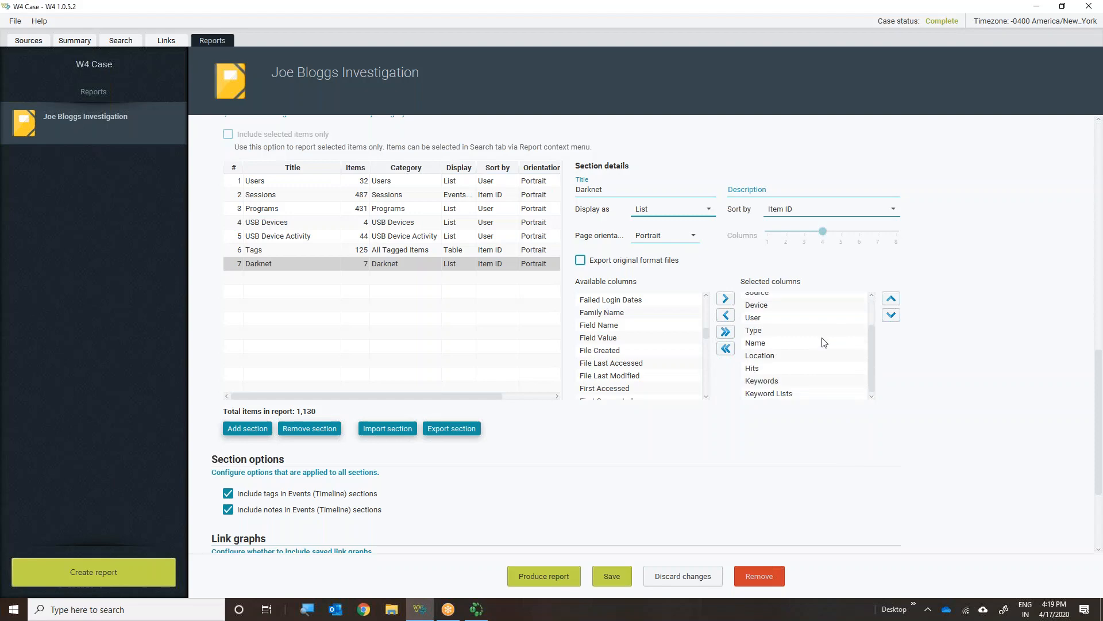
pyautogui.scroll(-3)
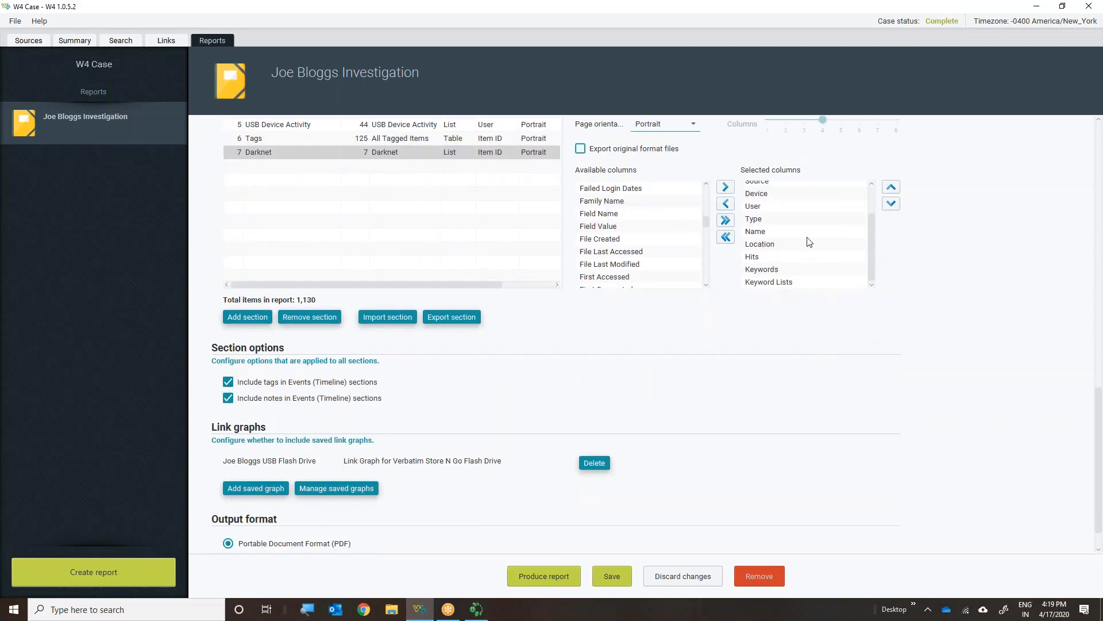
pyautogui.scroll(3)
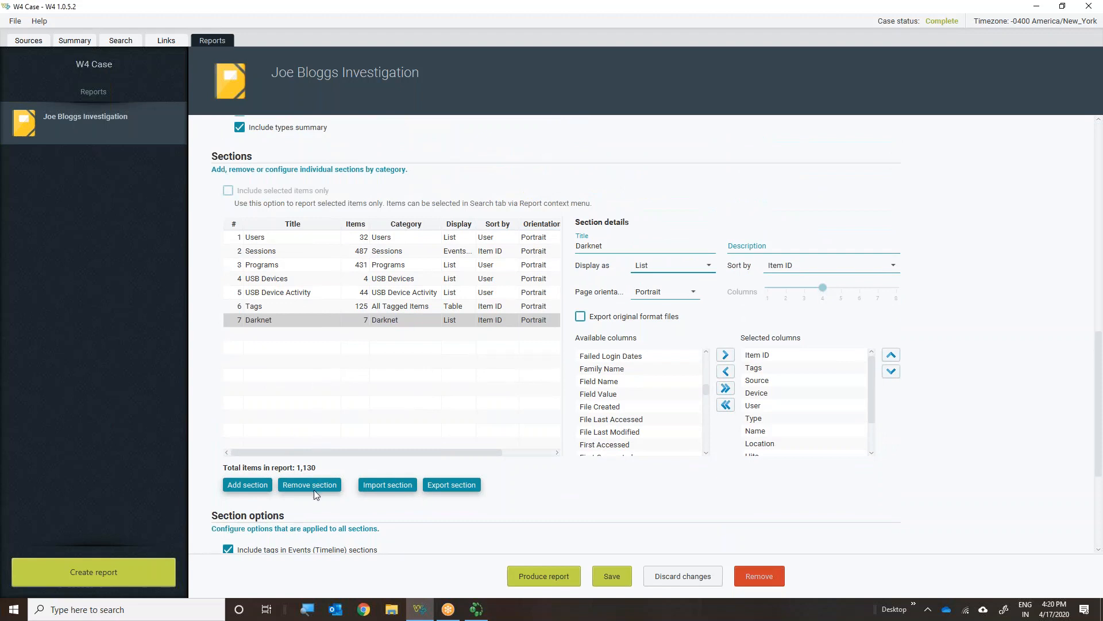
# Remove the Darknet section, returning the report to six sections and 1,123 items
pyautogui.click(308, 484)
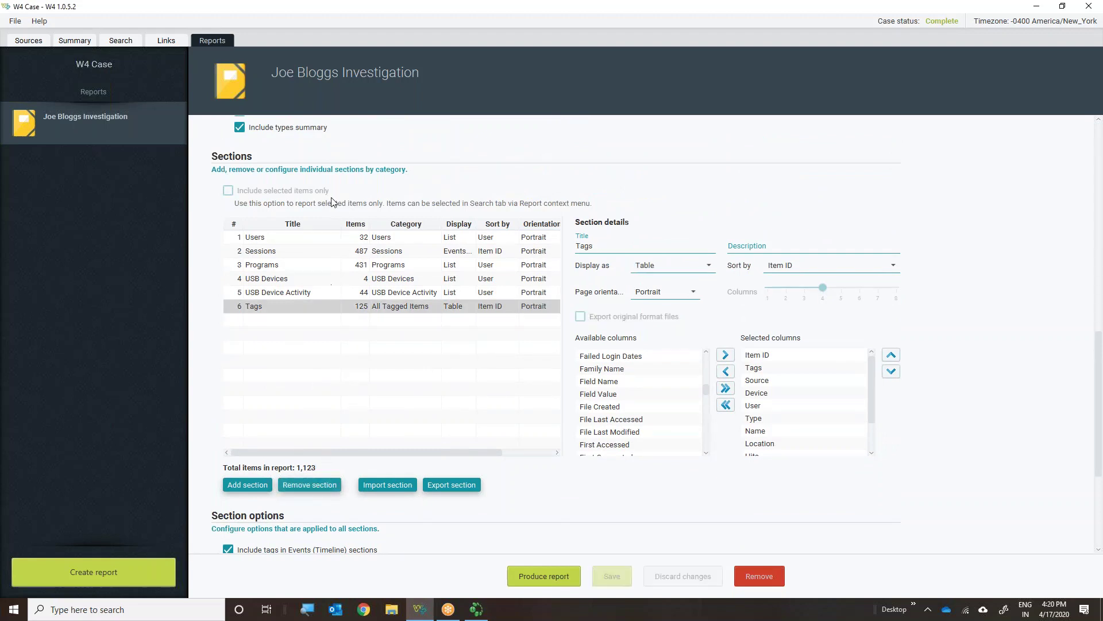
pyautogui.moveTo(396, 279)
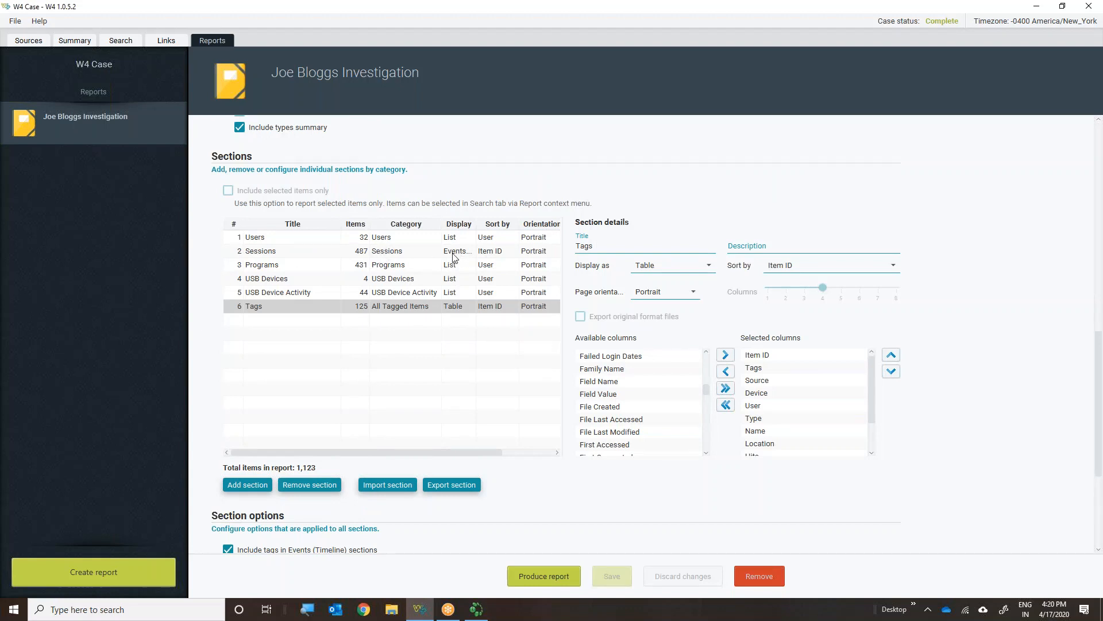
pyautogui.moveTo(437, 307)
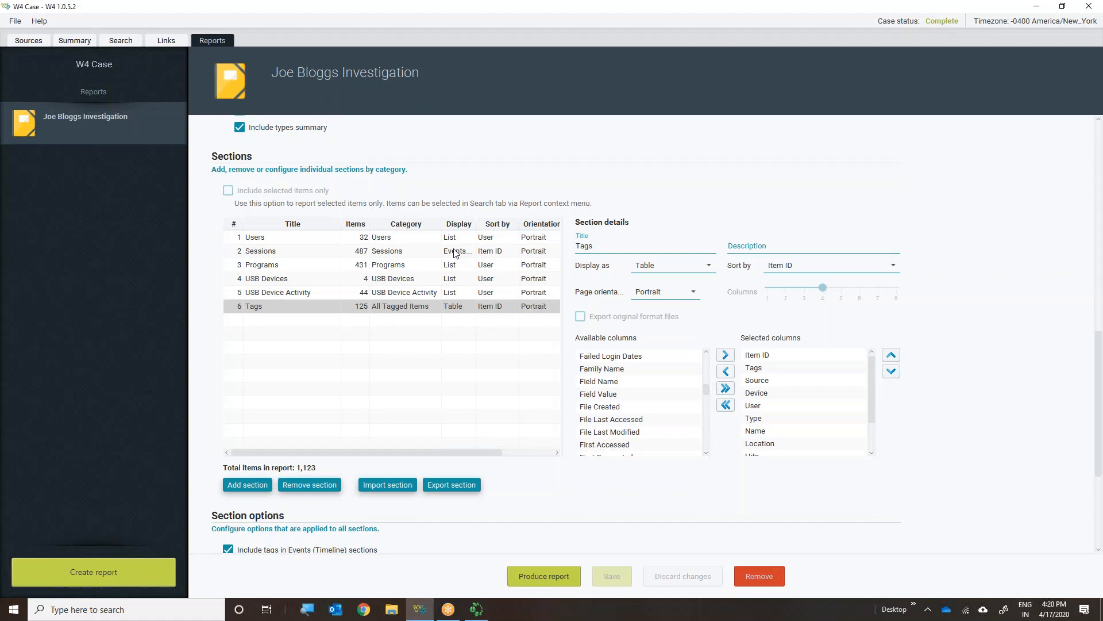
pyautogui.moveTo(454, 390)
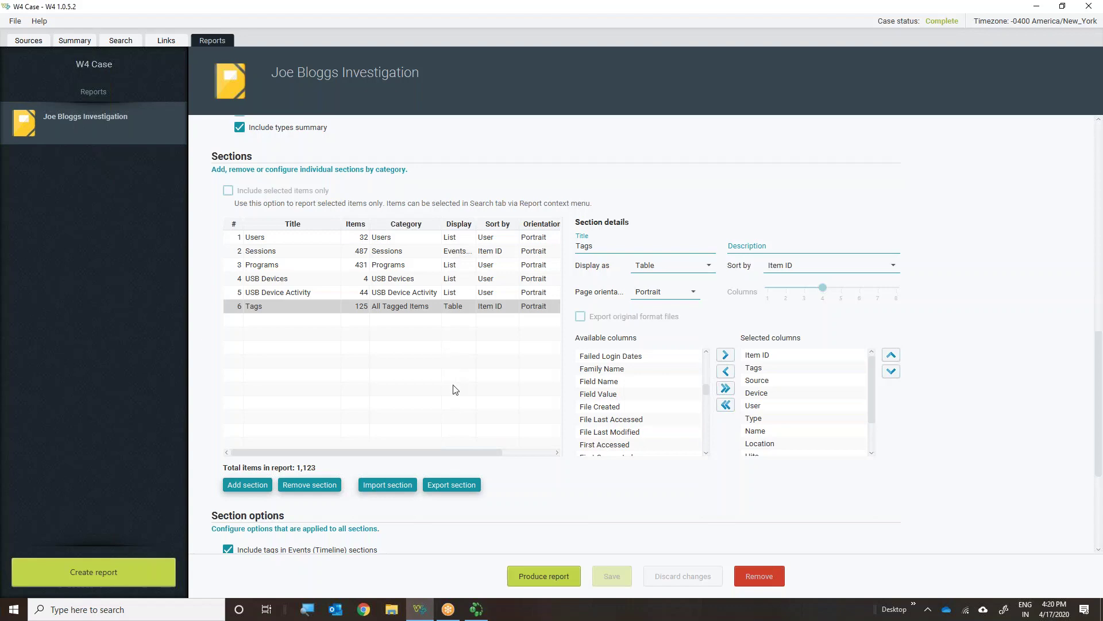
pyautogui.moveTo(367, 376)
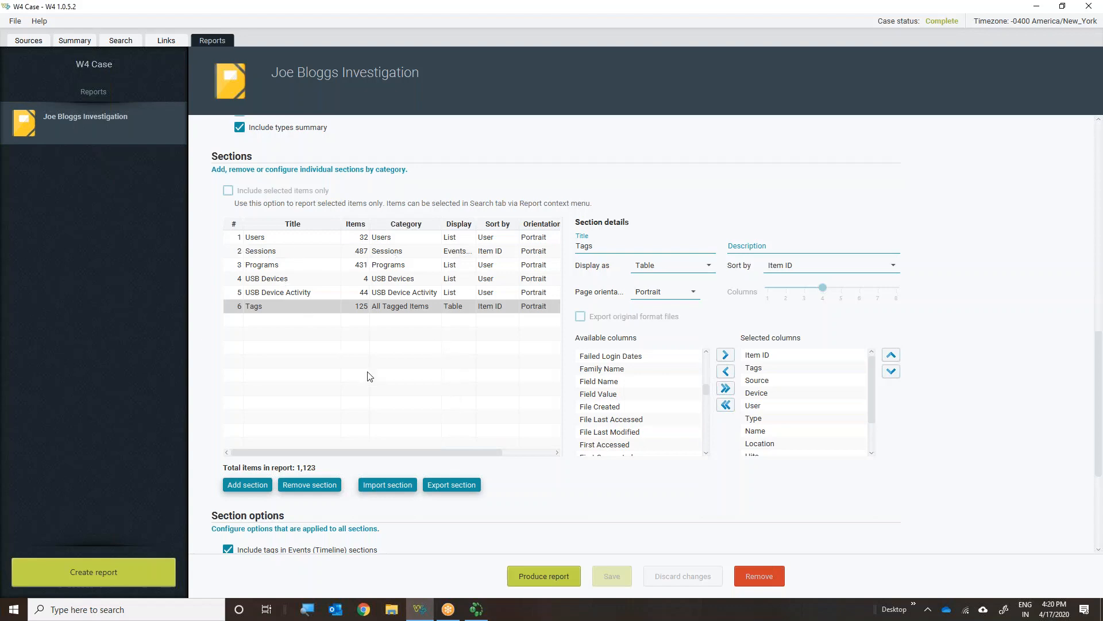
pyautogui.scroll(-3)
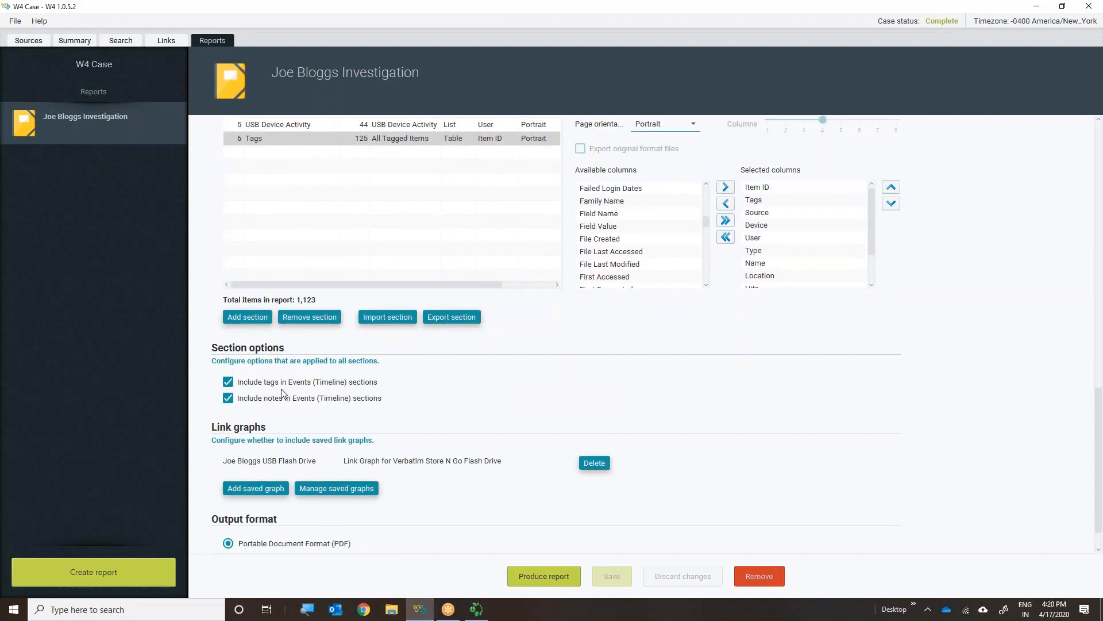
pyautogui.moveTo(305, 393)
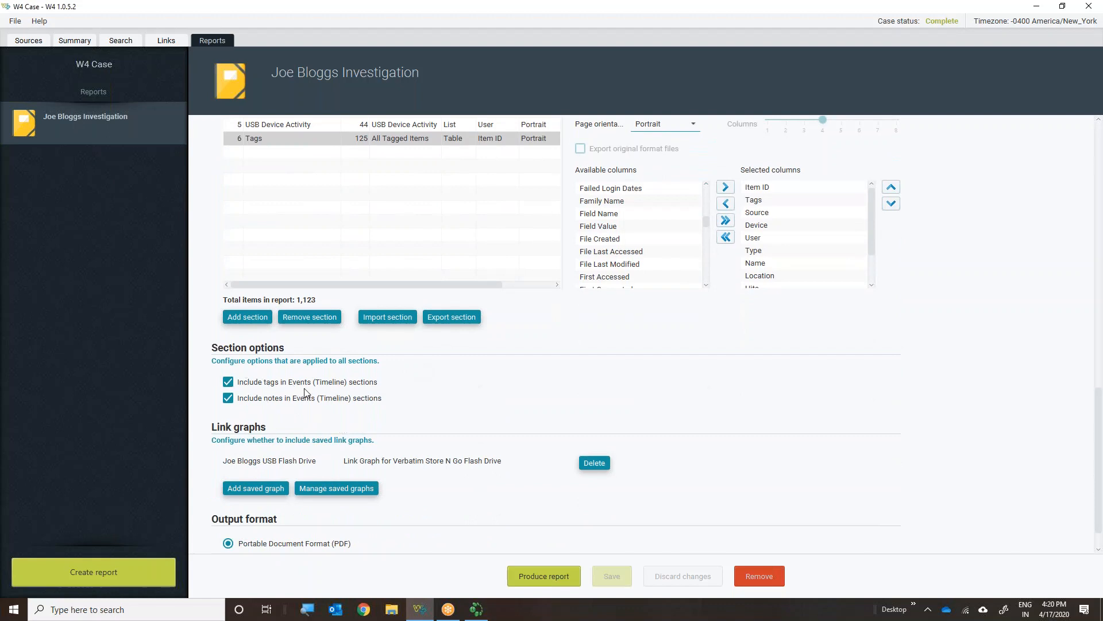
pyautogui.moveTo(280, 408)
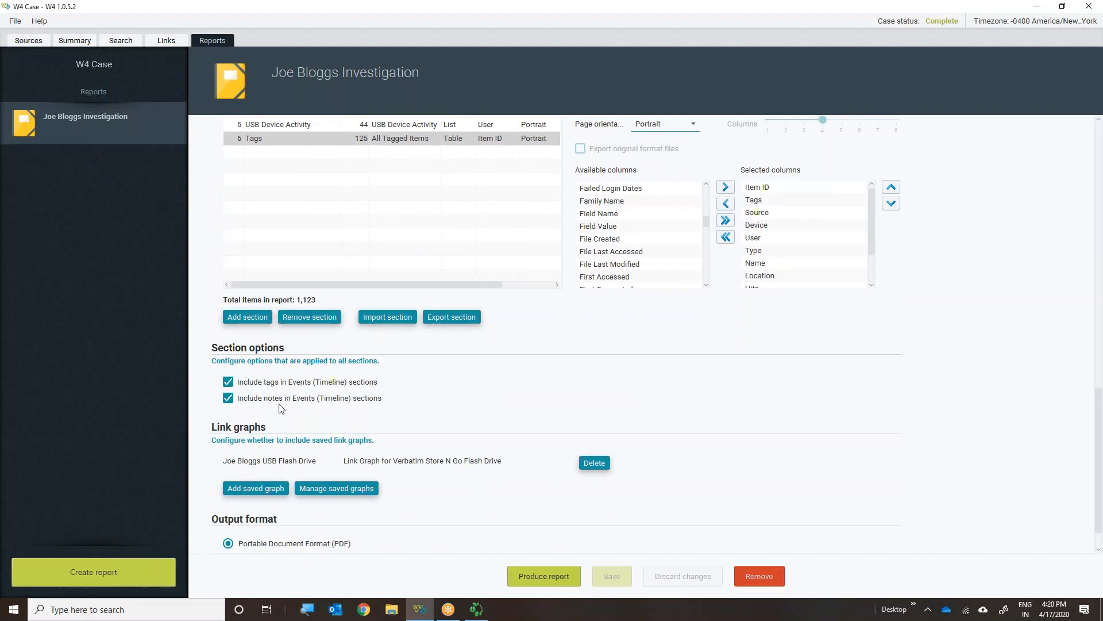
pyautogui.moveTo(287, 408)
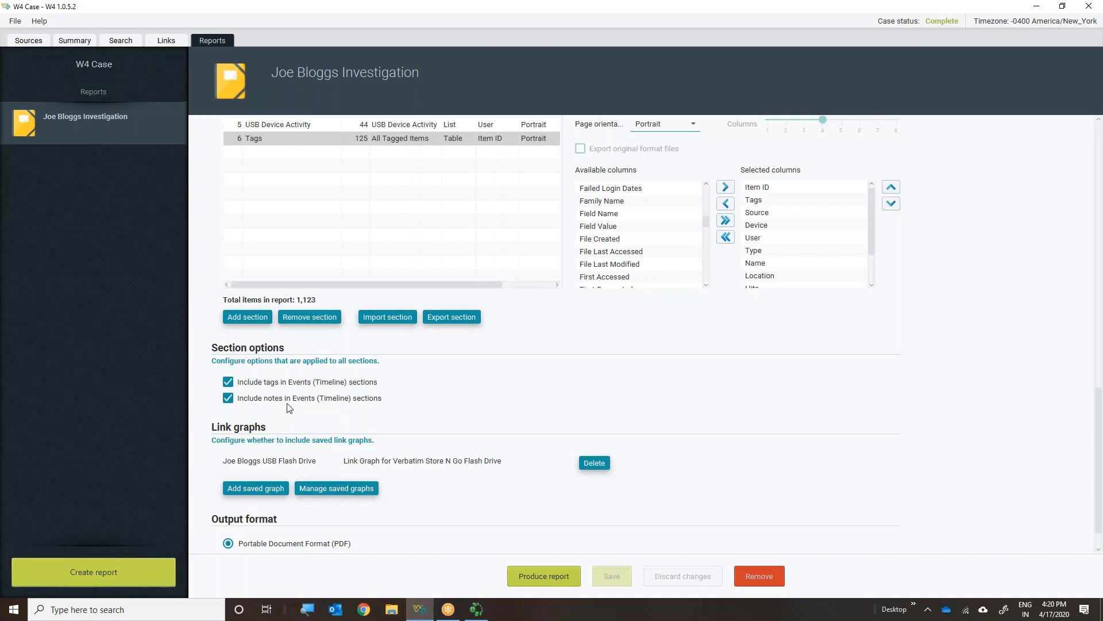
pyautogui.moveTo(336, 403)
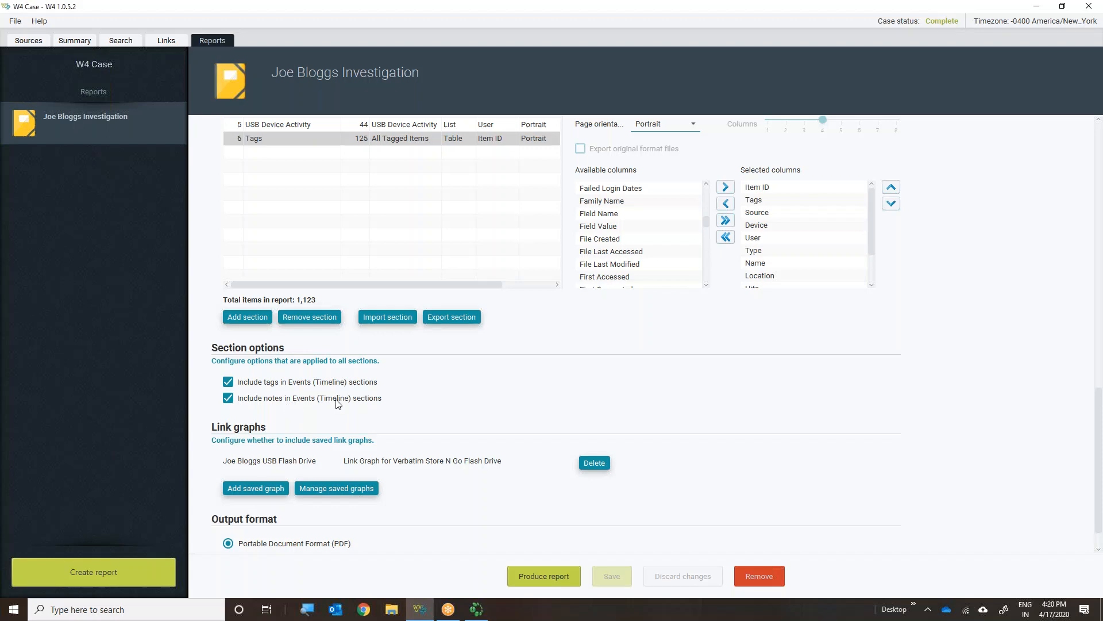
pyautogui.scroll(-3)
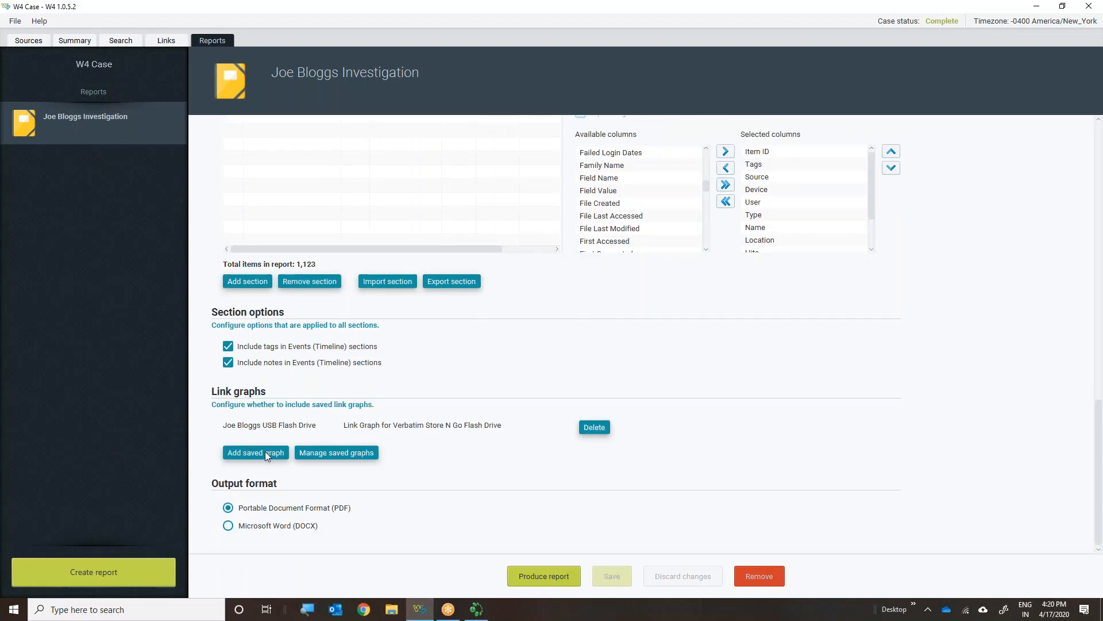
pyautogui.click(255, 453)
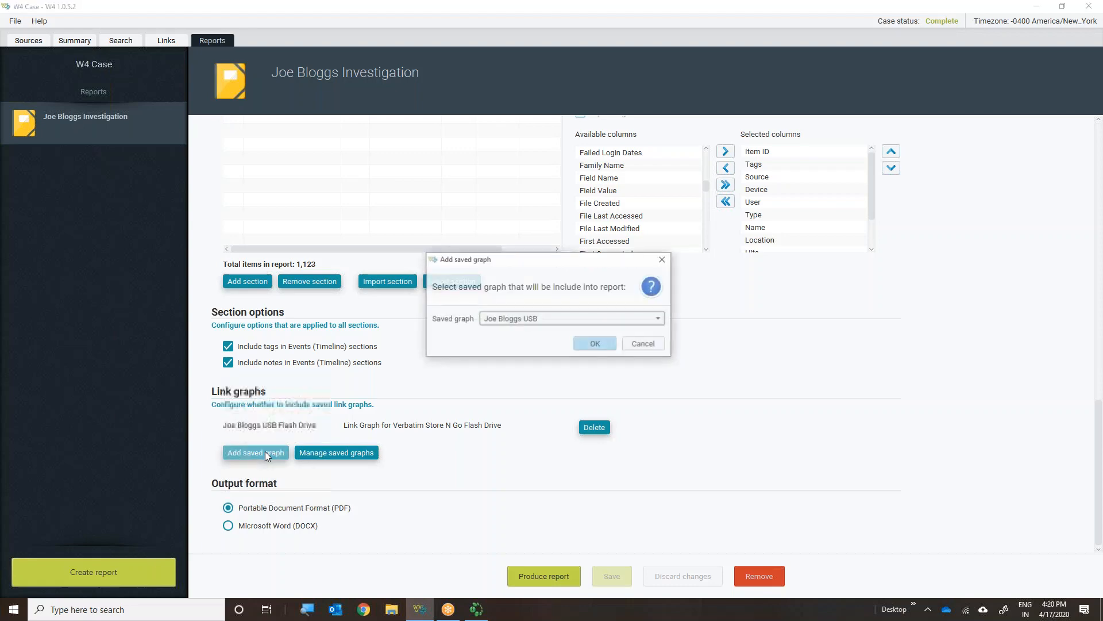
pyautogui.click(656, 318)
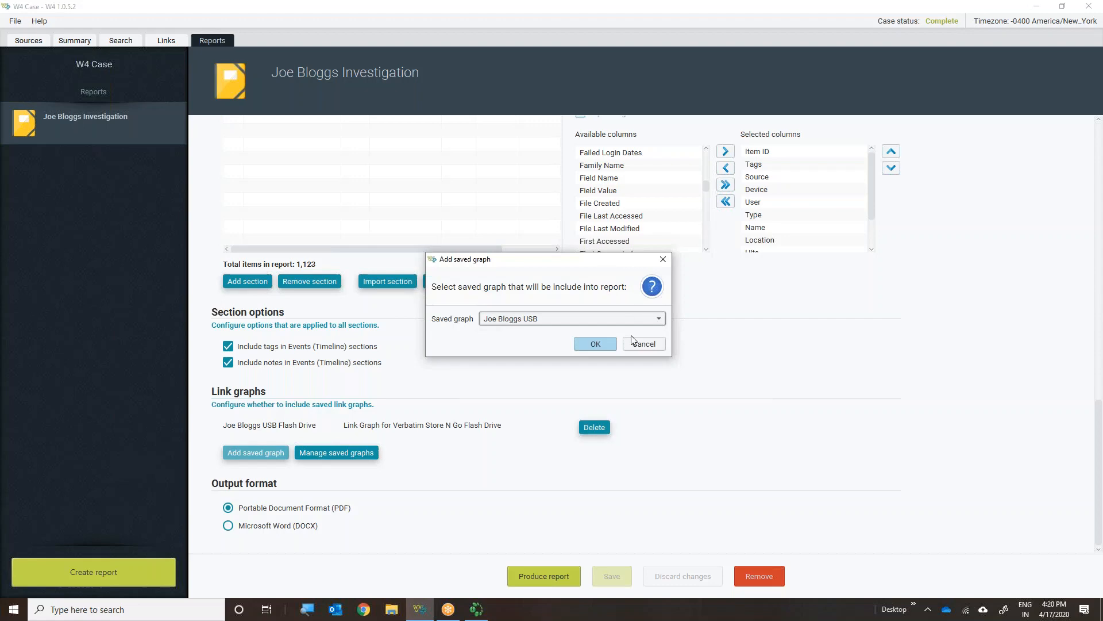
pyautogui.click(641, 344)
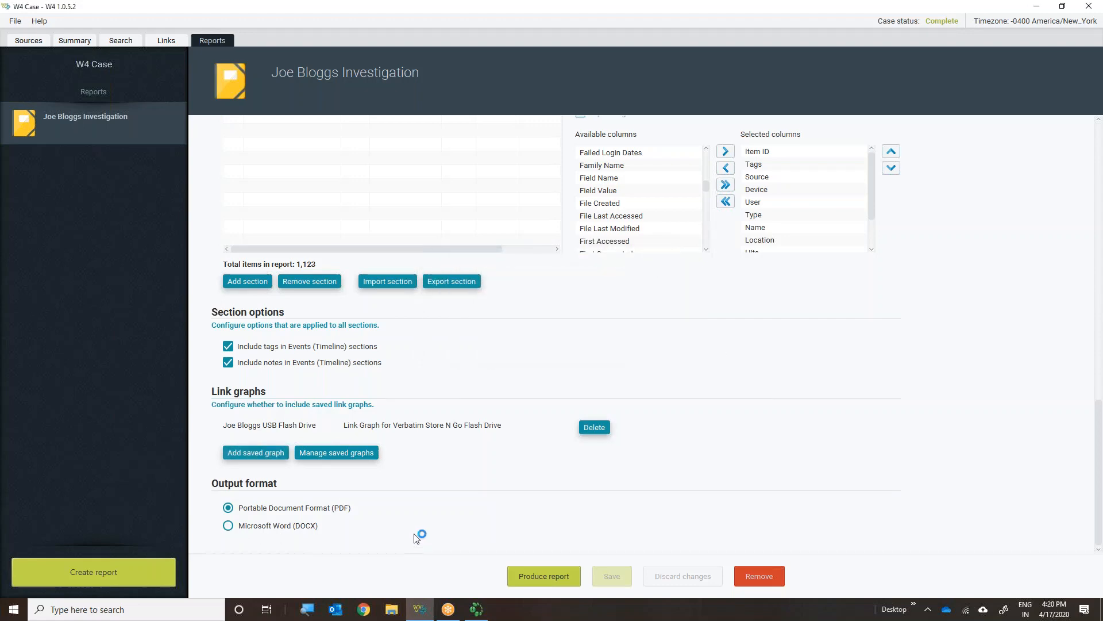
pyautogui.moveTo(324, 519)
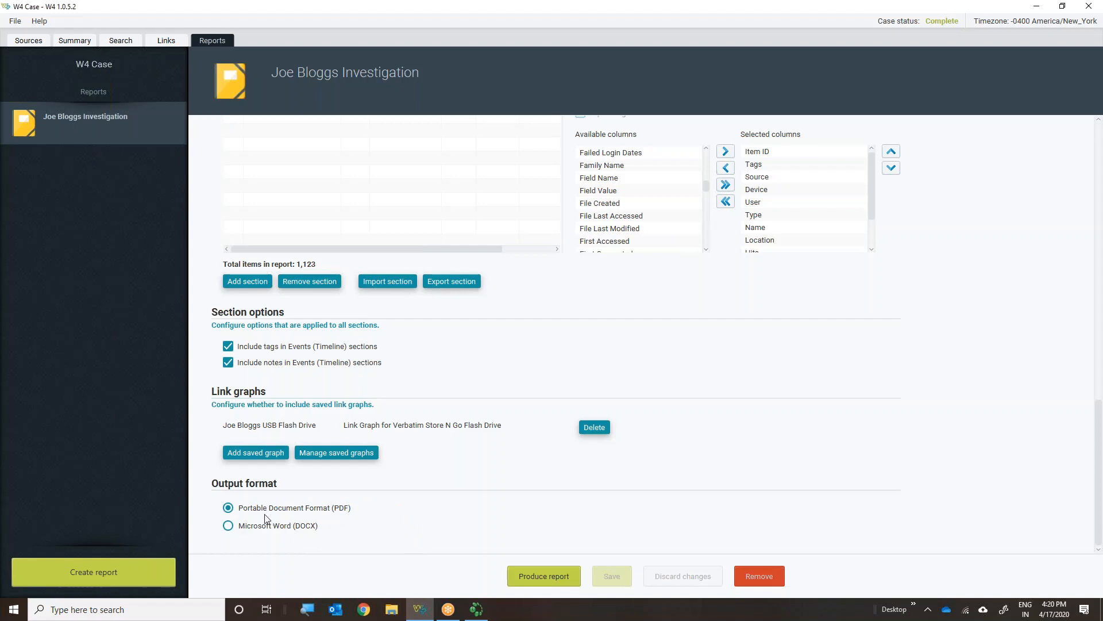
pyautogui.moveTo(313, 541)
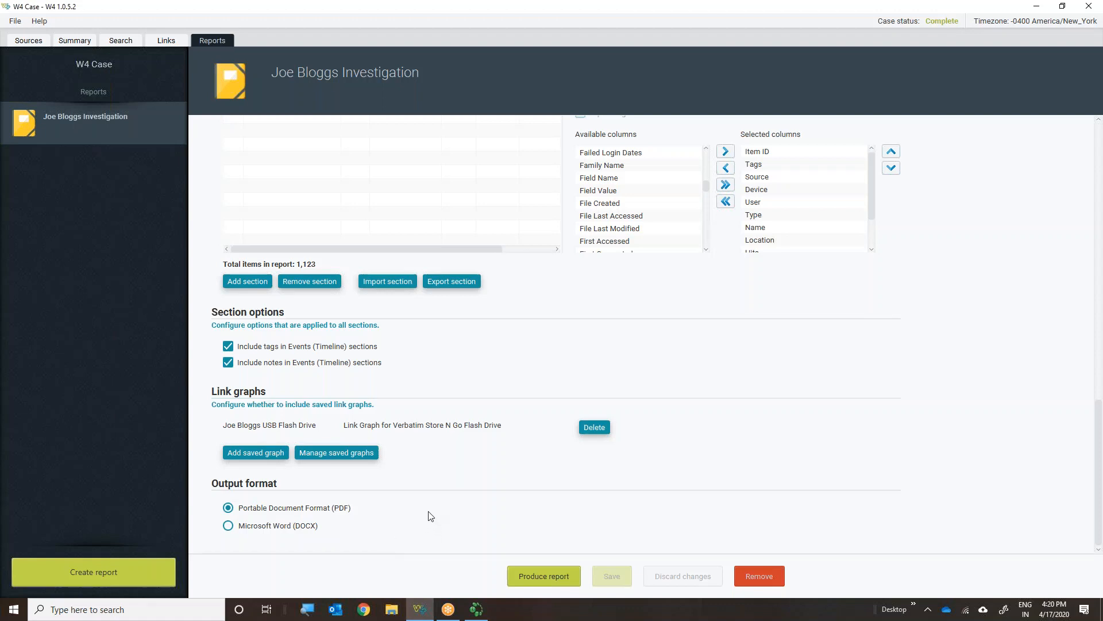
pyautogui.moveTo(399, 527)
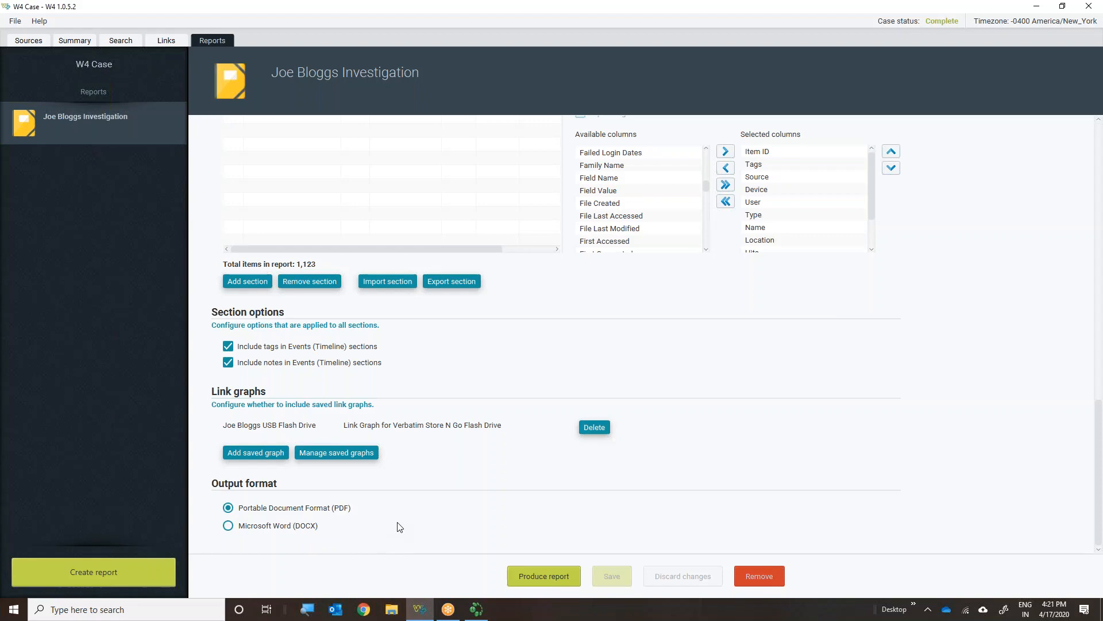
pyautogui.scroll(3)
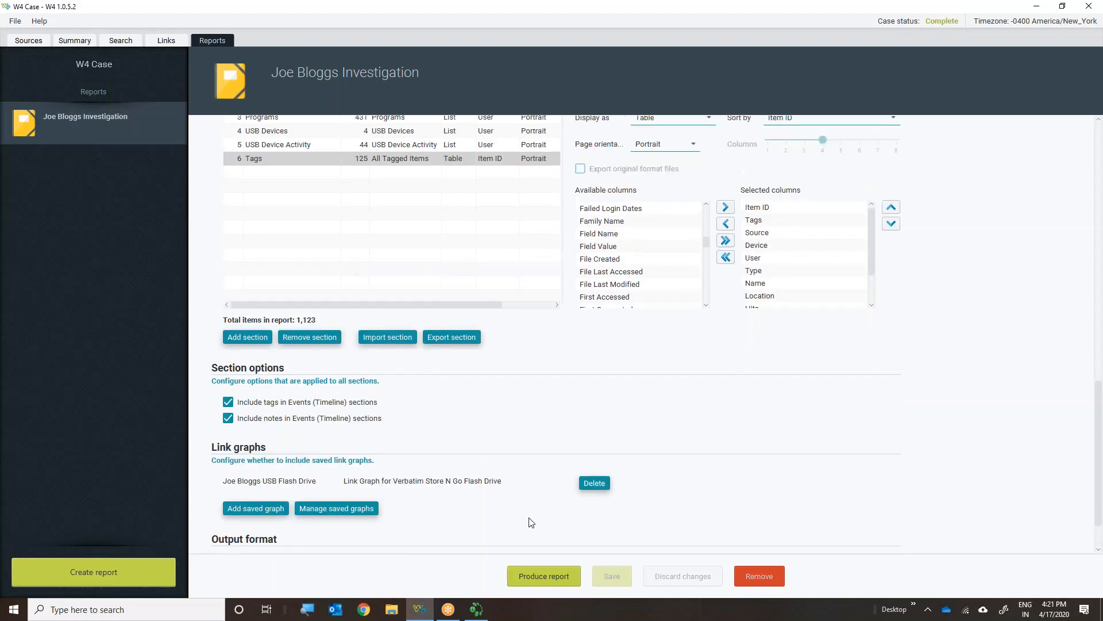
pyautogui.scroll(-3)
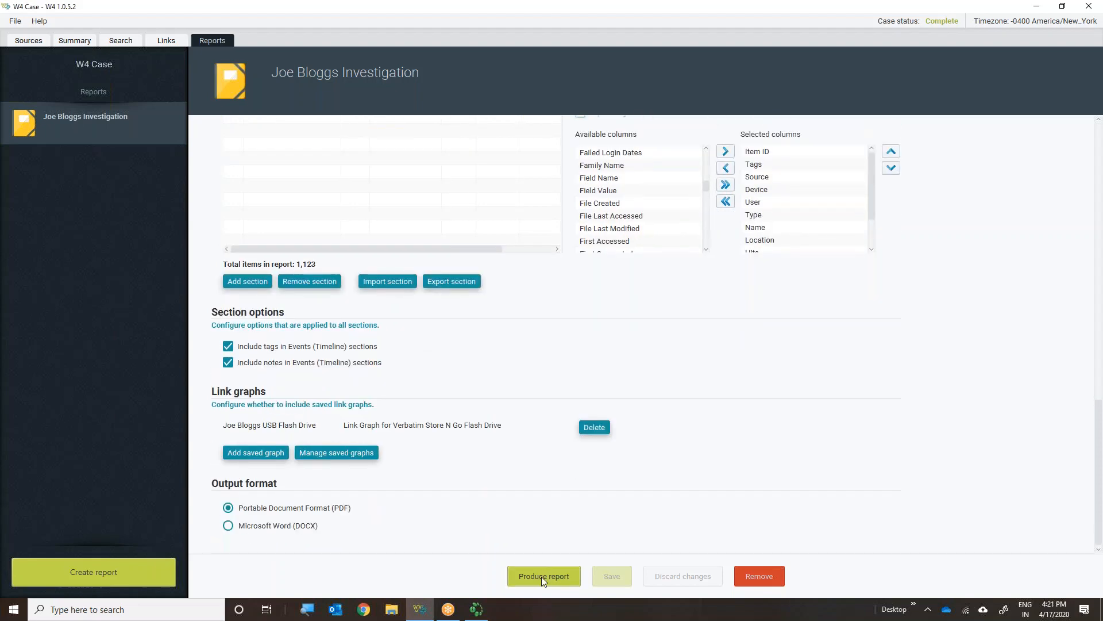
# Generate the report as Investigation Report.pdf on the Desktop, replacing the existing file
pyautogui.click(543, 576)
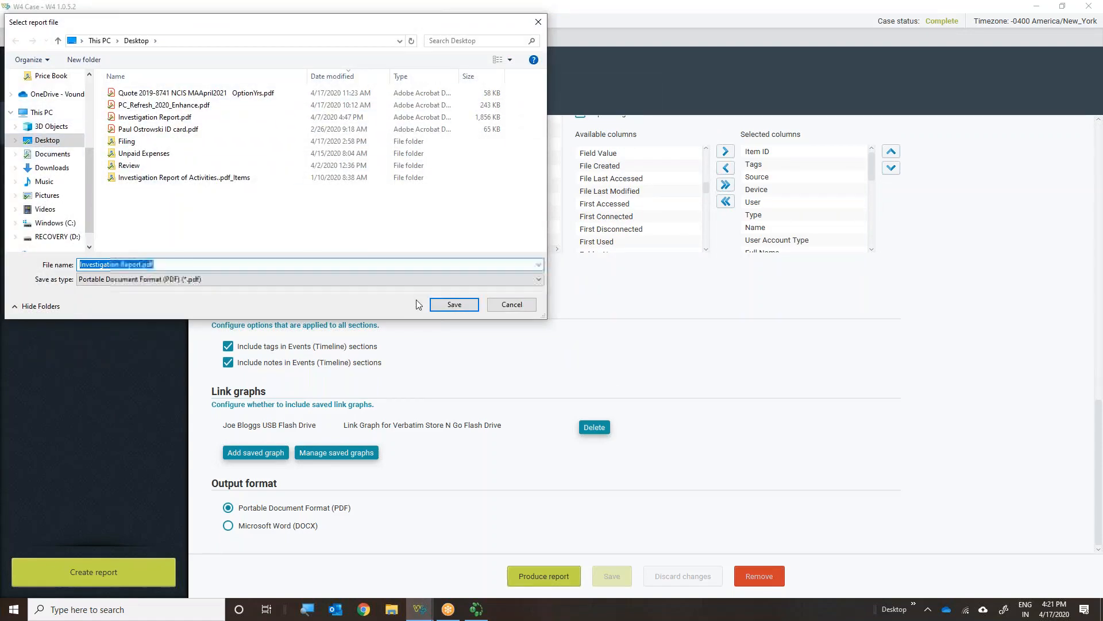
pyautogui.click(454, 303)
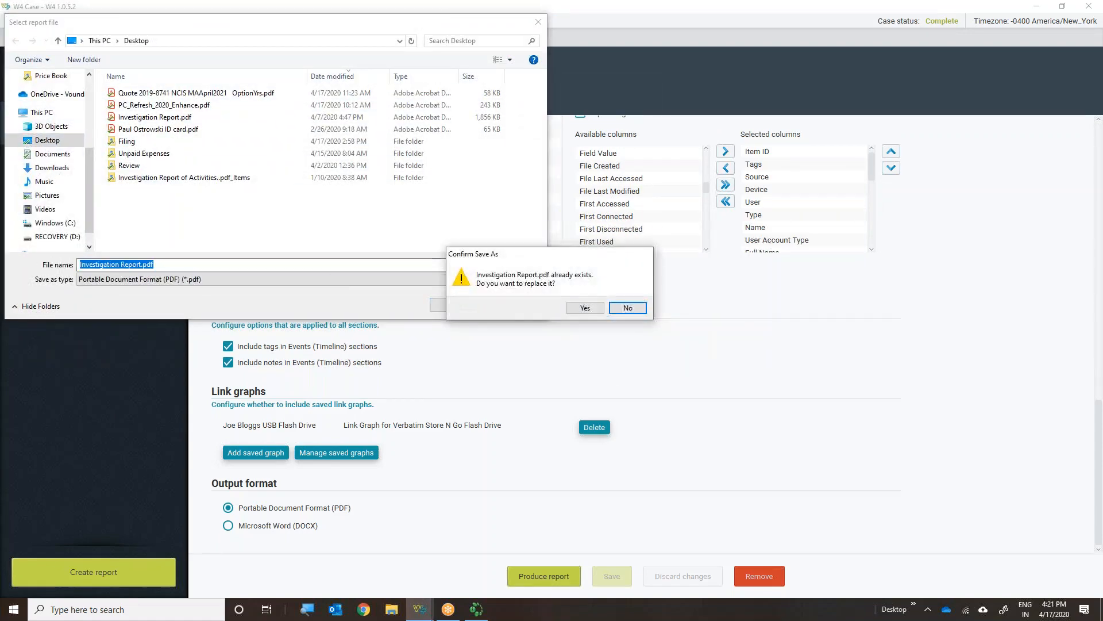
pyautogui.click(584, 308)
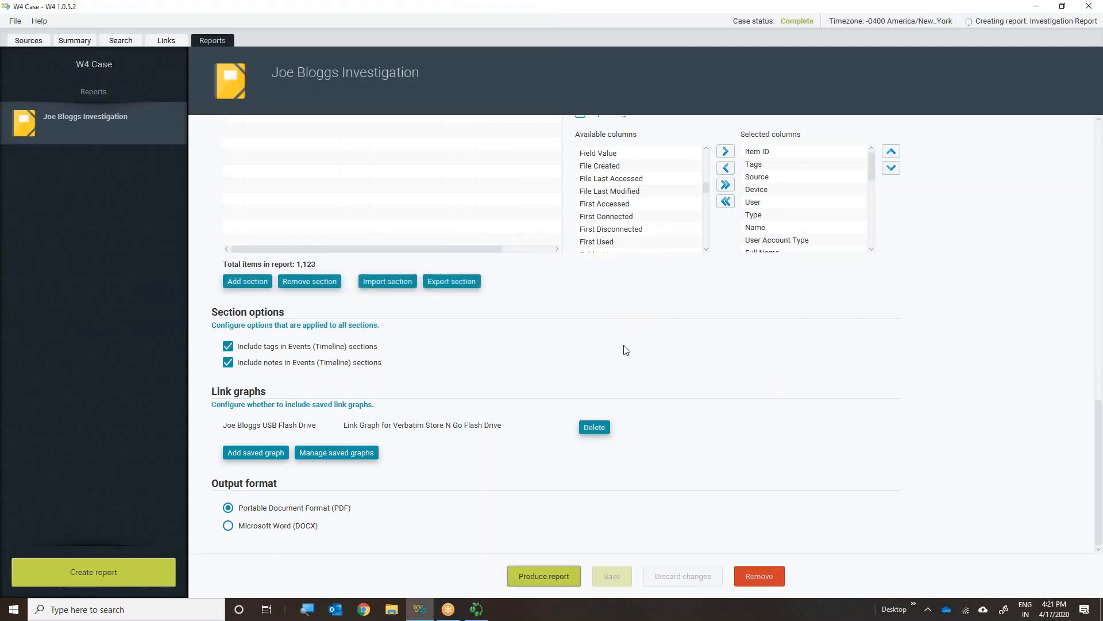
pyautogui.click(544, 576)
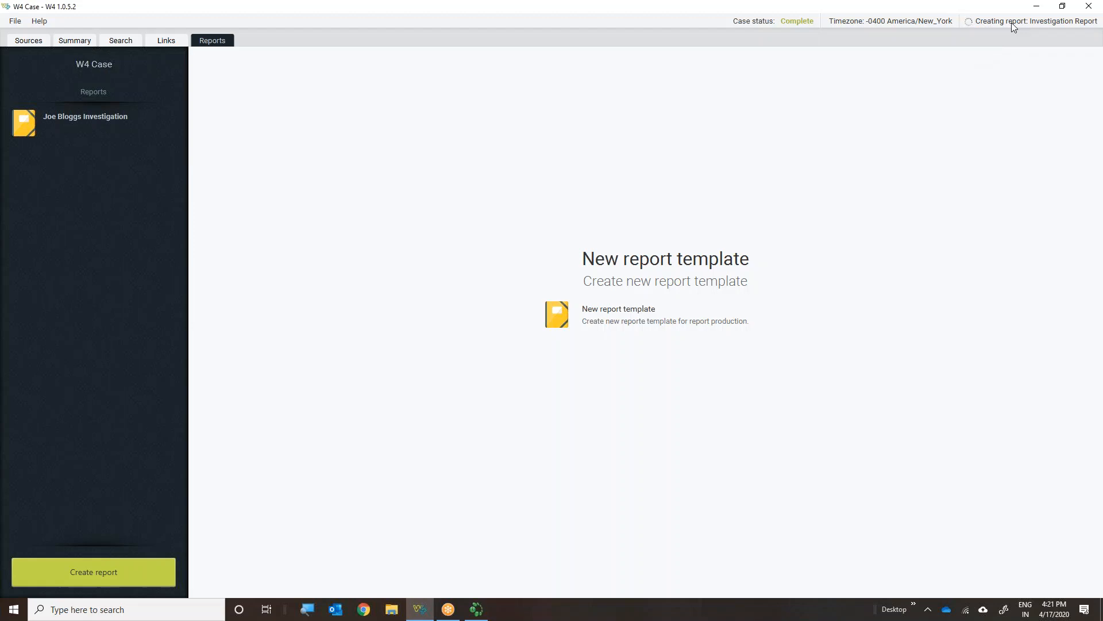
pyautogui.moveTo(994, 35)
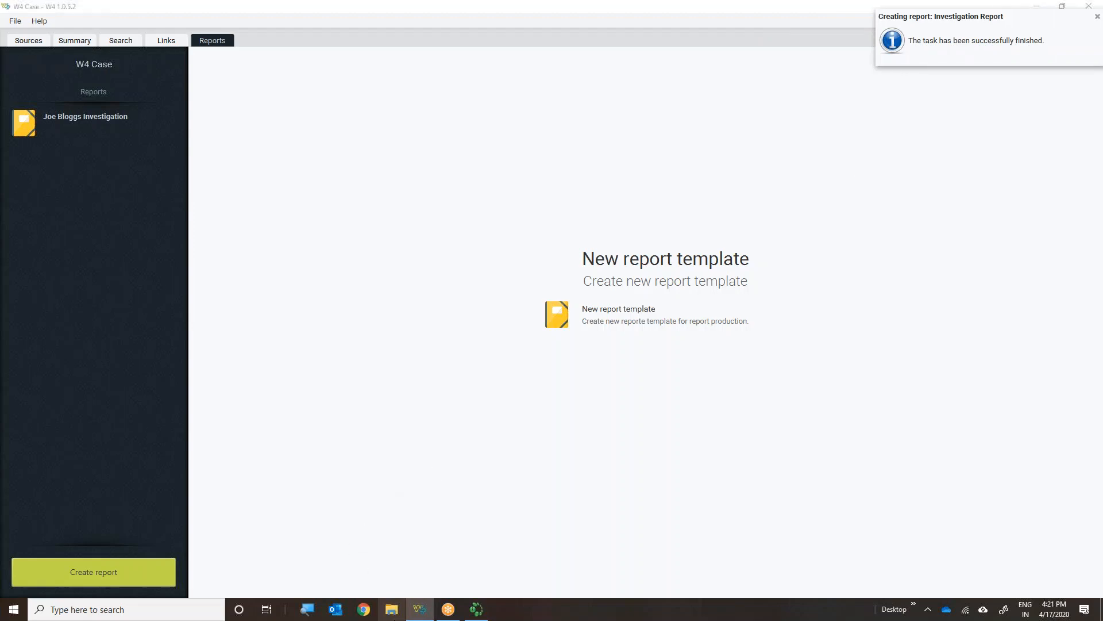
# Open Investigation Report.pdf from the Desktop folder in Adobe Acrobat Reader
pyautogui.click(391, 609)
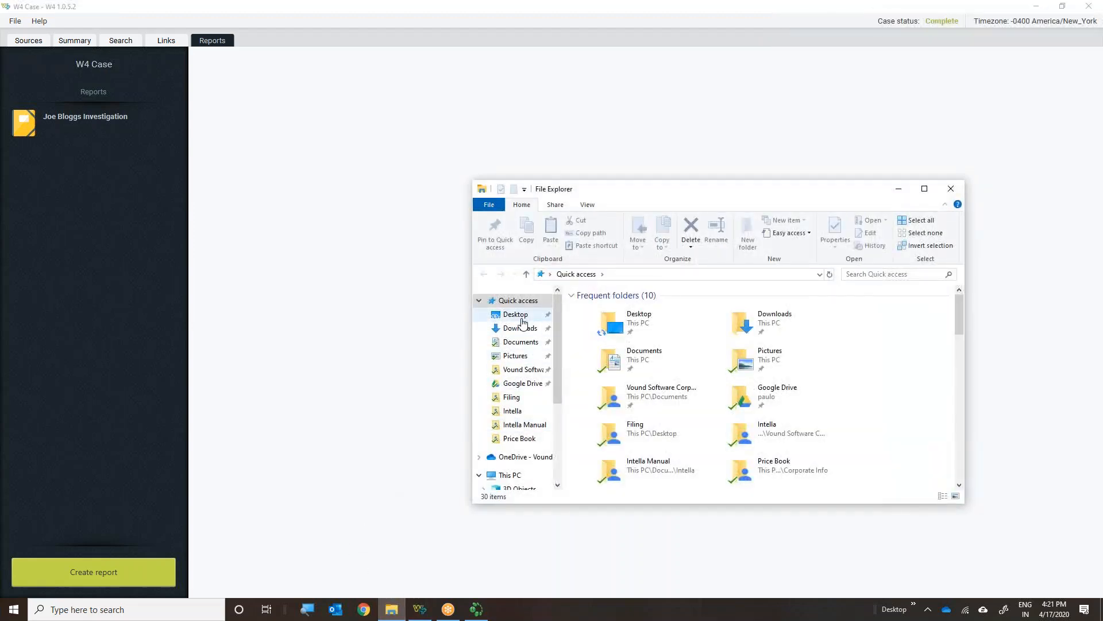
pyautogui.click(515, 314)
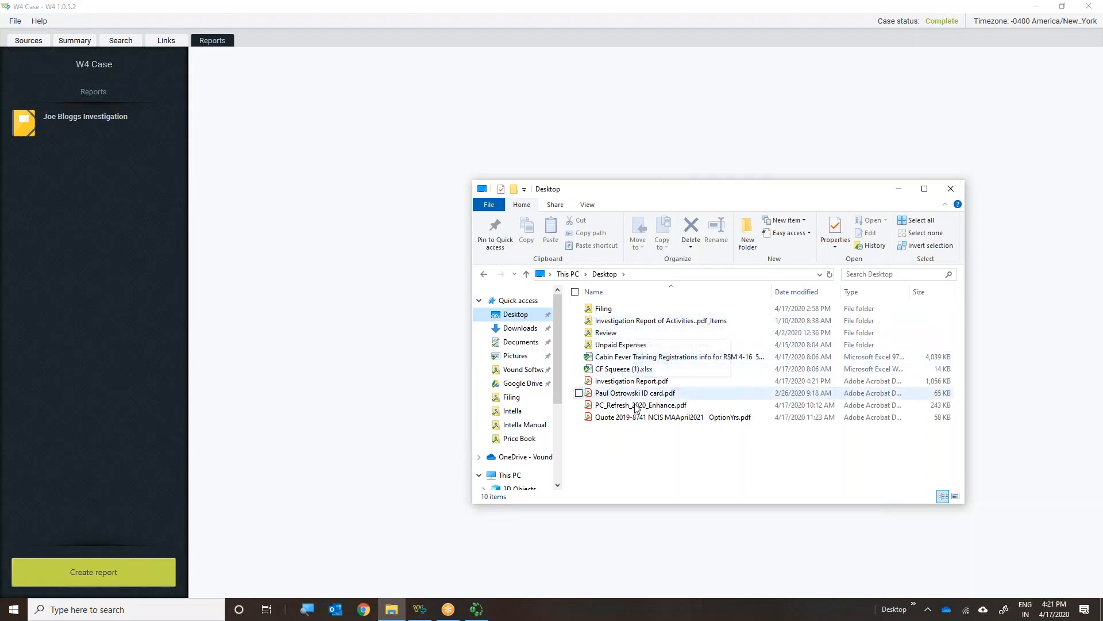
pyautogui.click(633, 381)
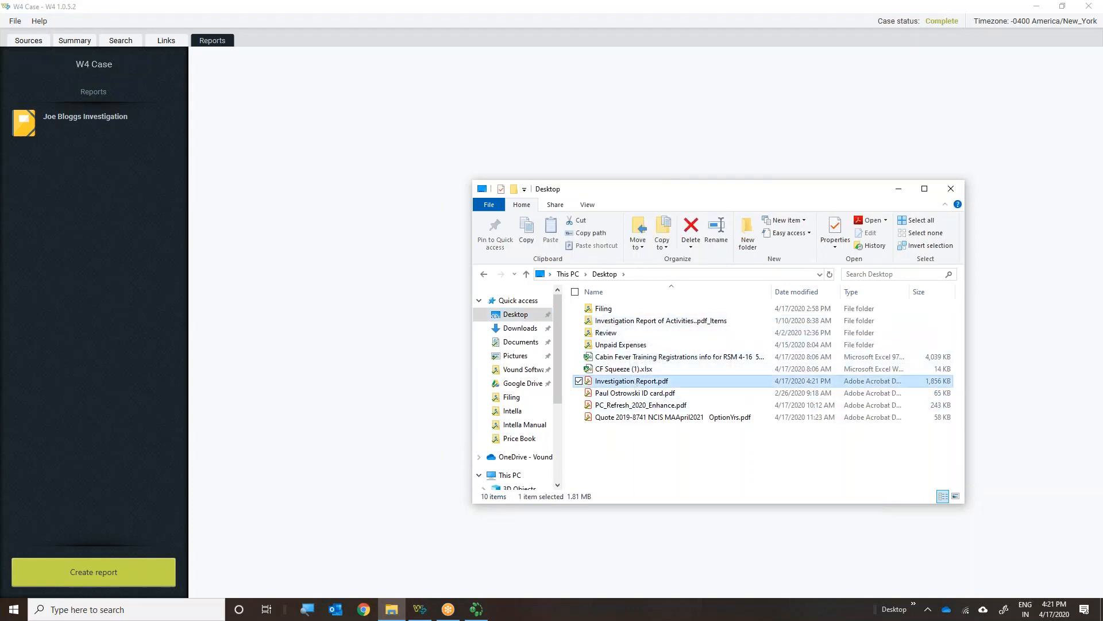
pyautogui.doubleClick(631, 380)
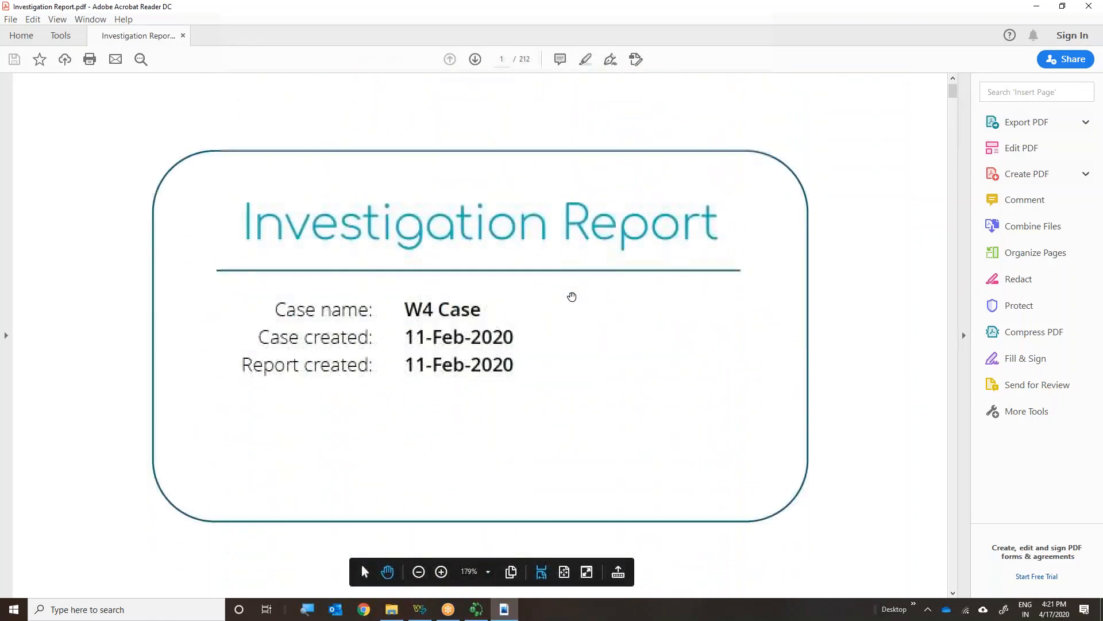
pyautogui.moveTo(338, 381)
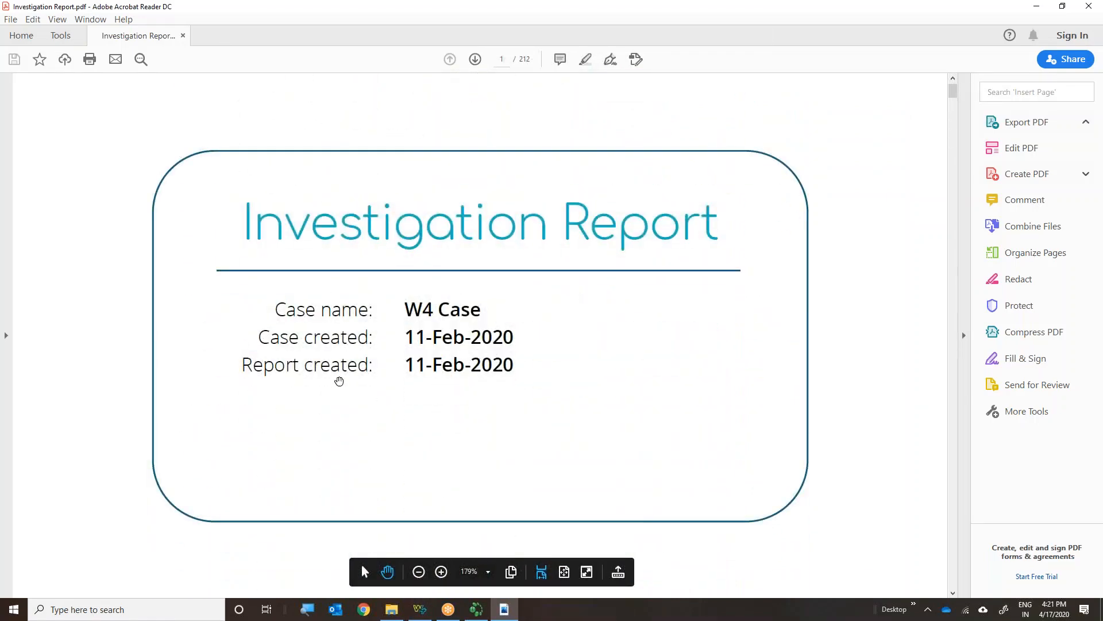
# Read the report's cover page and the Summary and Types counts
pyautogui.scroll(-3)
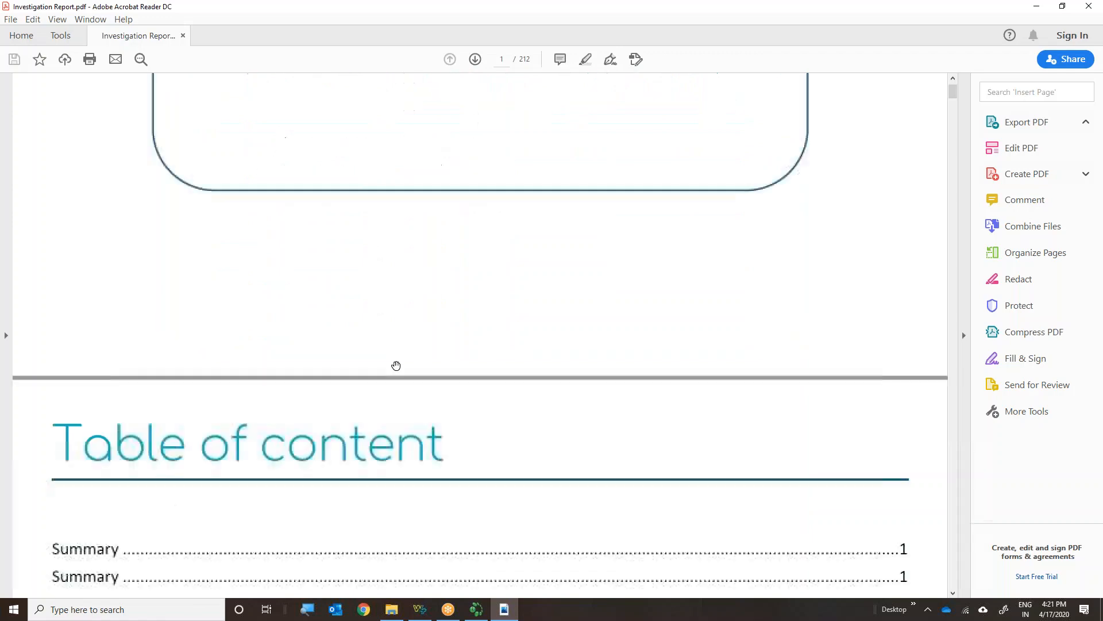
pyautogui.click(1025, 122)
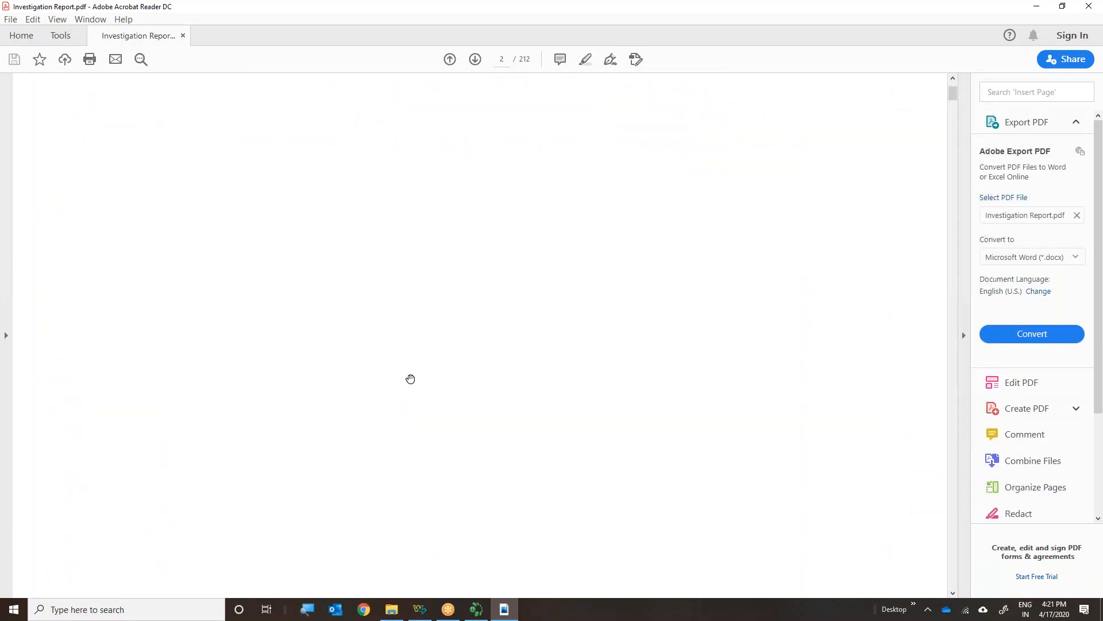
pyautogui.click(475, 59)
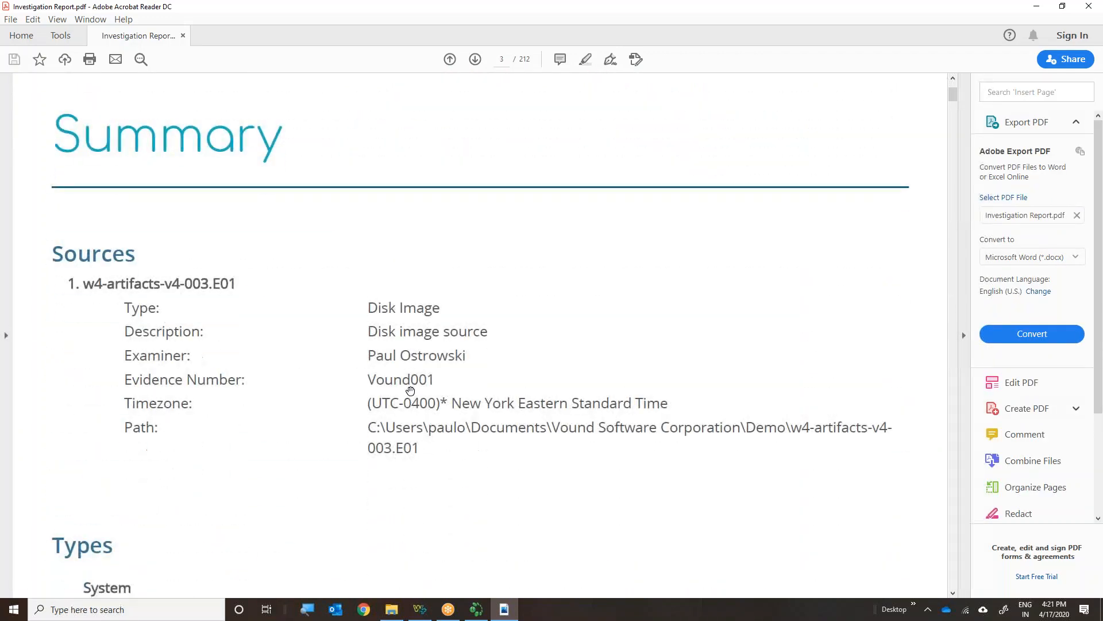
pyautogui.scroll(-3)
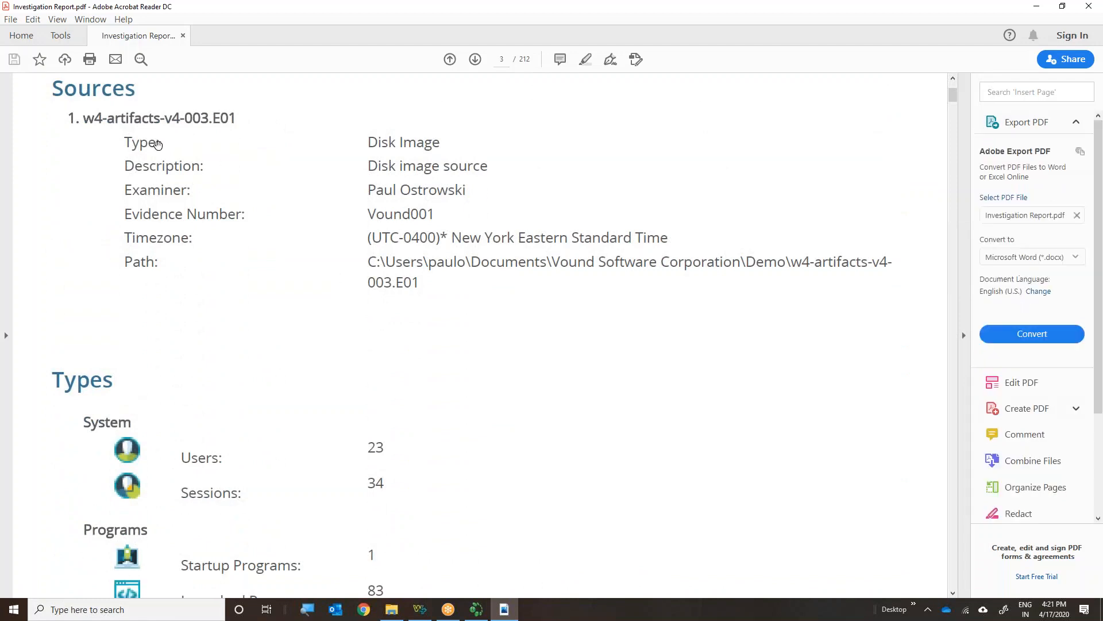
pyautogui.moveTo(387, 466)
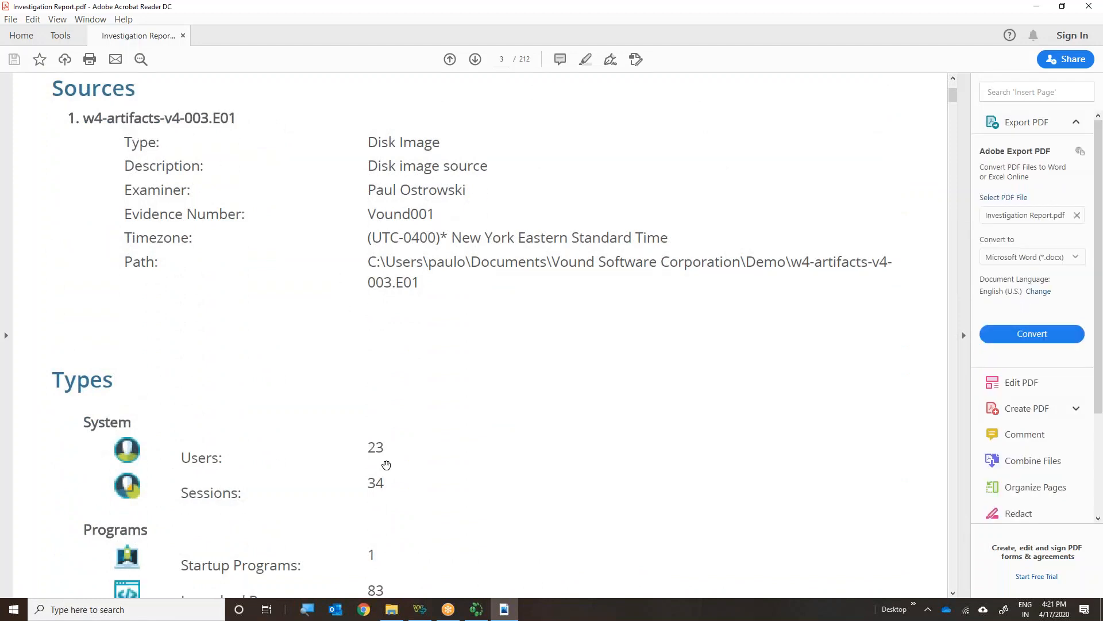
pyautogui.scroll(-3)
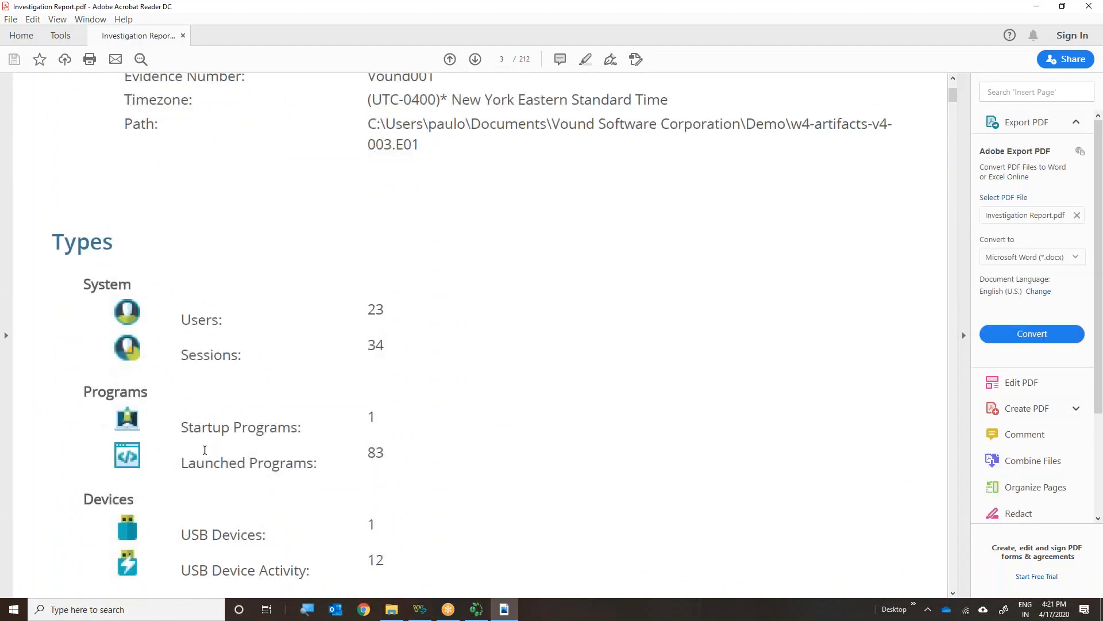
pyautogui.scroll(-3)
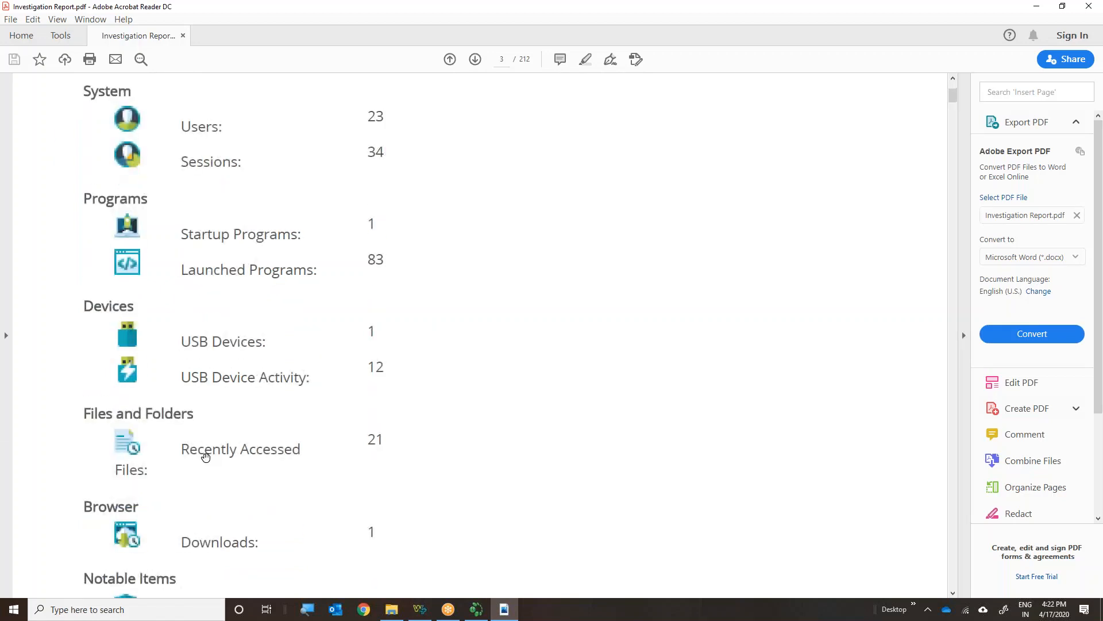
pyautogui.scroll(-3)
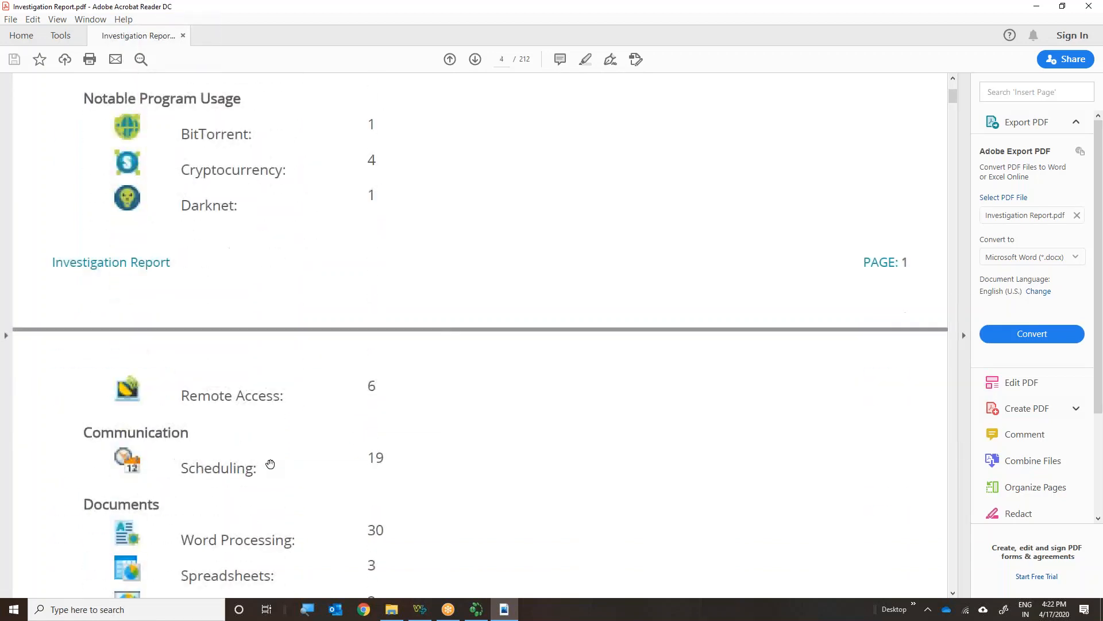
# Read the Users pages from Administrator and iCloud accounts through Joe Bloggs and John Doe
pyautogui.scroll(-3)
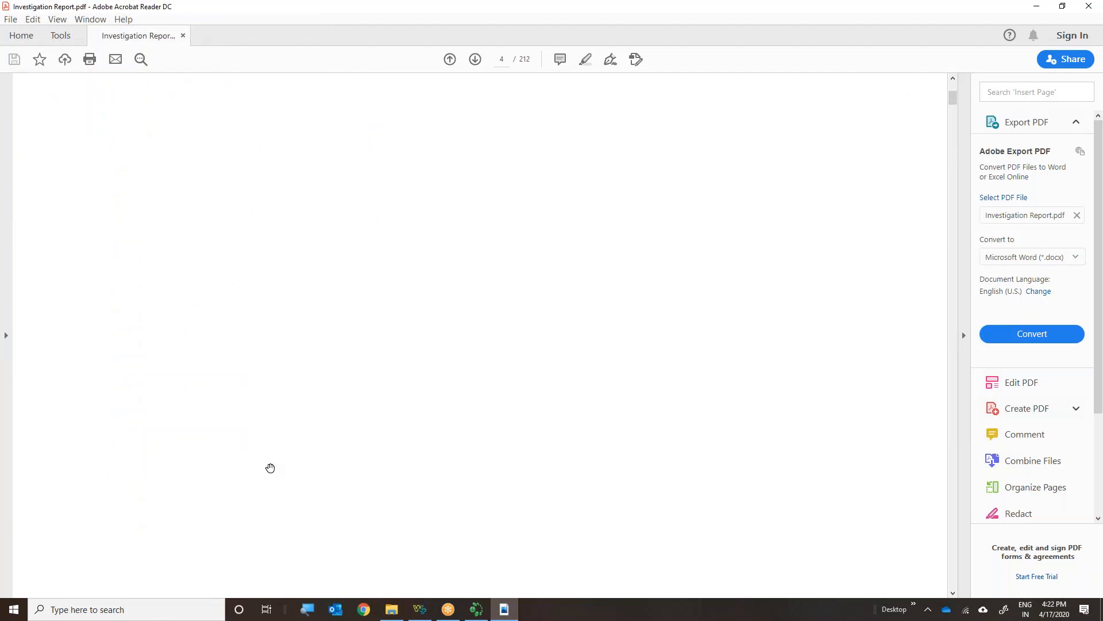
pyautogui.scroll(-3)
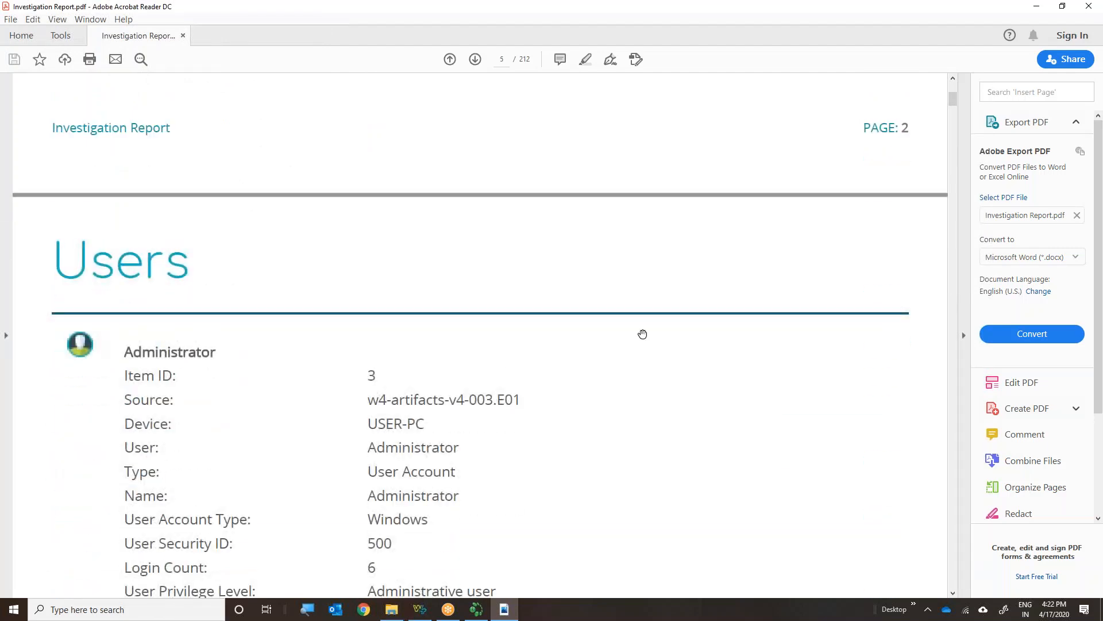
pyautogui.scroll(-3)
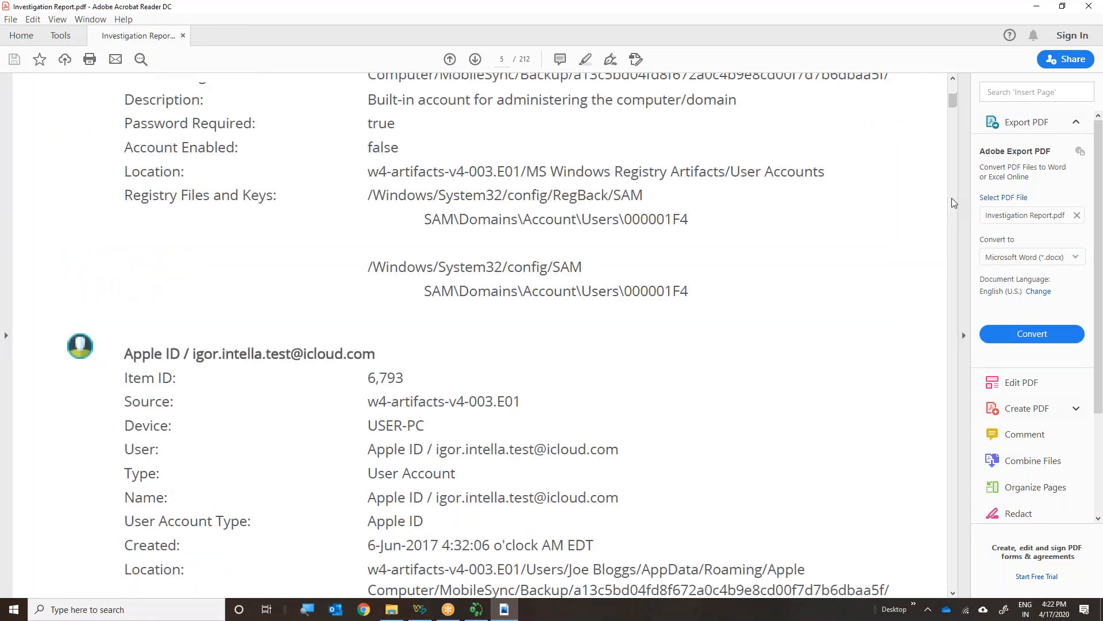
pyautogui.scroll(-3)
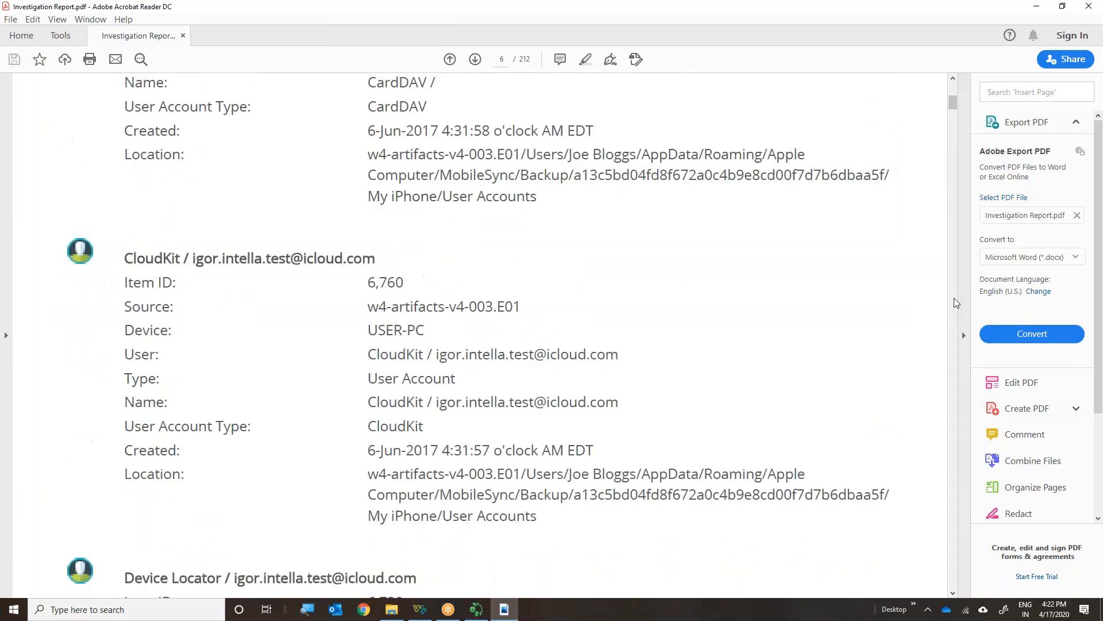
pyautogui.scroll(-3)
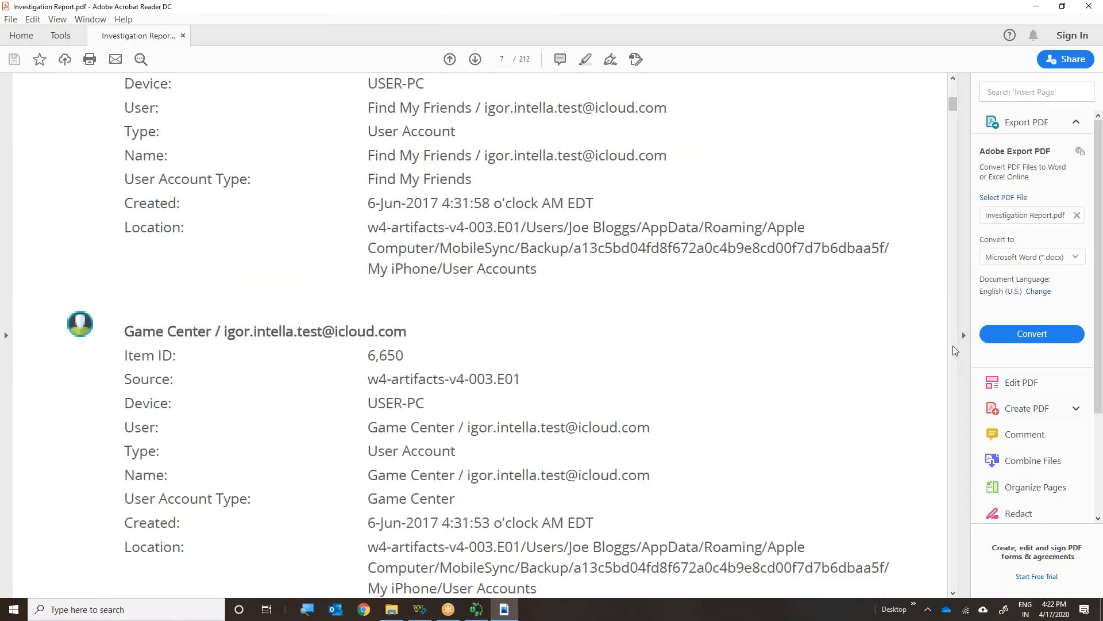
pyautogui.scroll(-3)
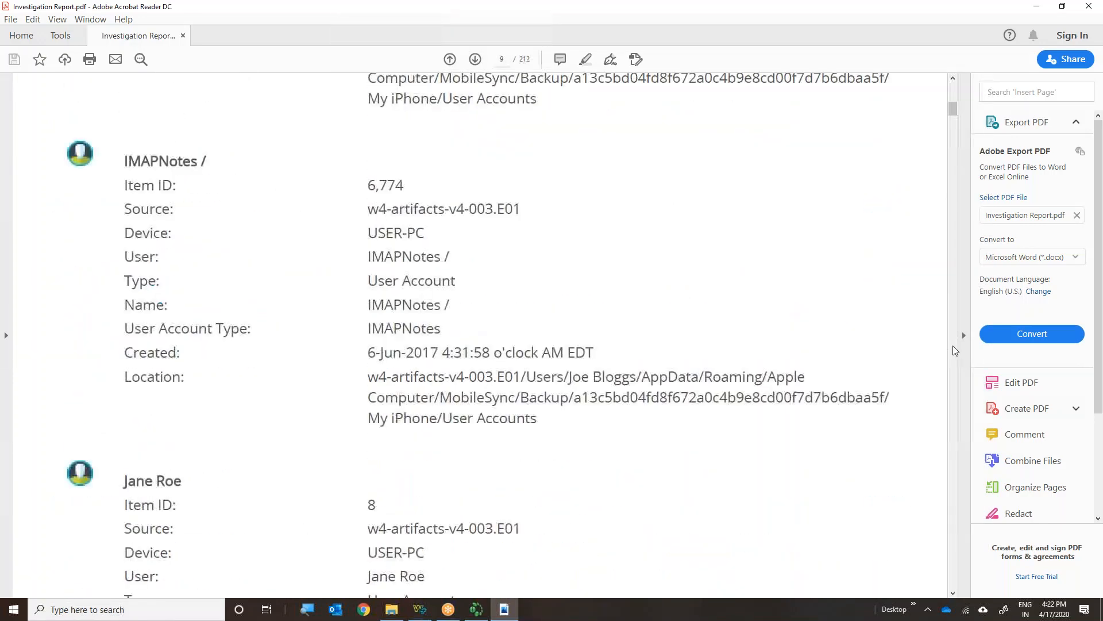
pyautogui.click(475, 59)
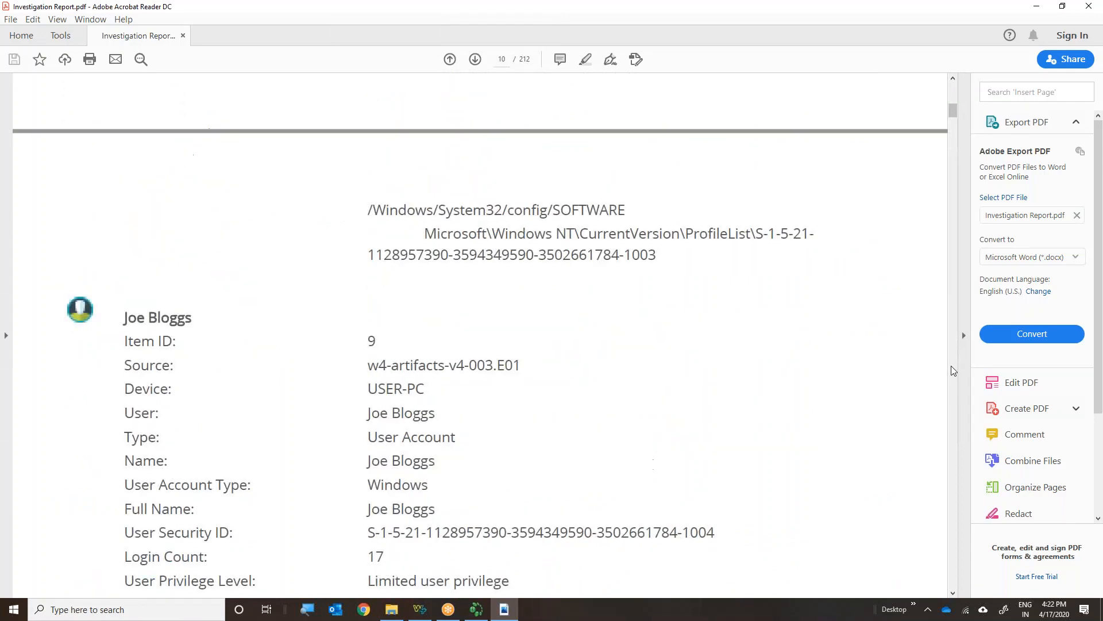
pyautogui.scroll(3)
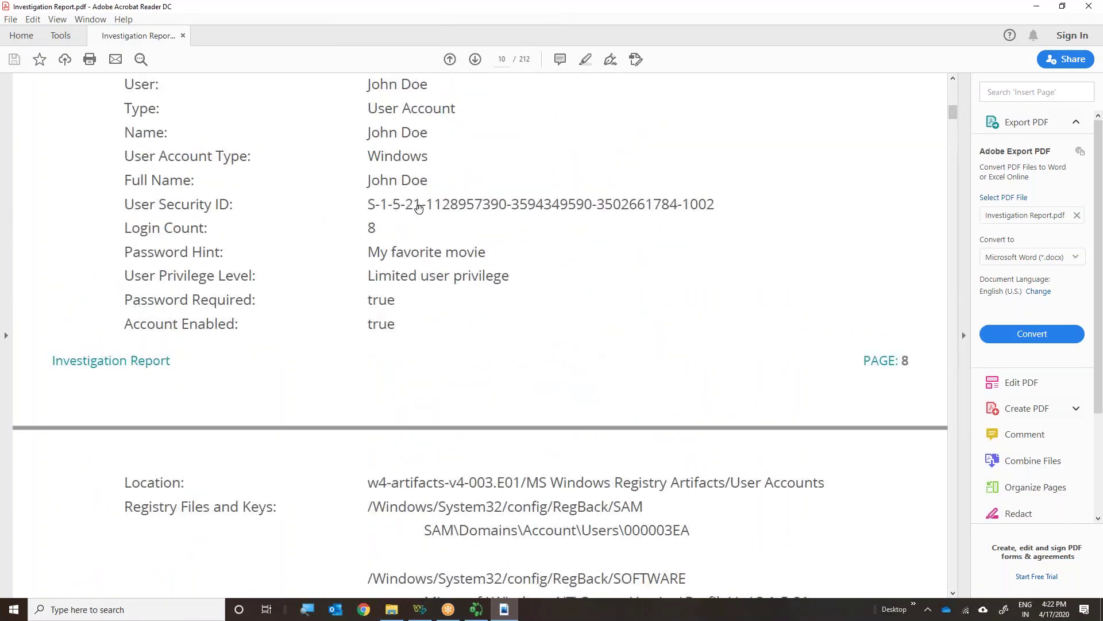
pyautogui.moveTo(232, 199)
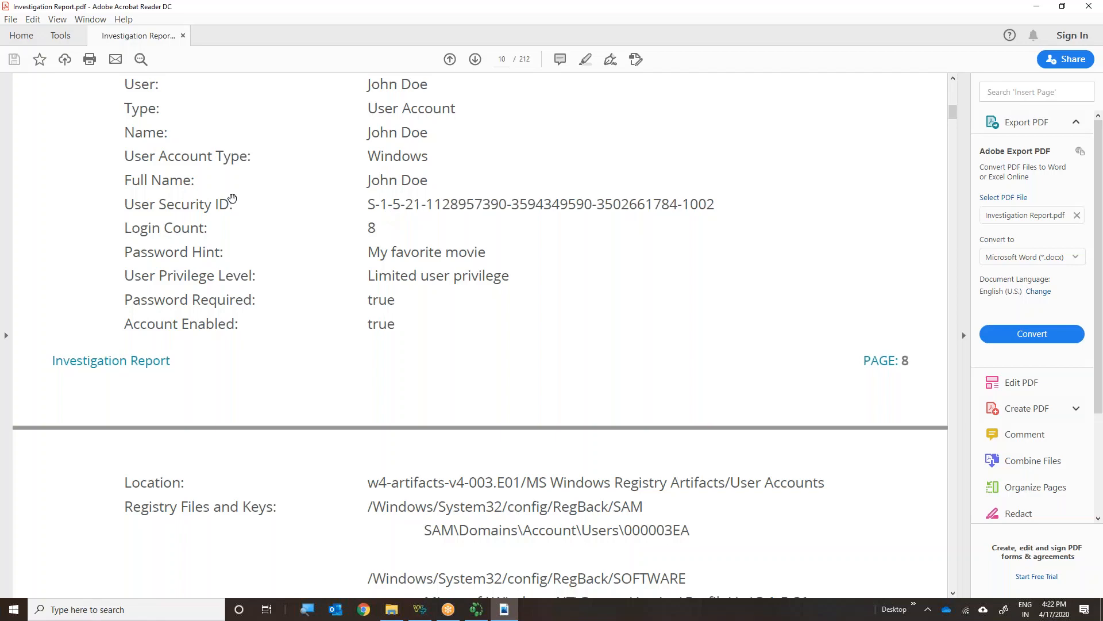
pyautogui.moveTo(957, 397)
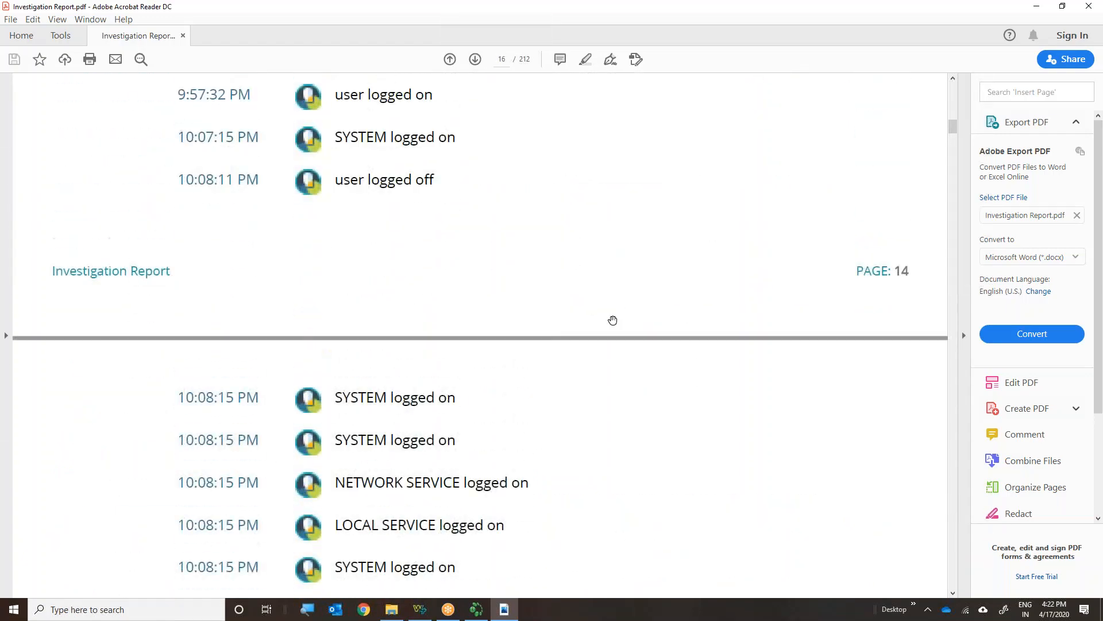
# Scroll through the Sessions pages of logon and logoff events
pyautogui.scroll(3)
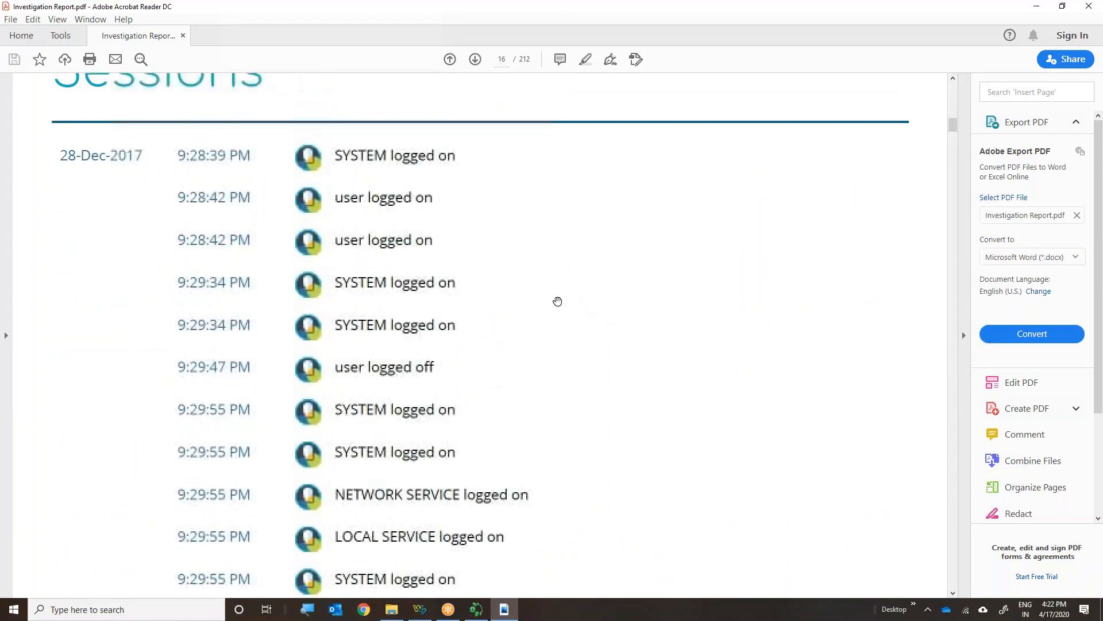
pyautogui.scroll(3)
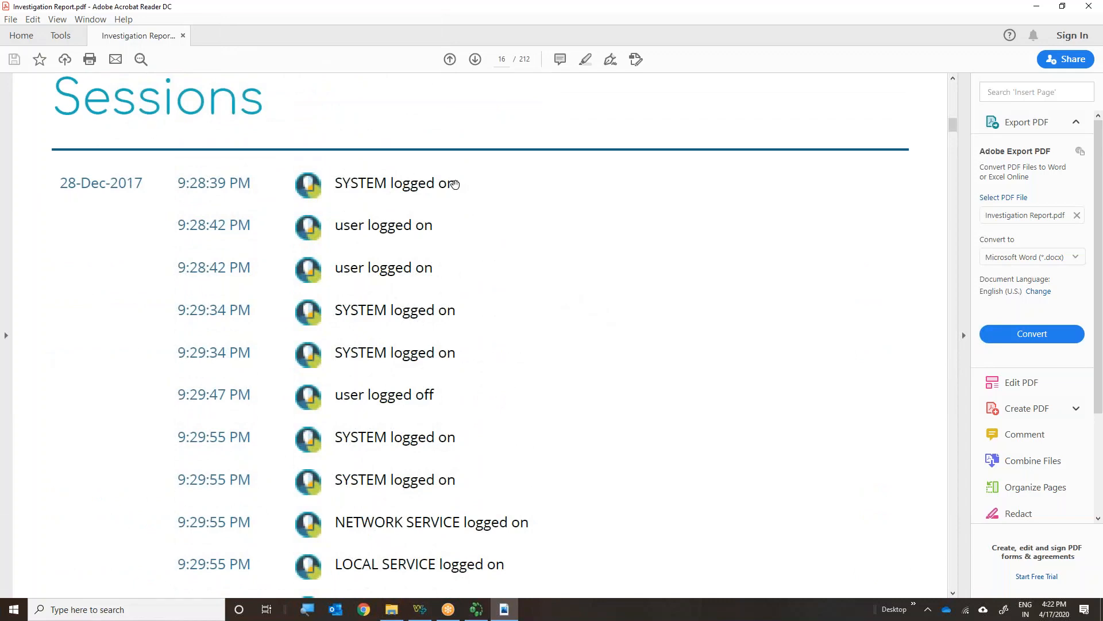
pyautogui.moveTo(421, 195)
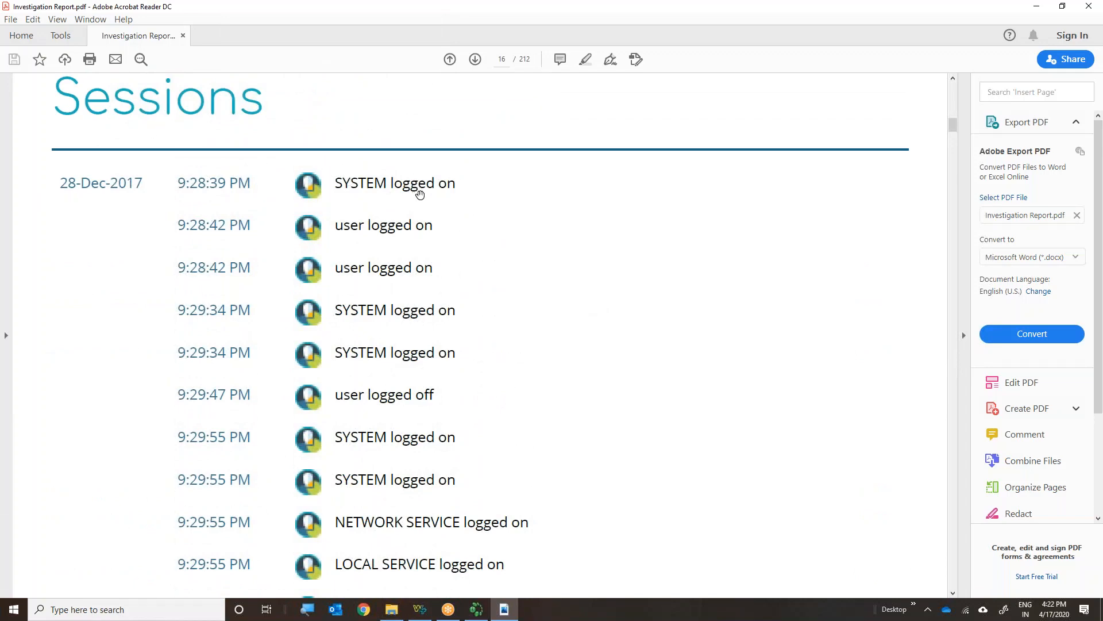
pyautogui.scroll(-3)
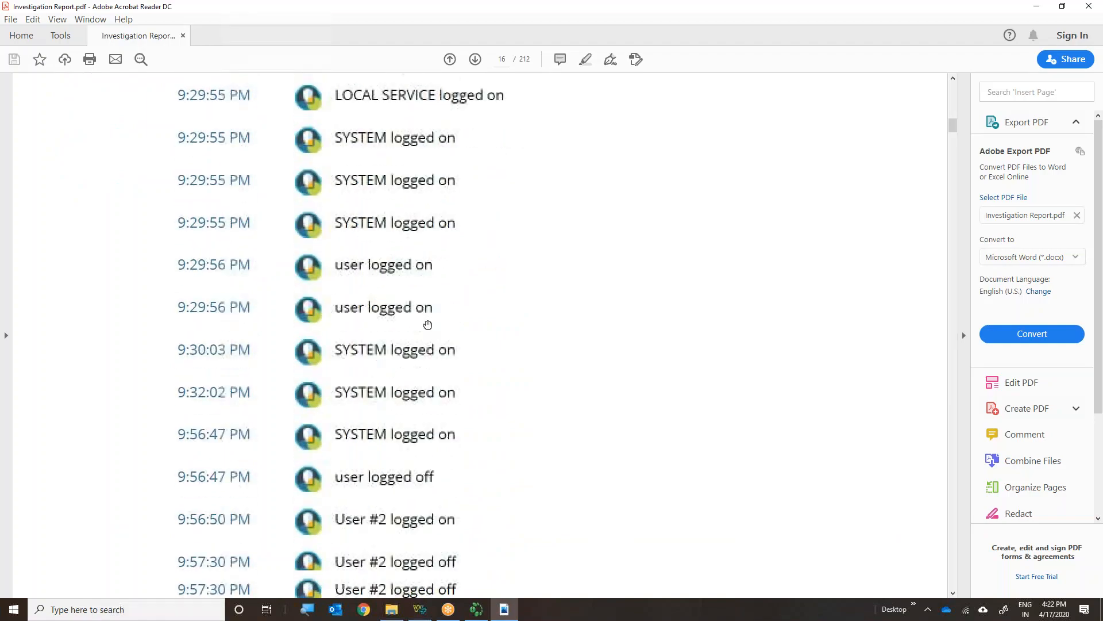
pyautogui.scroll(-3)
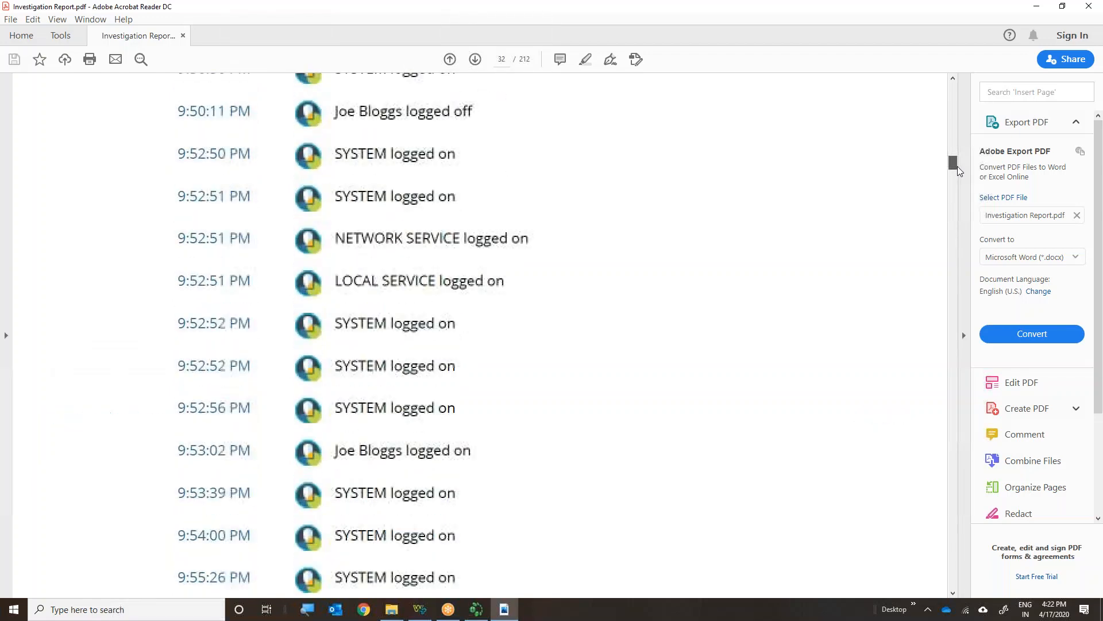
pyautogui.scroll(-3)
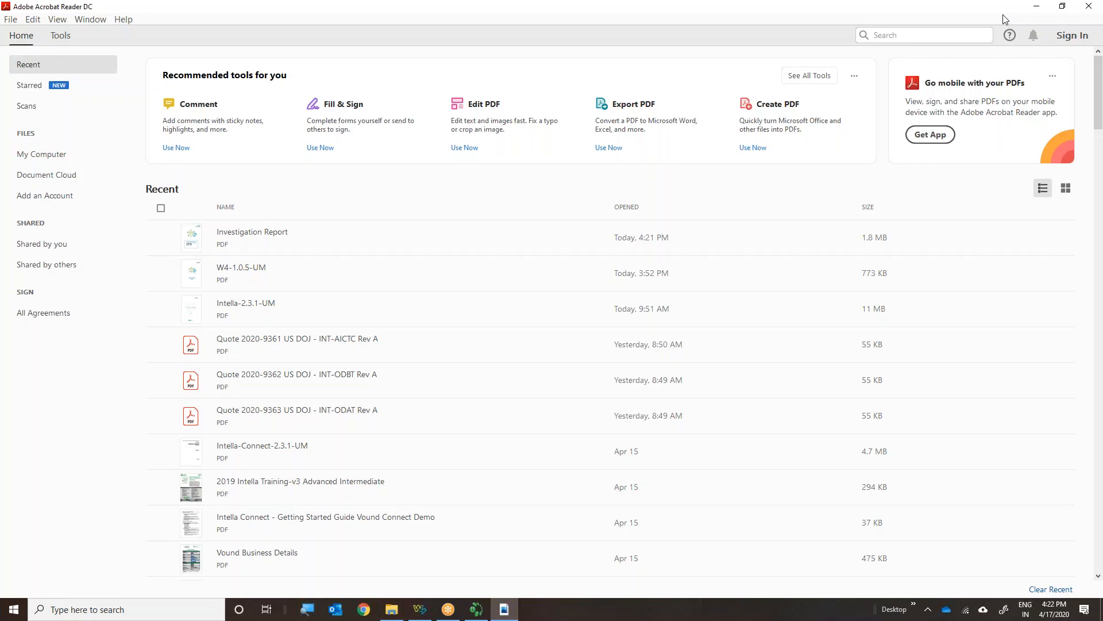
pyautogui.moveTo(1089, 7)
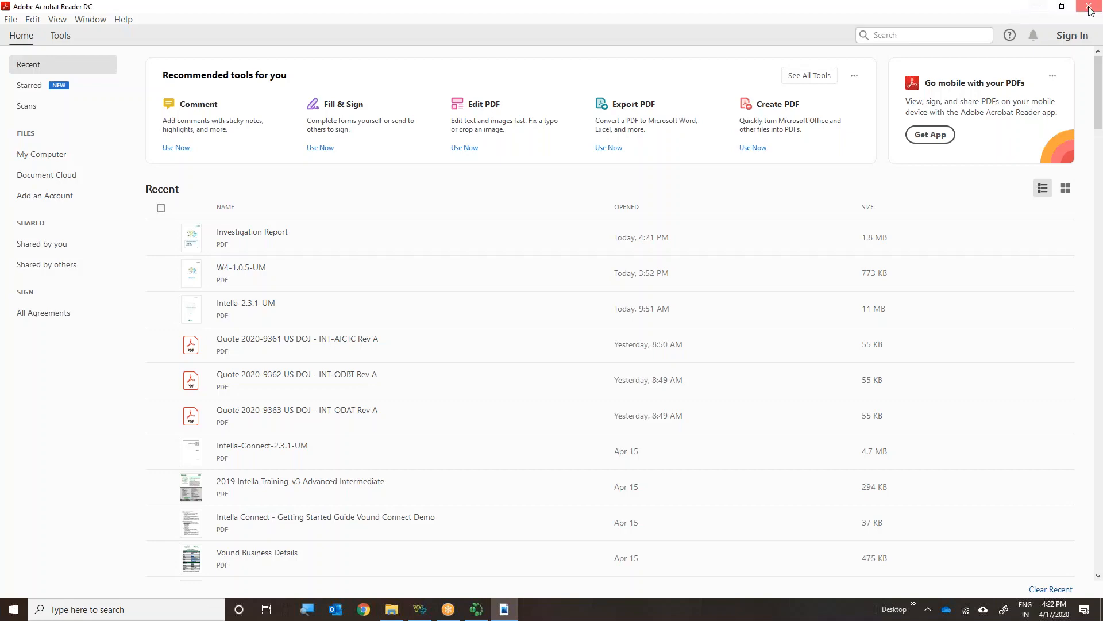
# Close Acrobat Reader, returning to W4's Reports list with the Joe Bloggs Investigation report
pyautogui.click(1090, 7)
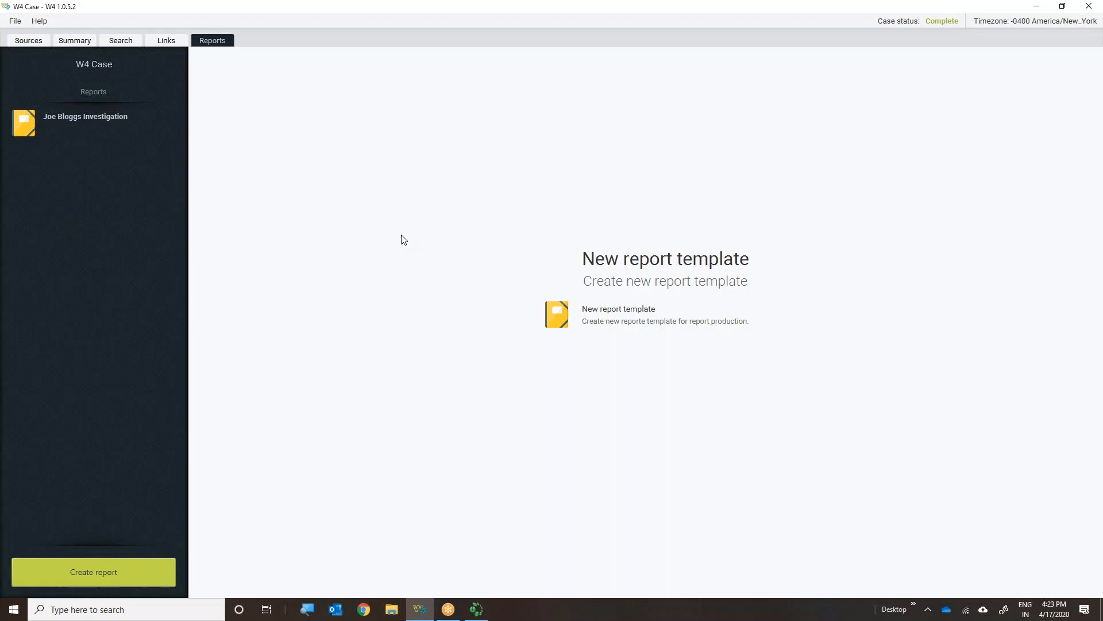
pyautogui.moveTo(835, 377)
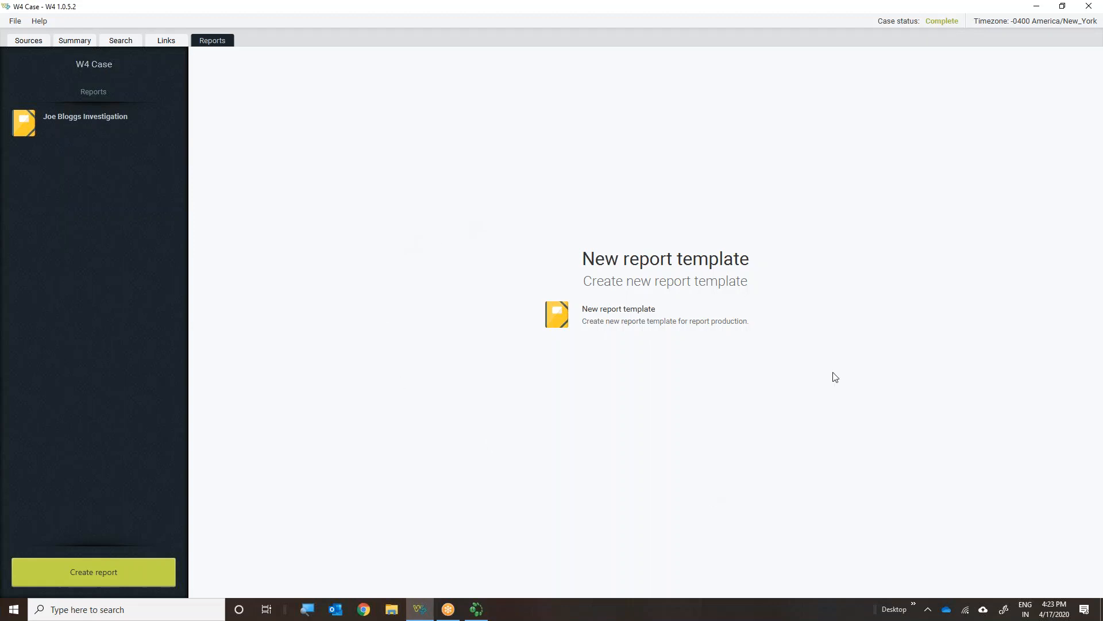
pyautogui.moveTo(453, 424)
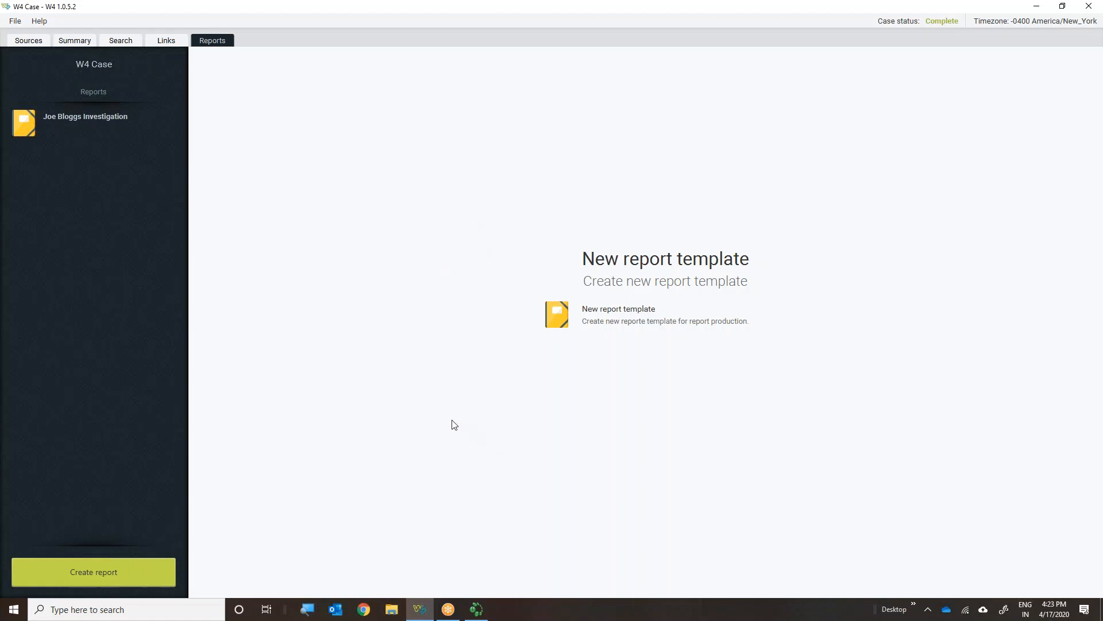
pyautogui.moveTo(410, 385)
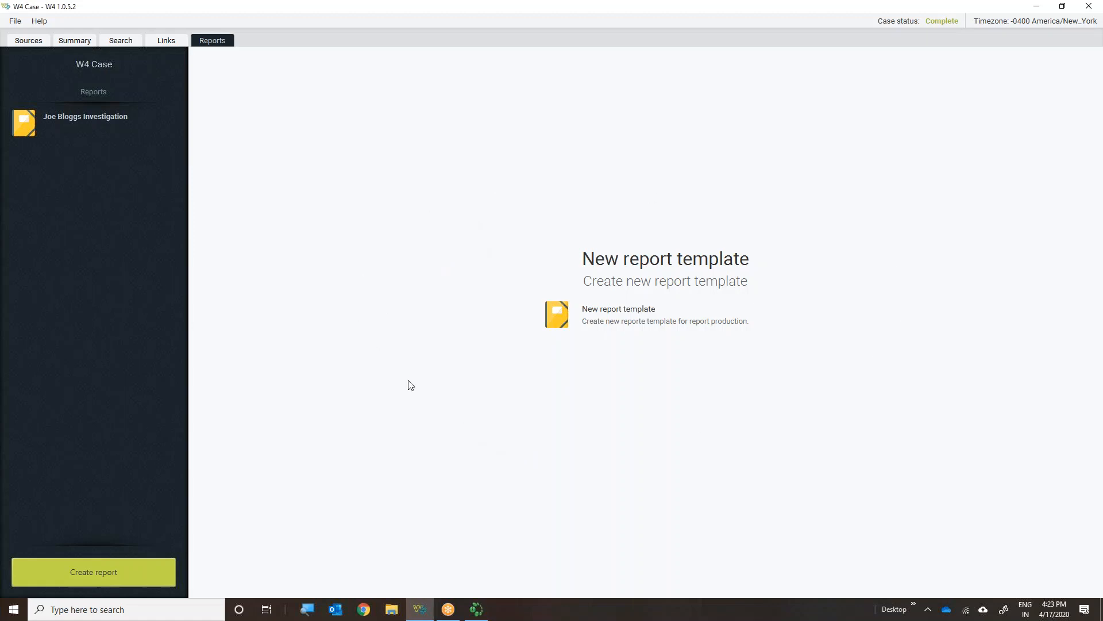
pyautogui.moveTo(458, 416)
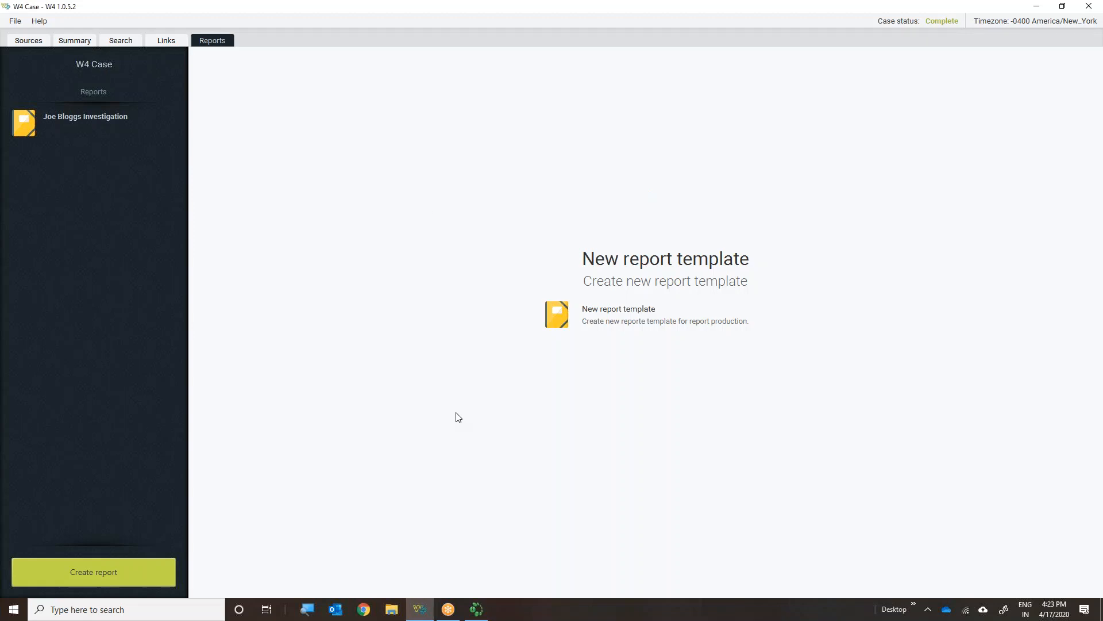
pyautogui.moveTo(462, 425)
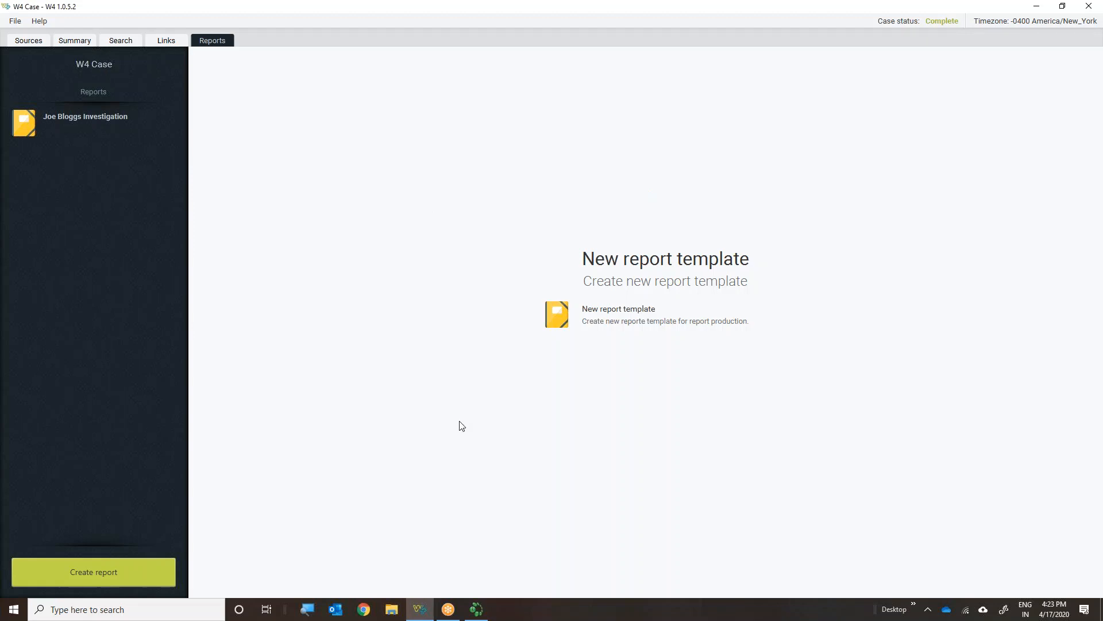
pyautogui.moveTo(476, 609)
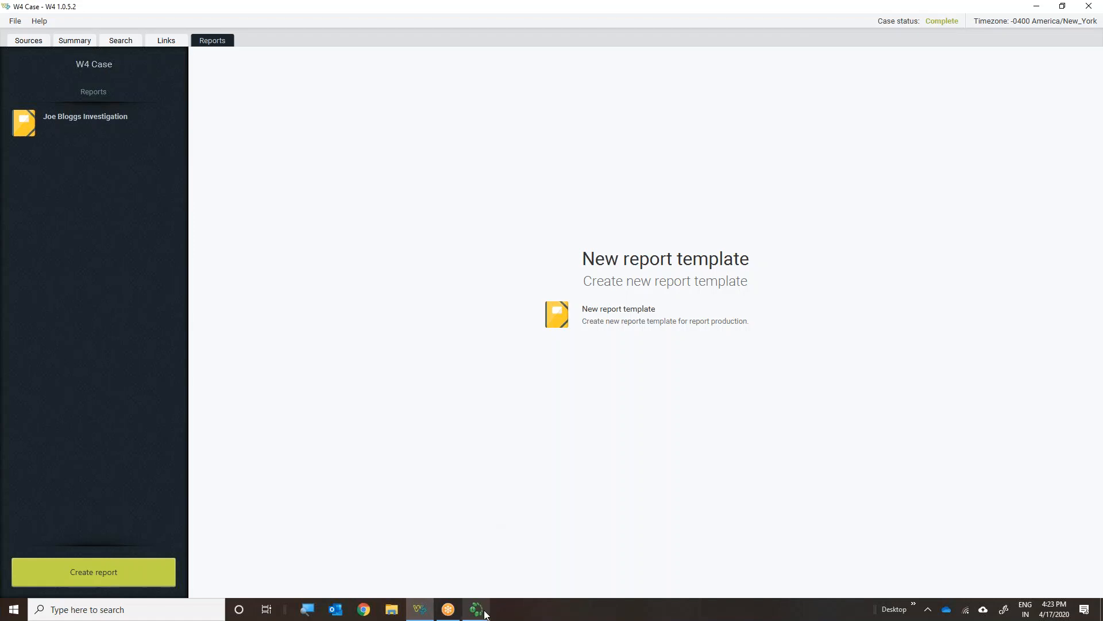
pyautogui.moveTo(476, 609)
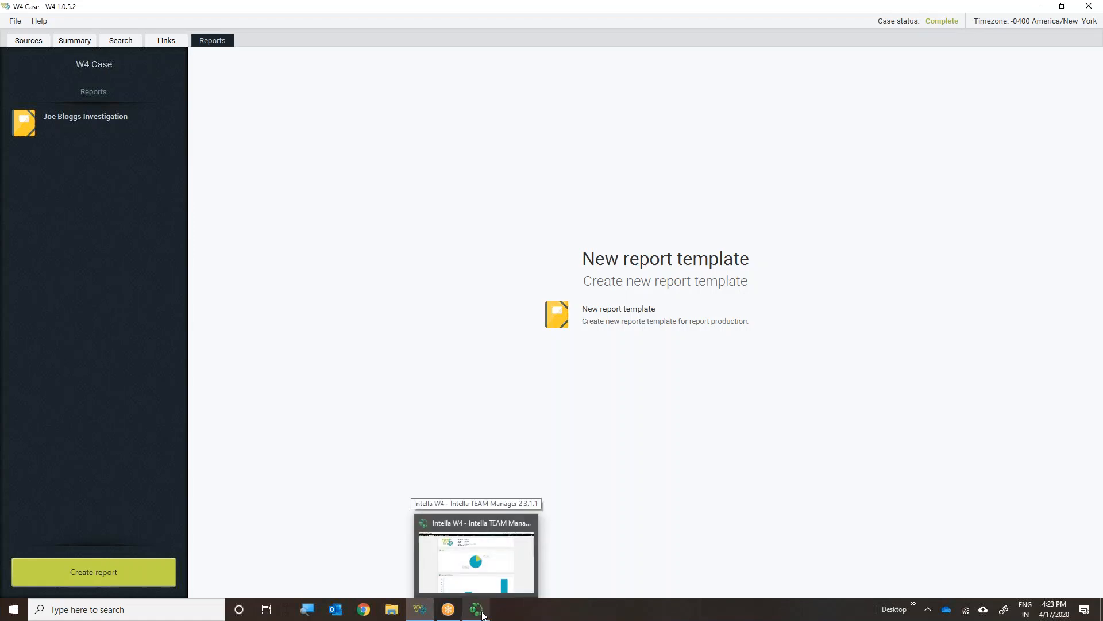
# Review the W4 Import delta: 39,207 W4 items, the delta pie chart and the Top-Level Categories comparison
pyautogui.click(476, 560)
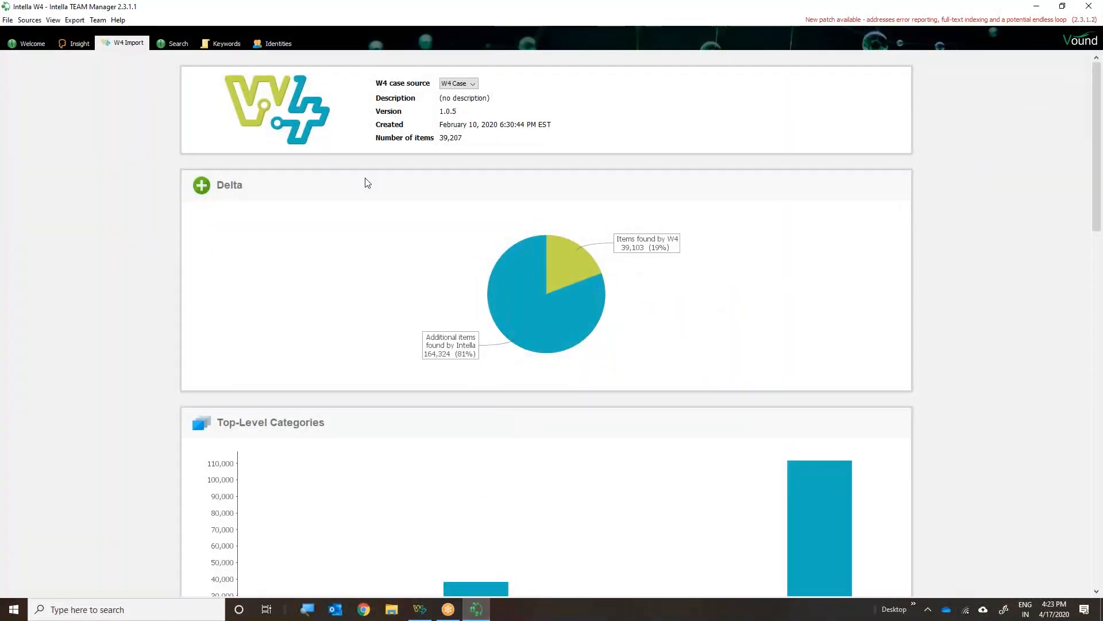
pyautogui.moveTo(1060, 275)
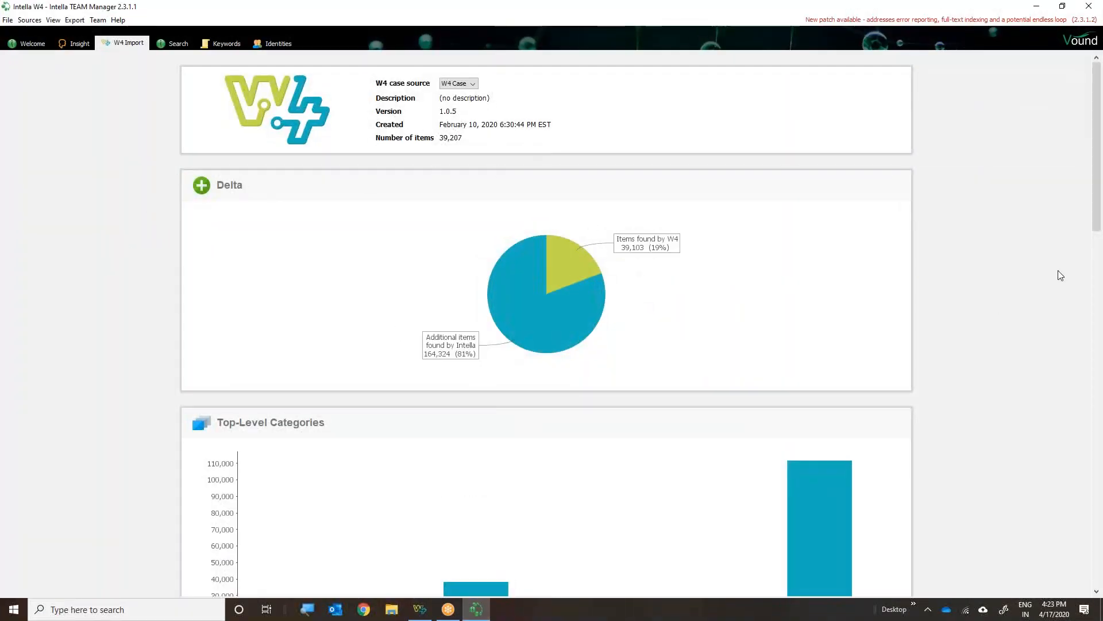
pyautogui.moveTo(992, 239)
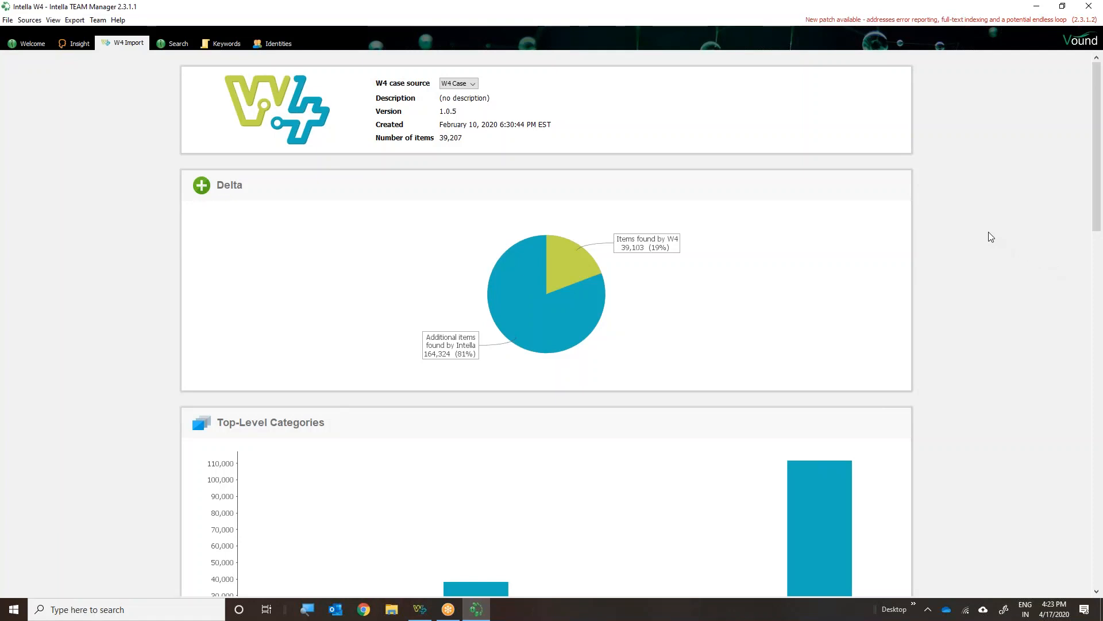
pyautogui.scroll(-3)
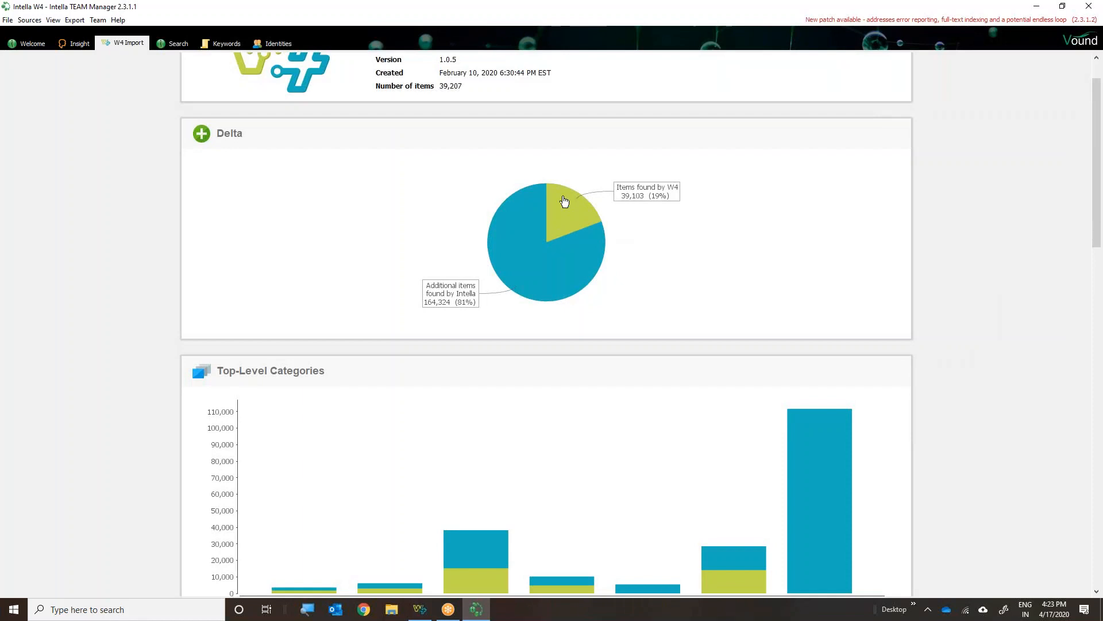
pyautogui.moveTo(570, 204)
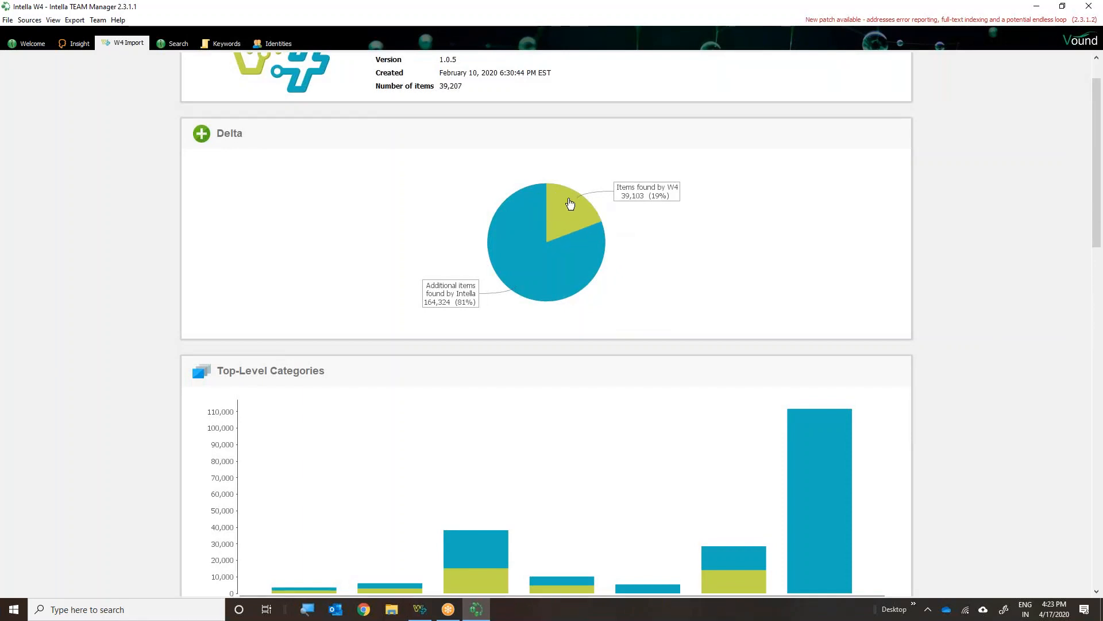
pyautogui.moveTo(601, 219)
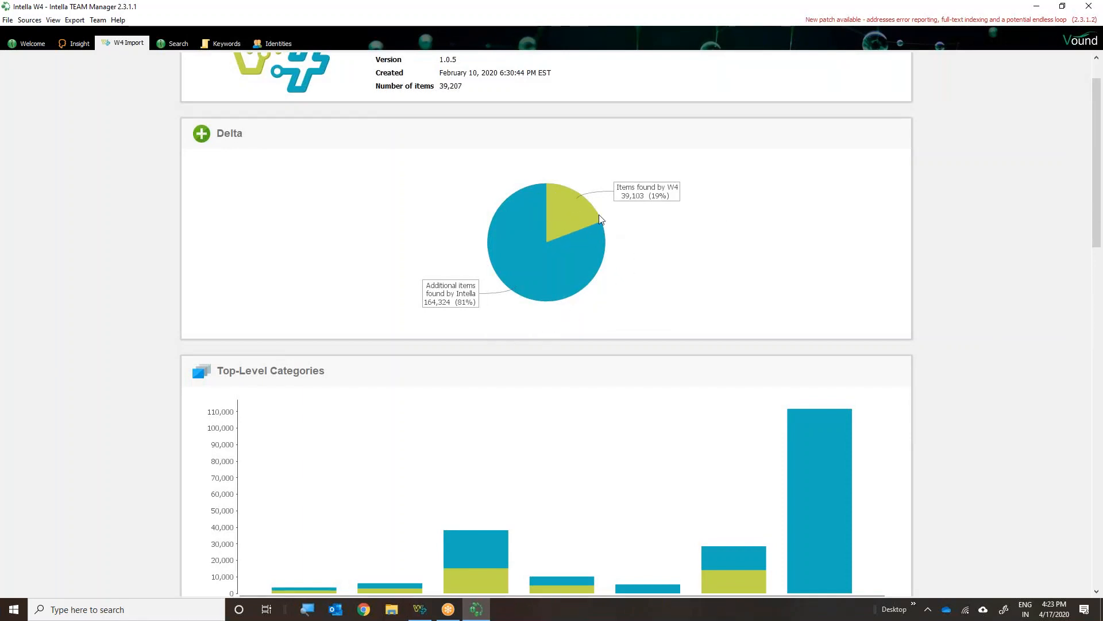
pyautogui.scroll(-3)
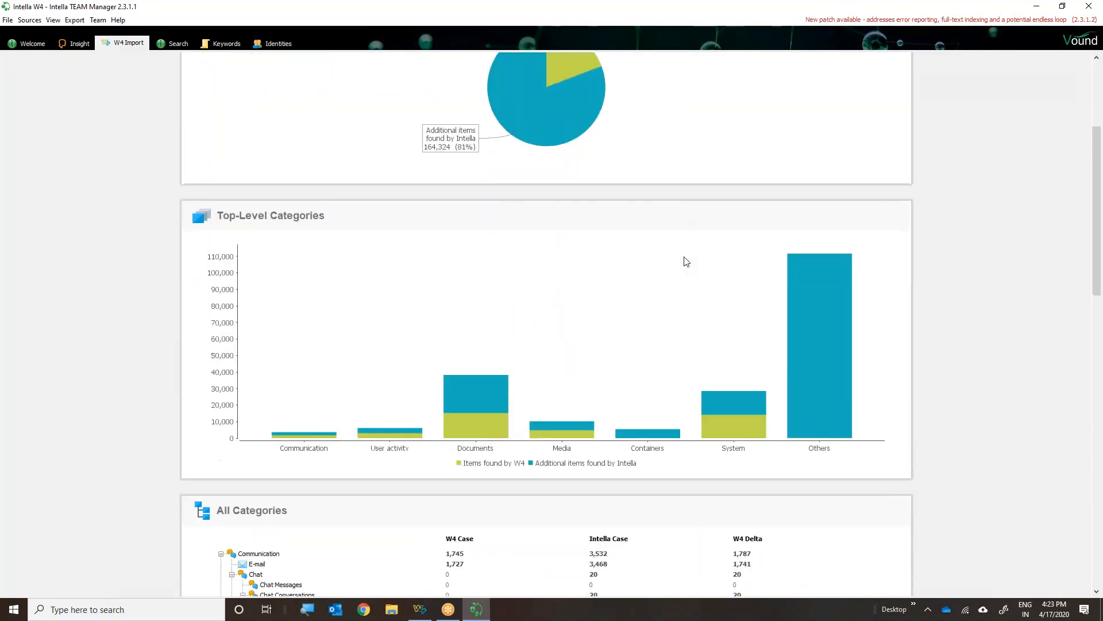
pyautogui.scroll(-3)
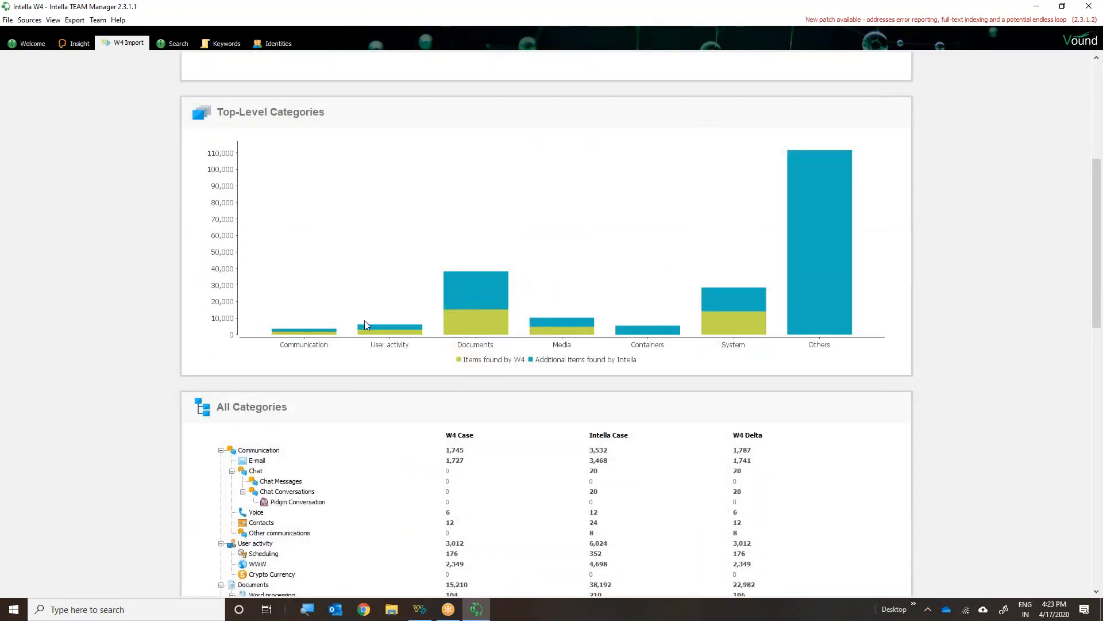
pyautogui.moveTo(314, 312)
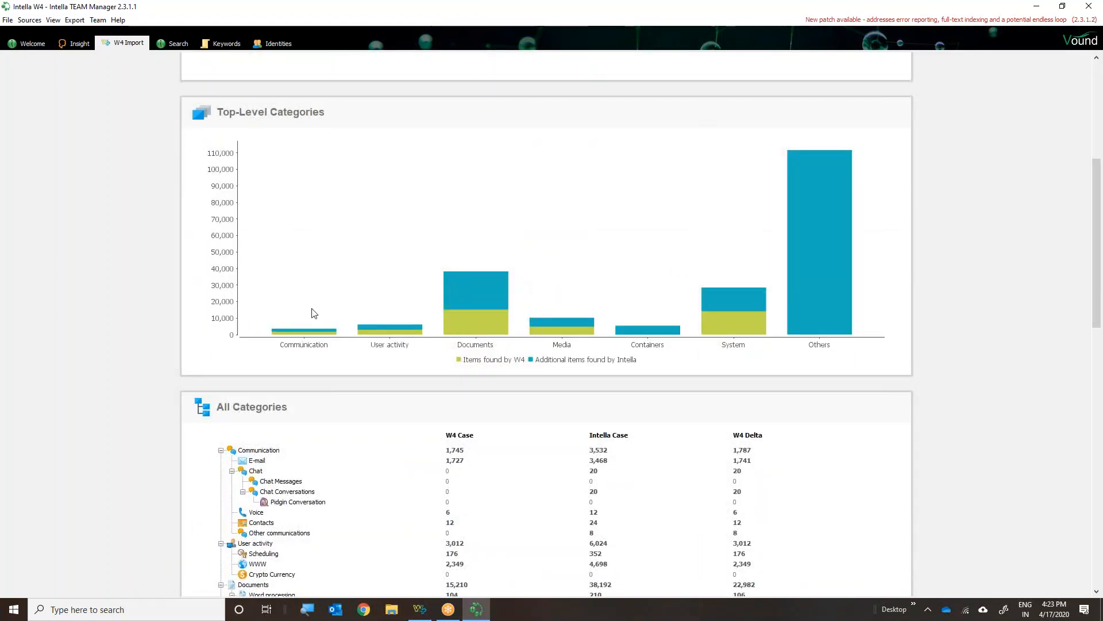
pyautogui.moveTo(372, 261)
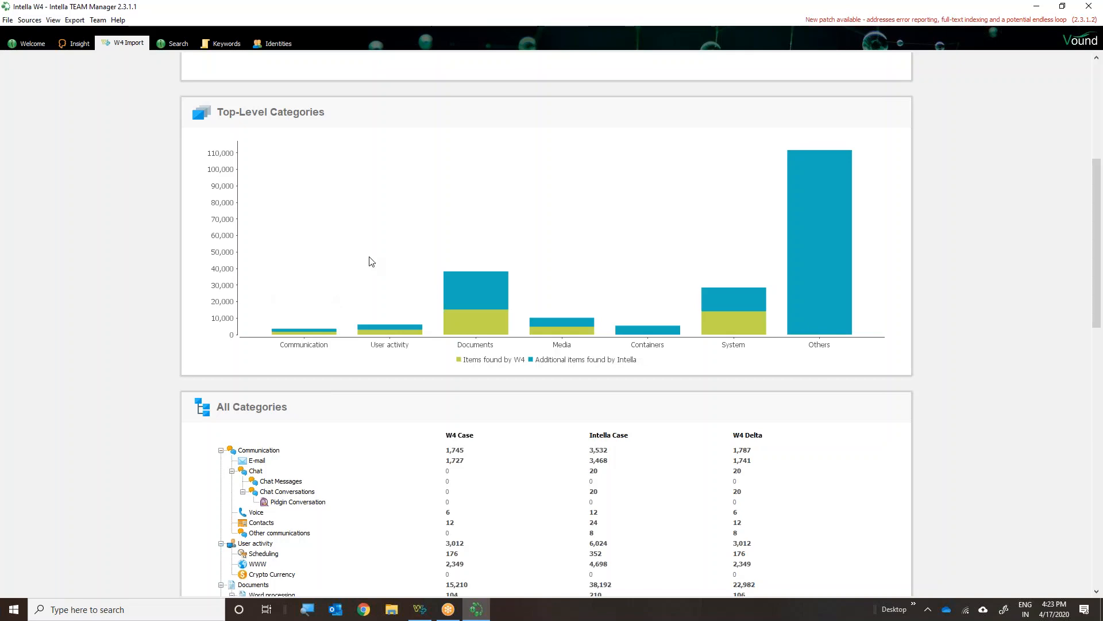
pyautogui.scroll(-3)
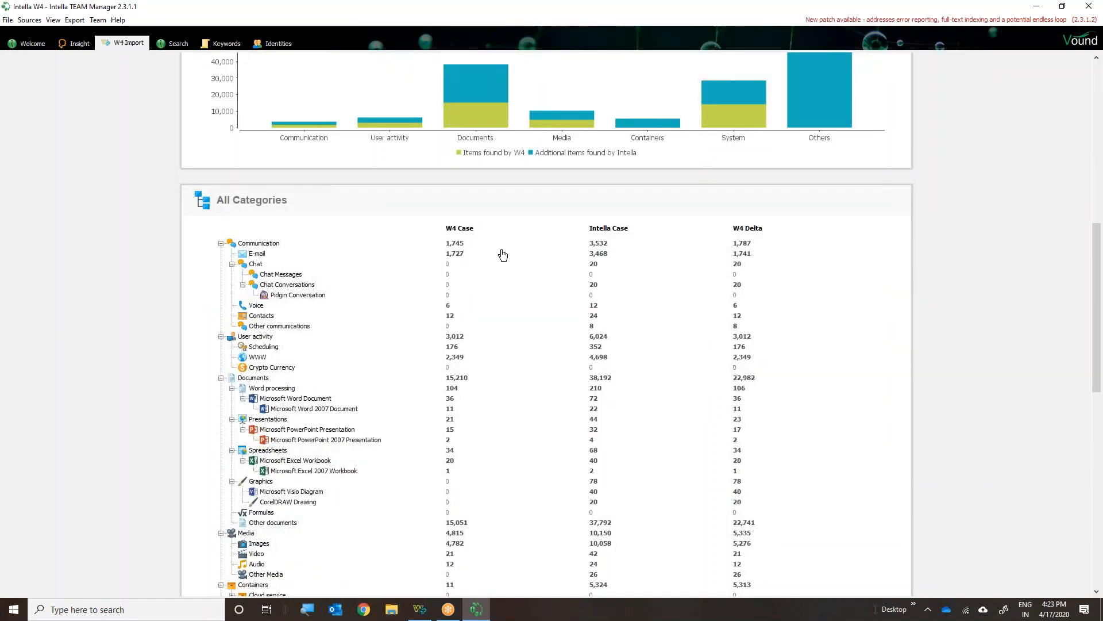
pyautogui.moveTo(500, 242)
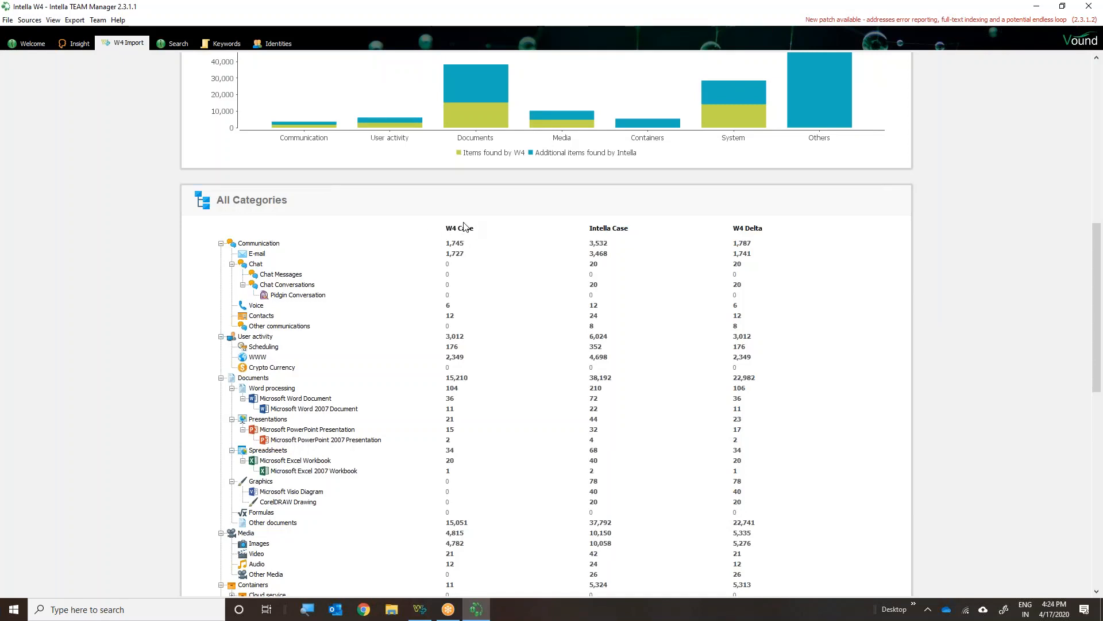
pyautogui.moveTo(757, 234)
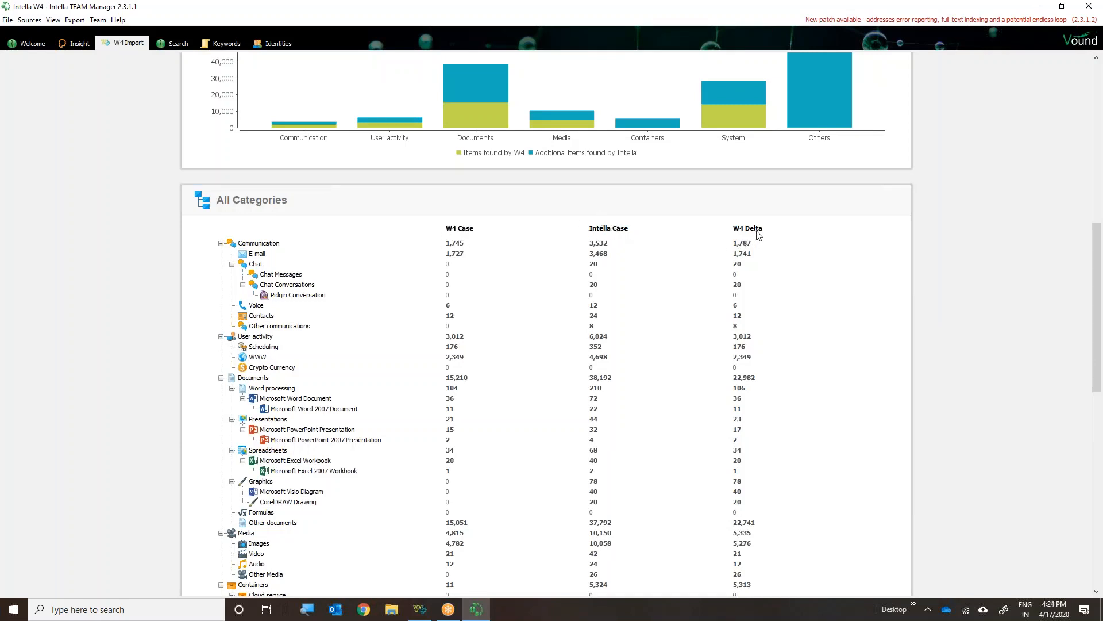
pyautogui.moveTo(599, 248)
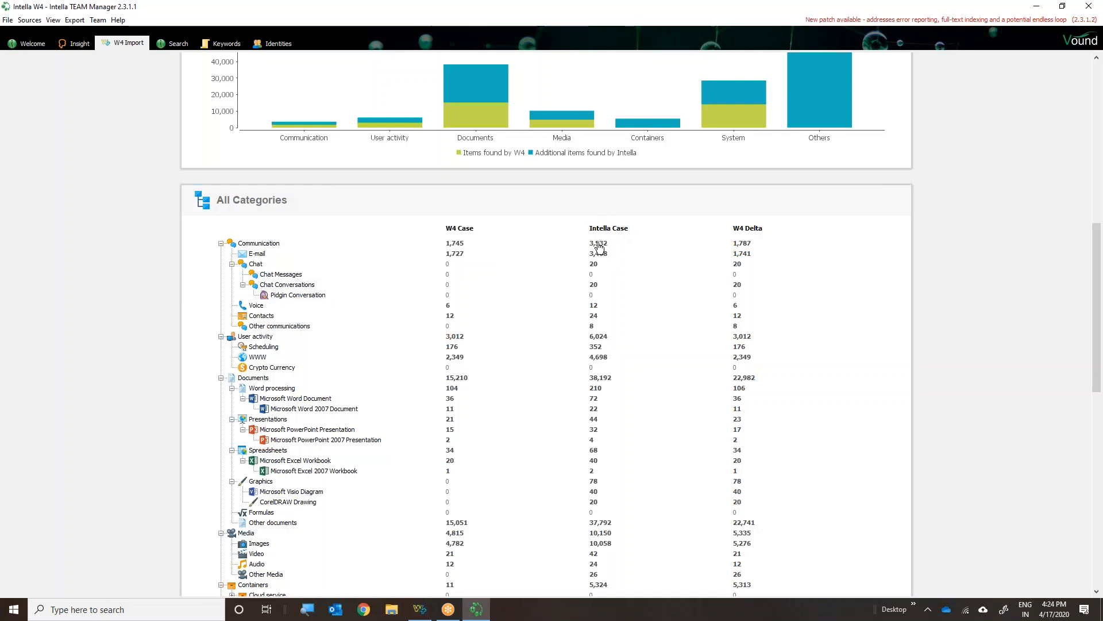
pyautogui.moveTo(597, 274)
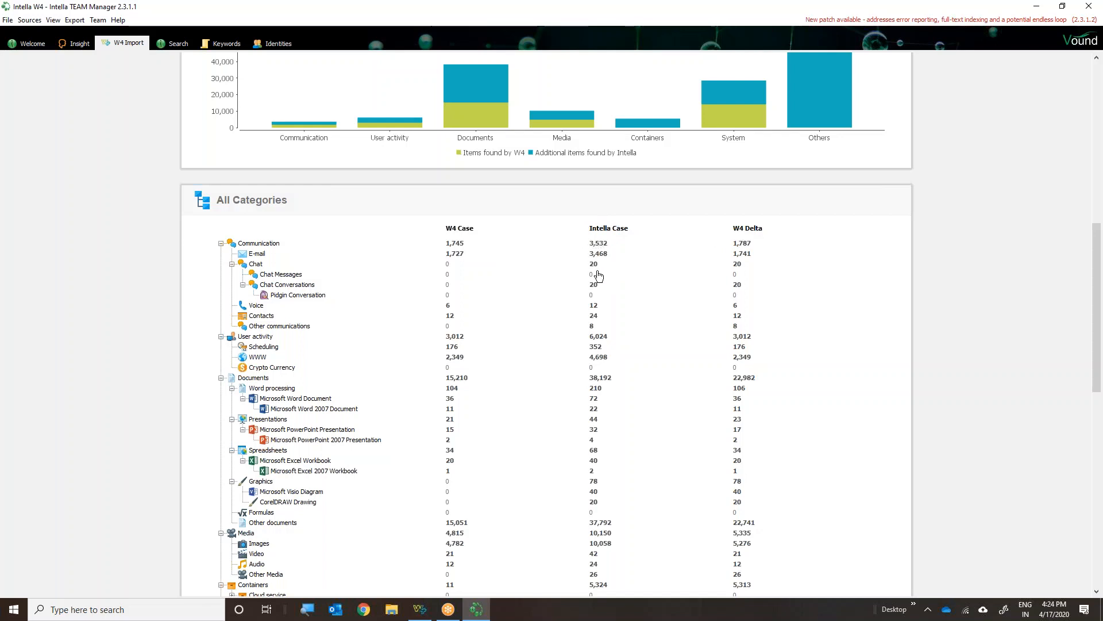
pyautogui.moveTo(490, 268)
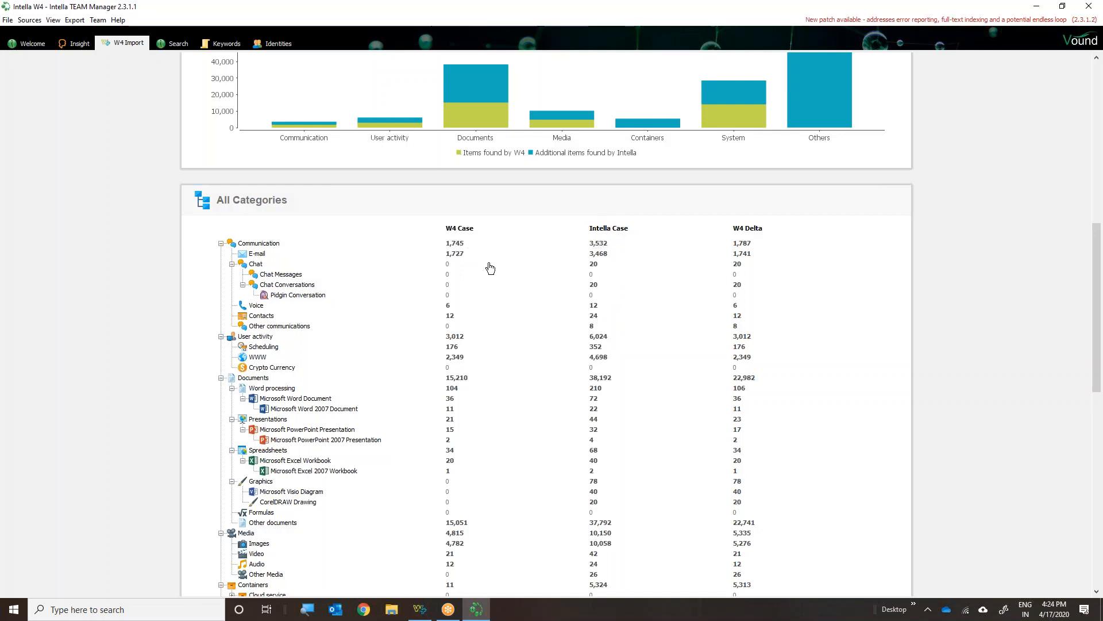
pyautogui.scroll(-3)
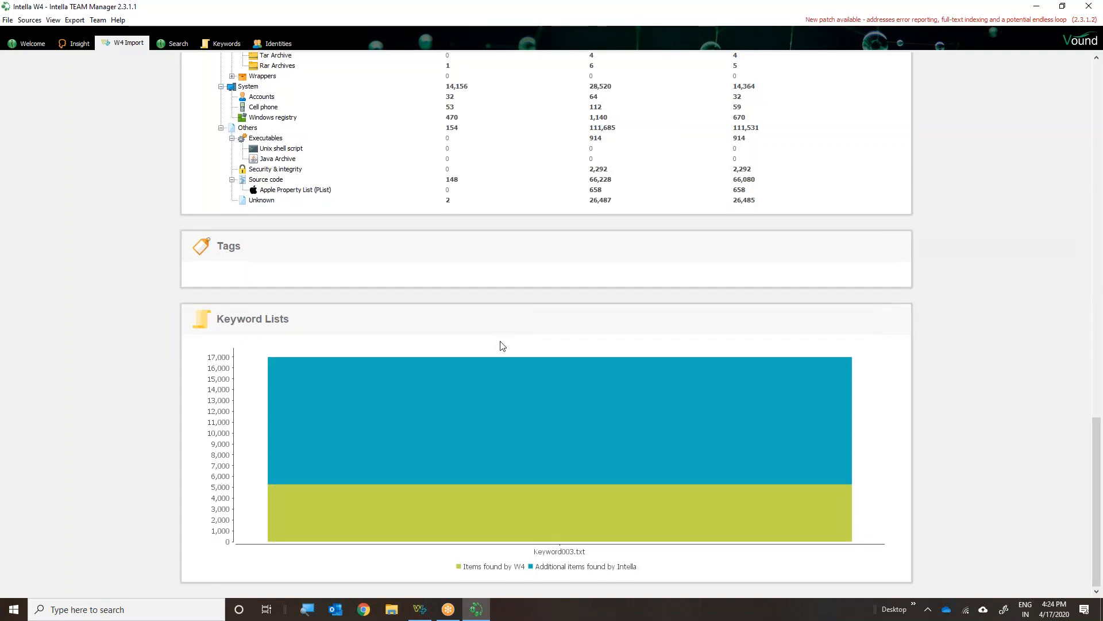
pyautogui.scroll(3)
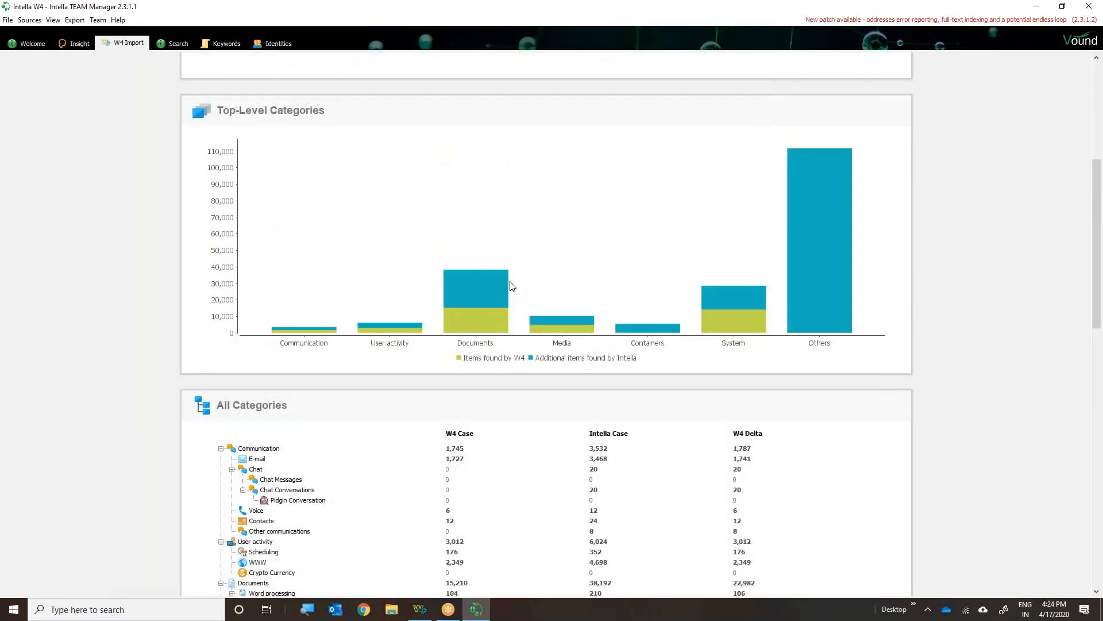
pyautogui.scroll(3)
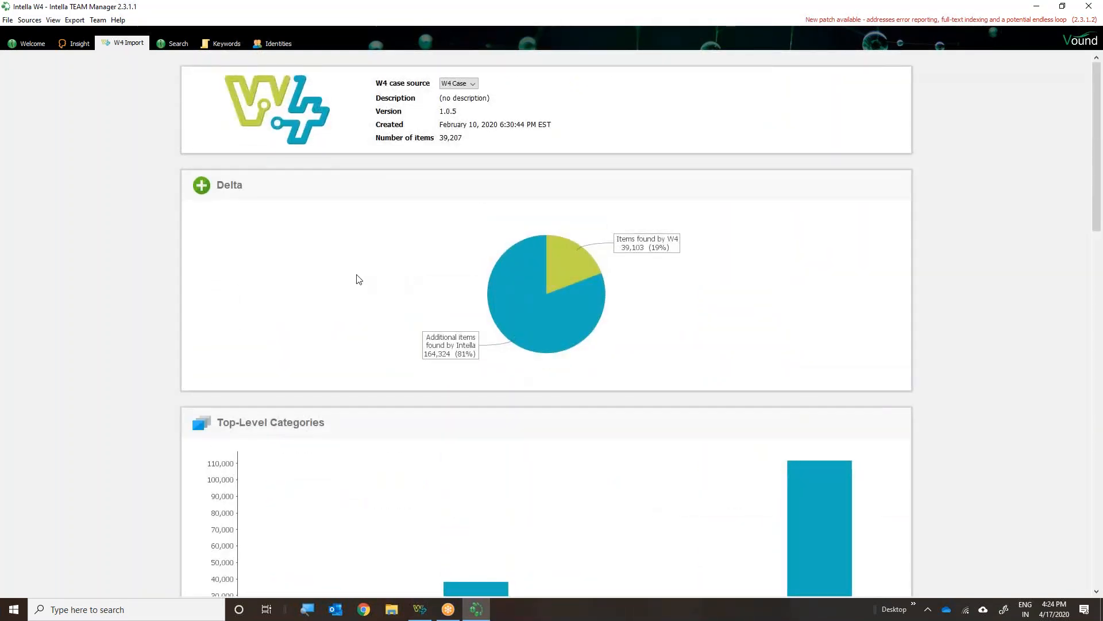